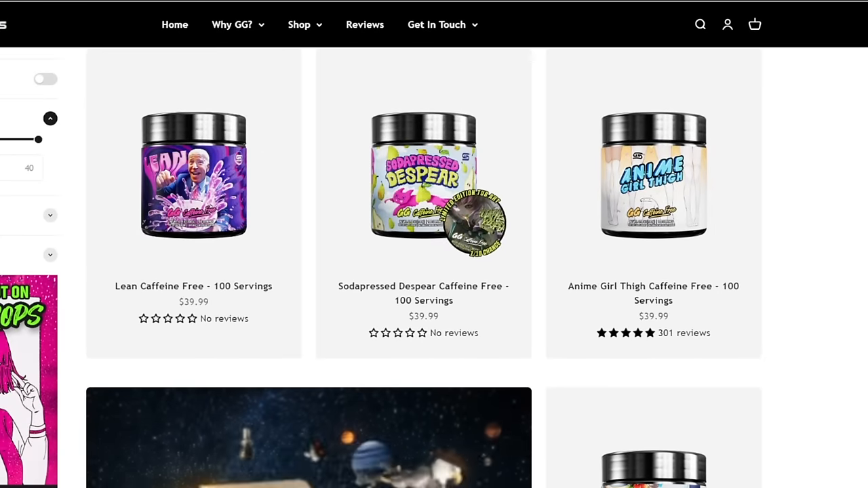
Step: View first-place Darts's Limitless team list with the Focus Sash Stellar Tera Chien-Pao
scroll("down", 3)
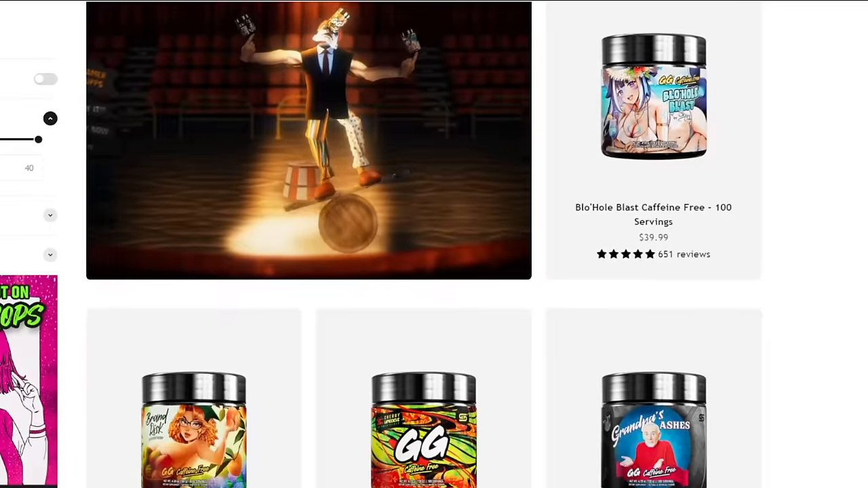
scroll("down", 3)
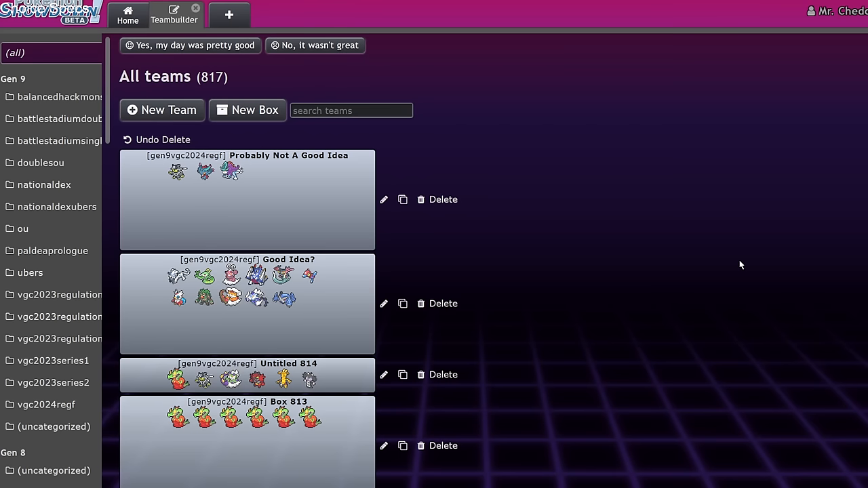
mouse_move(739, 268)
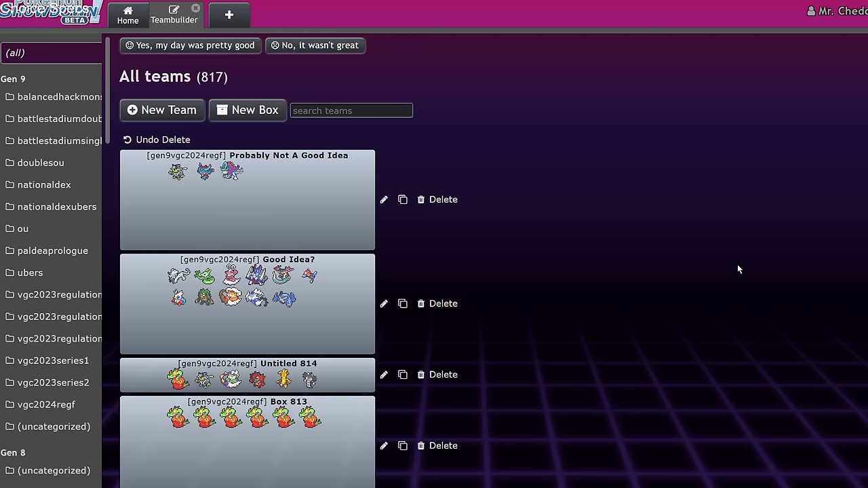
mouse_move(762, 280)
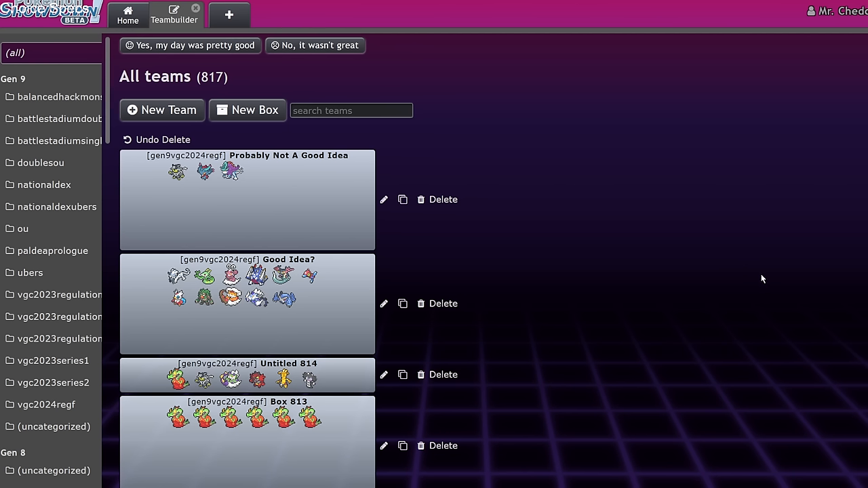
mouse_move(746, 284)
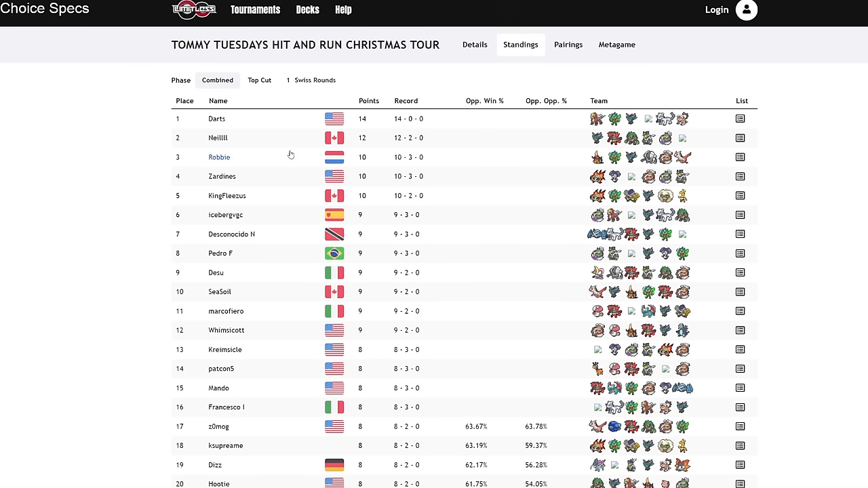
mouse_move(453, 245)
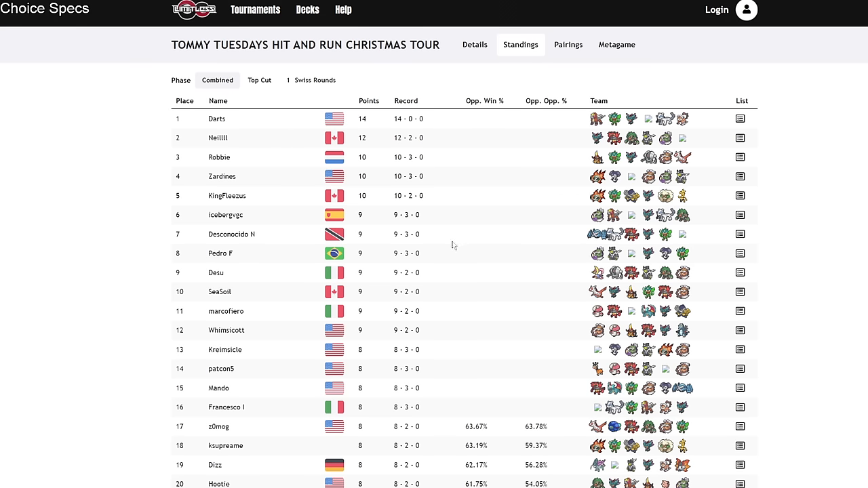
scroll("down", 3)
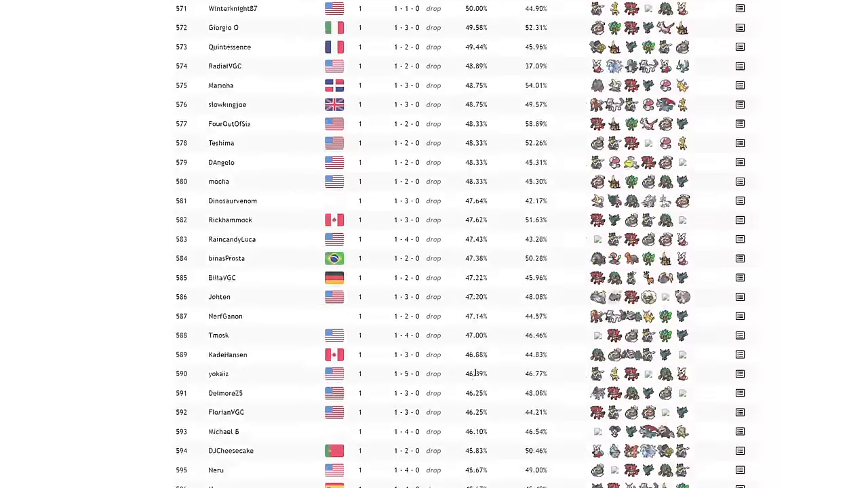
scroll("down", 3)
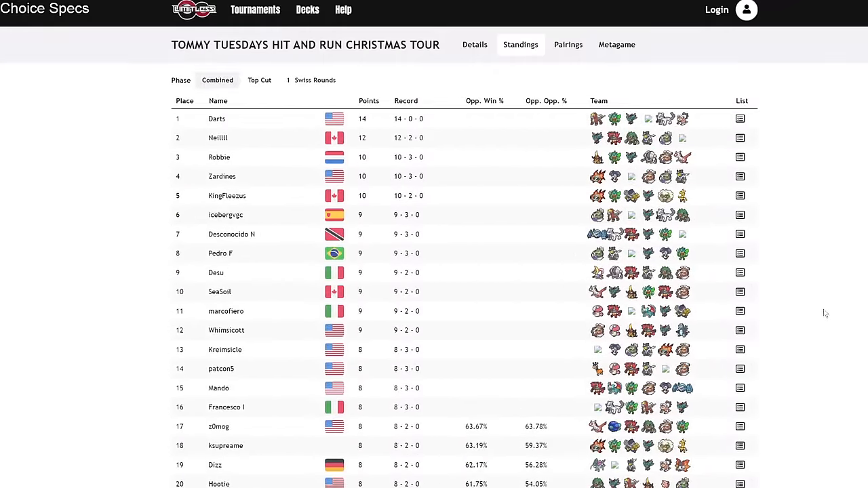
left_click(217, 119)
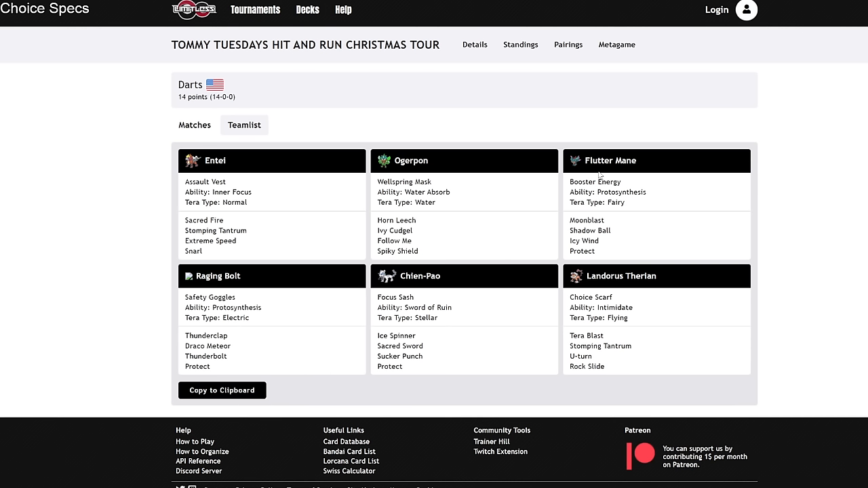
mouse_move(442, 344)
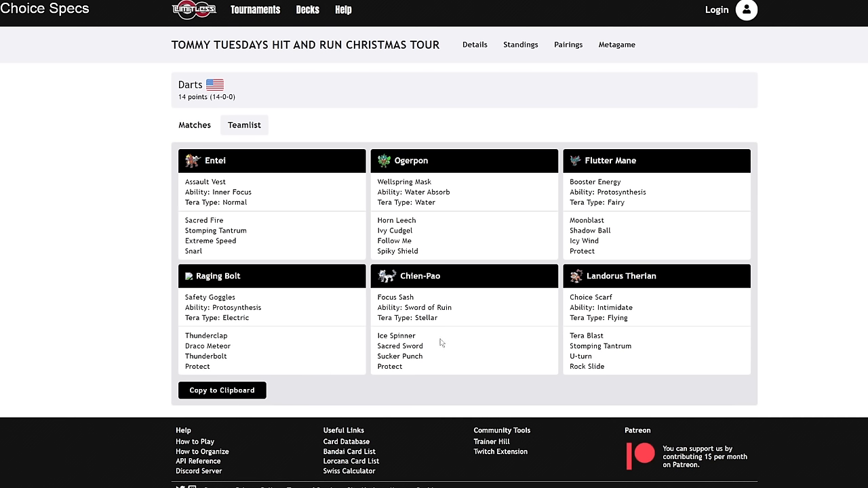
mouse_move(273, 187)
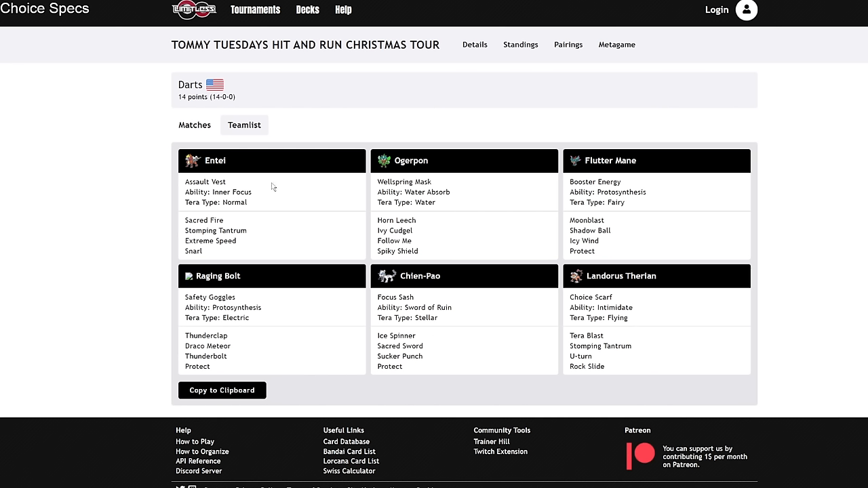
mouse_move(206, 143)
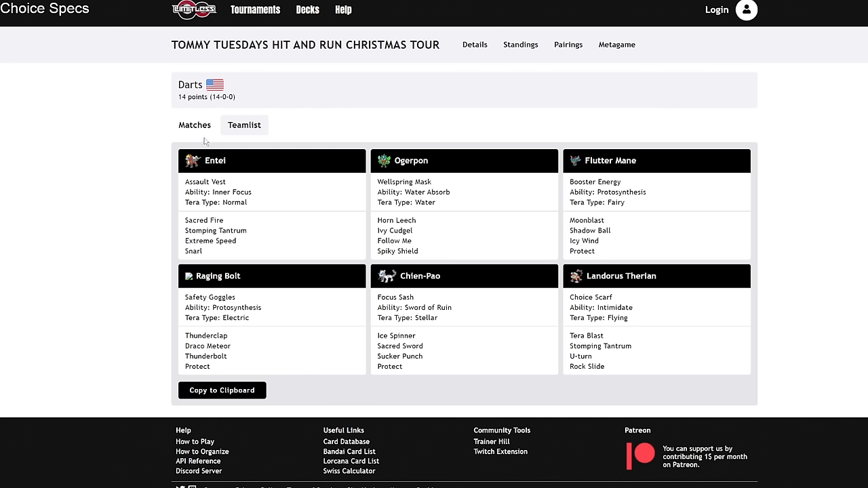
mouse_move(421, 129)
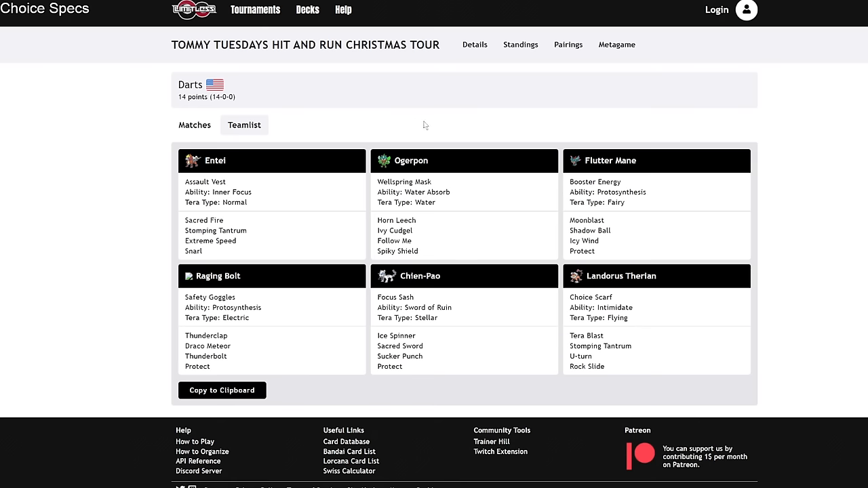
mouse_move(129, 4)
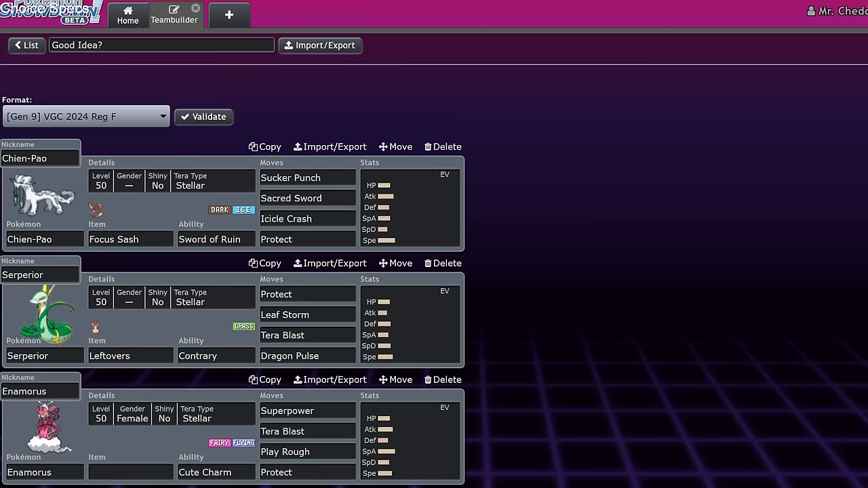
mouse_move(491, 187)
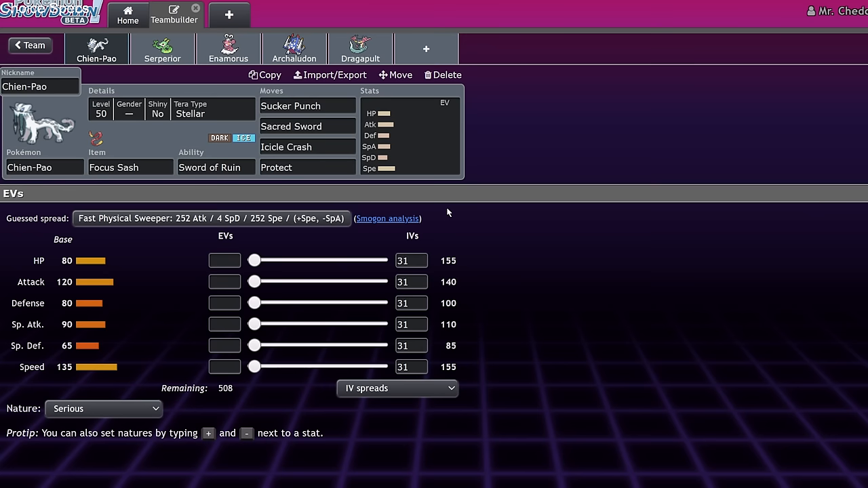
mouse_move(201, 136)
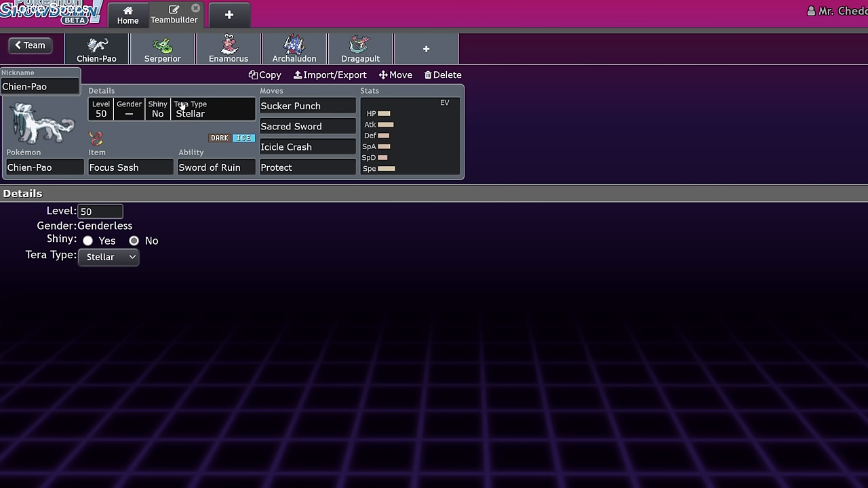
mouse_move(211, 222)
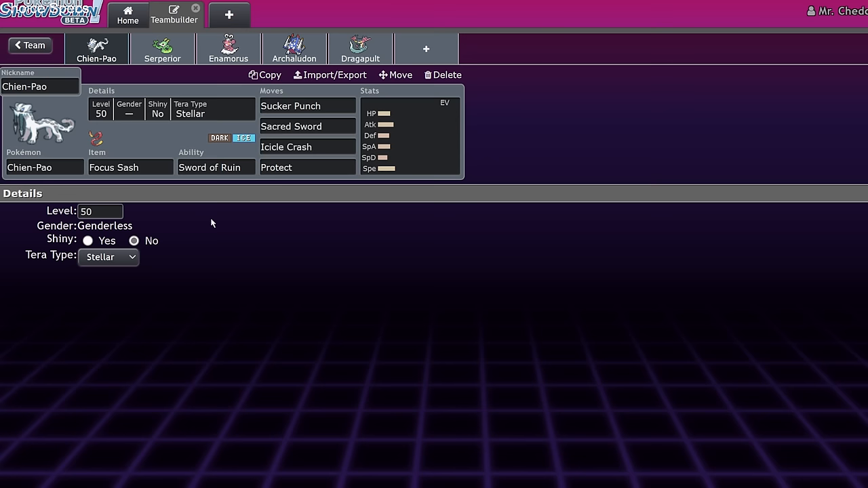
mouse_move(209, 219)
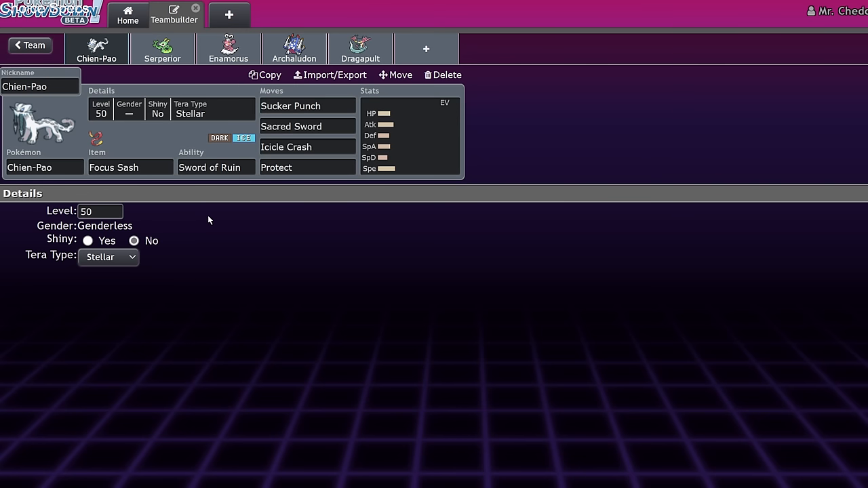
mouse_move(329, 173)
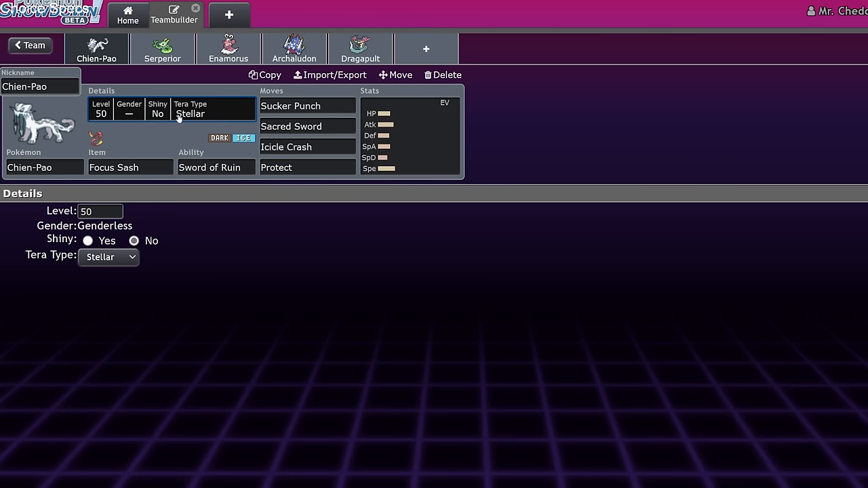
mouse_move(307, 228)
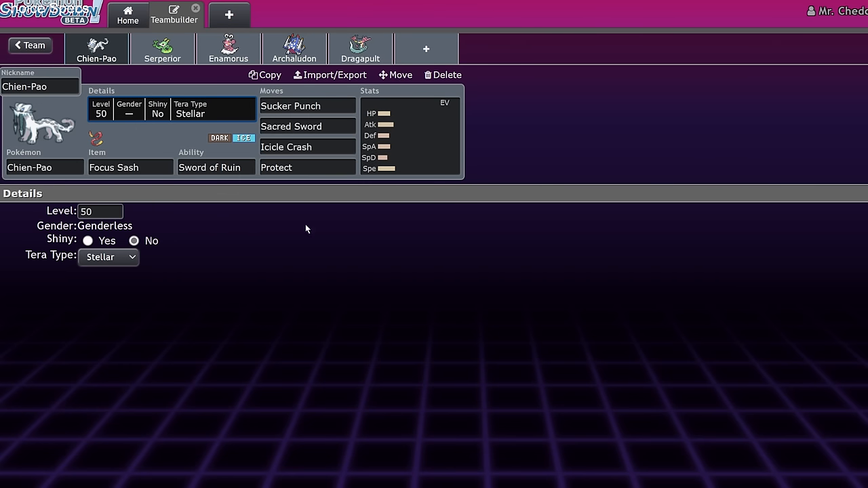
Step: Review Chien-Pao's Sucker Punch, Icicle Crash and Protect moves, then return to the Good Idea? team overview
left_click(307, 105)
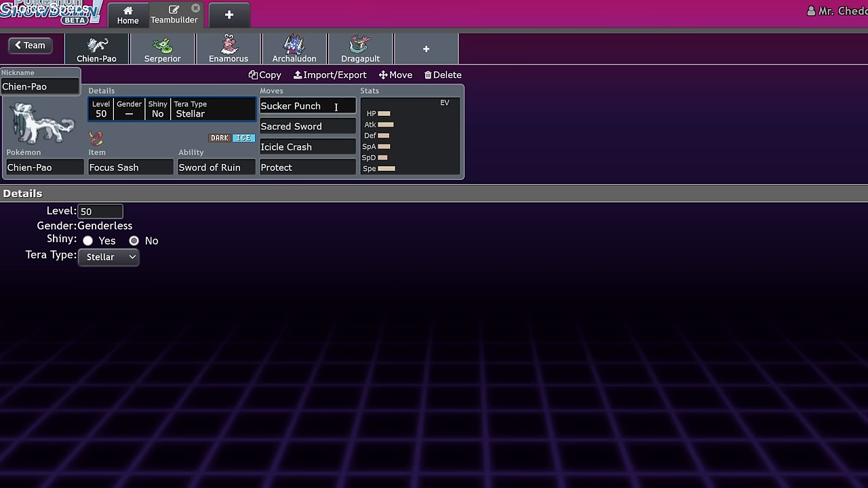
left_click(307, 106)
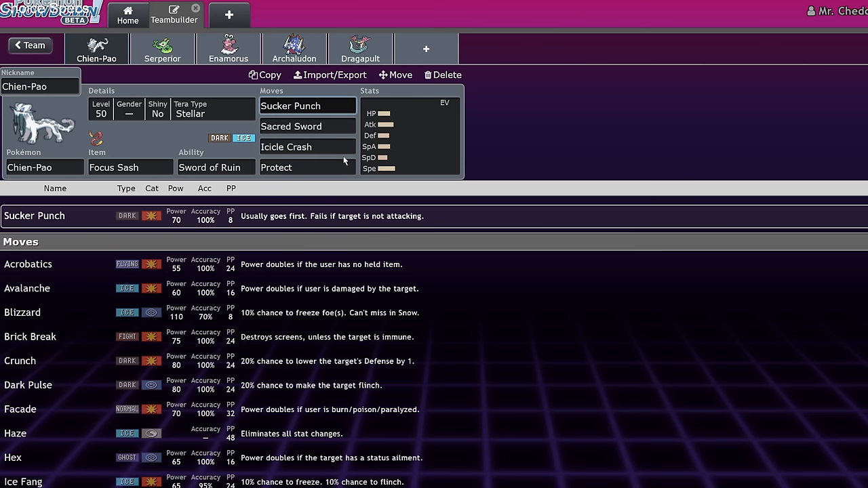
left_click(306, 147)
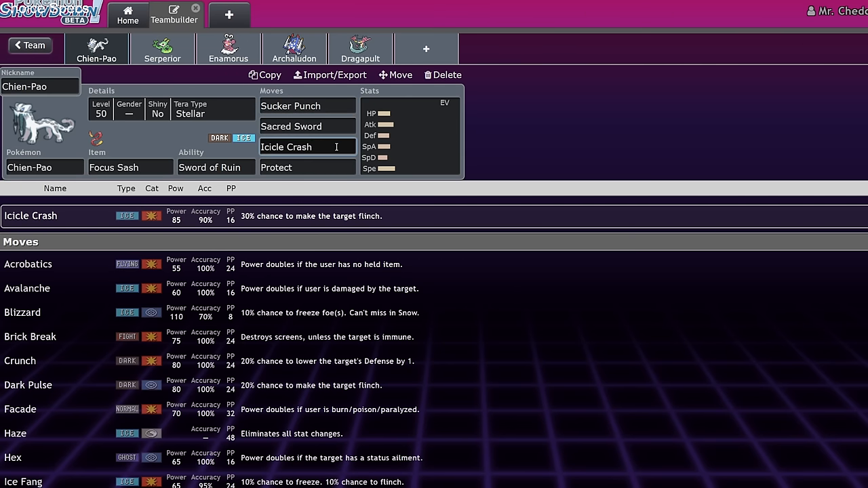
left_click(306, 126)
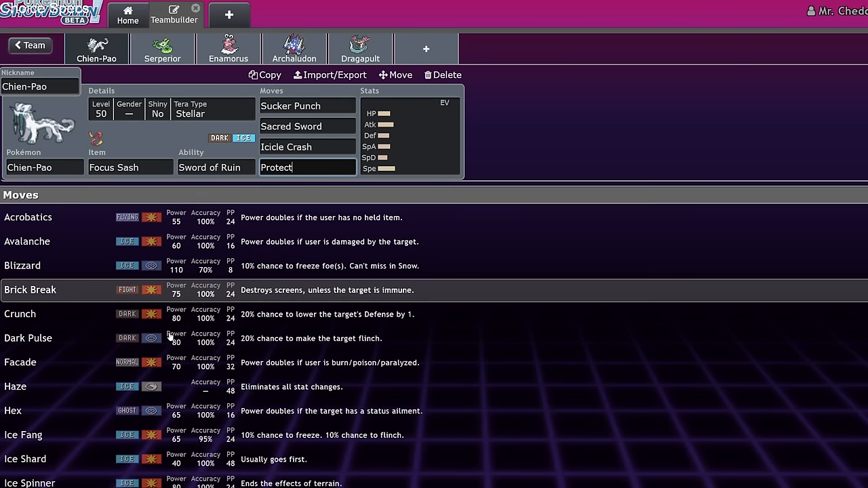
scroll("down", 3)
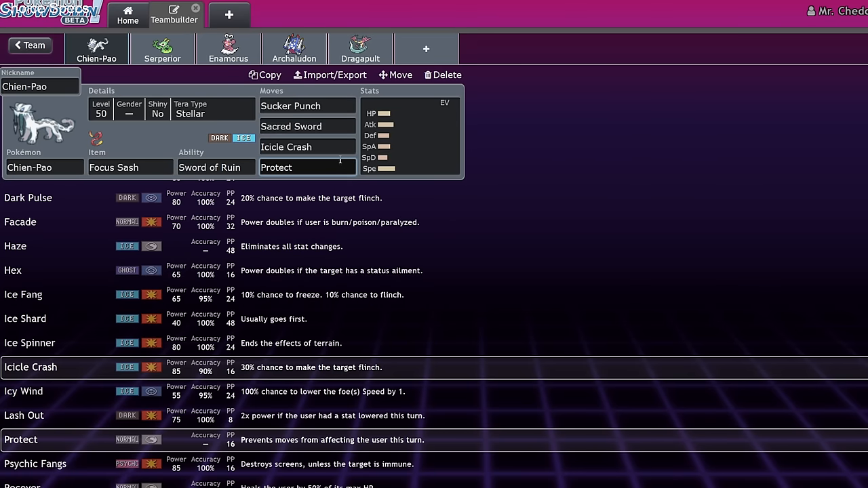
mouse_move(415, 136)
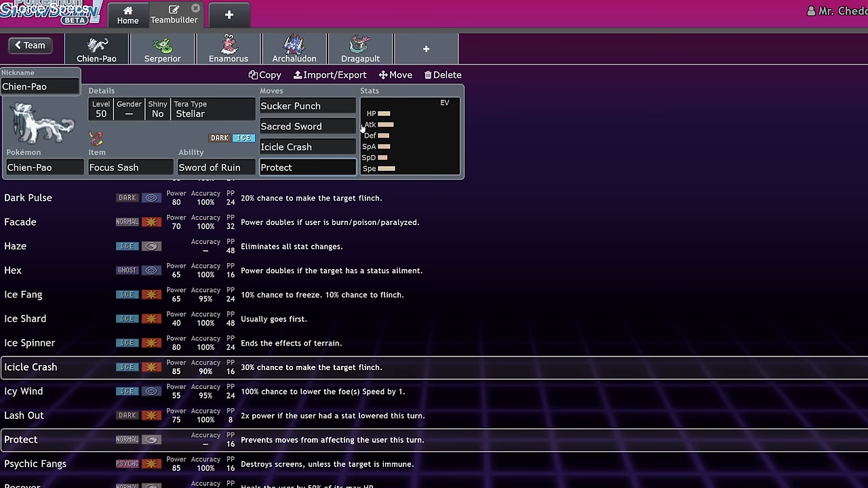
left_click(28, 44)
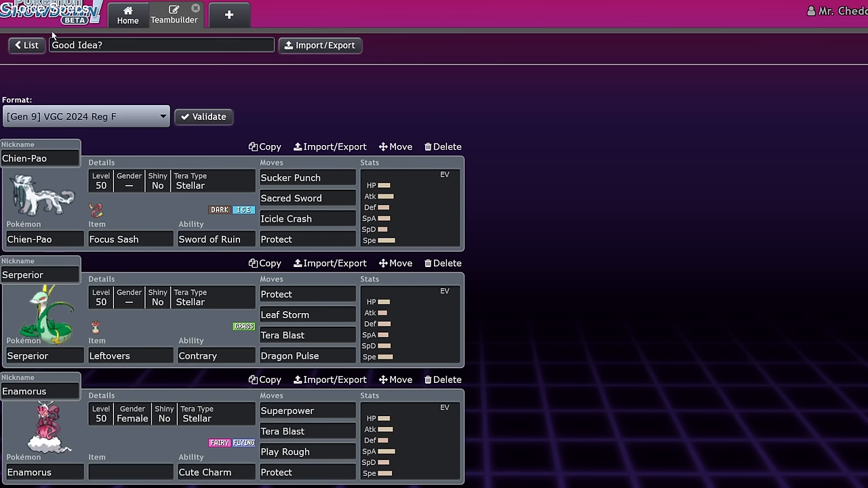
Step: Browse the team list through Probably Not A Good Idea and Good Idea? back to the Chien-Pao team view
left_click(26, 45)
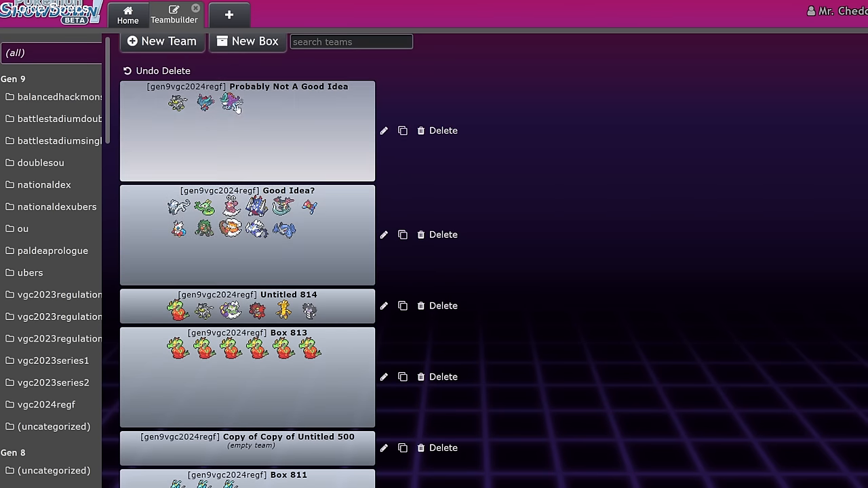
left_click(247, 130)
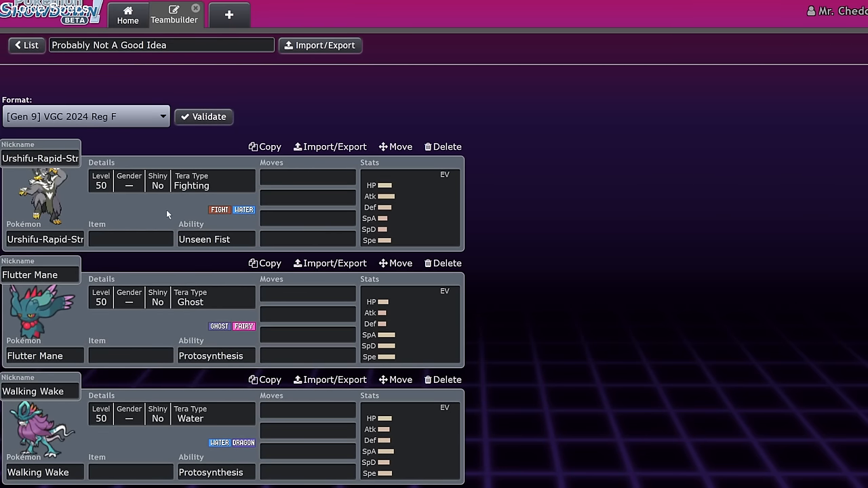
mouse_move(149, 150)
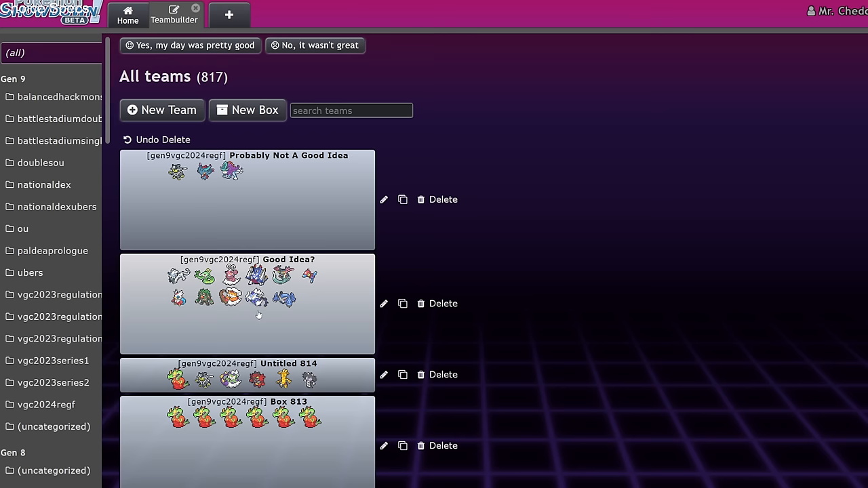
mouse_move(258, 313)
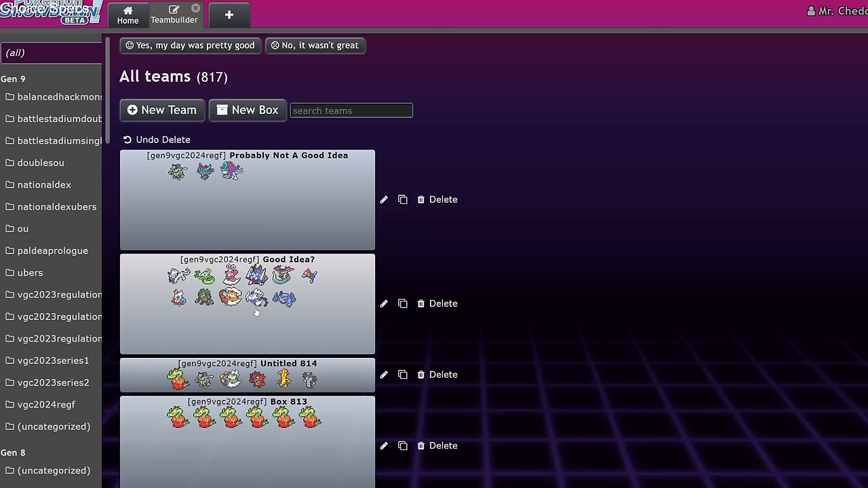
mouse_move(255, 307)
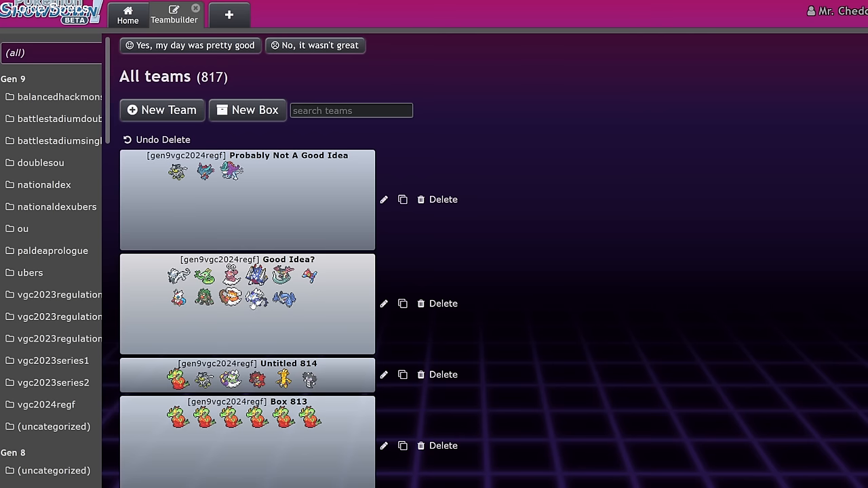
left_click(246, 304)
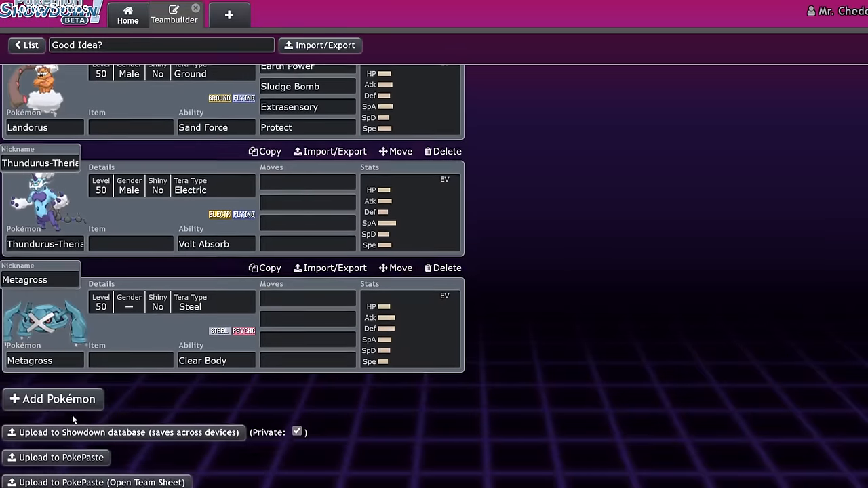
left_click(53, 399)
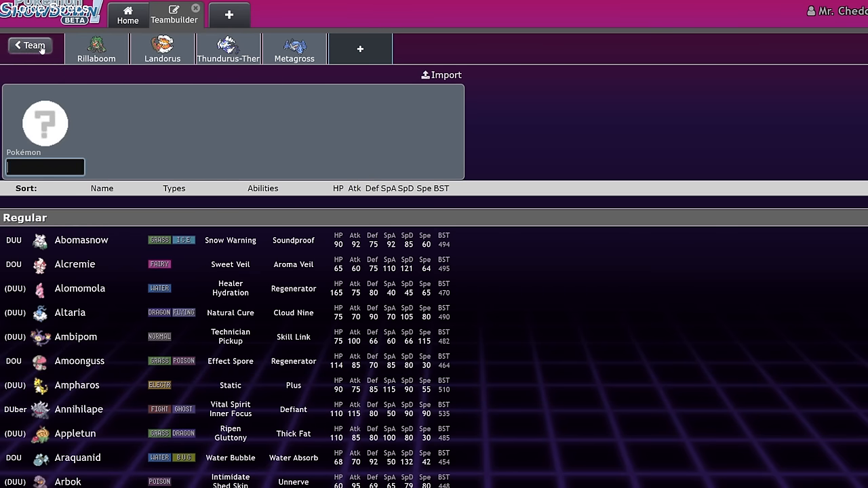
left_click(27, 46)
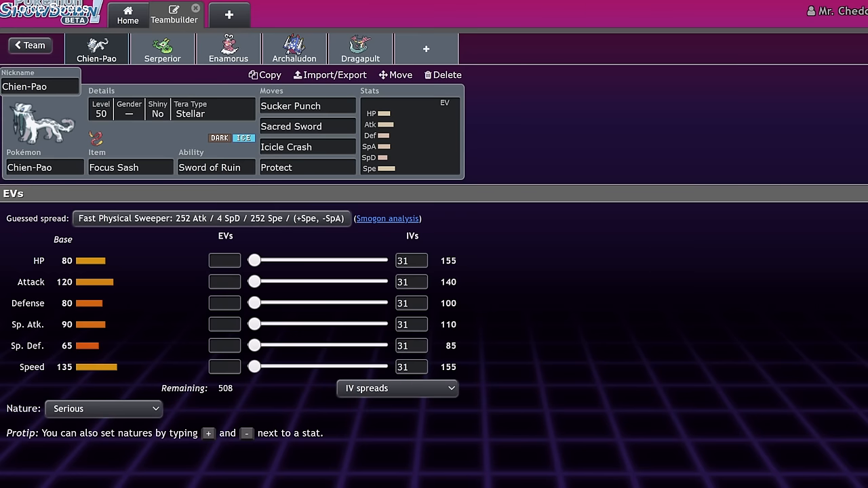
Step: Check Chien-Pao's Icicle Crash, Sacred Sword and Sucker Punch move details
left_click(307, 106)
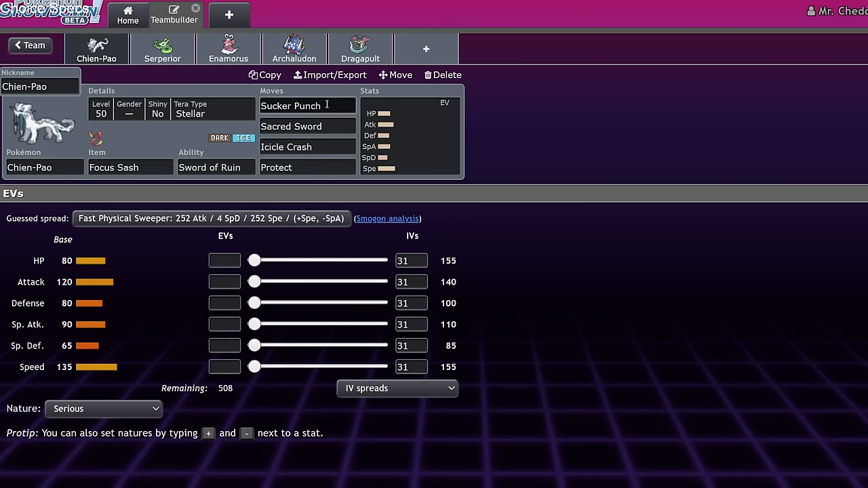
left_click(306, 147)
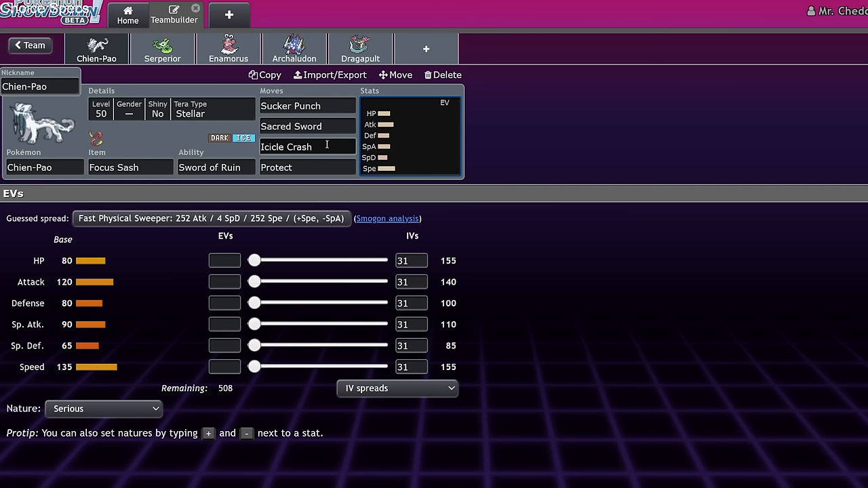
left_click(306, 146)
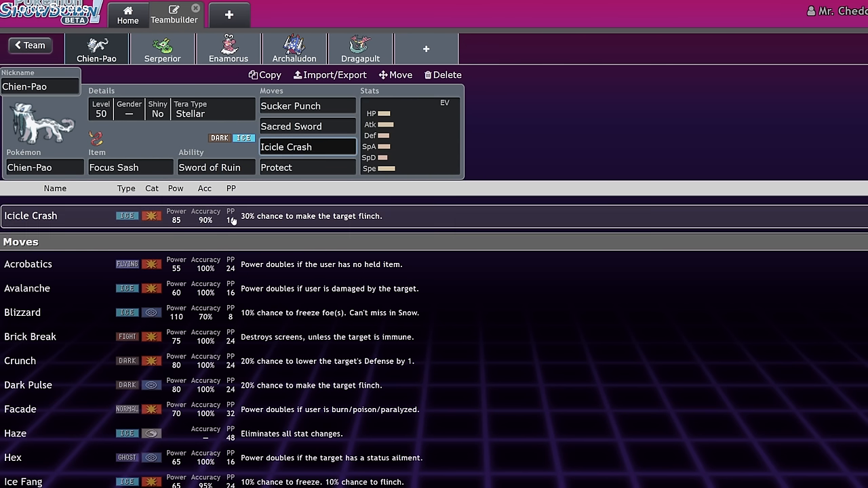
left_click(306, 126)
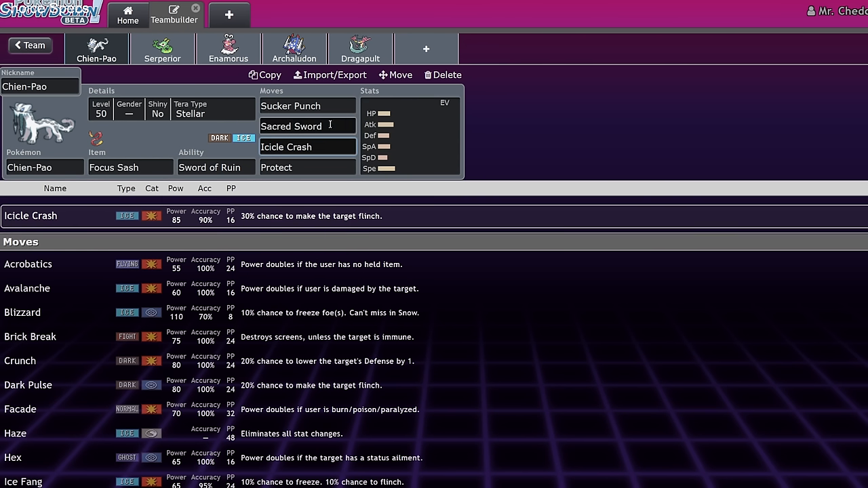
left_click(306, 105)
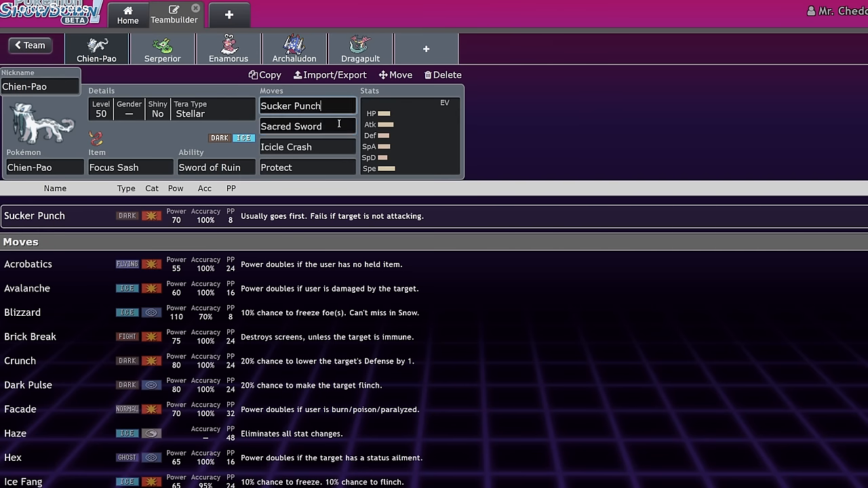
left_click(306, 126)
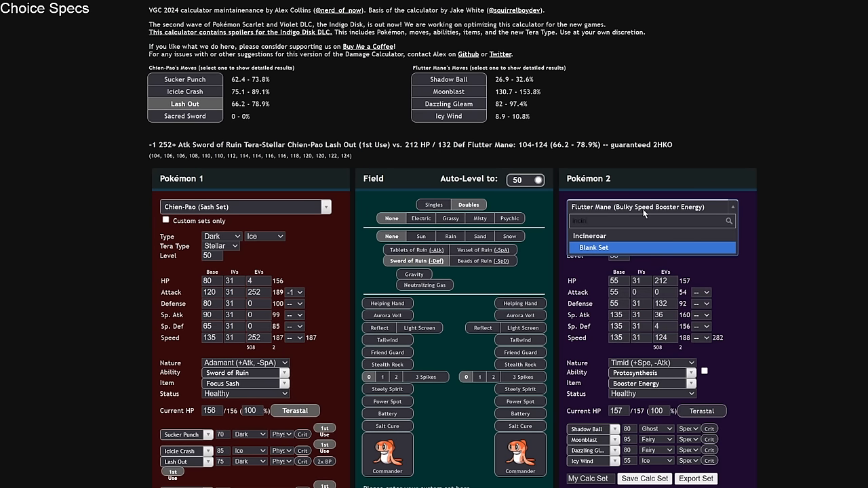
Step: Calc Sacred Sword into a 252 HP / 76 Def Incineroar with and without Stellar Tera
left_click(588, 236)
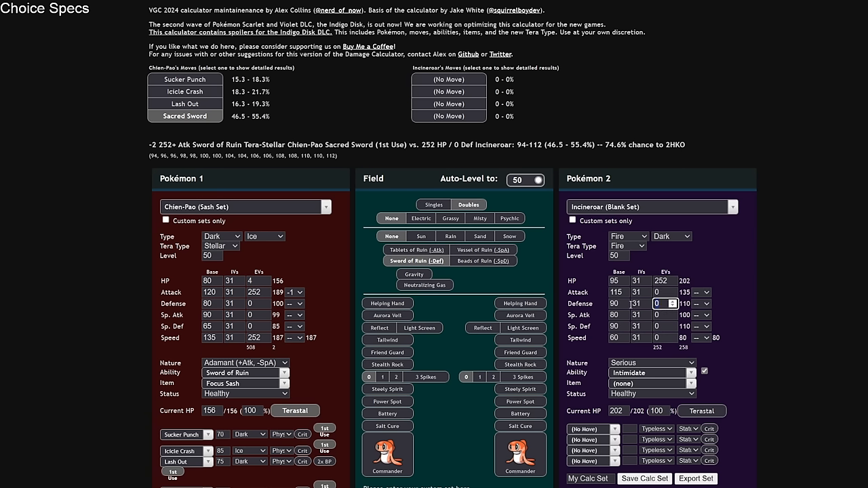
type("76")
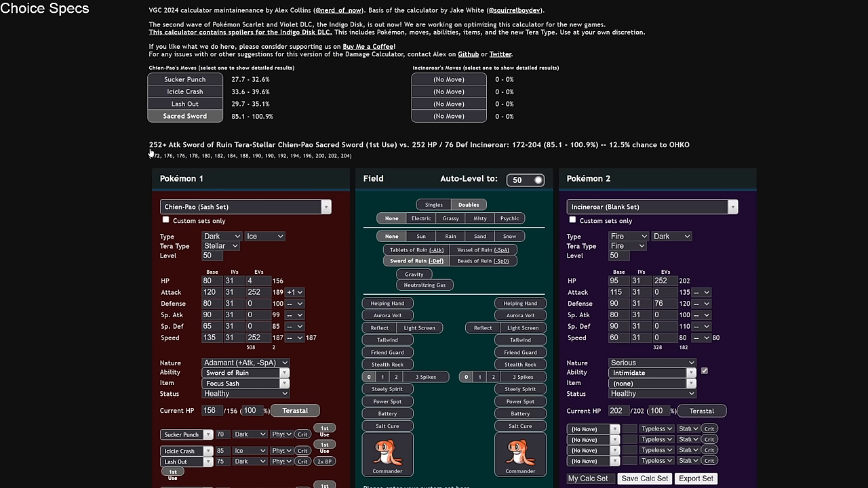
mouse_move(206, 133)
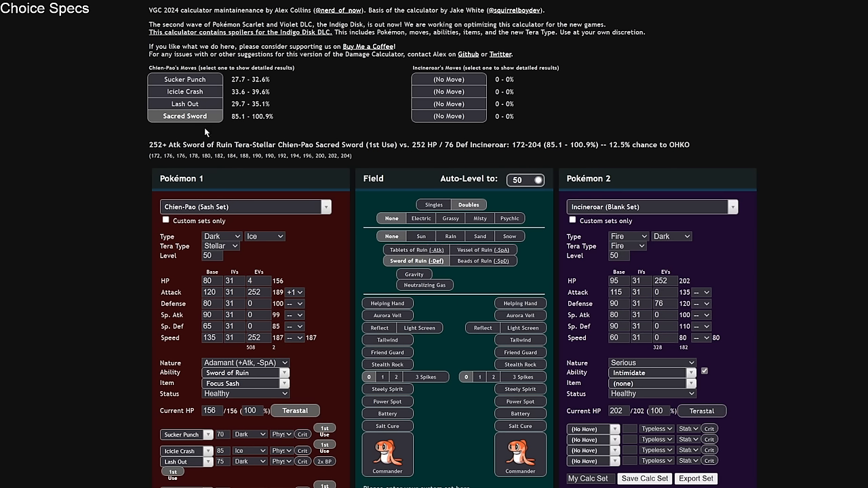
mouse_move(288, 272)
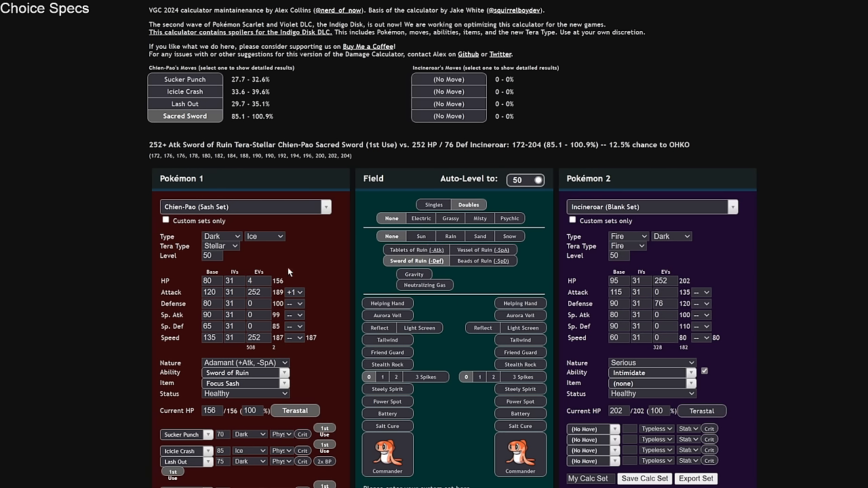
mouse_move(277, 169)
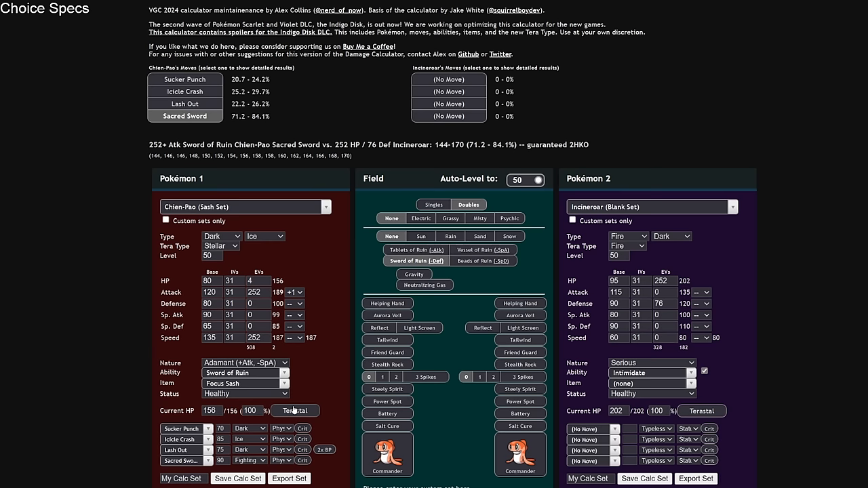
left_click(295, 410)
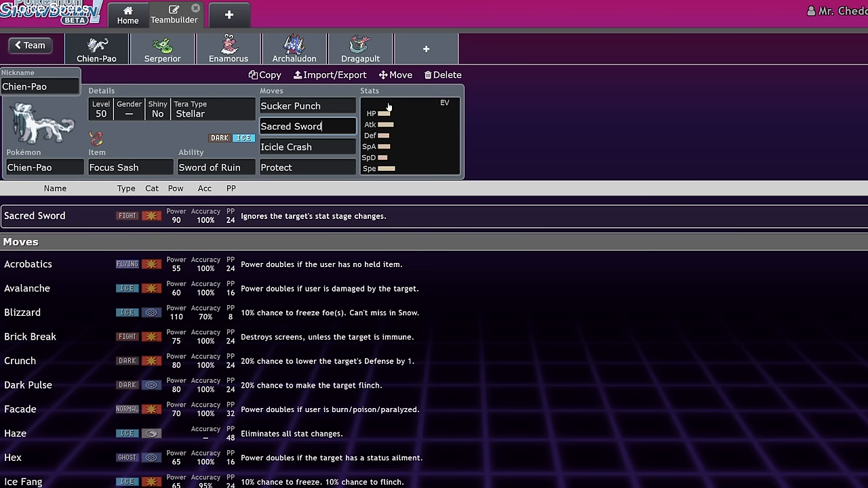
Step: Return to Chien-Pao's stats panel with Adamant nature
left_click(407, 136)
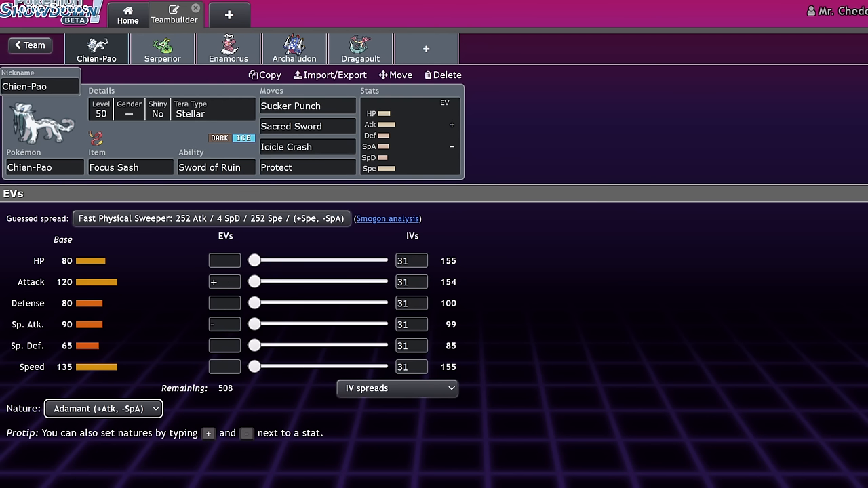
mouse_move(467, 270)
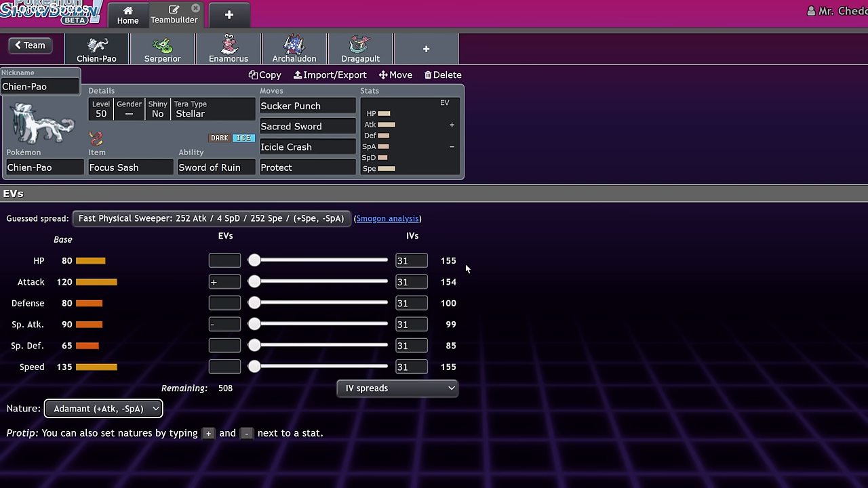
mouse_move(502, 257)
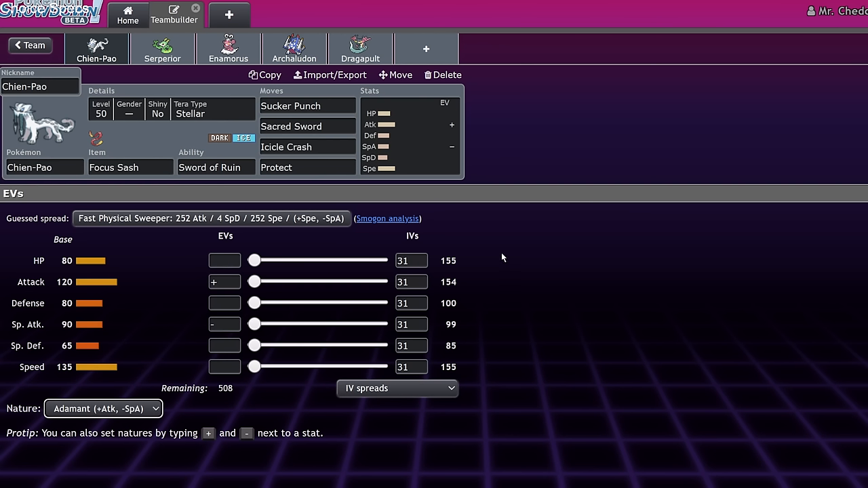
mouse_move(493, 219)
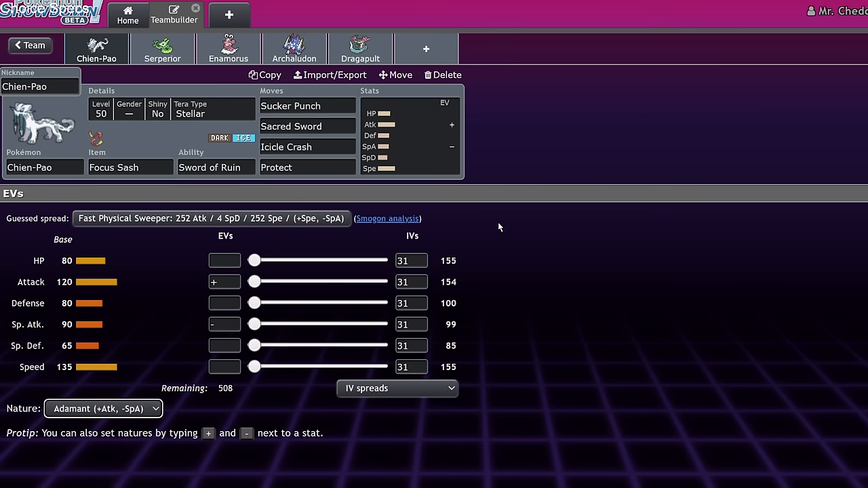
mouse_move(494, 222)
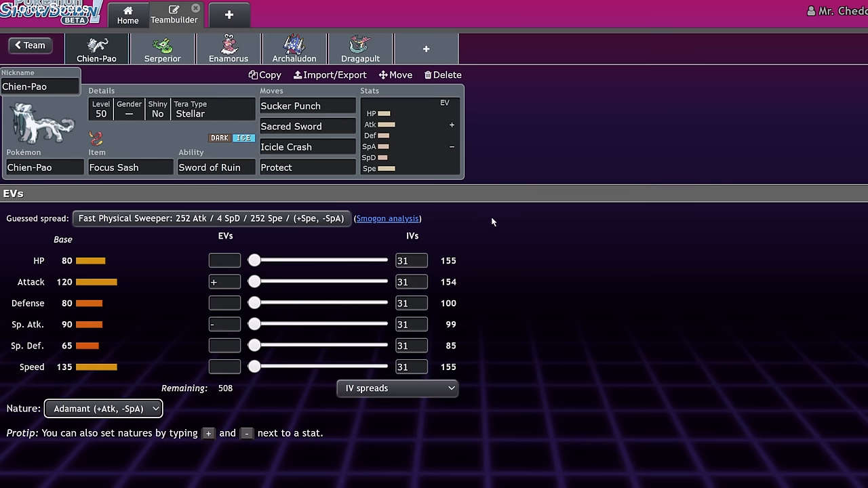
mouse_move(478, 186)
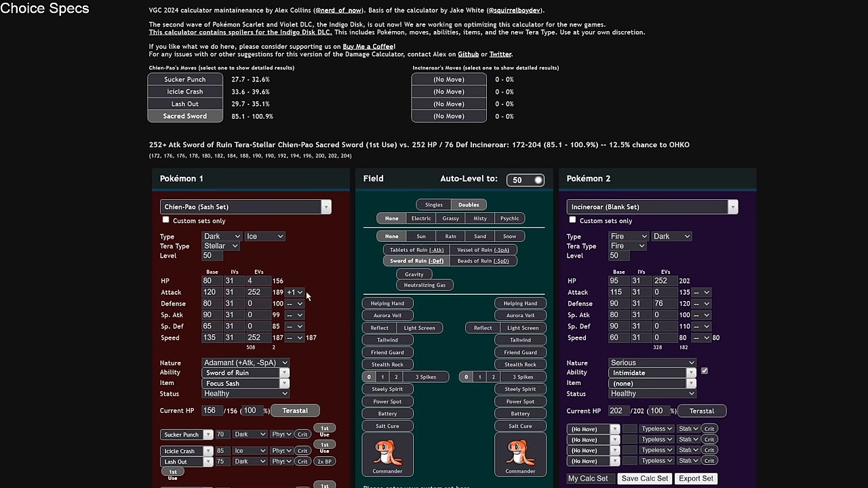
mouse_move(237, 124)
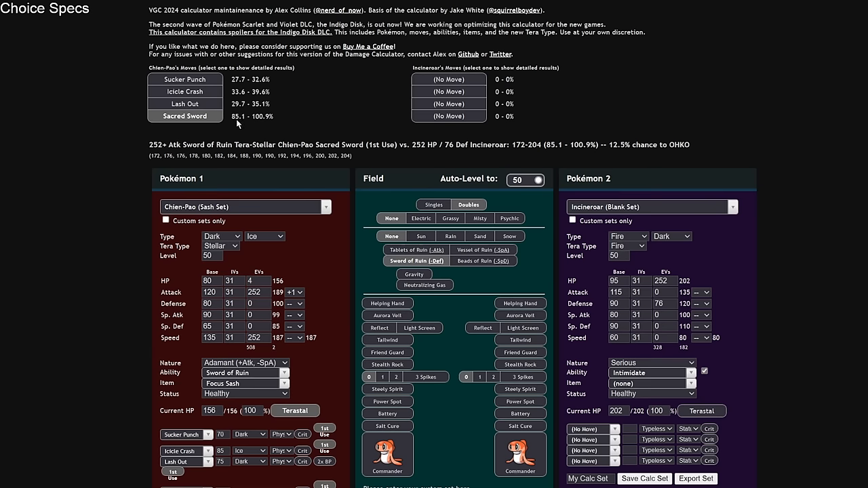
Step: Calc Sacred Sword into Offensive Life Orb Heatran with 4 HP EVs, adjusting Chien-Pao's Attack EVs
left_click(650, 206)
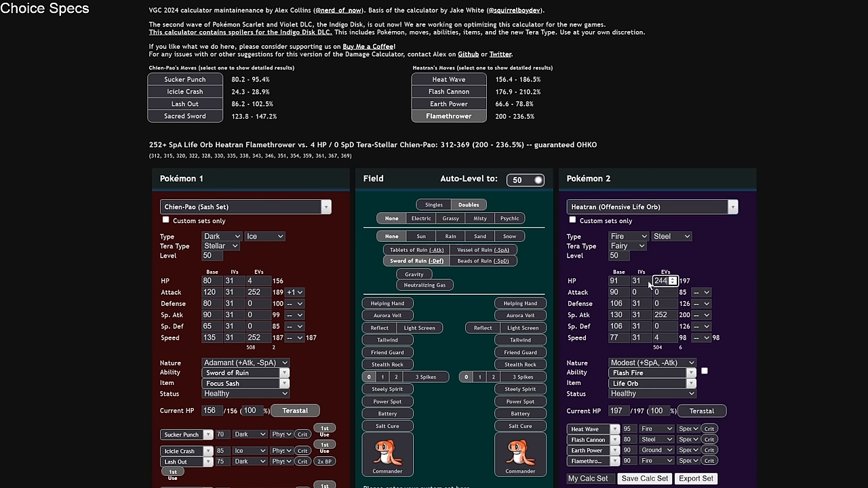
left_click(672, 295)
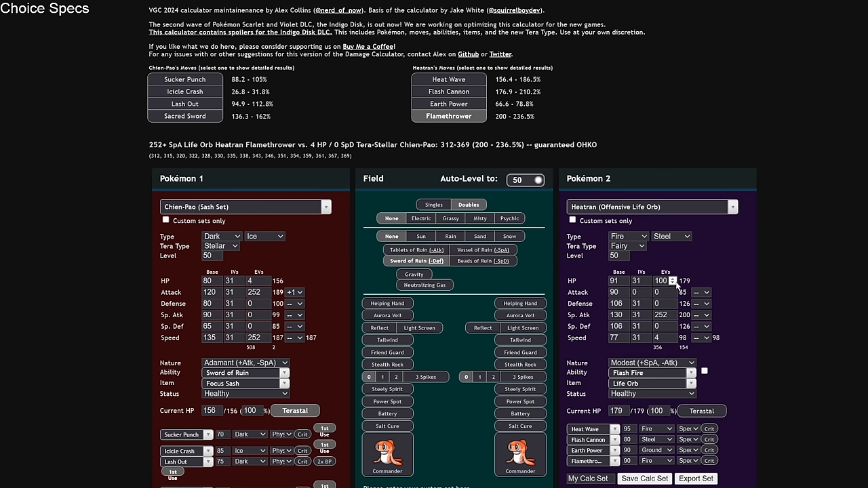
type("4")
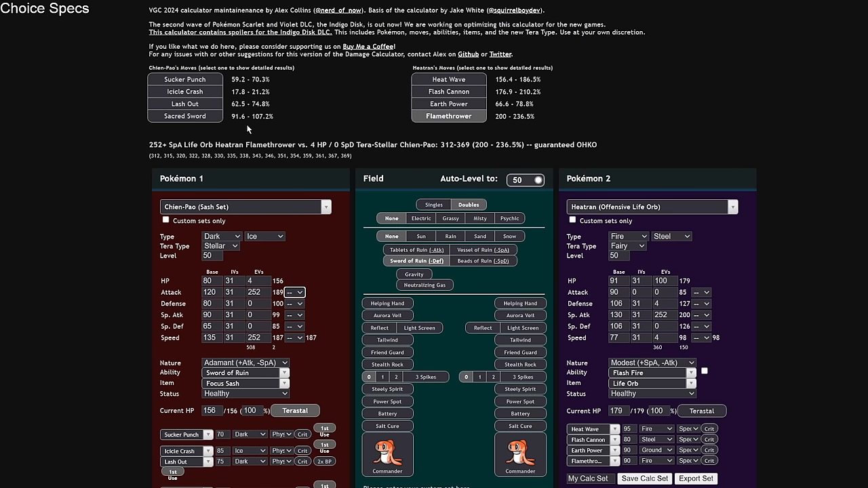
mouse_move(323, 106)
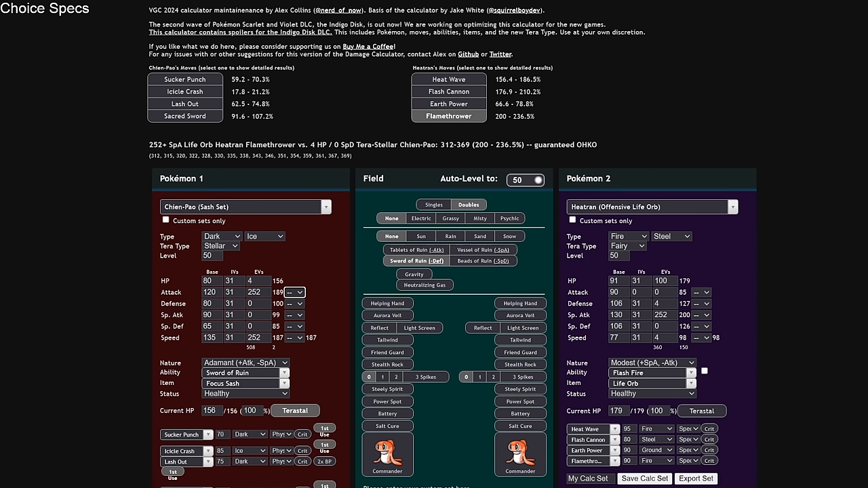
left_click(665, 279)
type("252")
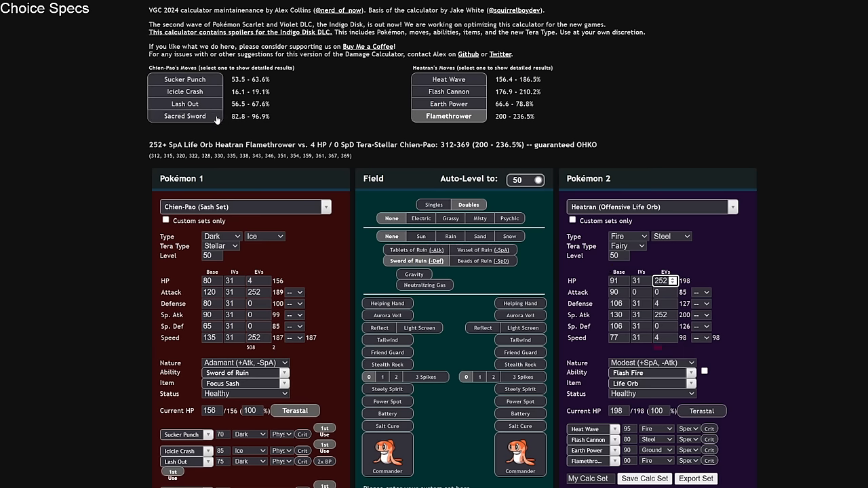
left_click(184, 116)
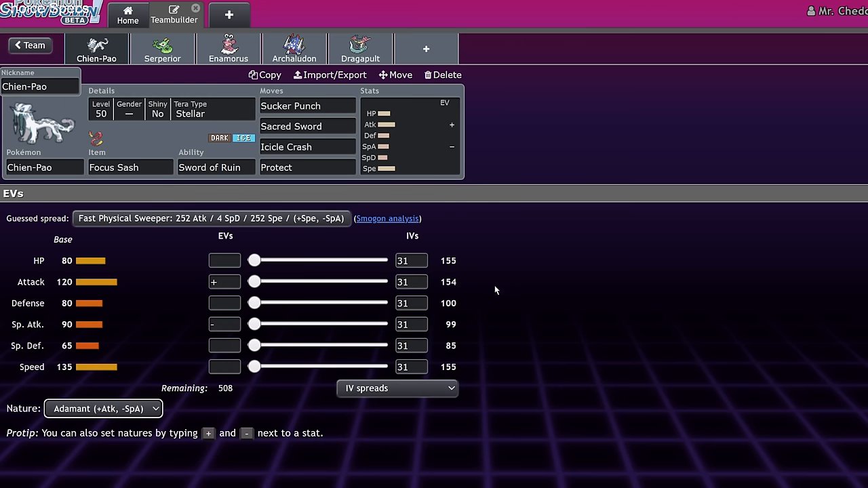
mouse_move(499, 266)
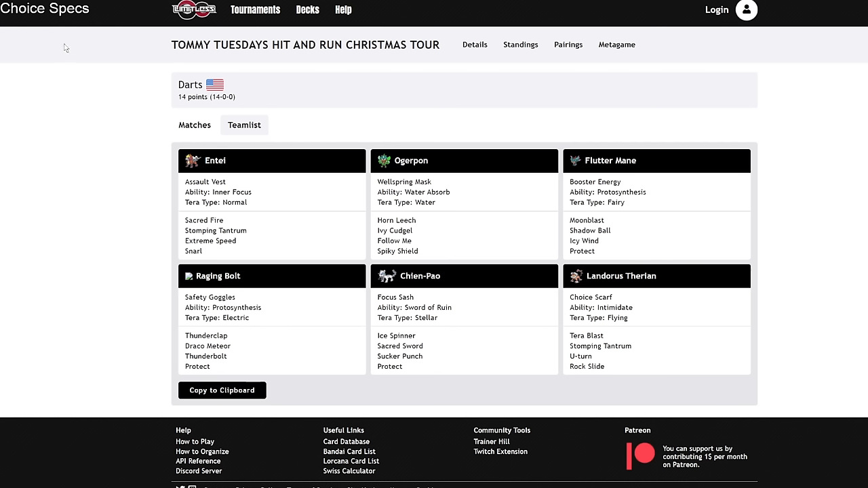
mouse_move(278, 232)
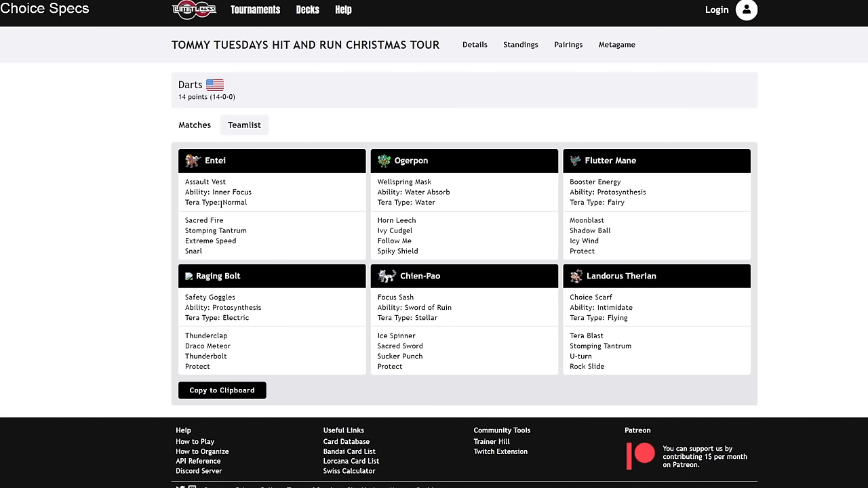
Step: View the Christmas tour player's Limitless teamlist with the Stellar Tera Focus Sash Chien-Pao
double_click(235, 202)
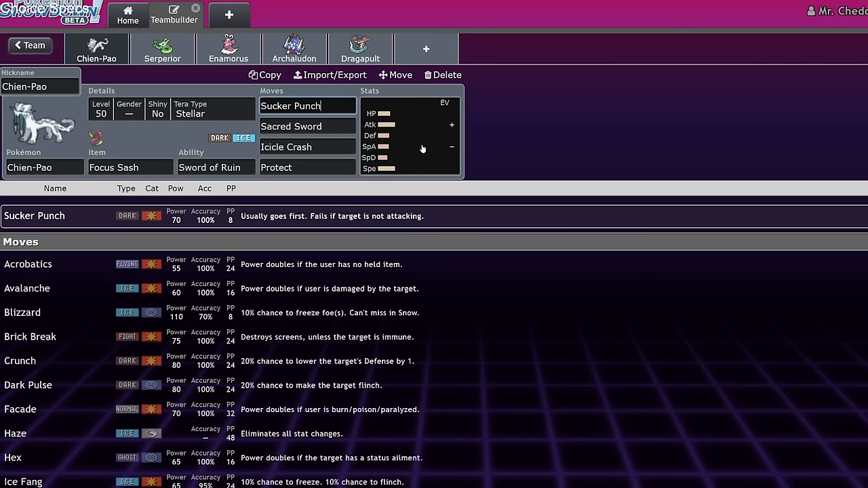
Step: Give Serperior 252 HP and 252 Sp. Atk EVs, then move to Enamorus's set
left_click(162, 49)
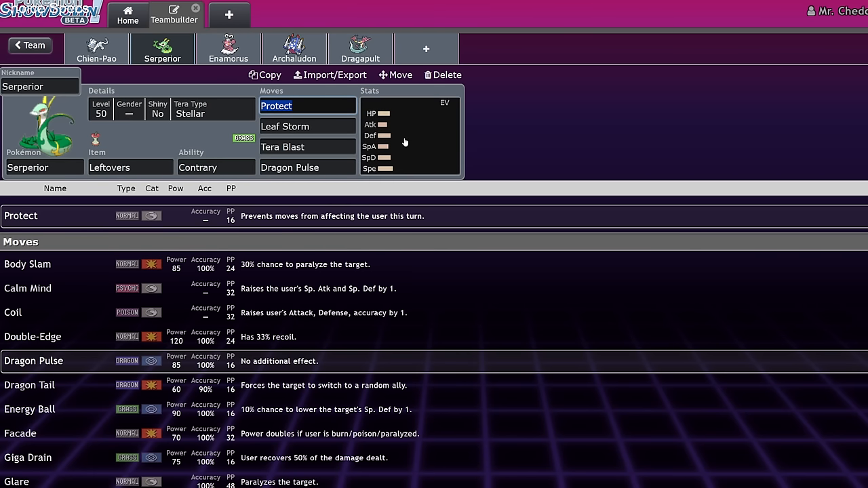
left_click(410, 135)
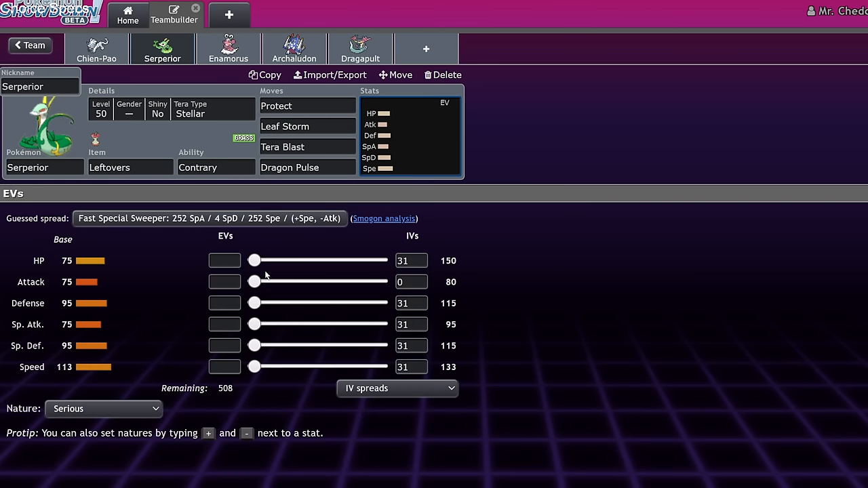
left_click(306, 146)
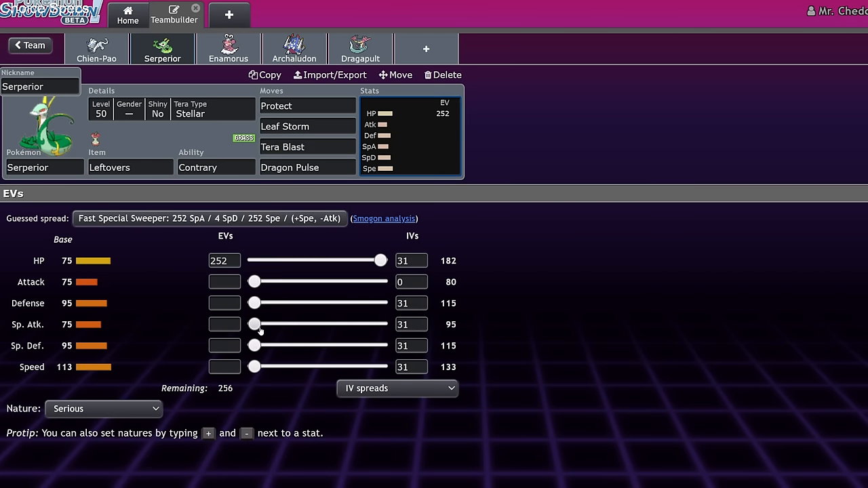
left_click_drag(255, 324, 380, 324)
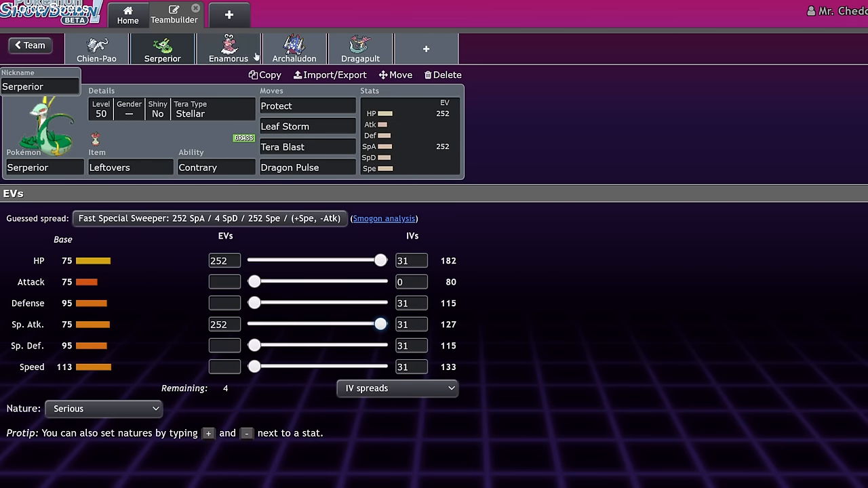
left_click(227, 49)
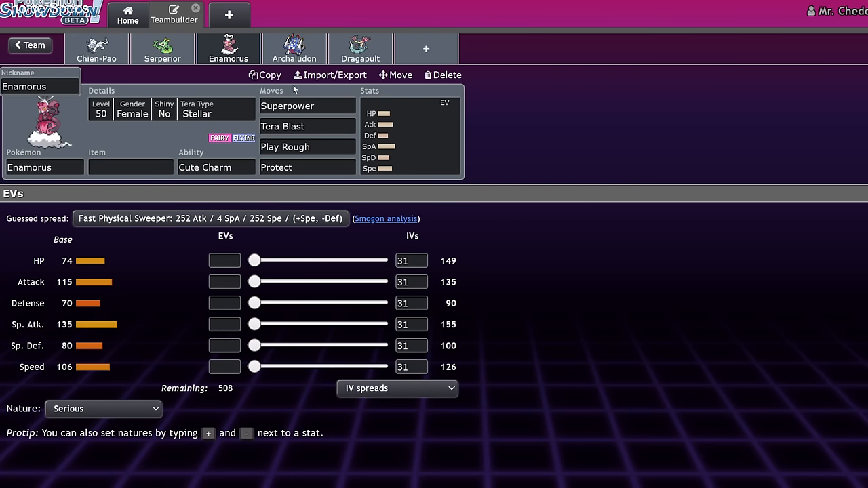
mouse_move(268, 183)
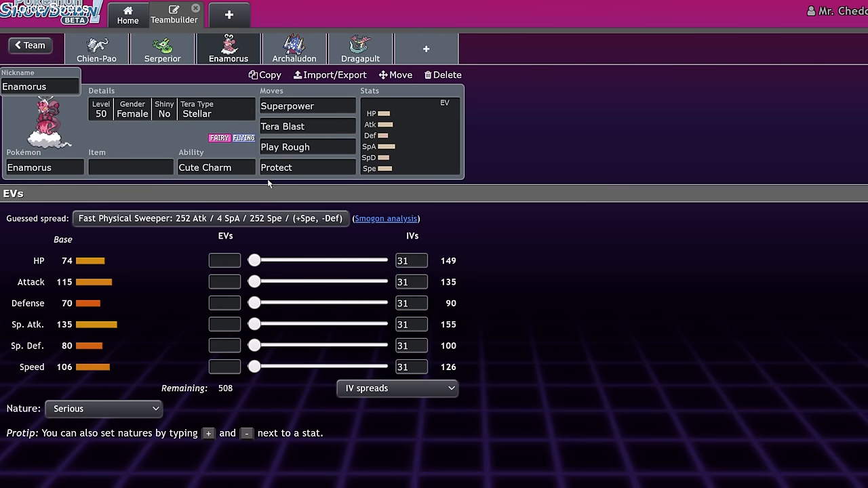
Step: Change Enamorus's ability to Contrary and review its Protect and Tera Blast slots before returning to Serperior
left_click(307, 168)
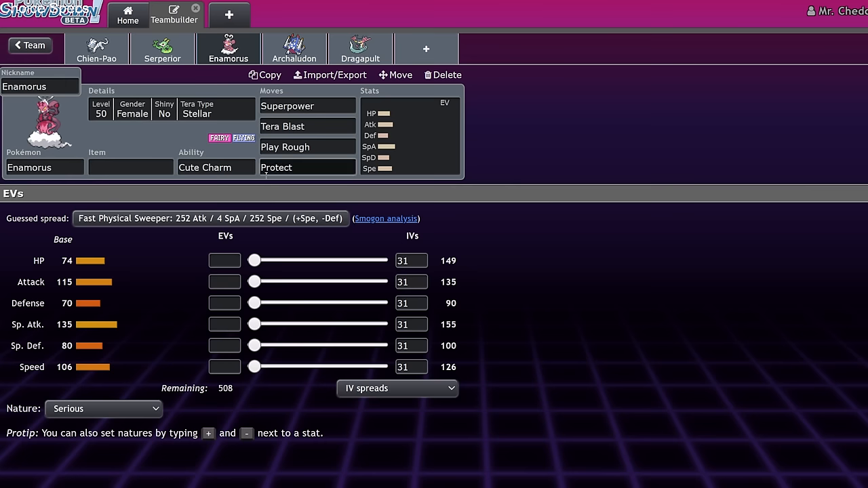
left_click(307, 106)
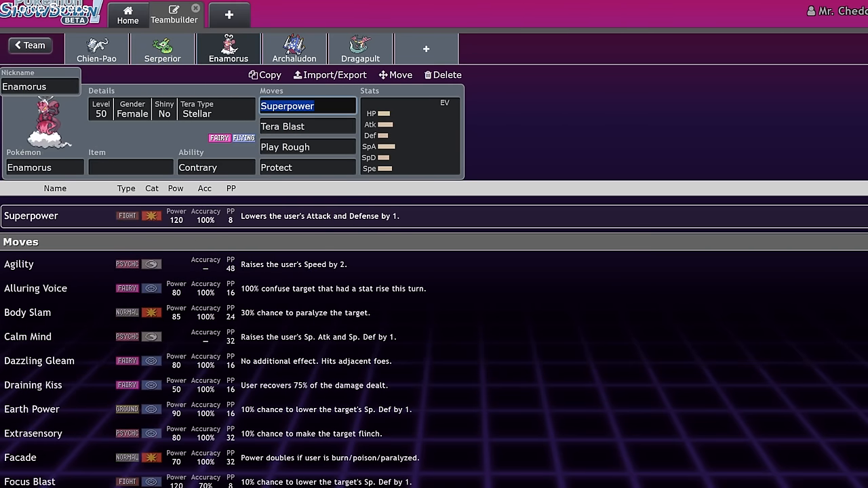
left_click(306, 126)
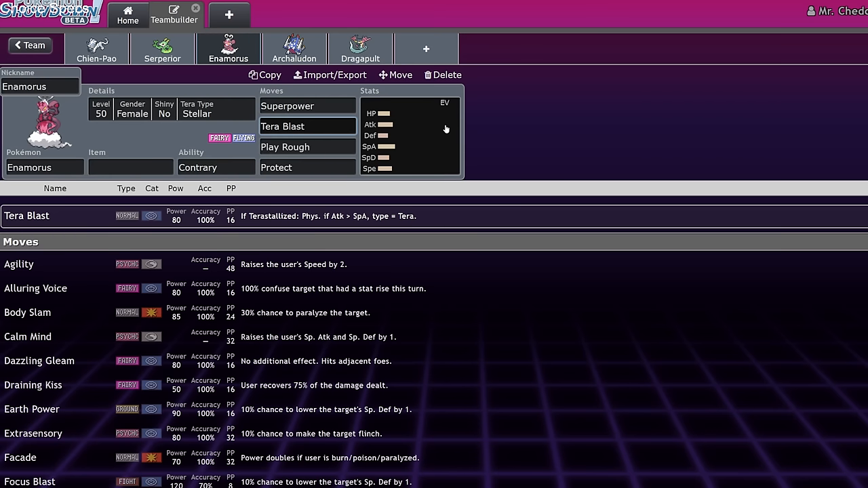
left_click(306, 127)
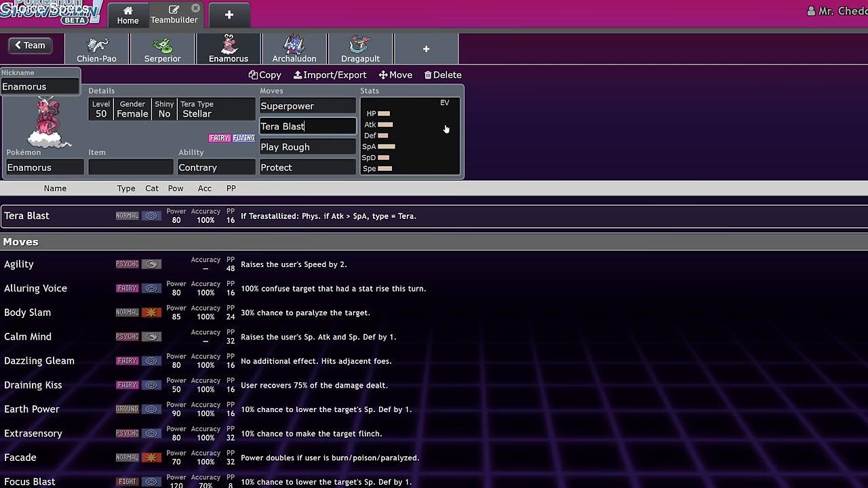
left_click(163, 49)
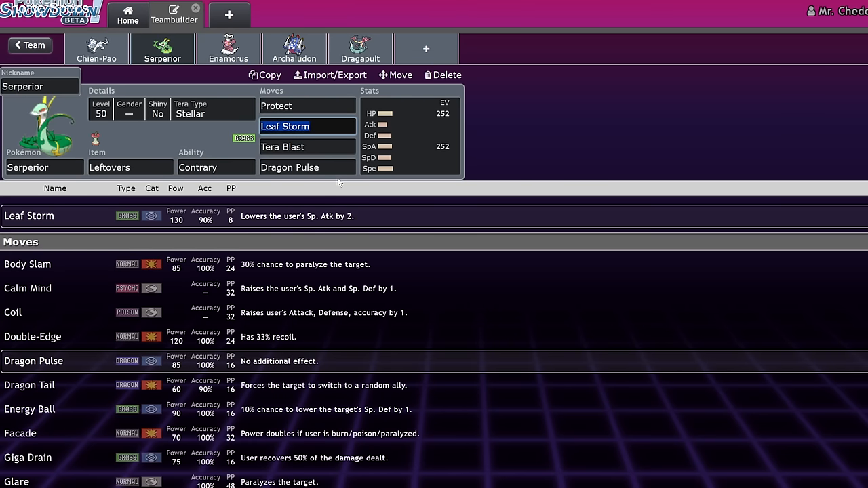
left_click(328, 128)
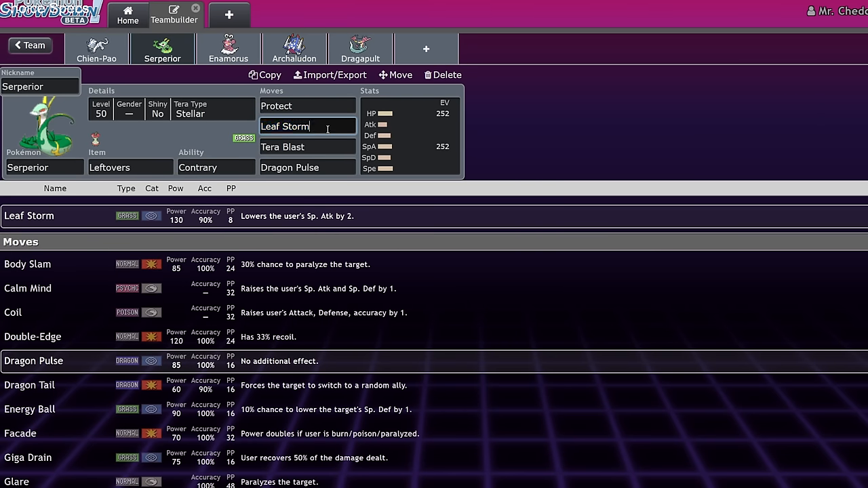
left_click(307, 168)
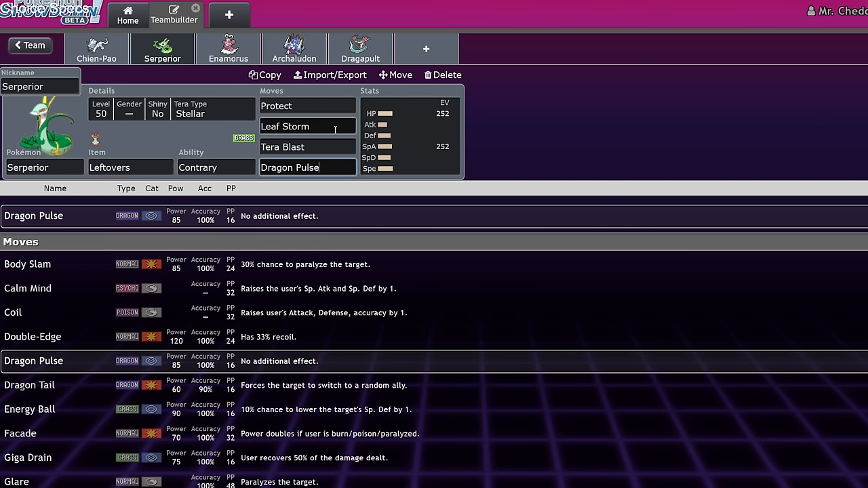
left_click(307, 147)
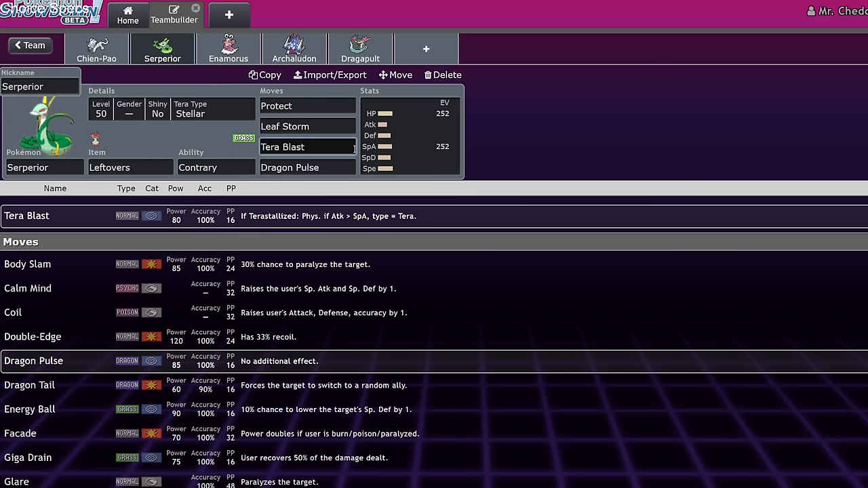
left_click(228, 49)
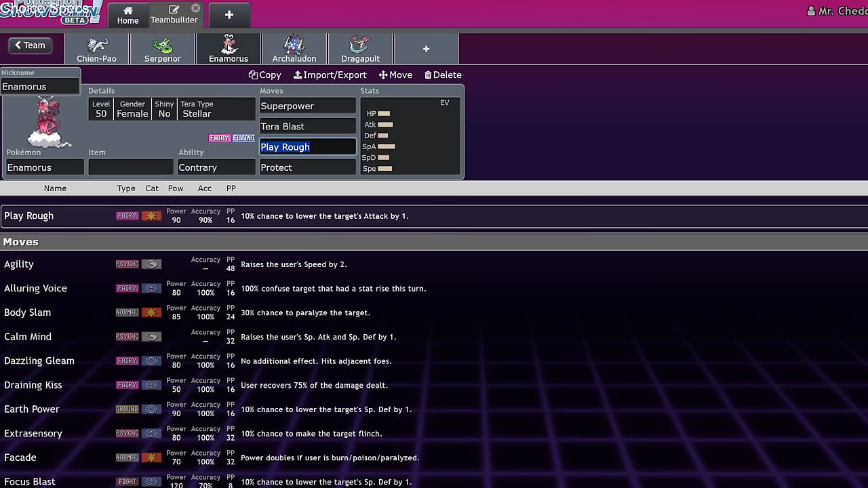
left_click(163, 48)
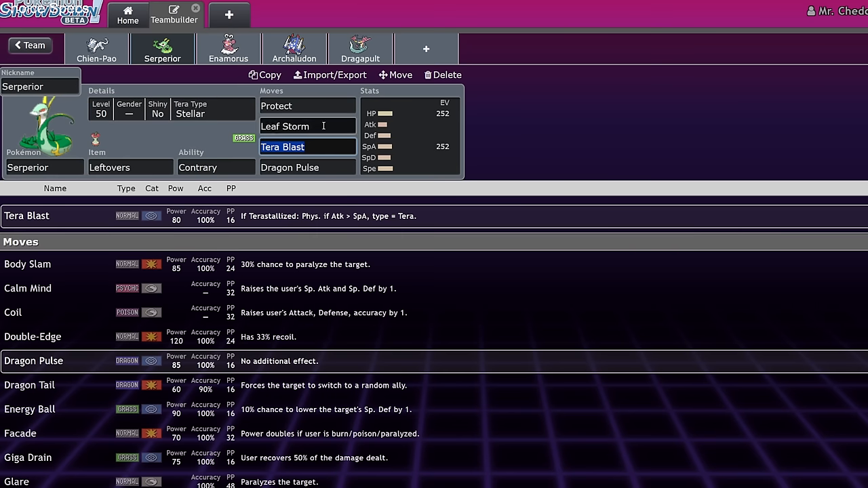
left_click(285, 126)
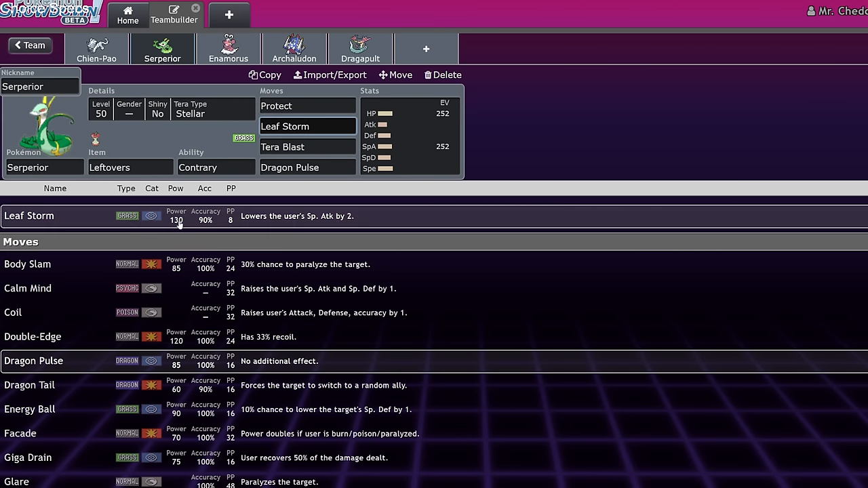
left_click(307, 147)
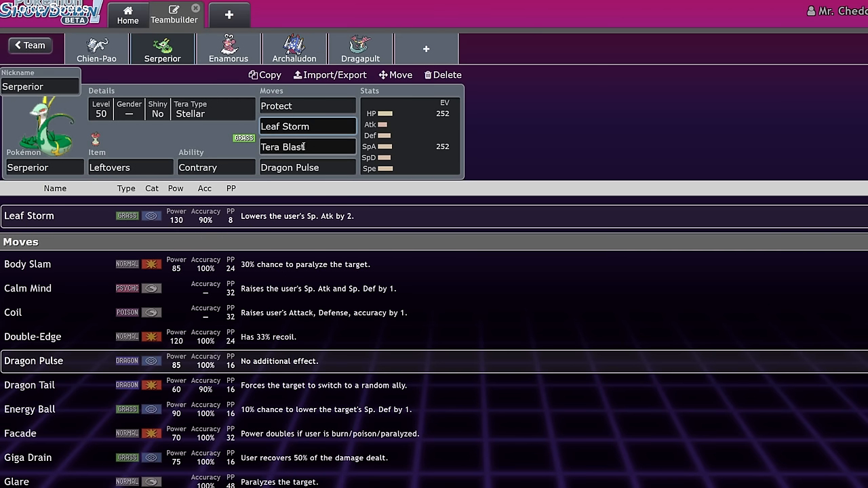
left_click(307, 147)
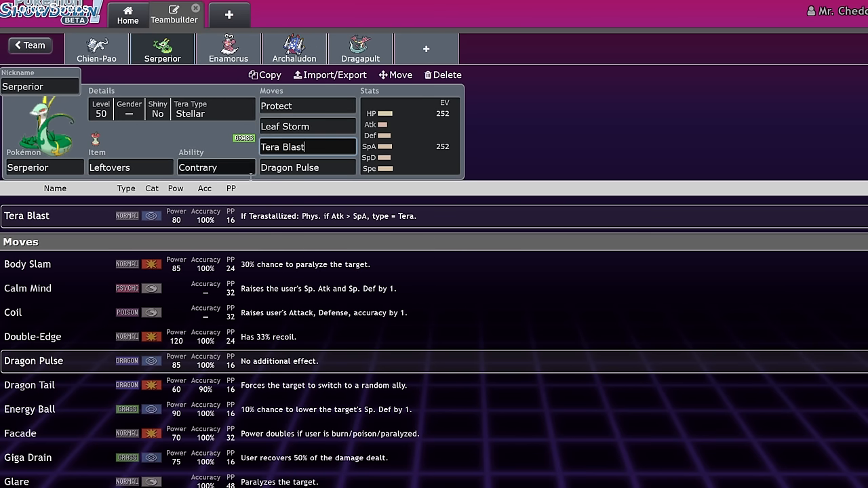
left_click(307, 126)
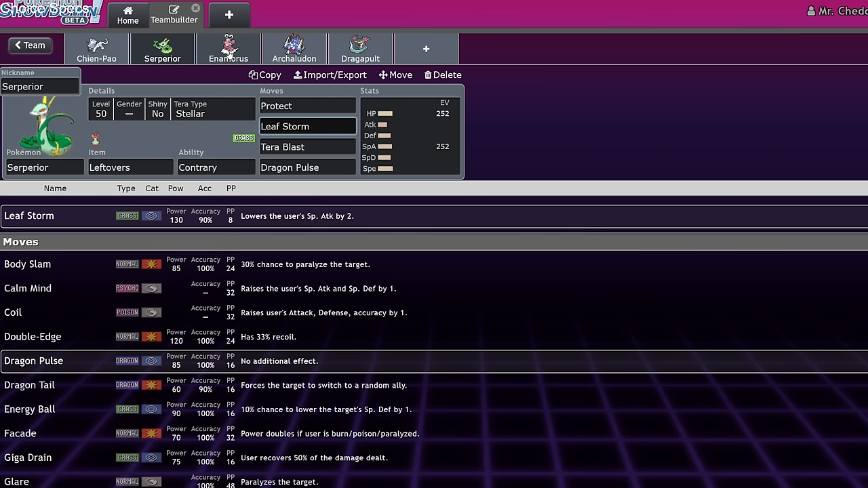
left_click(228, 49)
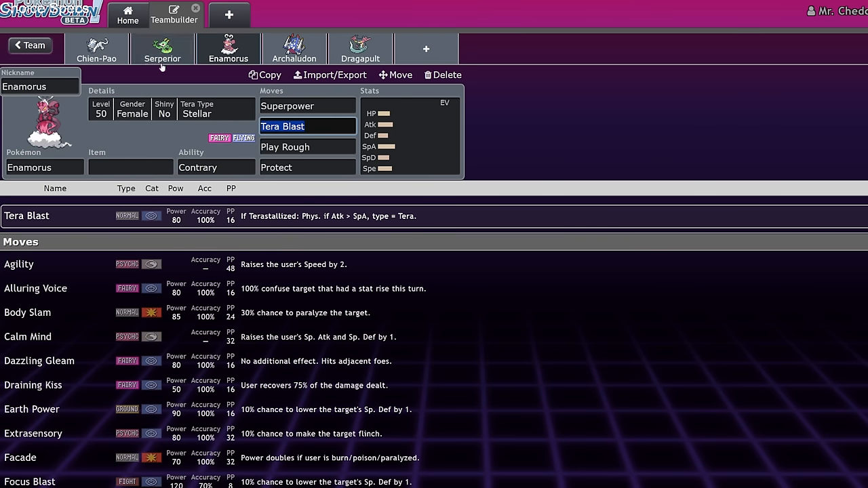
left_click(163, 49)
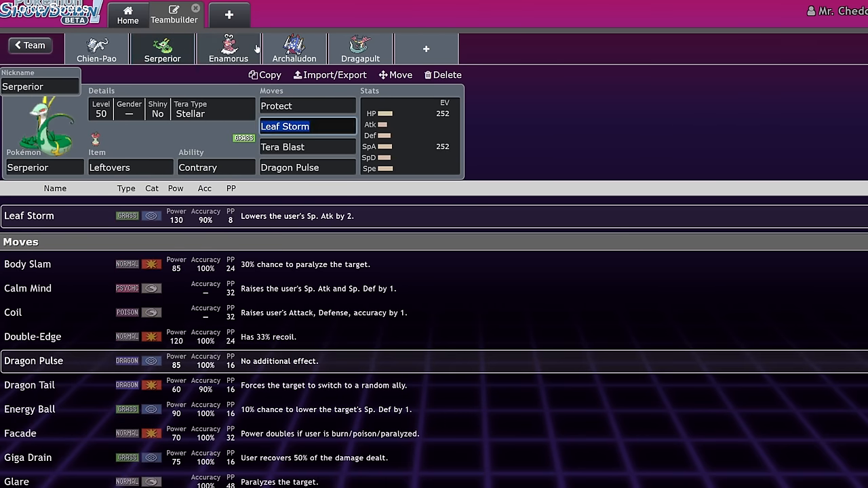
left_click(228, 48)
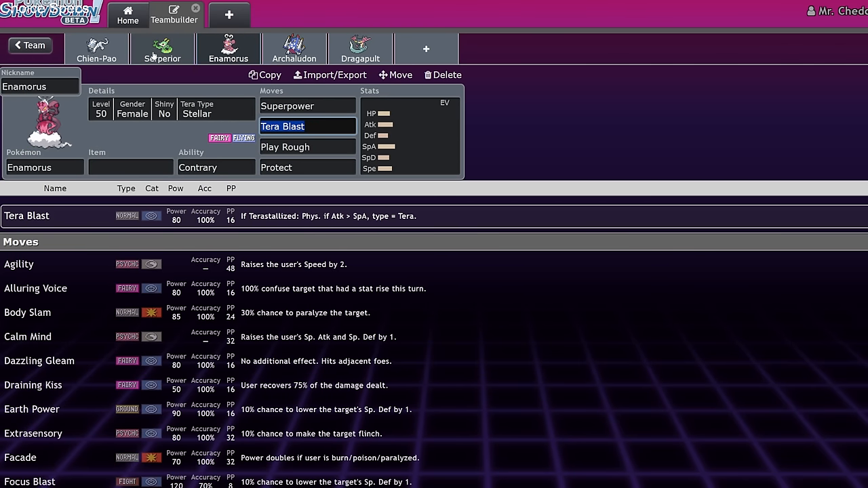
left_click(163, 49)
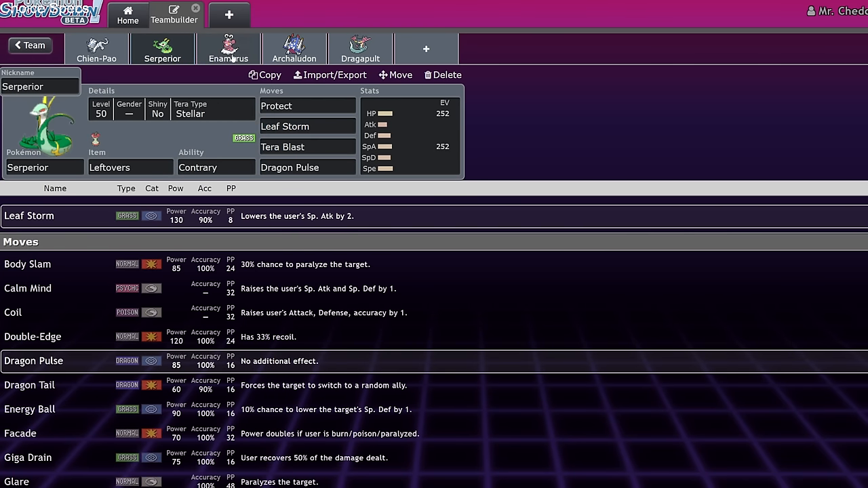
left_click(306, 126)
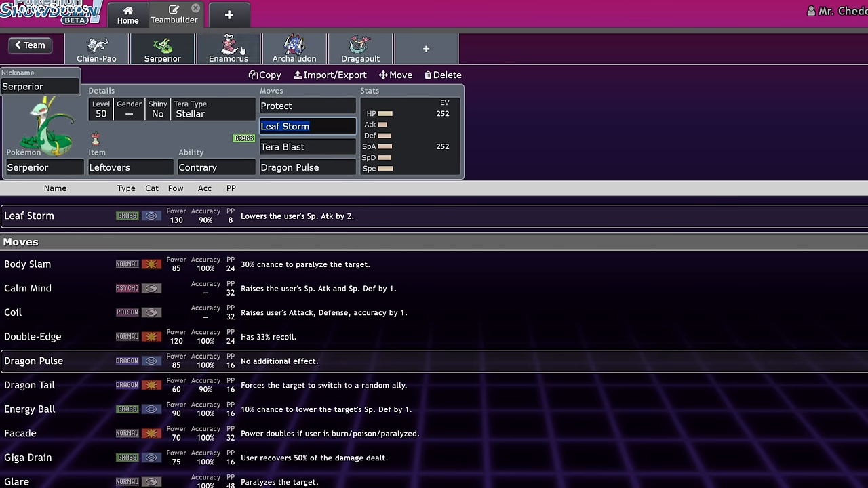
left_click(96, 48)
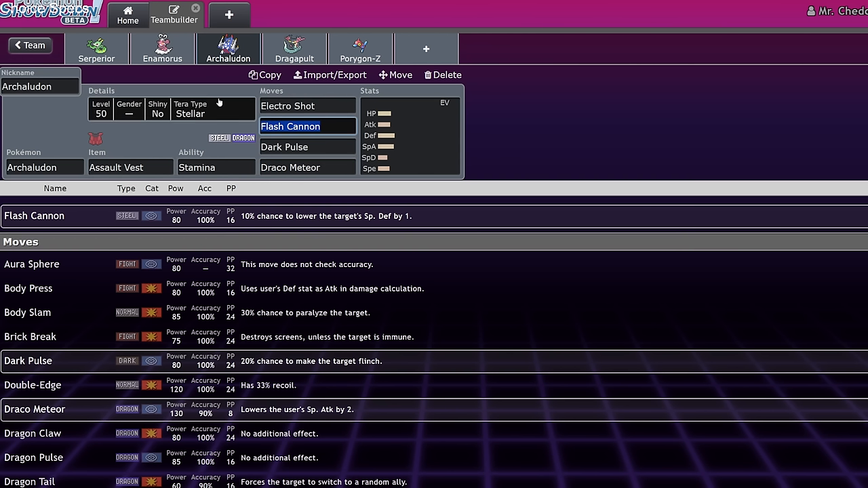
mouse_move(241, 129)
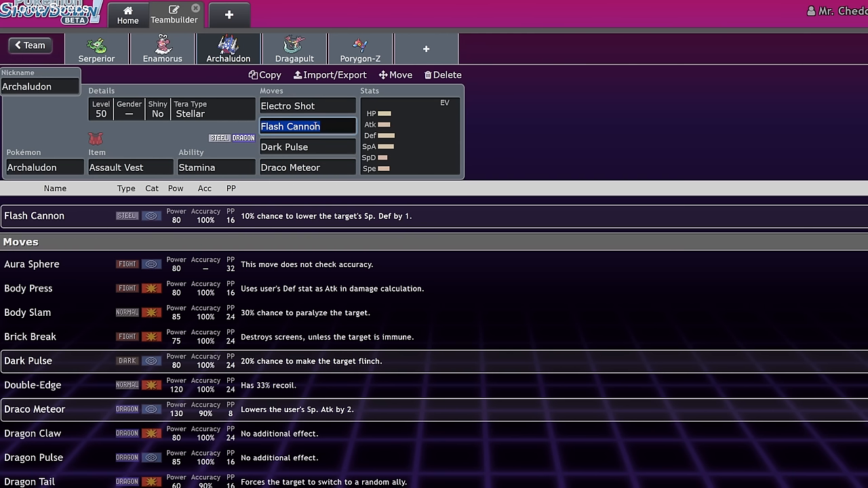
Step: Fill Archaludon's move slots with Electro Shot, Flash Cannon, Dark Pulse and Draco Meteor
left_click(306, 106)
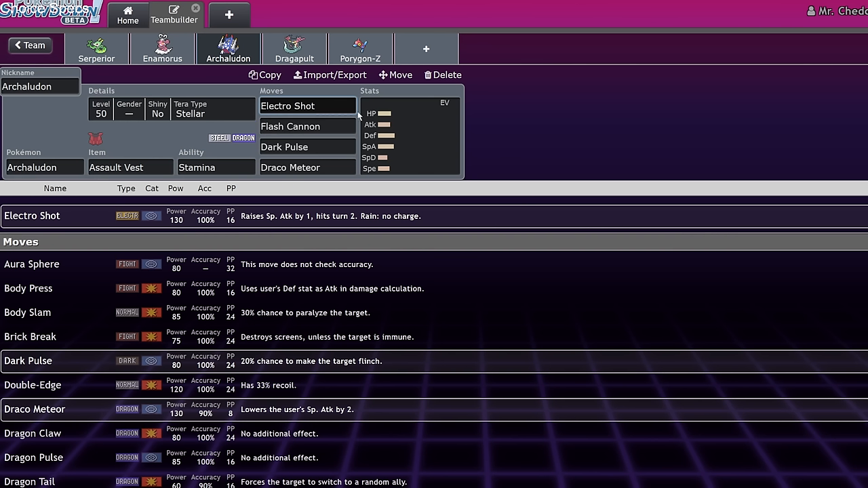
left_click(307, 146)
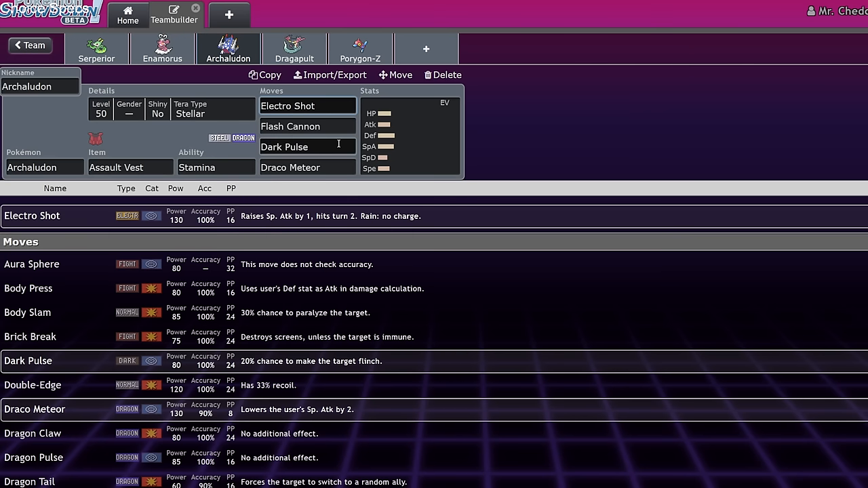
left_click(307, 126)
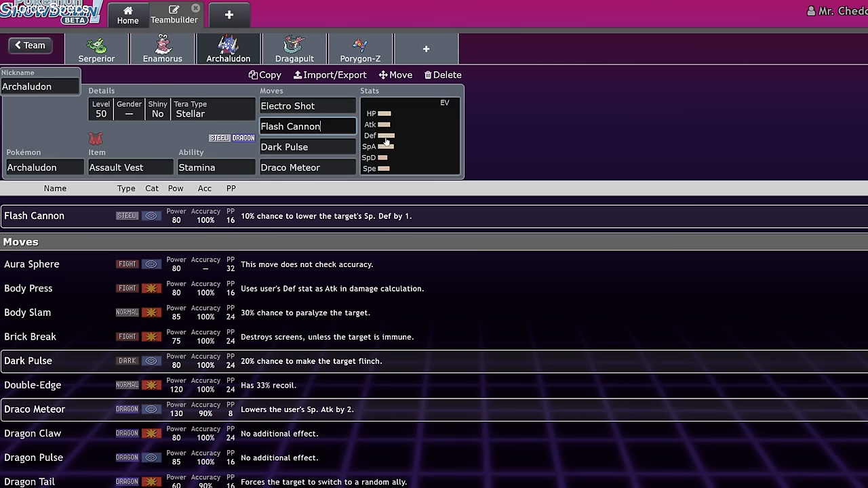
left_click(306, 168)
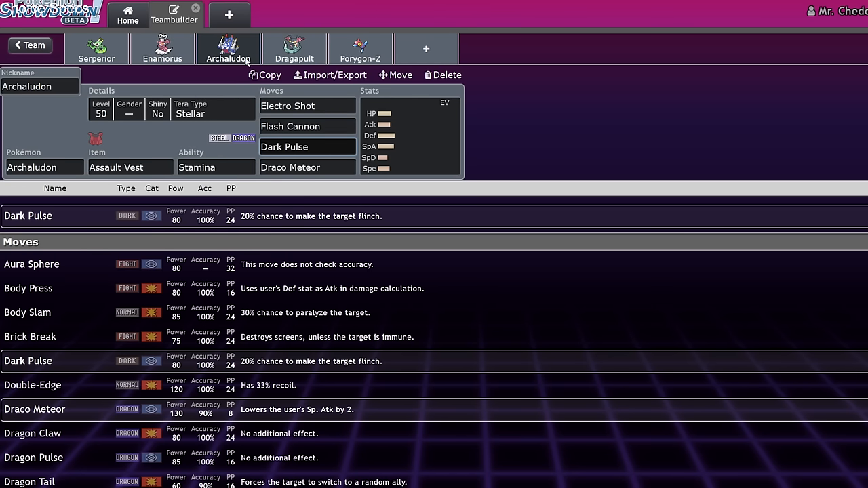
left_click(307, 146)
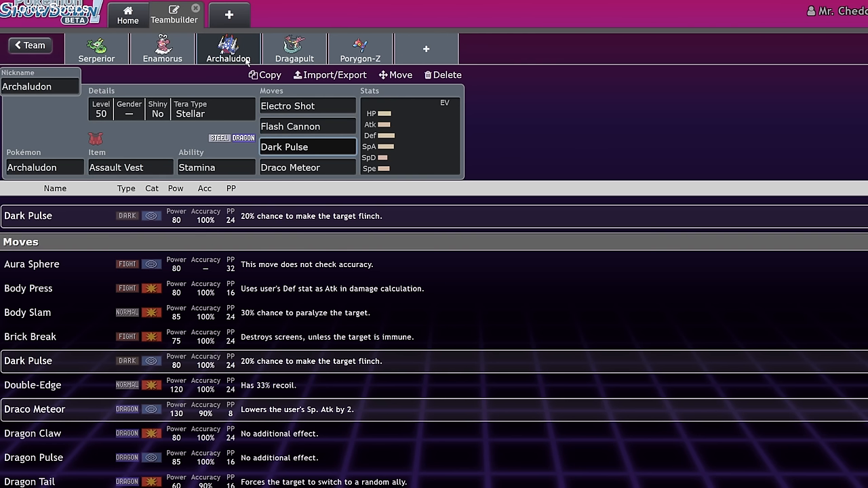
left_click(306, 147)
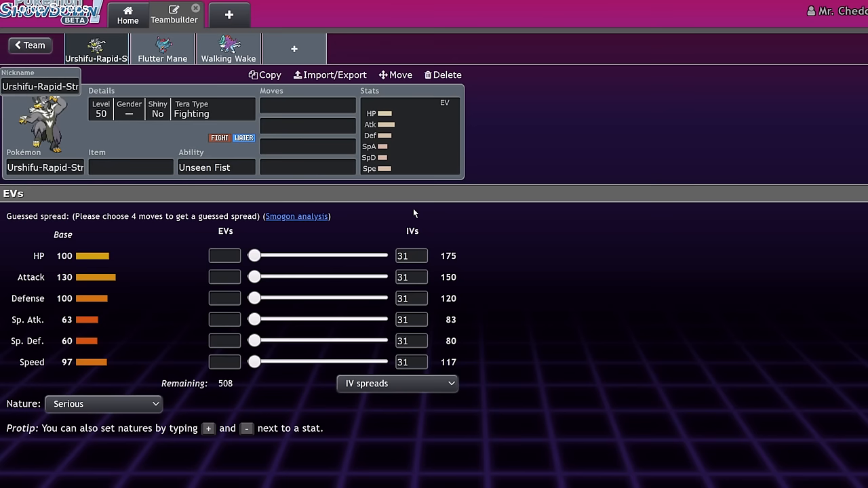
mouse_move(371, 108)
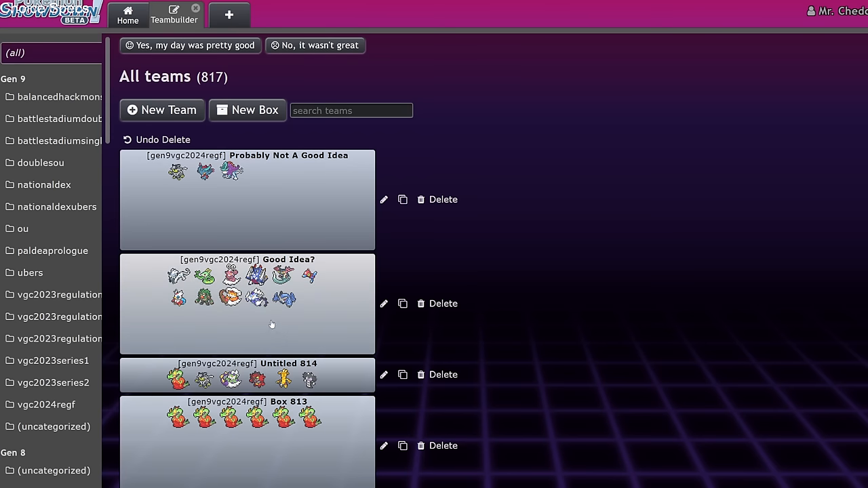
mouse_move(239, 319)
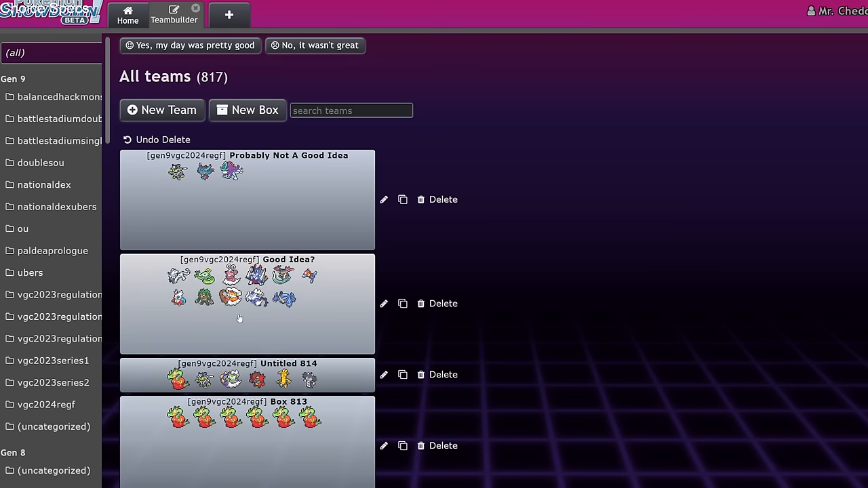
Step: Load the saved Rillaboom, Landorus, Thundurus, Metagross team from the team list
left_click(247, 303)
type("tork")
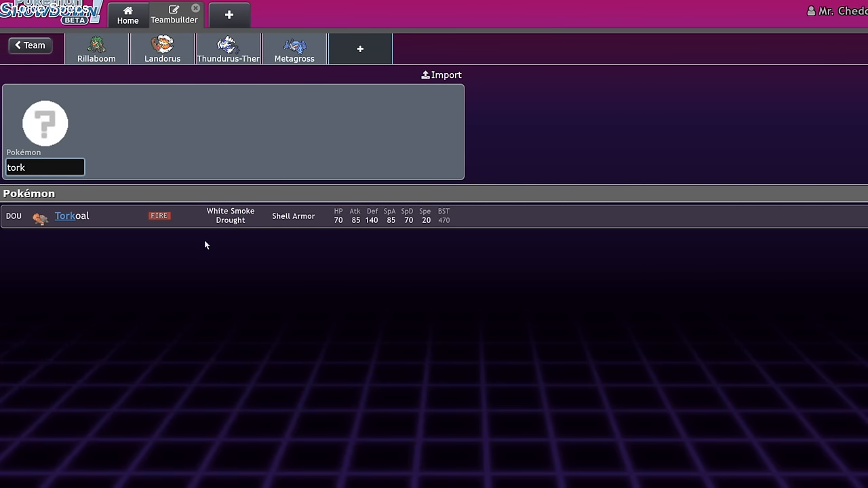
Step: Add Torkoal as the fifth member with White Smoke and Fire Tera, leaving moves and item empty
left_click(65, 216)
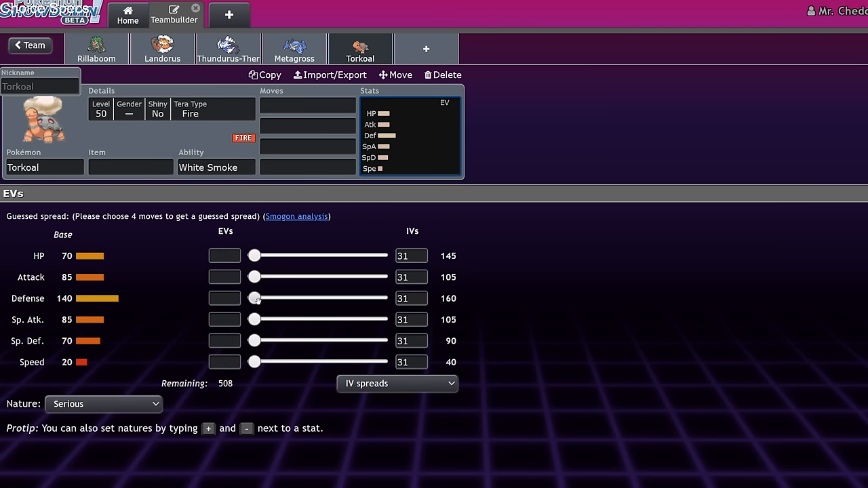
left_click(307, 106)
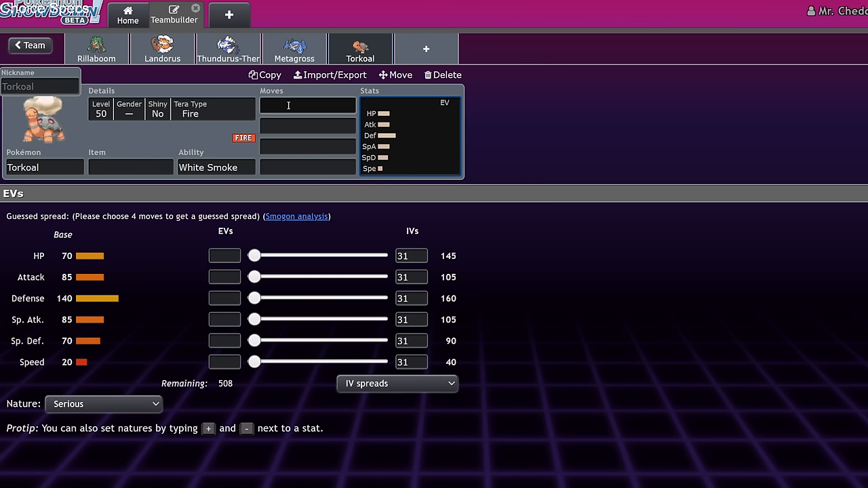
left_click(130, 167)
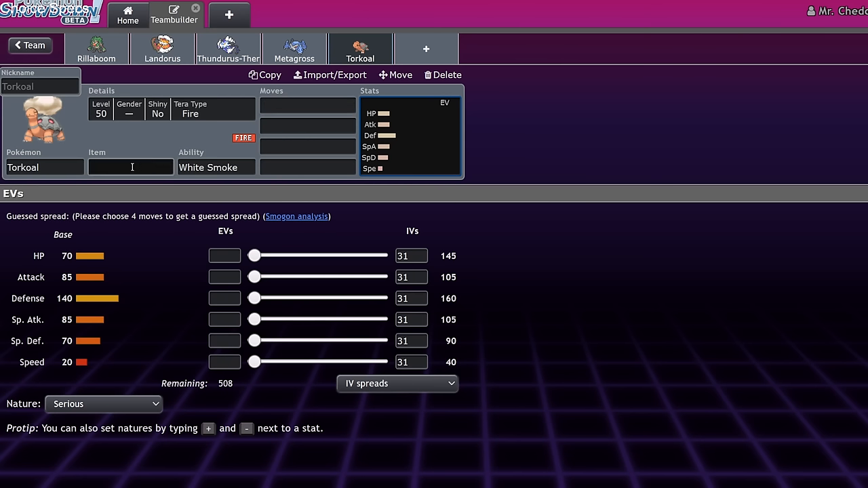
left_click(43, 167)
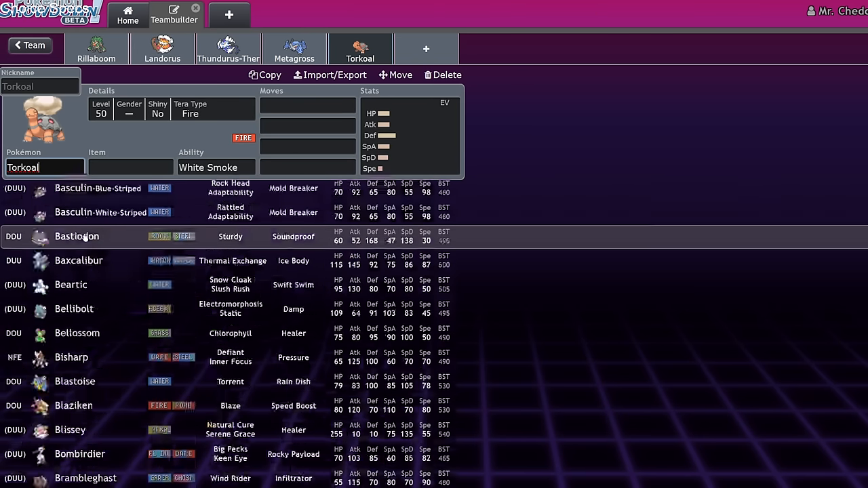
scroll("down", 3)
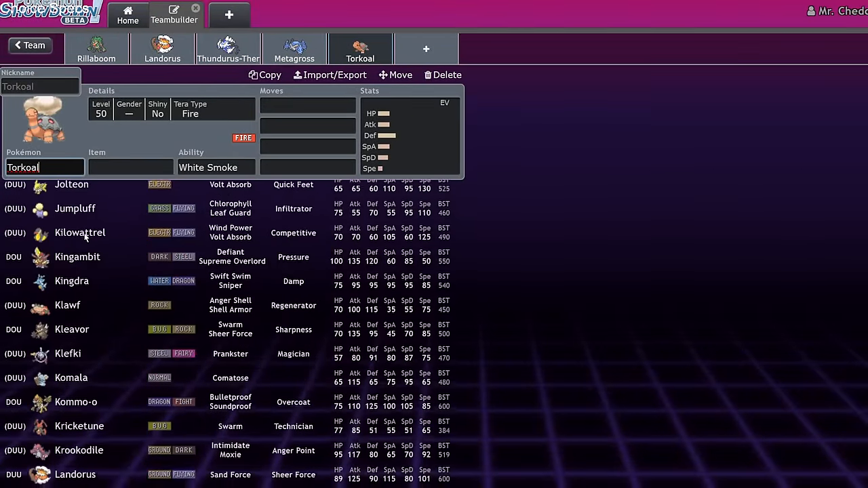
scroll("down", 3)
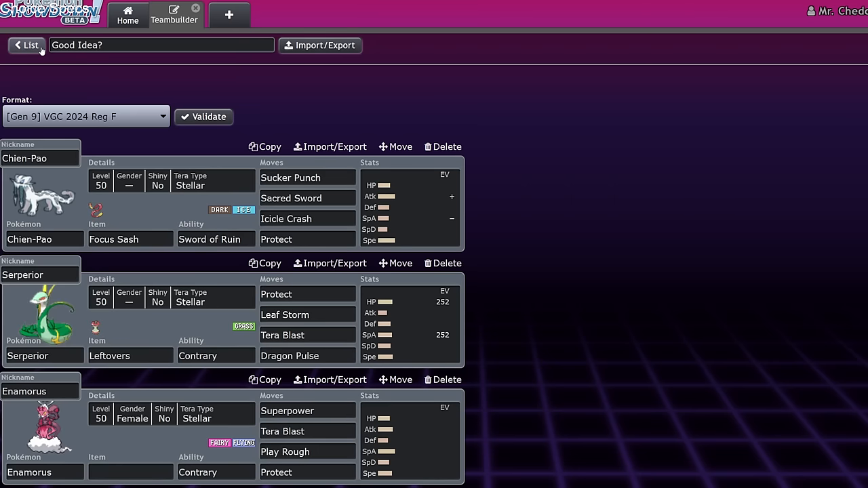
Step: Give Dragapult Choice Band by searching 'choi' in its item field
scroll("down", 3)
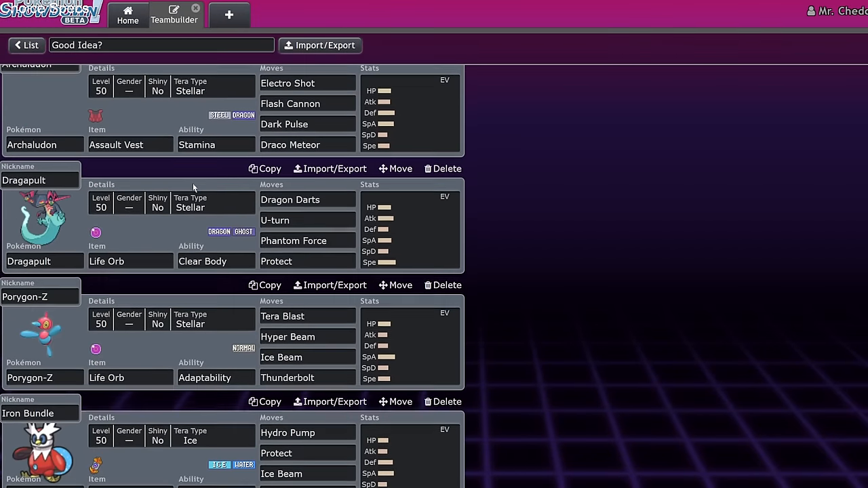
scroll("down", 3)
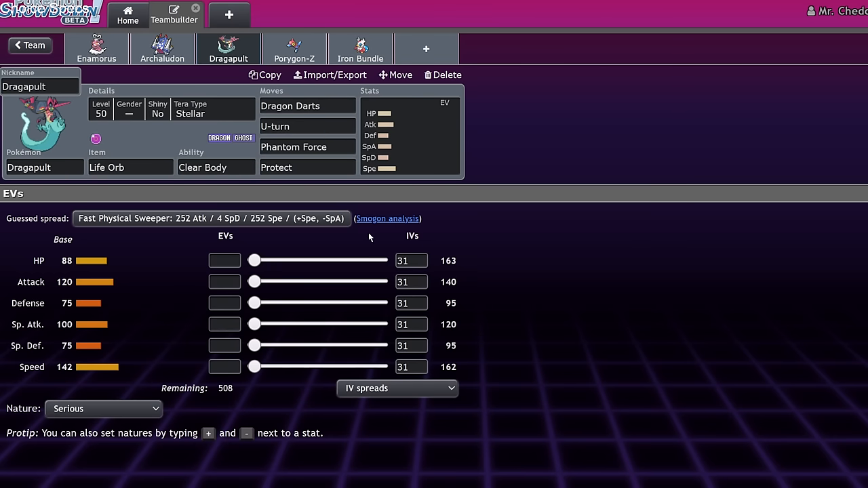
left_click(307, 127)
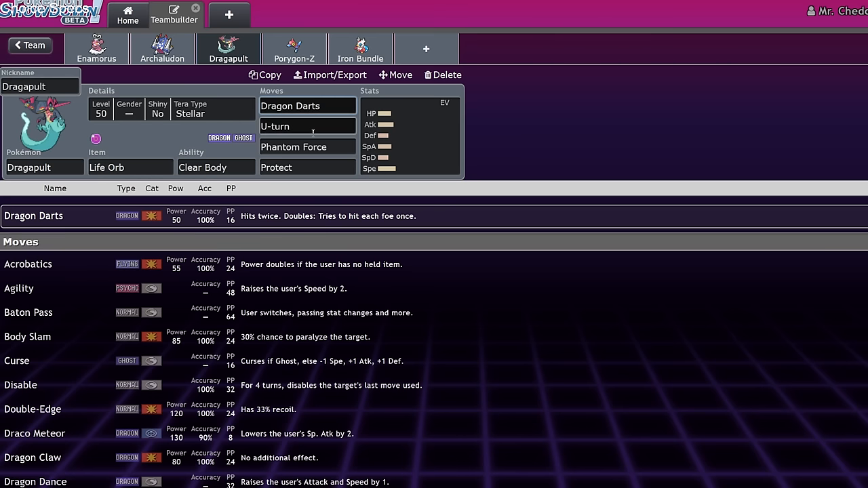
left_click(306, 169)
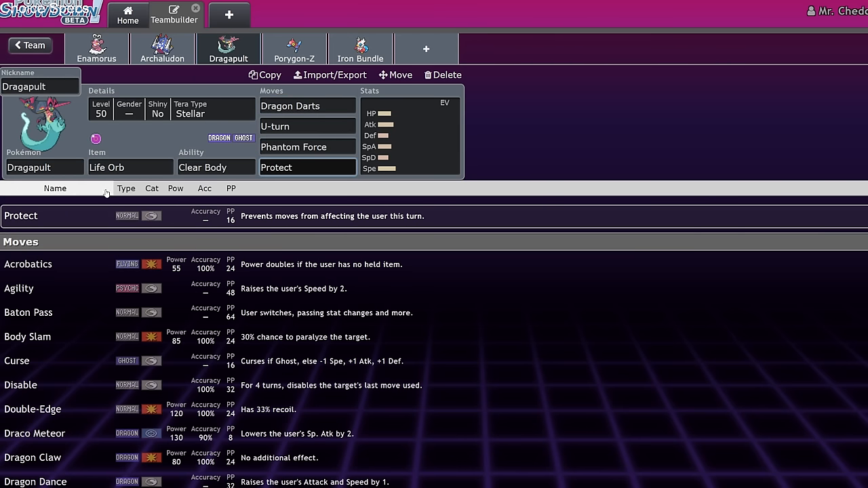
type("cho")
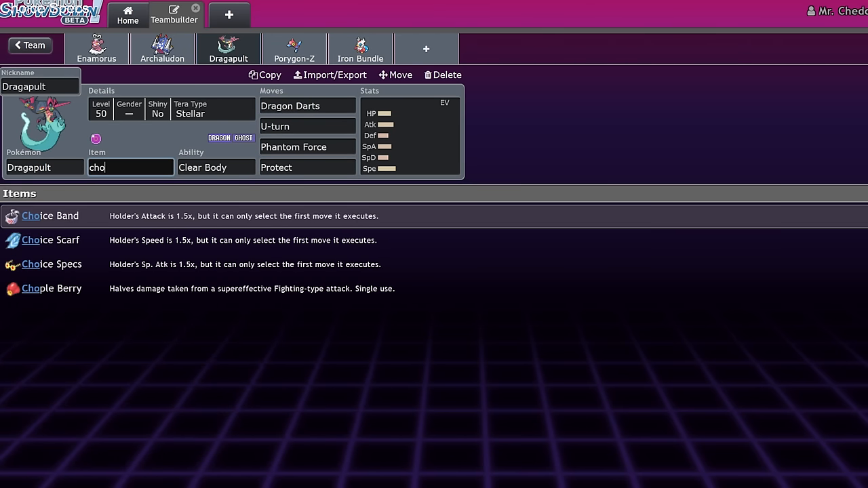
type("ice Band")
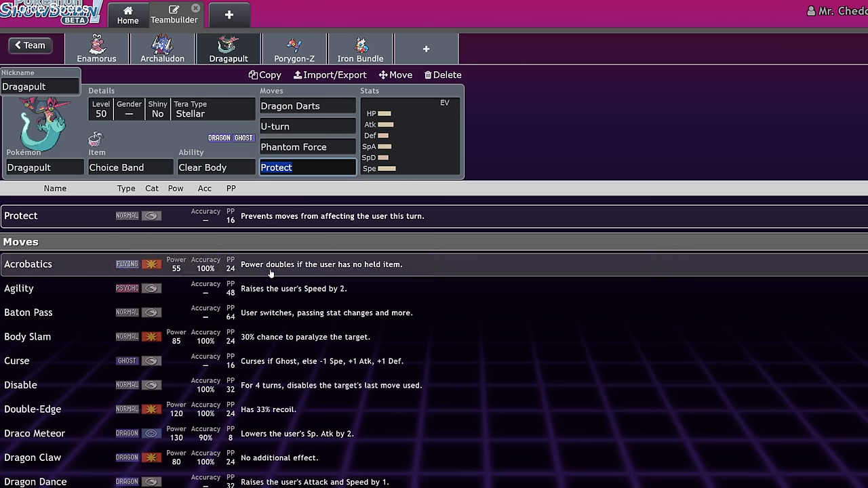
Step: Replace Dragapult's moves with Flamethrower, Thunderbolt, Shadow Ball and Draco Meteor
left_click(307, 106)
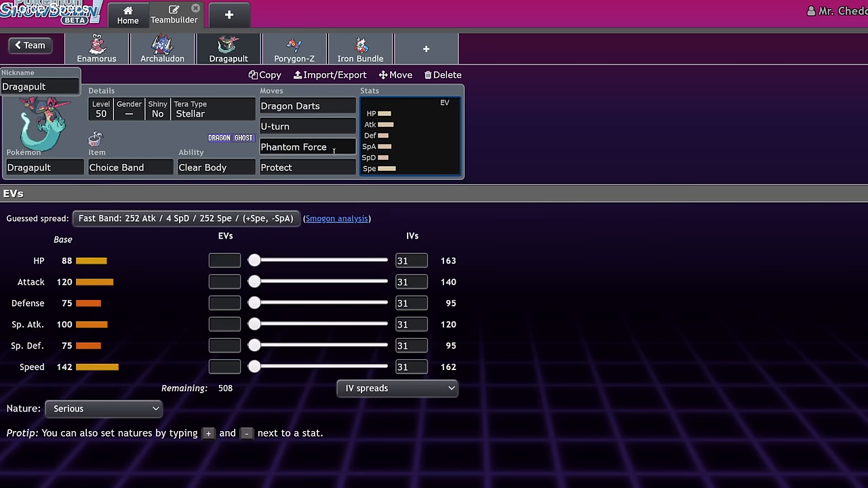
type("shadow Ball")
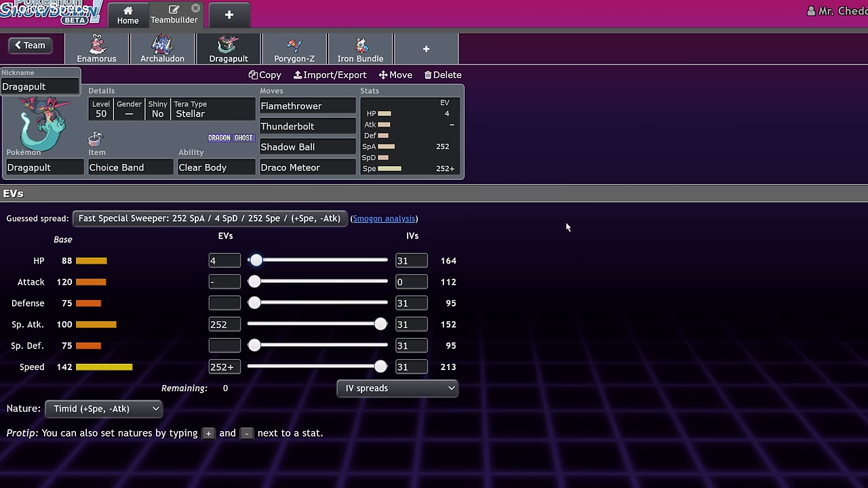
Step: Swap Dragapult's Choice Band for Life Orb from popular items and review its Shadow Ball slot
left_click(130, 168)
type("Life Orb")
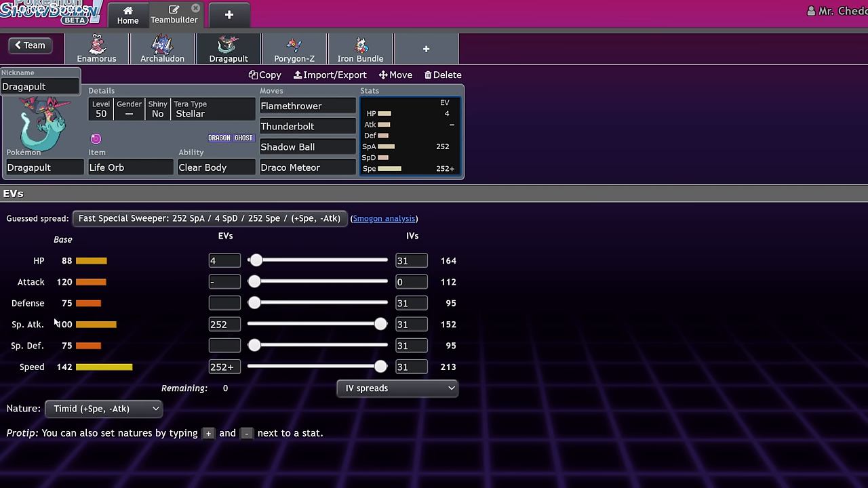
left_click(131, 168)
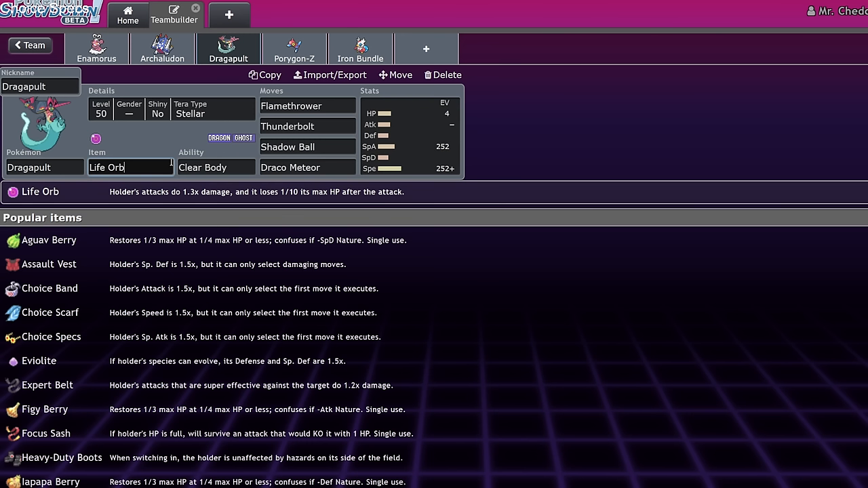
left_click(307, 168)
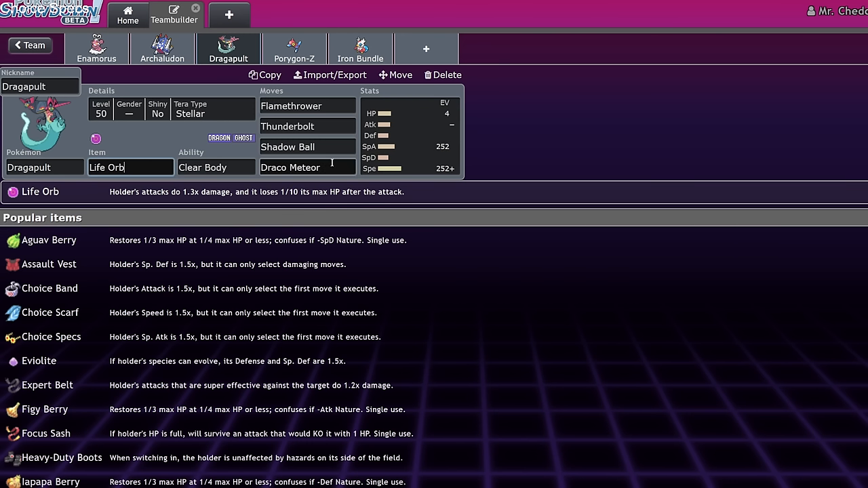
left_click(307, 147)
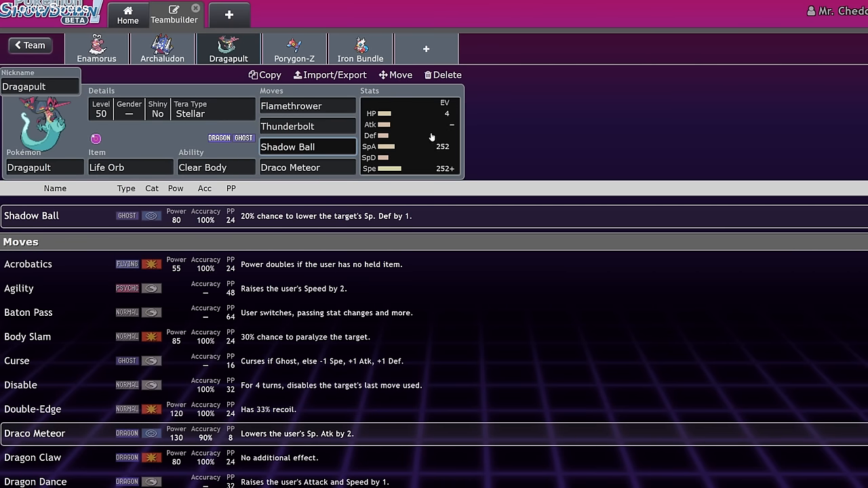
left_click(306, 146)
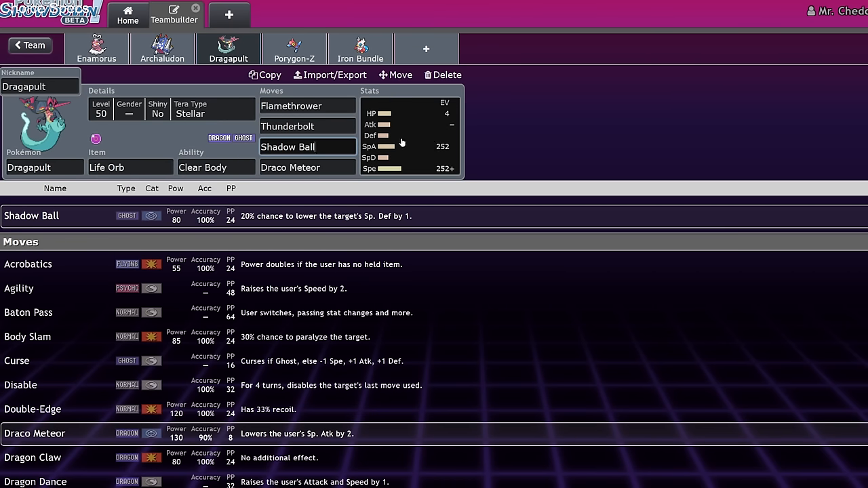
left_click(307, 169)
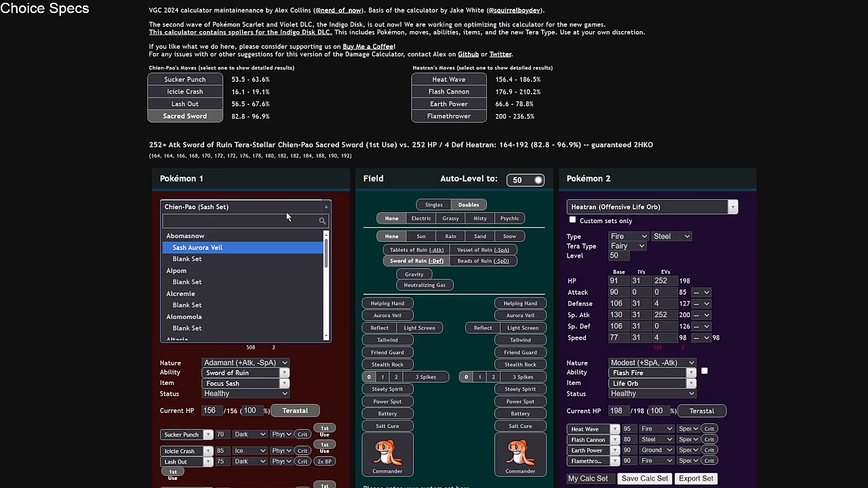
Step: Load Dragapult as the attacker with 252 SpA and show Draco Meteor against Incineroar
type("drag")
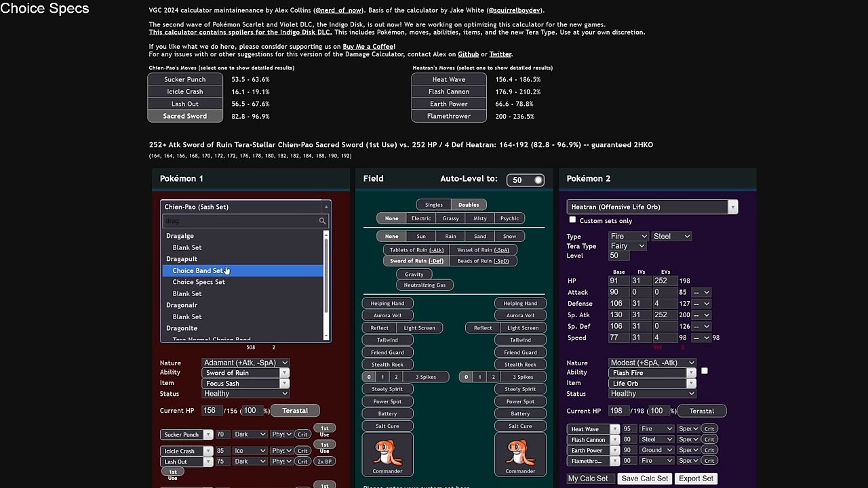
left_click(198, 282)
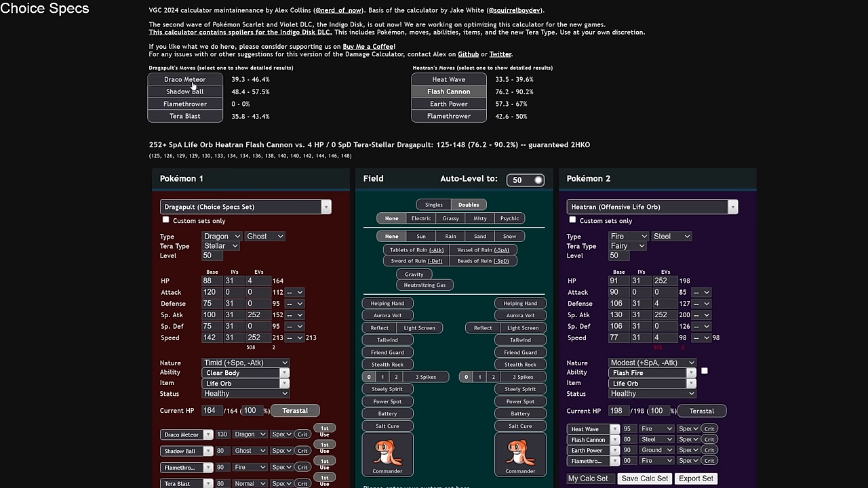
left_click(651, 206)
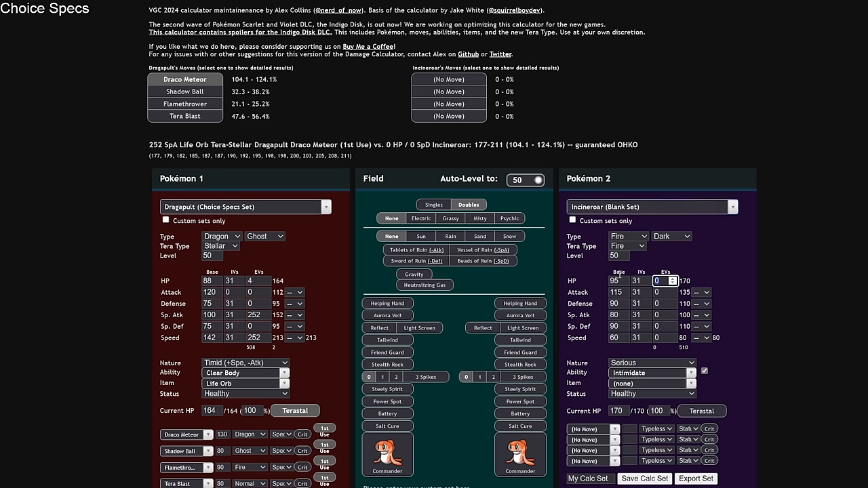
type("252")
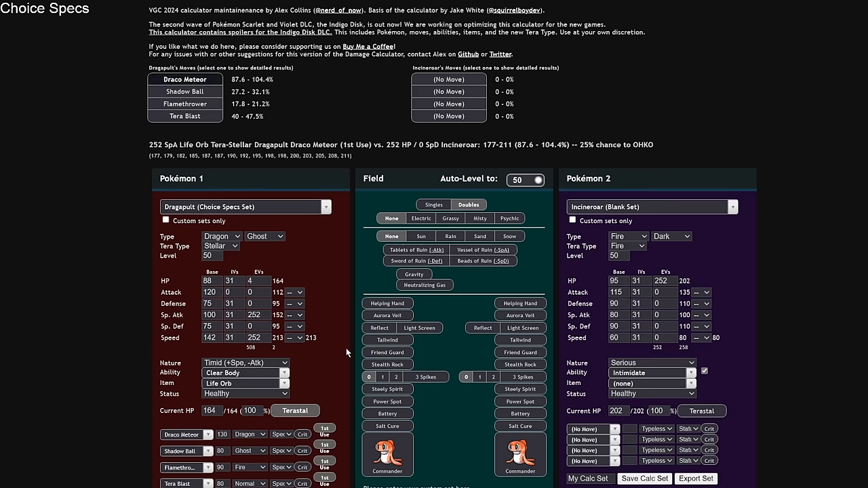
Step: Make Dragapult Modest so Draco Meteor does 95–113.3% to Incineroar, a 75% OHKO chance
scroll("down", 3)
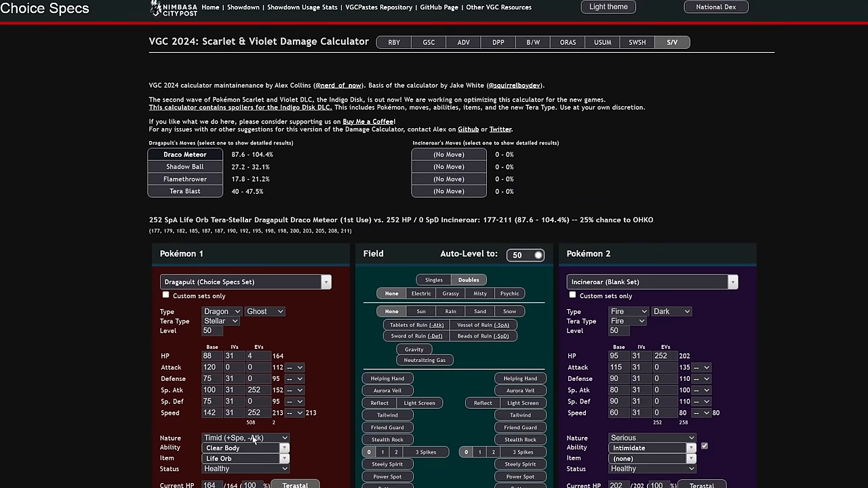
left_click(244, 437)
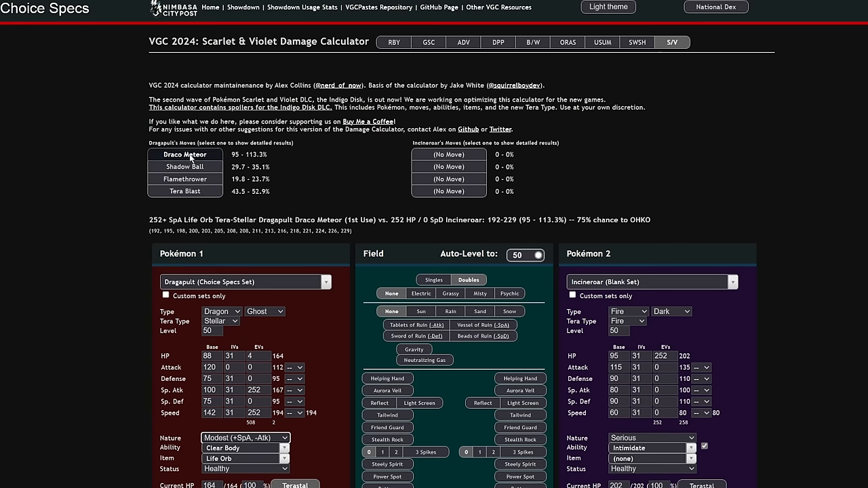
mouse_move(323, 143)
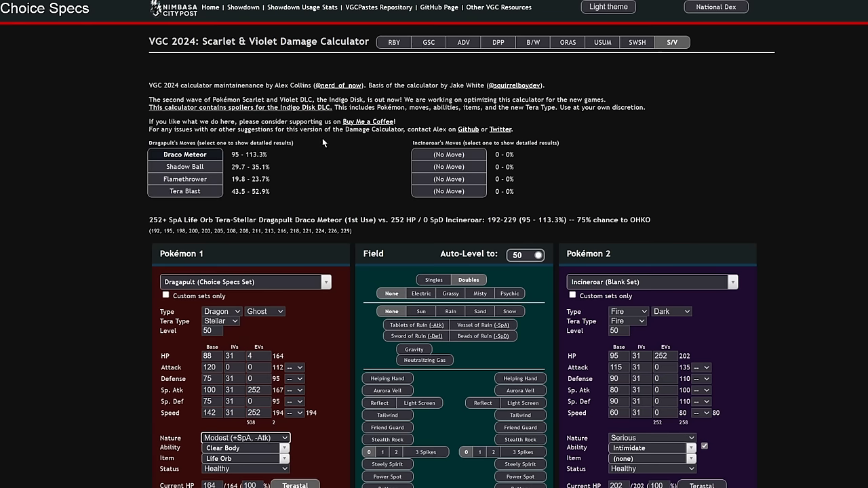
scroll("down", 3)
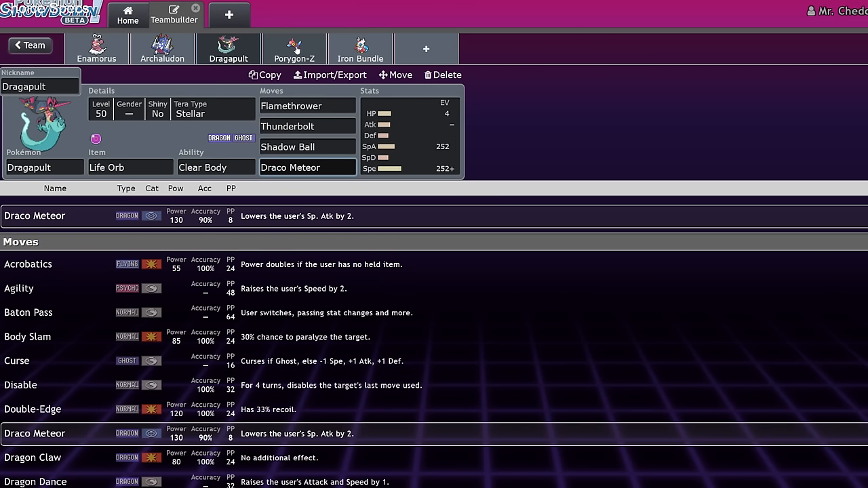
Step: Check the Porygon-Z set, then start a new empty Pokémon slot with the species list
left_click(307, 168)
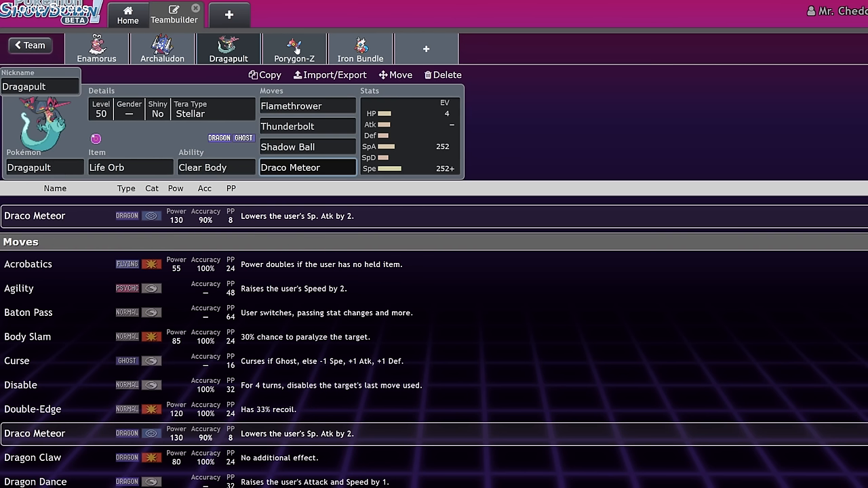
left_click(228, 48)
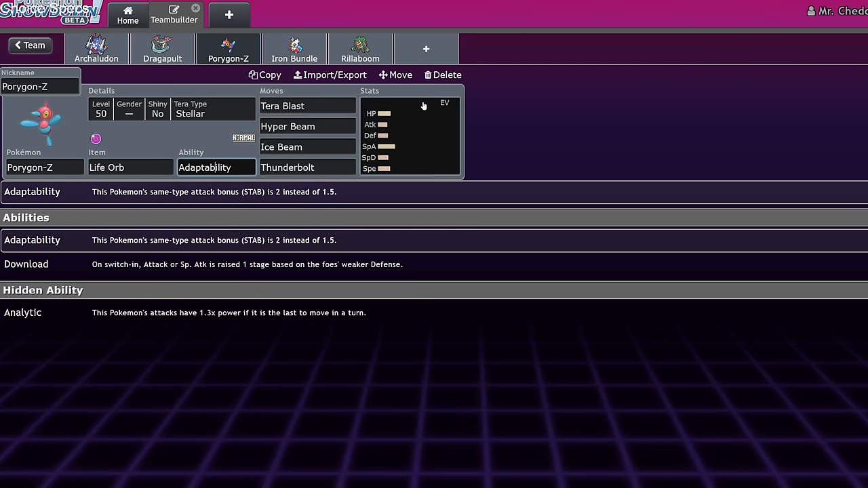
left_click(442, 75)
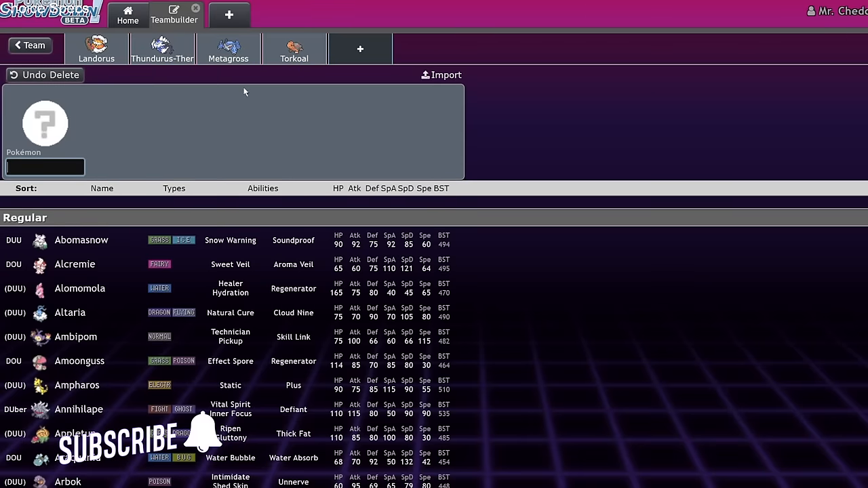
mouse_move(309, 134)
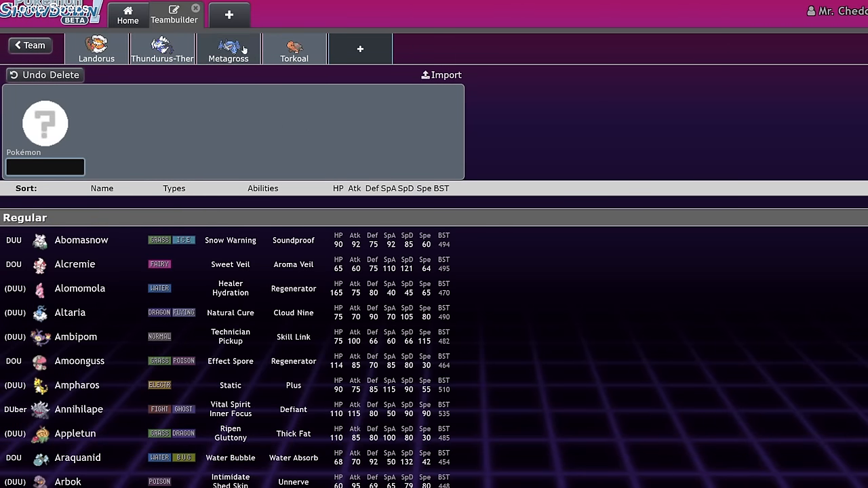
Step: Pick Metagross with Assault Vest and moves Heavy Slam, Bullet Punch, Psychic Fangs, Stomping Tantrum
left_click(228, 48)
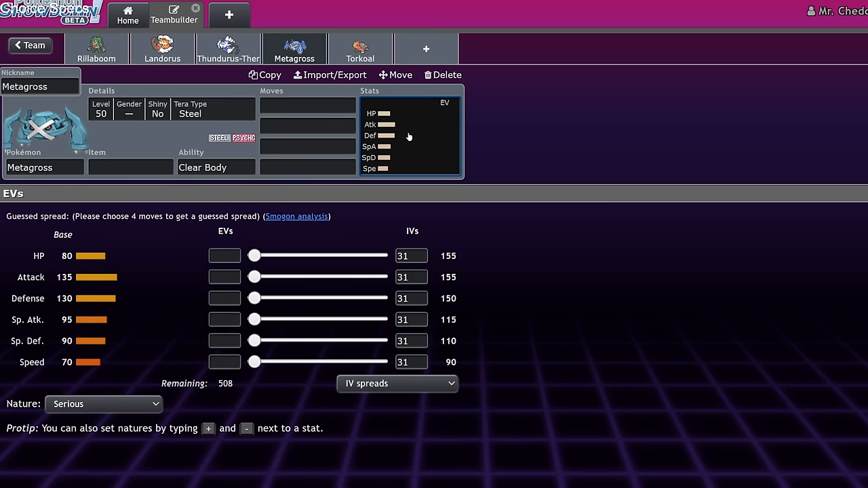
left_click(130, 168)
type("Assault Vest")
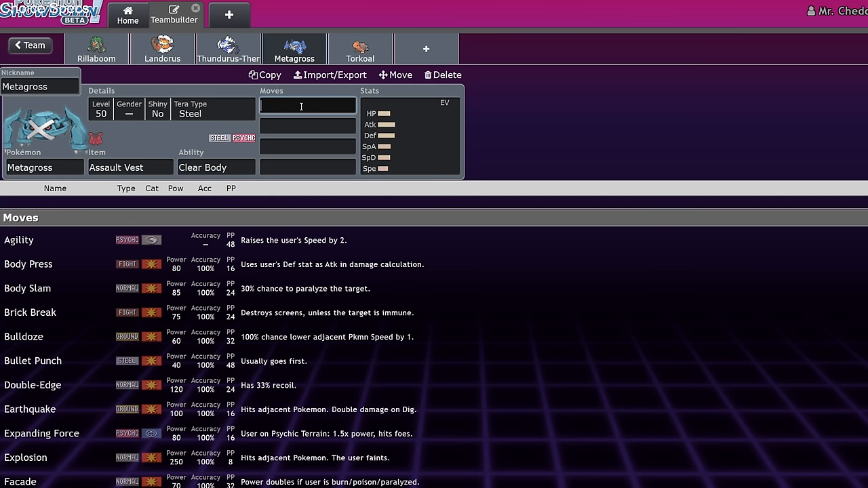
type("heav")
left_click(308, 126)
type("Bullet Punch")
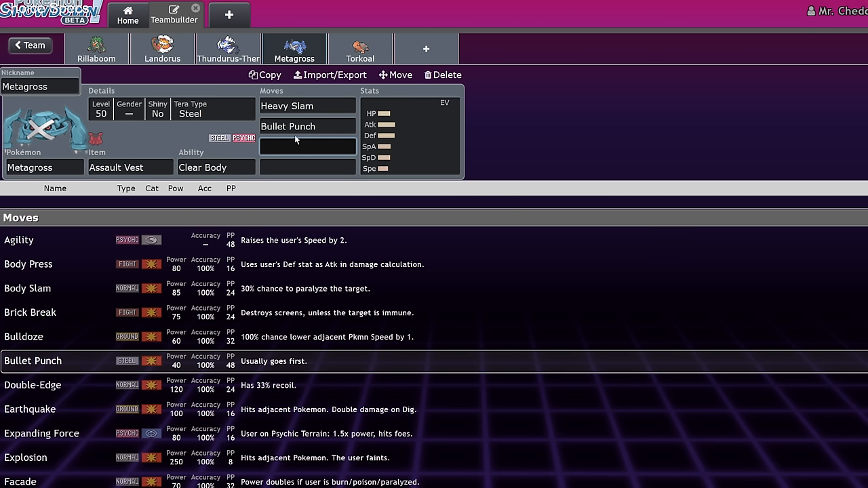
type("psy")
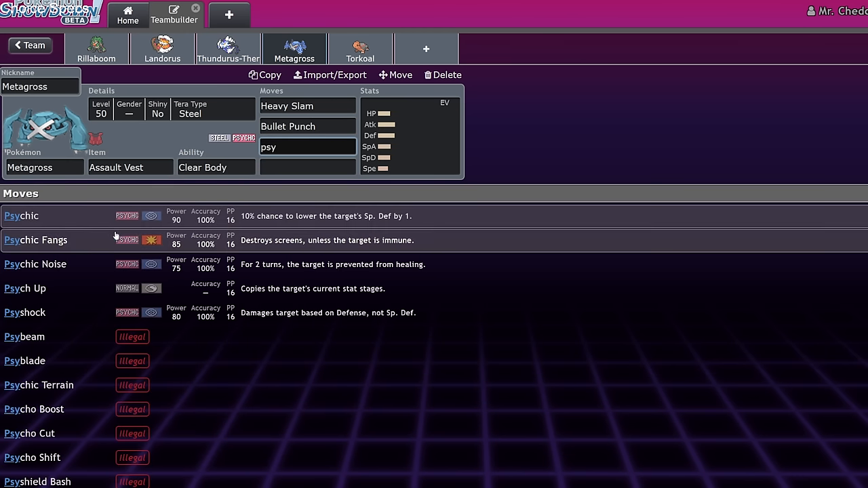
left_click(35, 240)
type("Stomping Tantrum")
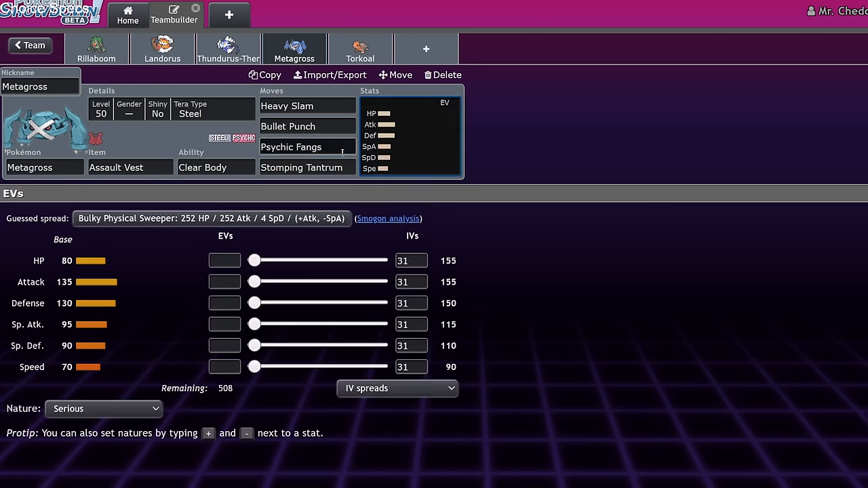
left_click(306, 146)
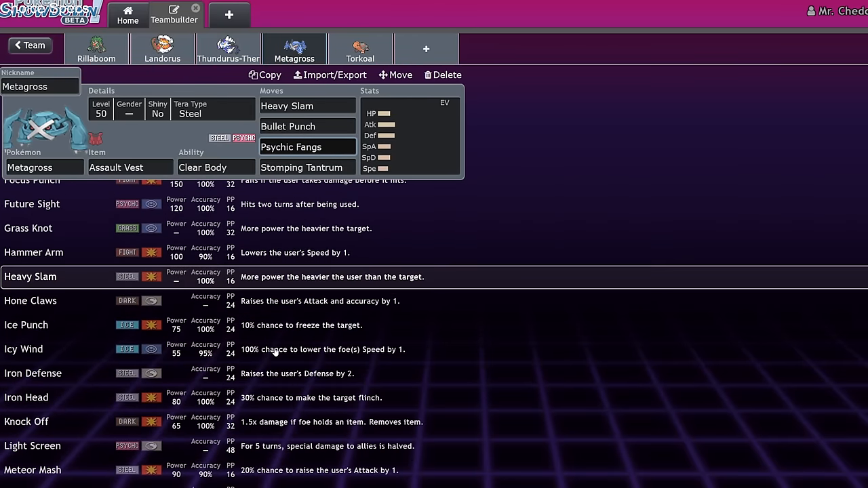
scroll("down", 3)
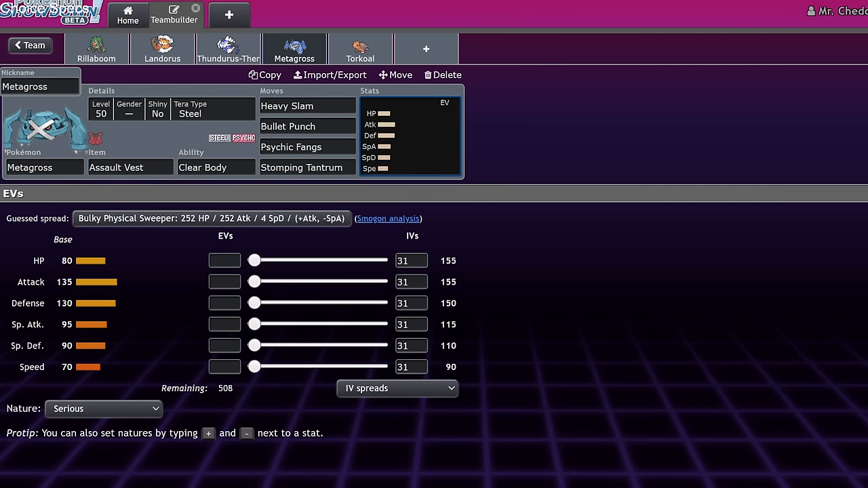
mouse_move(260, 21)
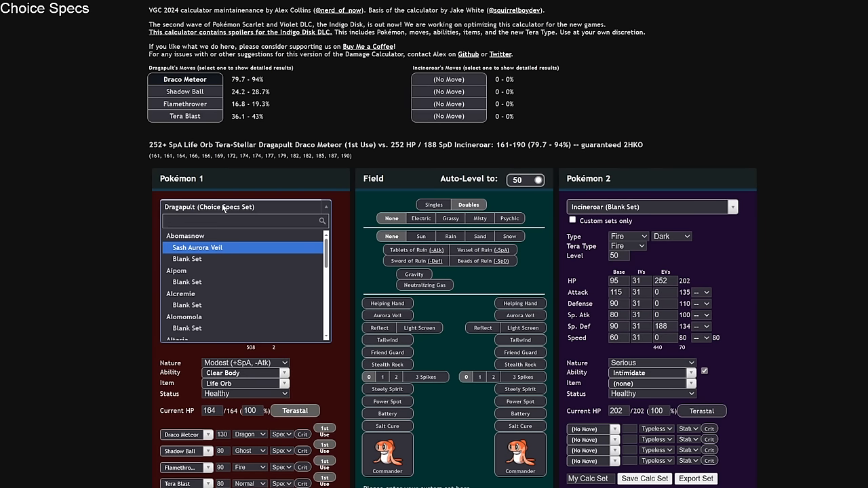
Step: Load blank Metagross as attacker with 252 Attack EVs against Flutter Mane
type("metagross")
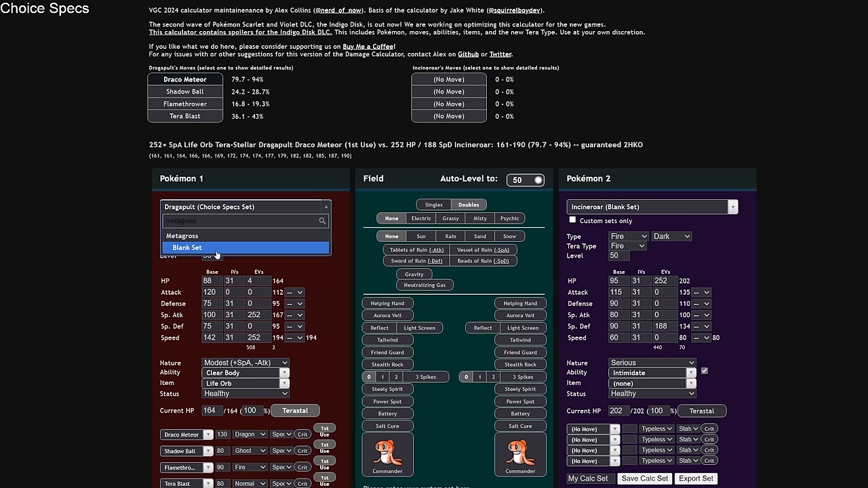
left_click(187, 247)
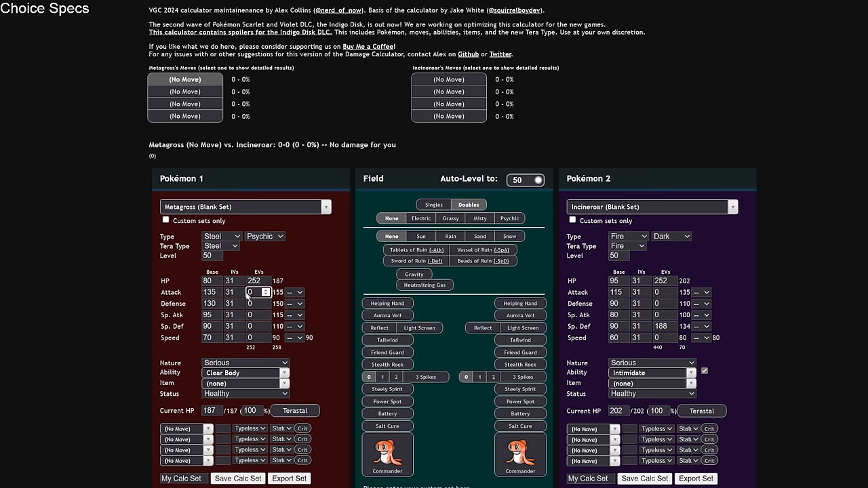
type("252")
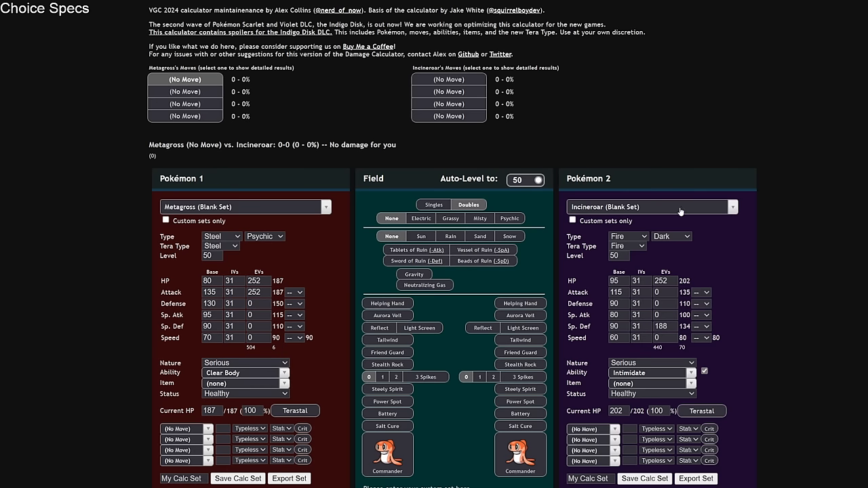
left_click(651, 206)
type("bull")
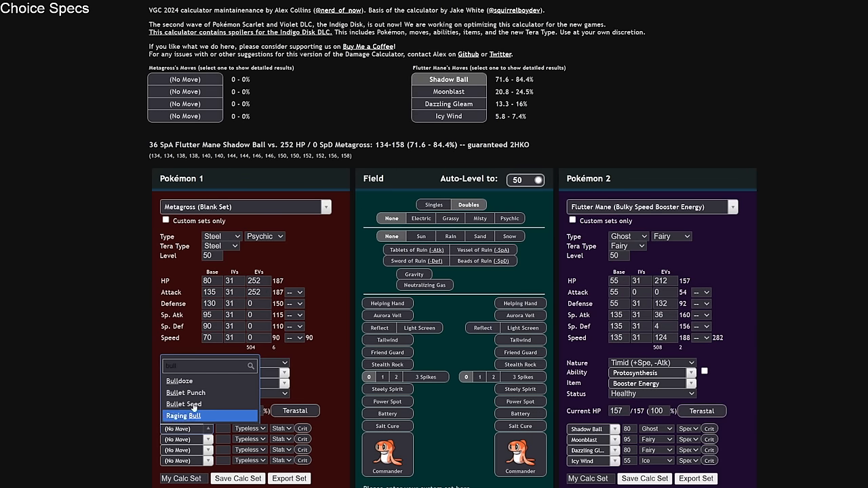
Step: Give Metagross Bullet Punch, Stellar Tera and Adamant, doing 86.6–104.4% to Flutter Mane
left_click(184, 393)
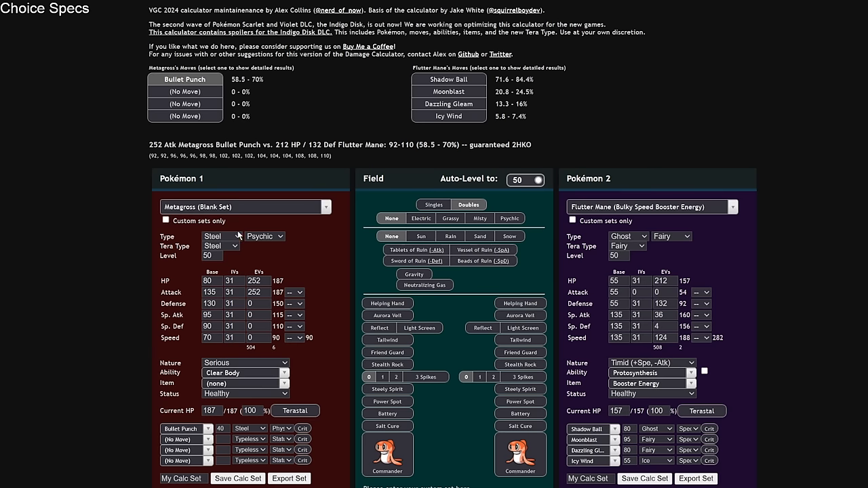
left_click(217, 247)
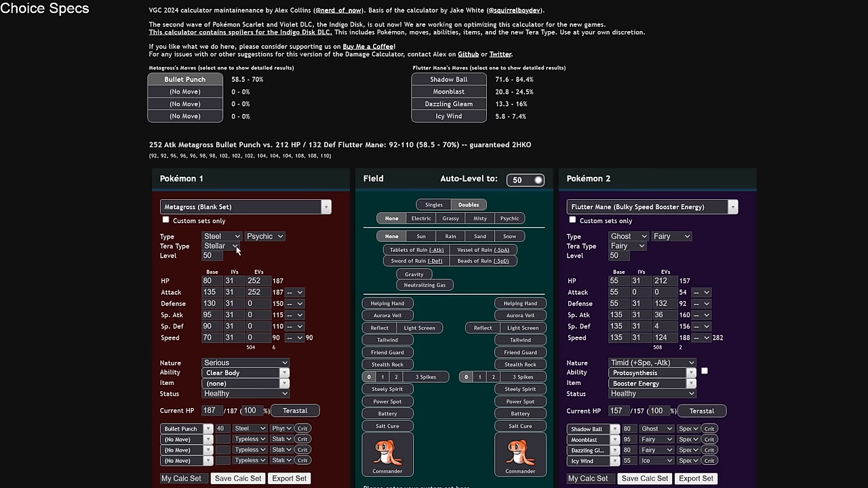
left_click(448, 79)
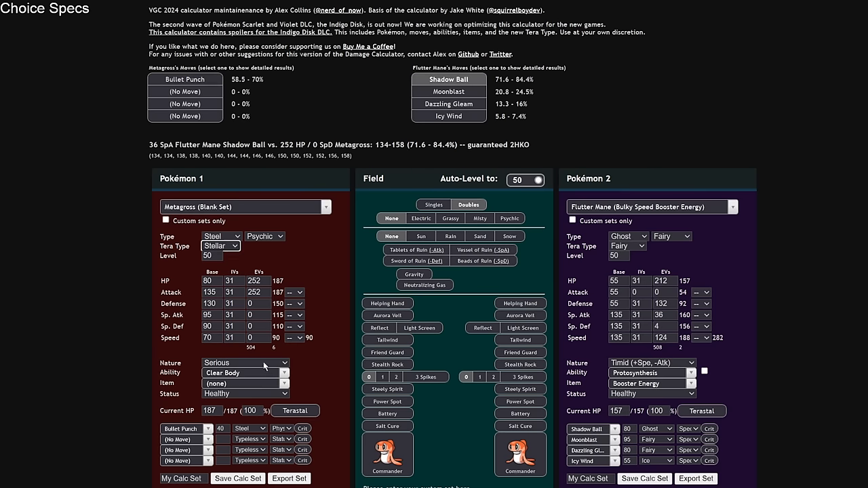
left_click(244, 362)
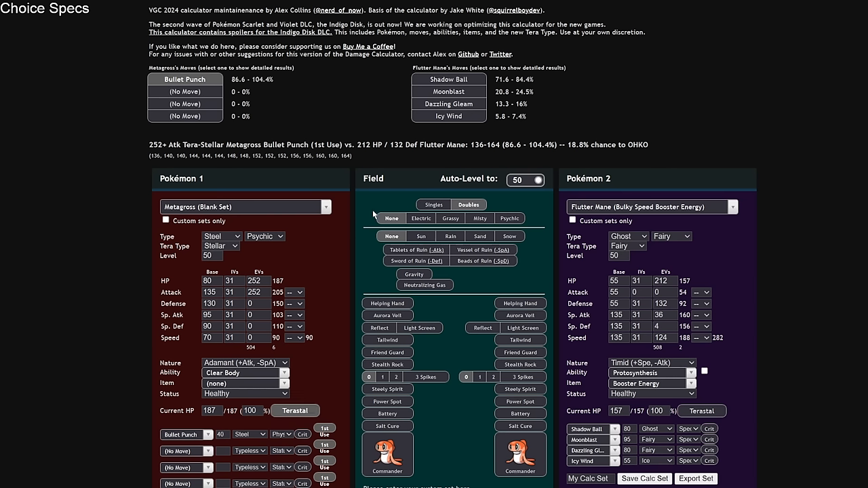
mouse_move(229, 264)
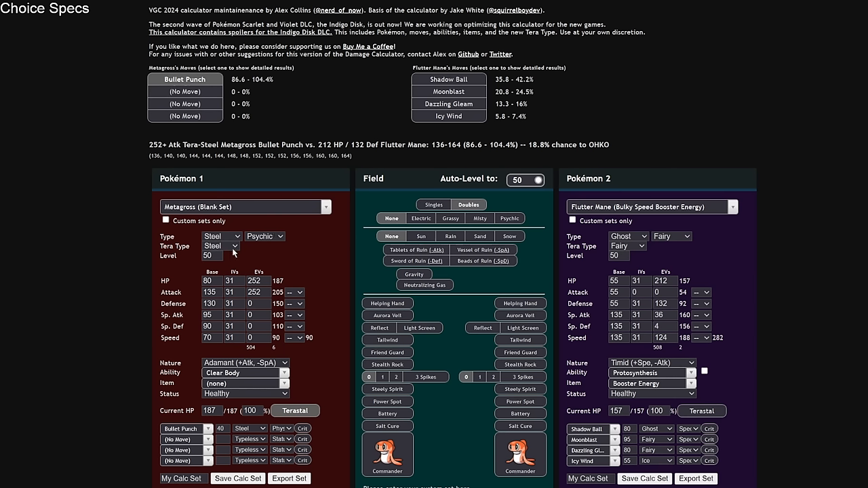
mouse_move(301, 272)
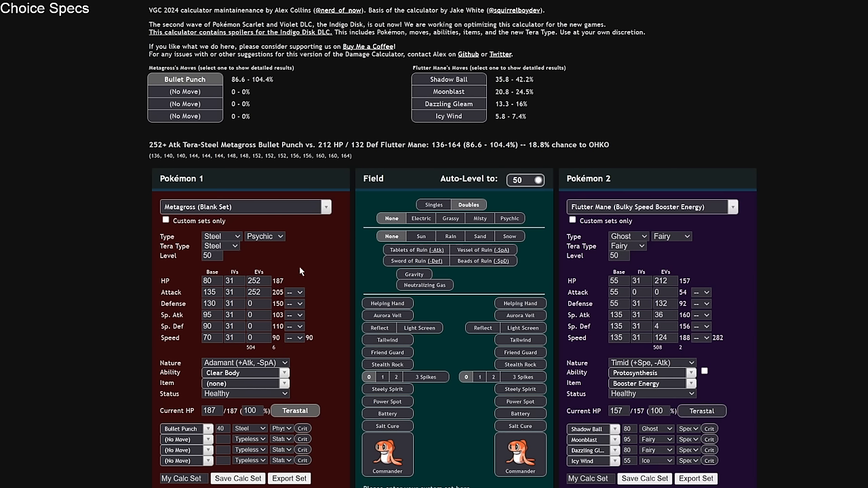
mouse_move(315, 257)
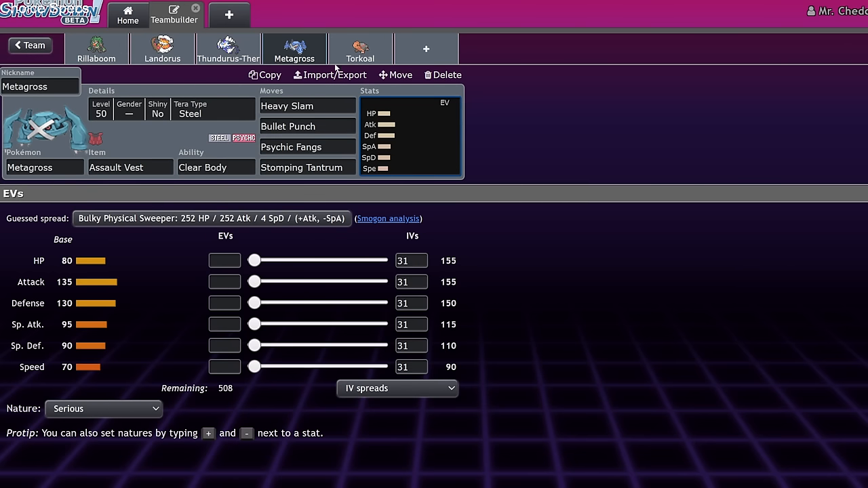
left_click(30, 45)
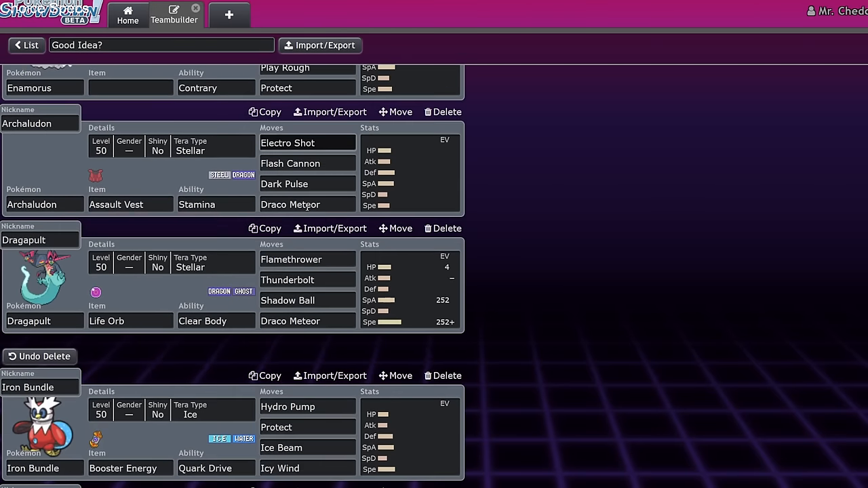
scroll("down", 3)
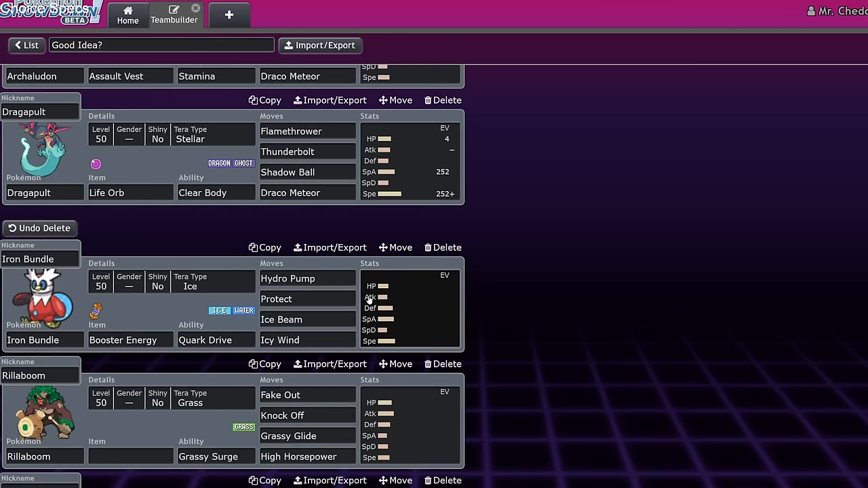
mouse_move(369, 300)
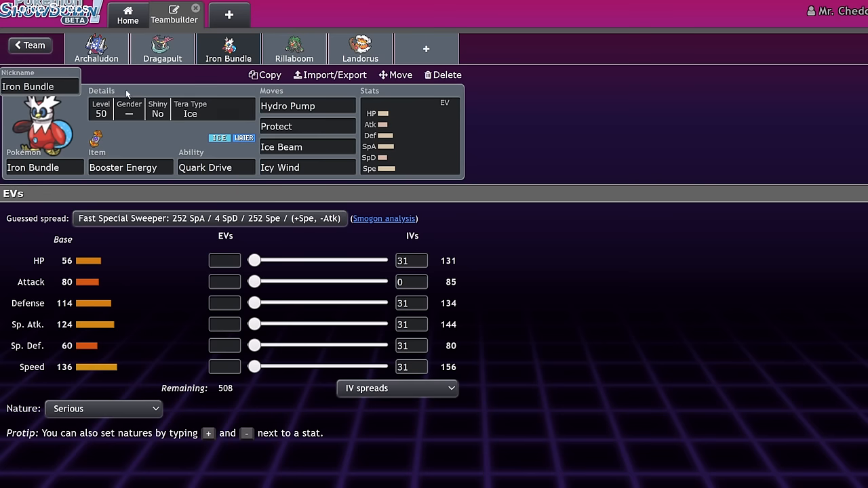
mouse_move(152, 161)
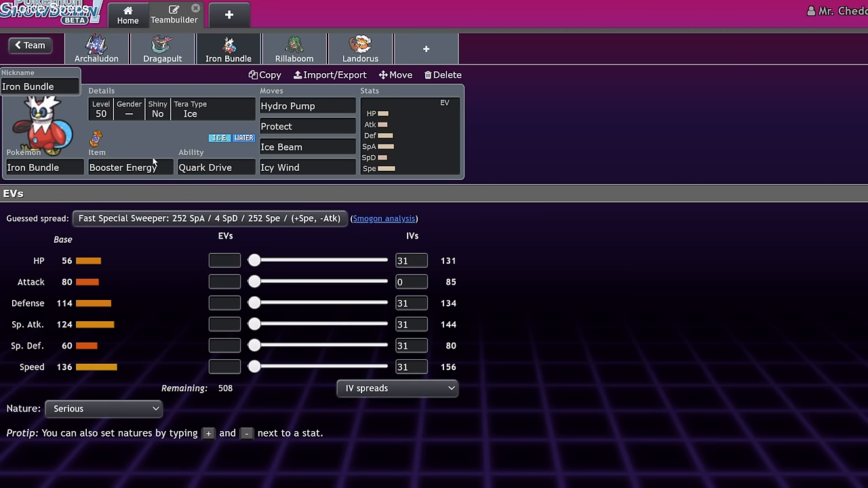
mouse_move(116, 160)
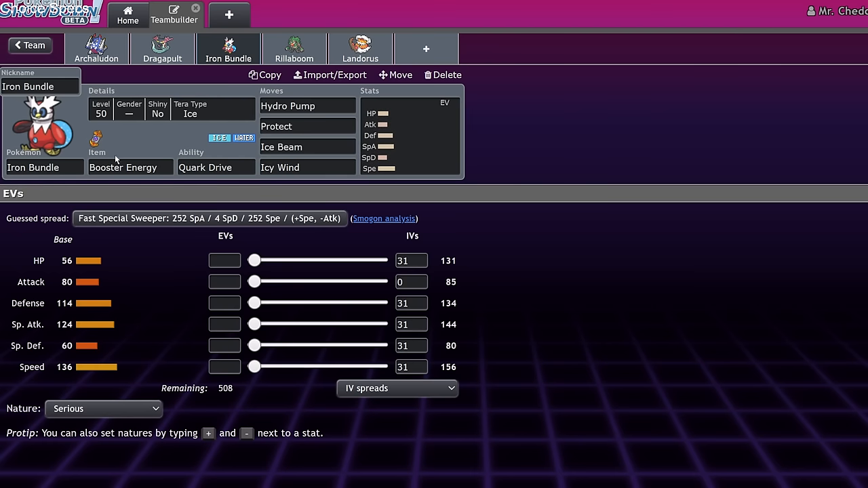
left_click(306, 126)
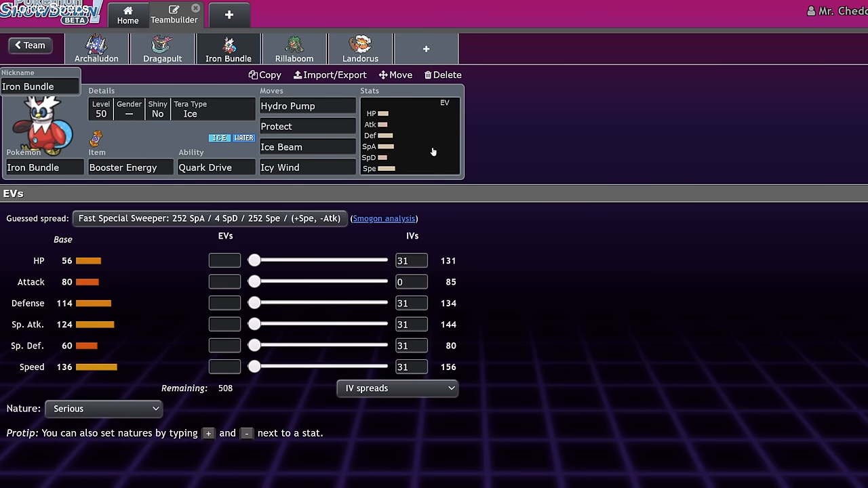
left_click(306, 105)
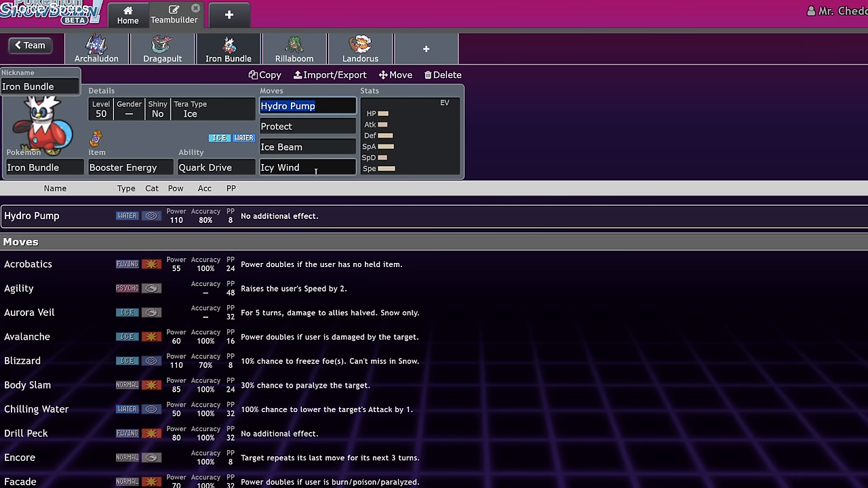
left_click(306, 169)
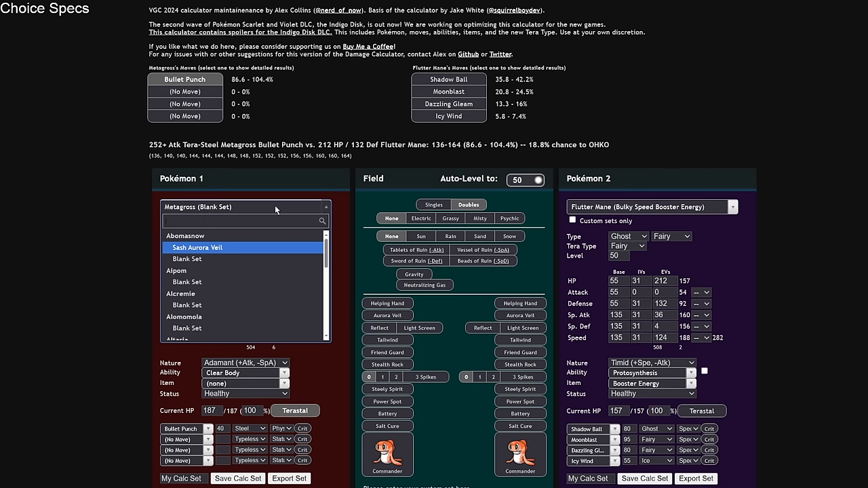
Step: Load Iron Bundle's Fast Booster Energy set with Blizzard over Protect and Choice Specs
type("ird")
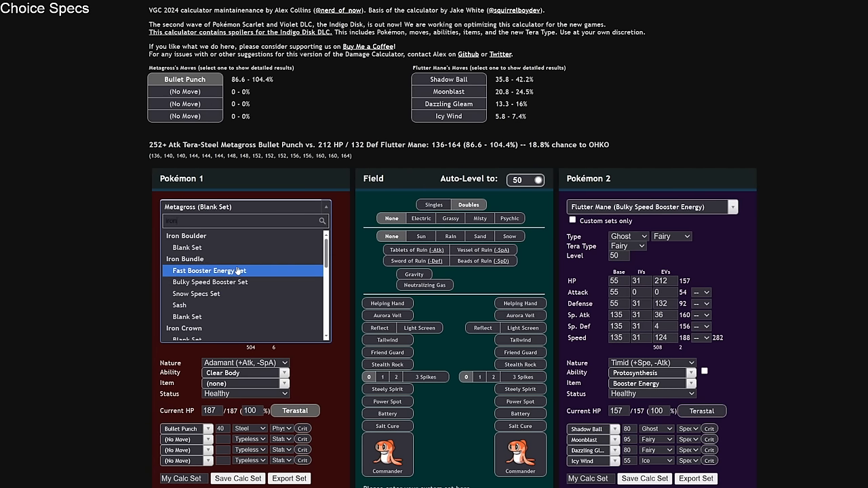
left_click(209, 271)
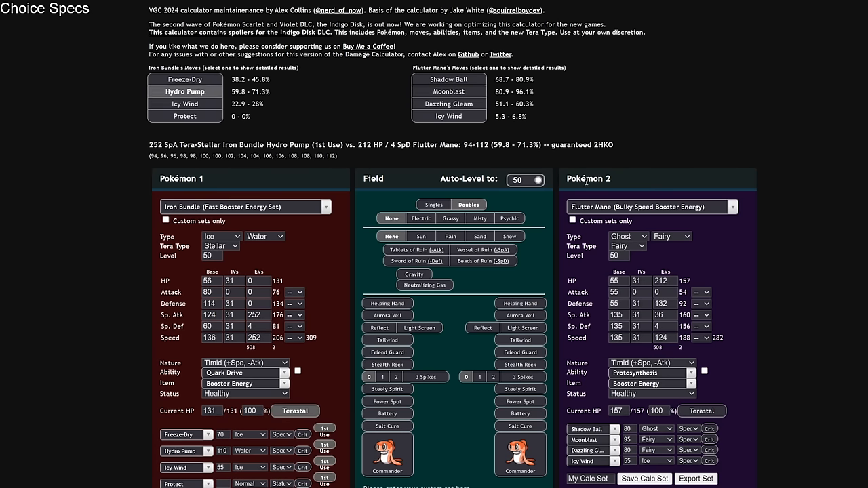
left_click(258, 304)
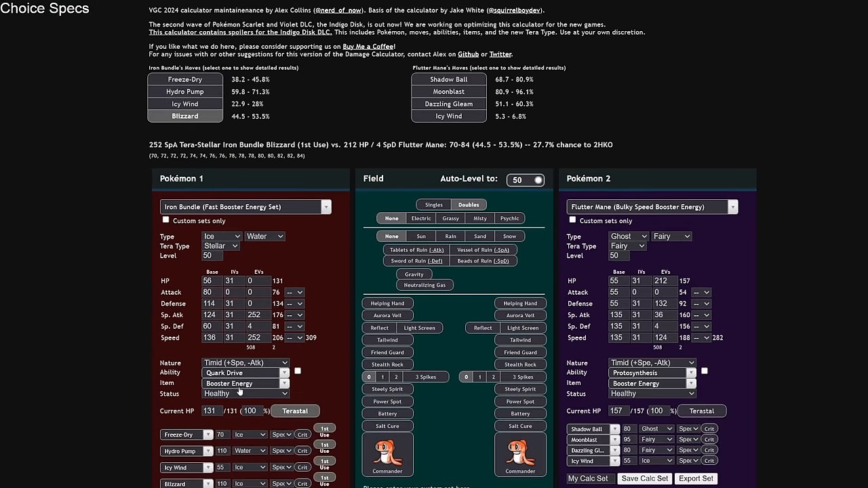
left_click(245, 382)
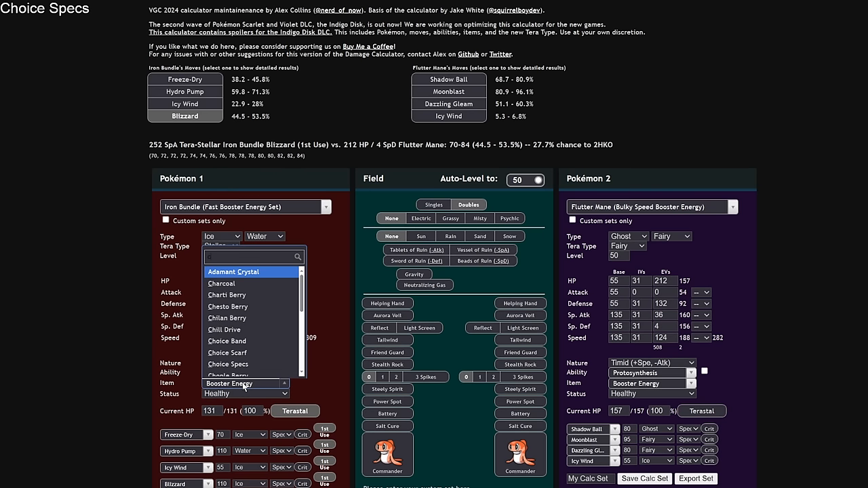
mouse_move(250, 364)
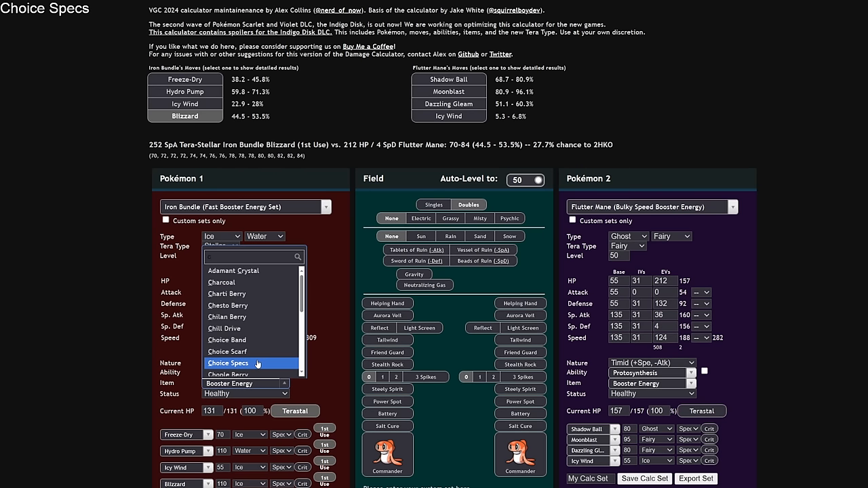
left_click(228, 363)
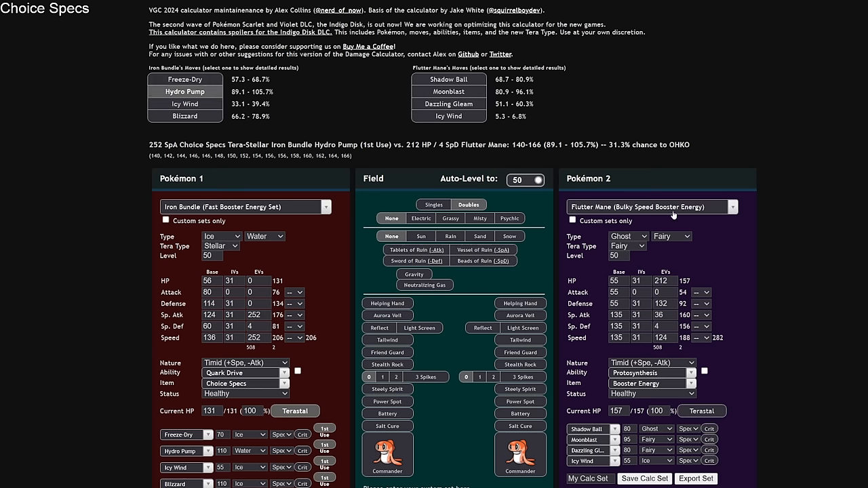
Step: Set a 252 HP / 204 SpD Incineroar as defender and remove Iron Bundle's item; Hydro Pump does 80.1–95%
left_click(651, 207)
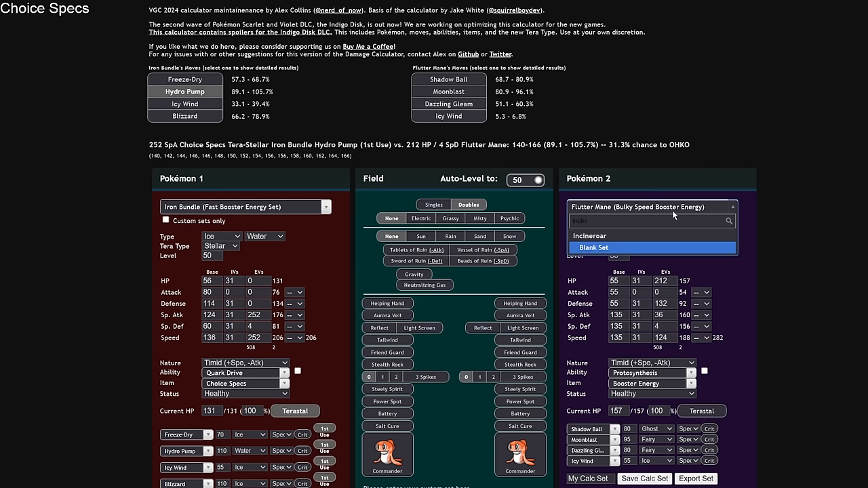
left_click(589, 236)
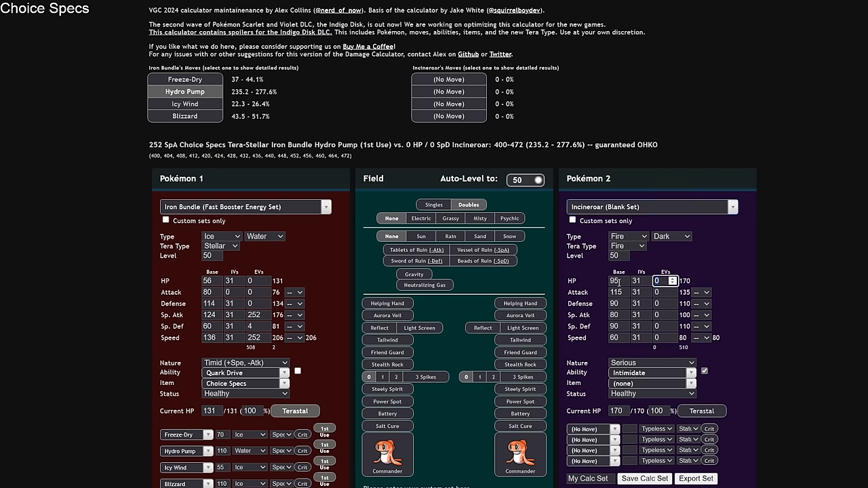
type("252")
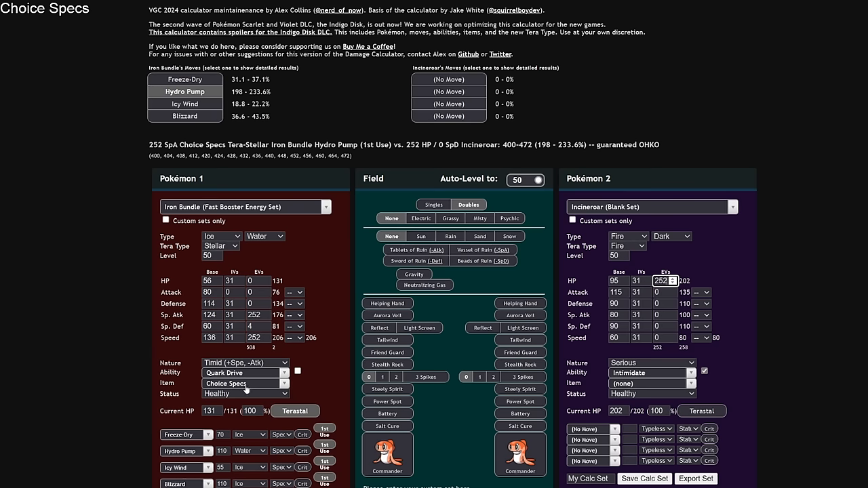
left_click(244, 384)
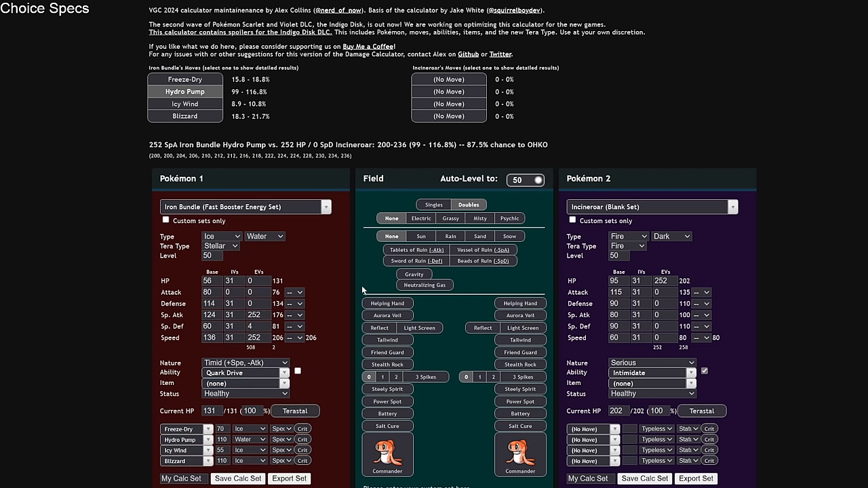
left_click(667, 325)
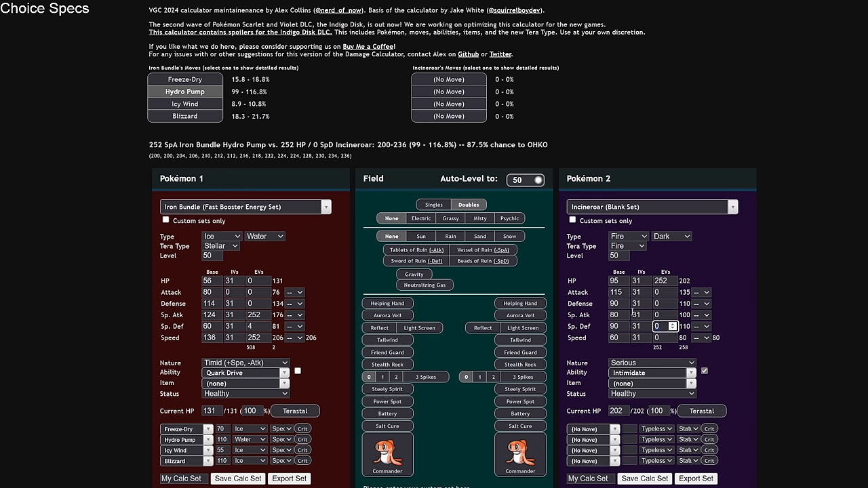
type("204")
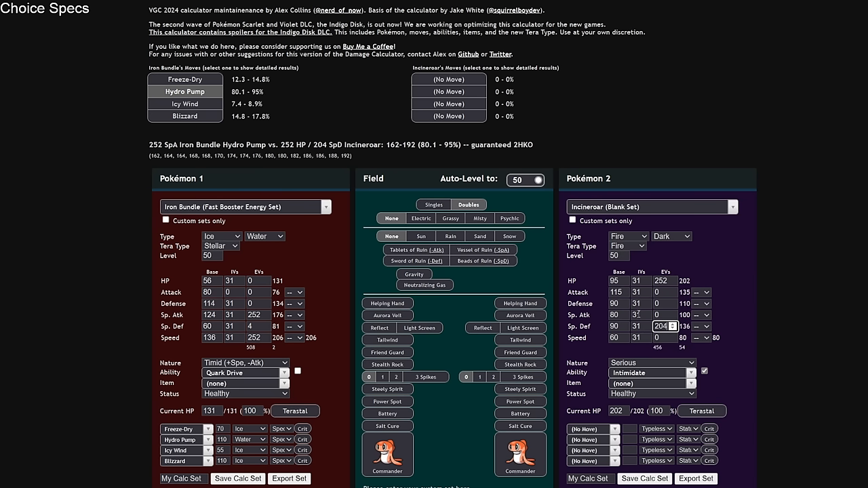
mouse_move(518, 95)
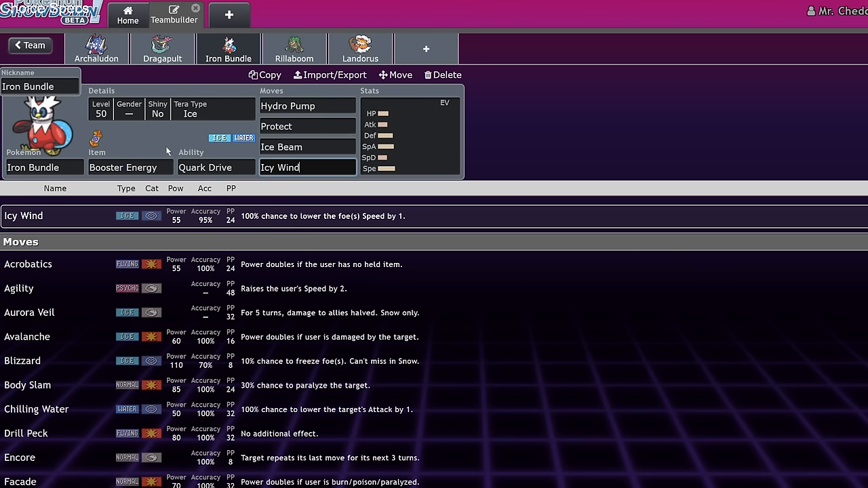
Step: Switch to Rillaboom's set and search its held items for 'mir' (Miracle Seed)
left_click(306, 106)
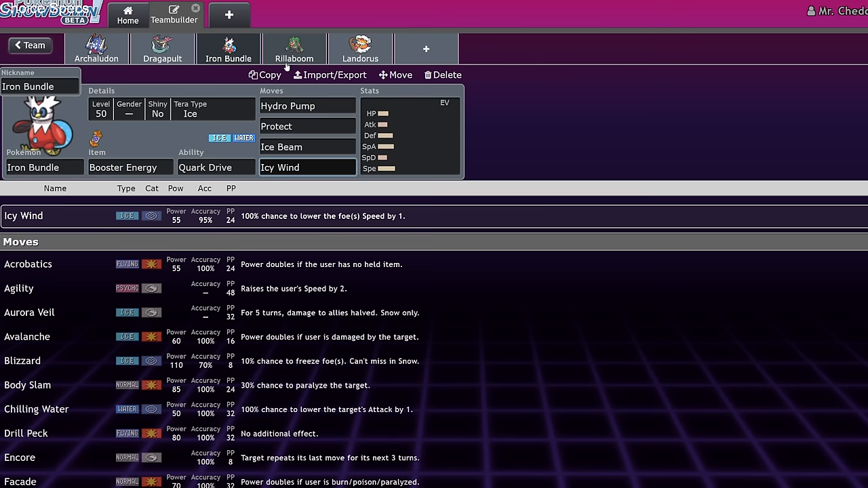
left_click(294, 51)
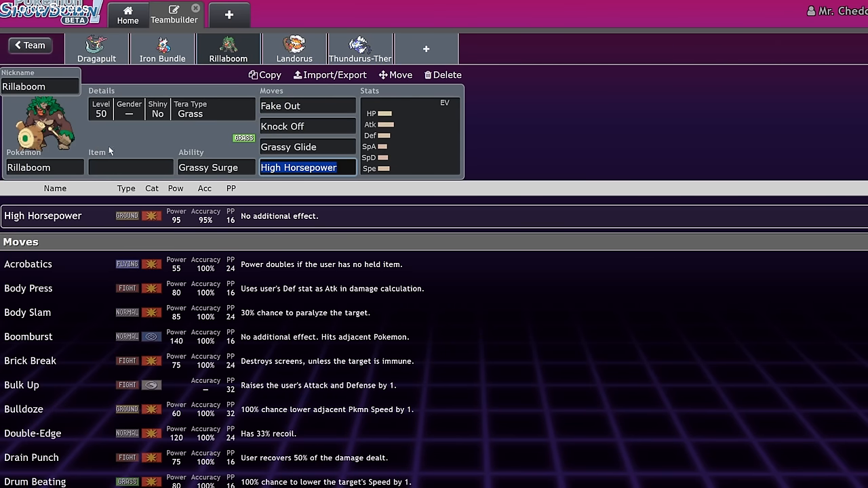
mouse_move(318, 138)
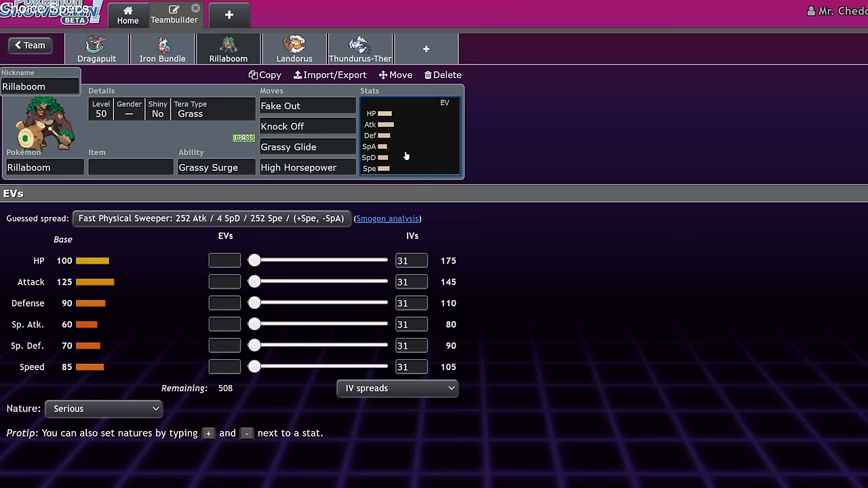
left_click(131, 167)
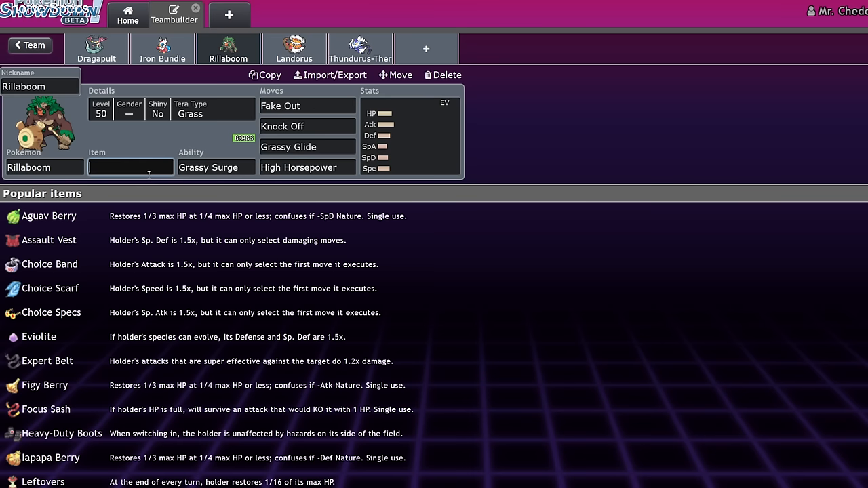
type("mir")
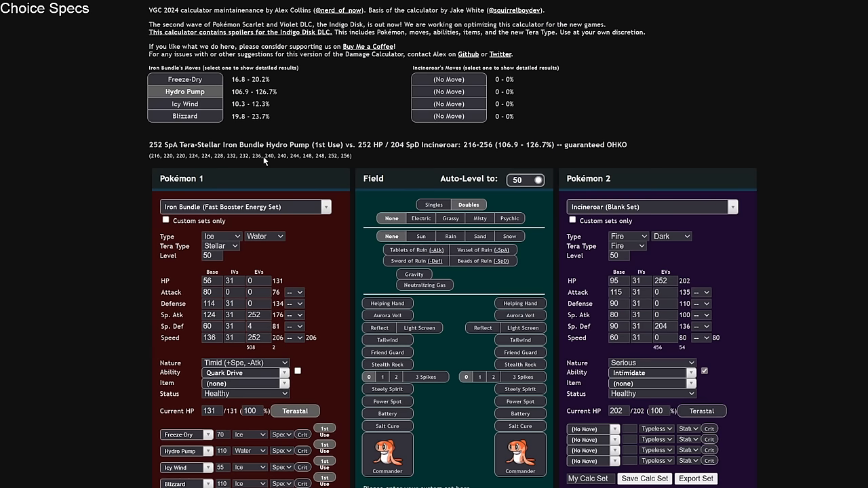
Step: Load Assault Vest Rillaboom as attacker with Miracle Seed, Stellar Tera, and Knock Off over Fake Out
left_click(244, 207)
type("2")
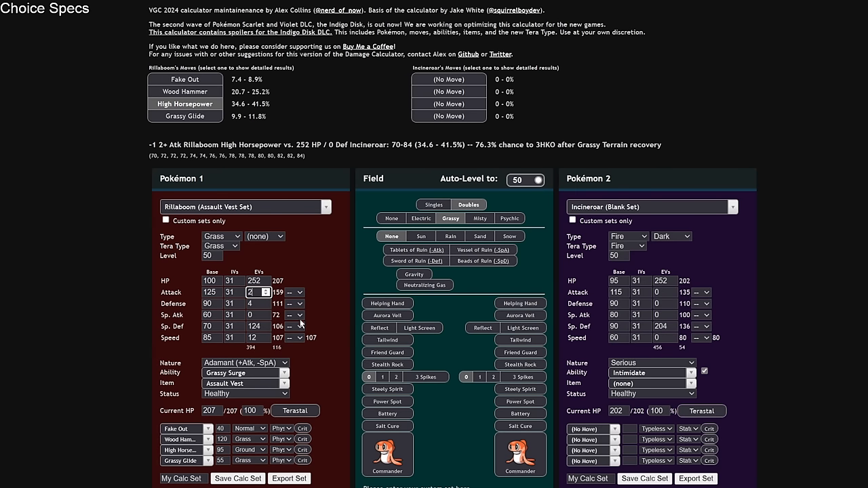
left_click(244, 382)
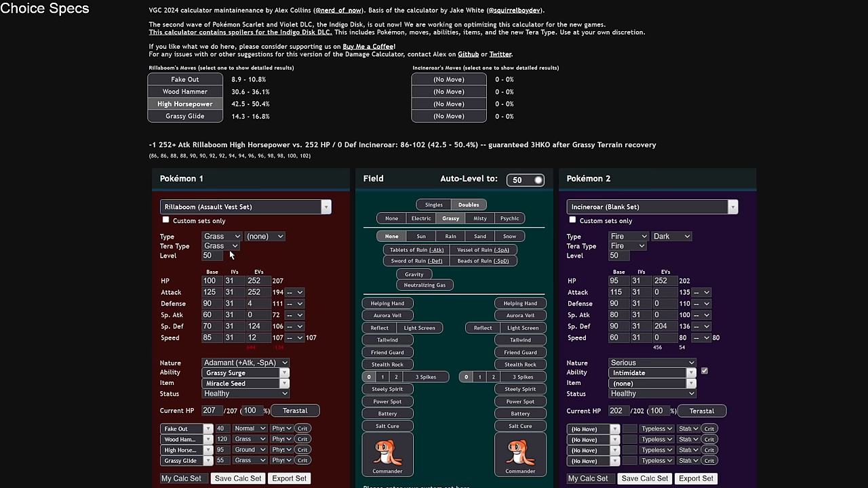
left_click(220, 245)
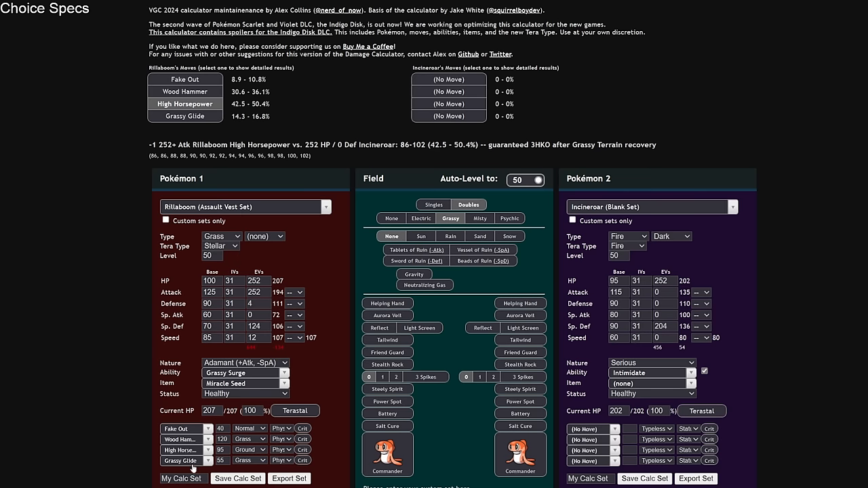
left_click(183, 429)
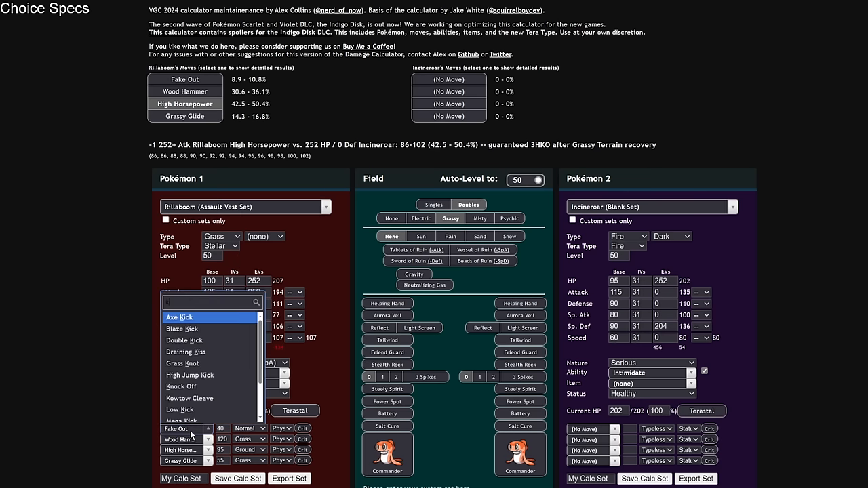
left_click(180, 385)
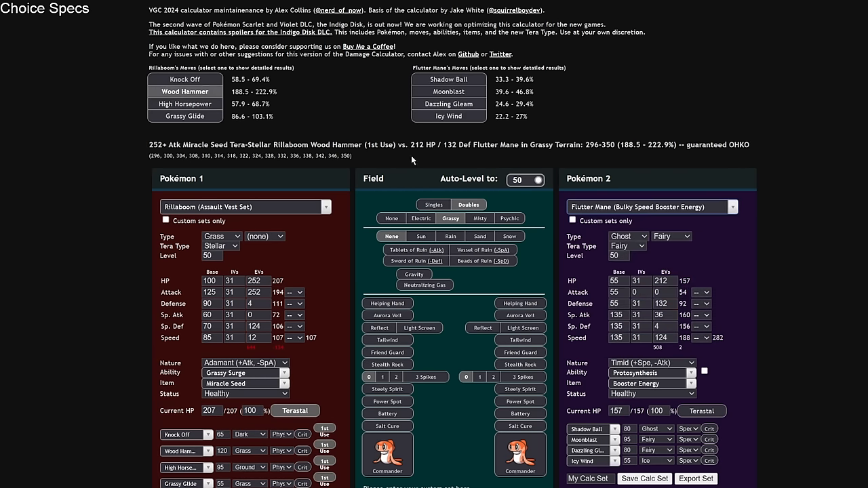
Step: Check Grassy Glide (86.6–103.1%) and Wood Hammer against Flutter Mane, then browse other defending sets
left_click(184, 117)
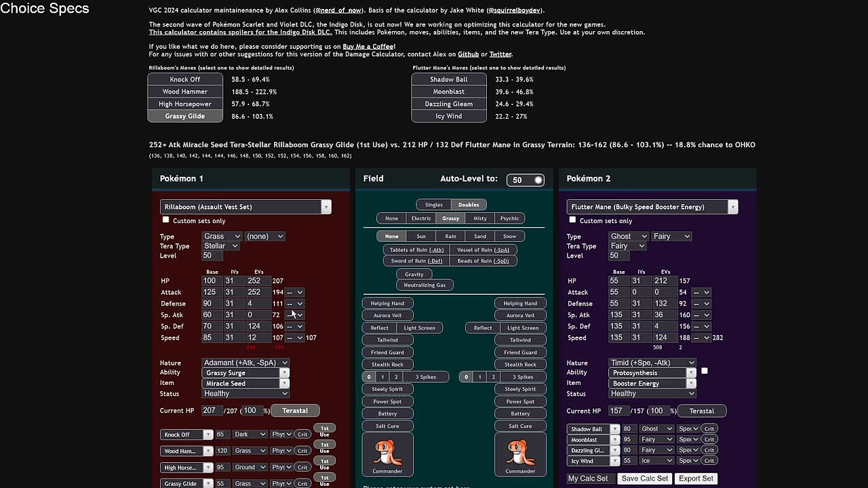
mouse_move(343, 349)
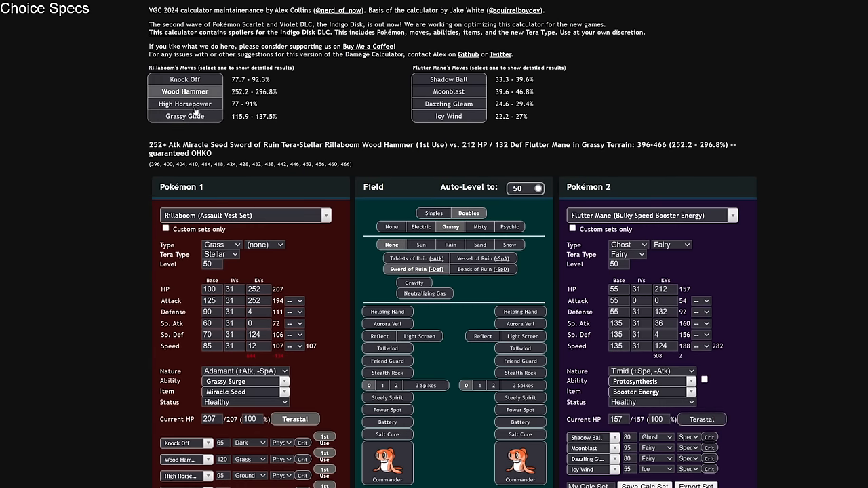
left_click(184, 117)
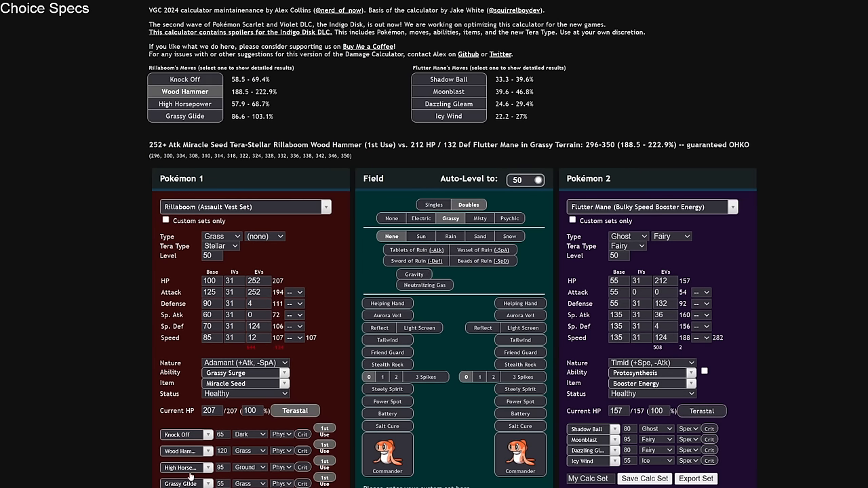
left_click(651, 207)
type("in")
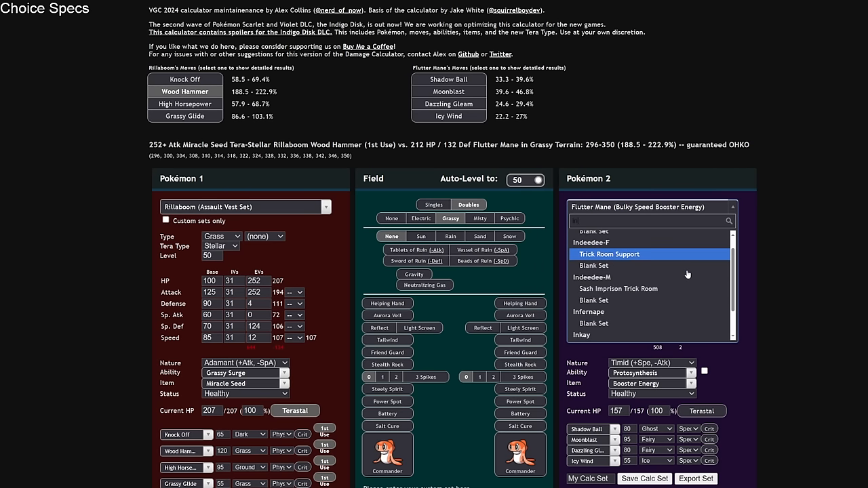
Step: Make Urshifu-Rapid-Strike the defender with 26 HP EVs; Grassy Glide does 116.8–139.3%, a guaranteed OHKO
type("ln")
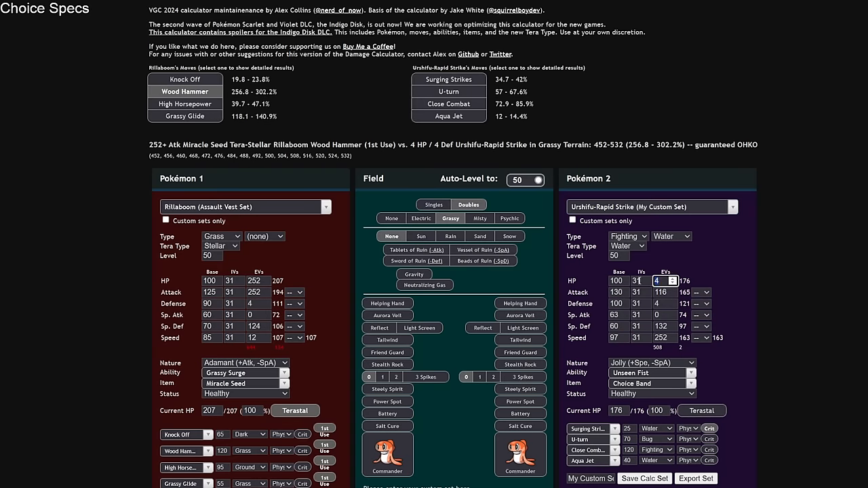
type("26")
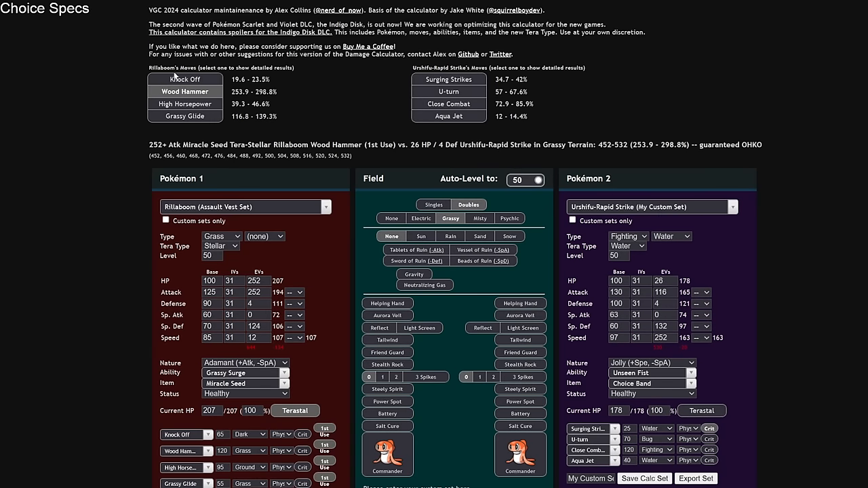
left_click(184, 117)
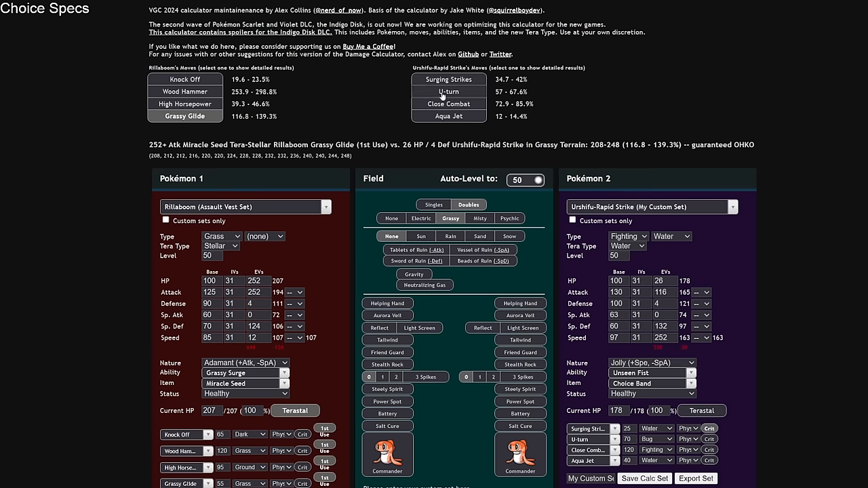
left_click(651, 206)
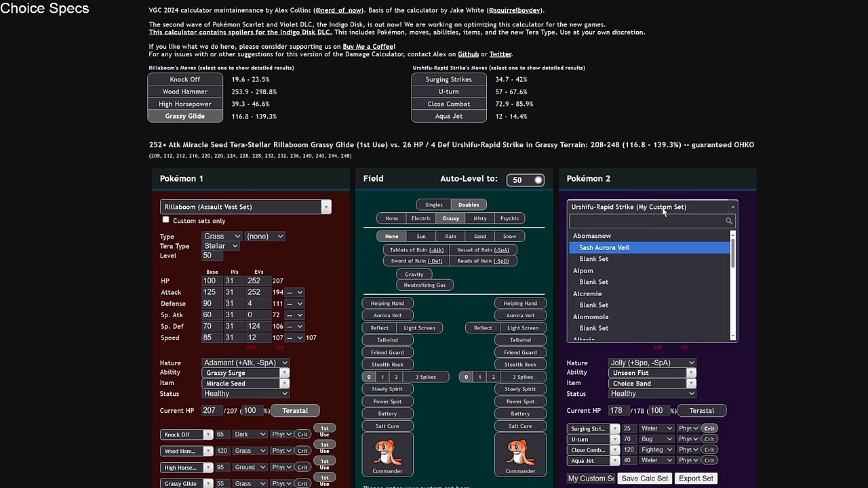
Step: Set Incineroar with 36 Def EVs as defender and neutralize Rillaboom's Intimidate drop for High Horsepower
type("incineroar (Blank Set")
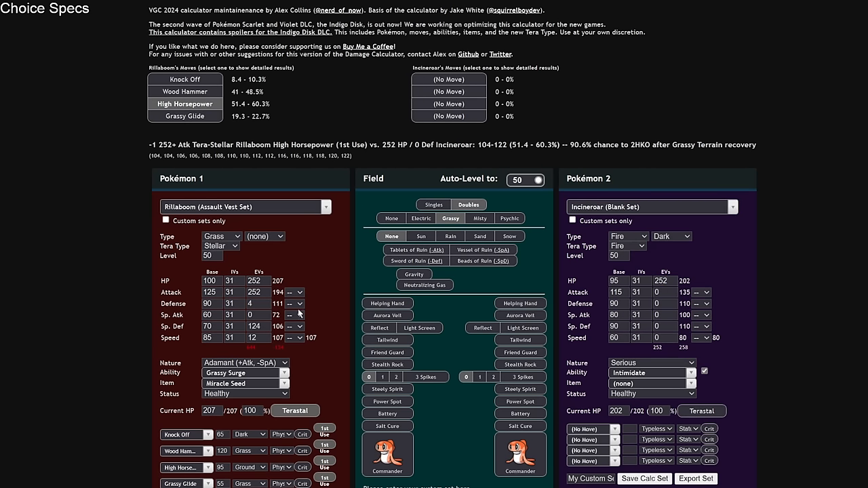
left_click(293, 293)
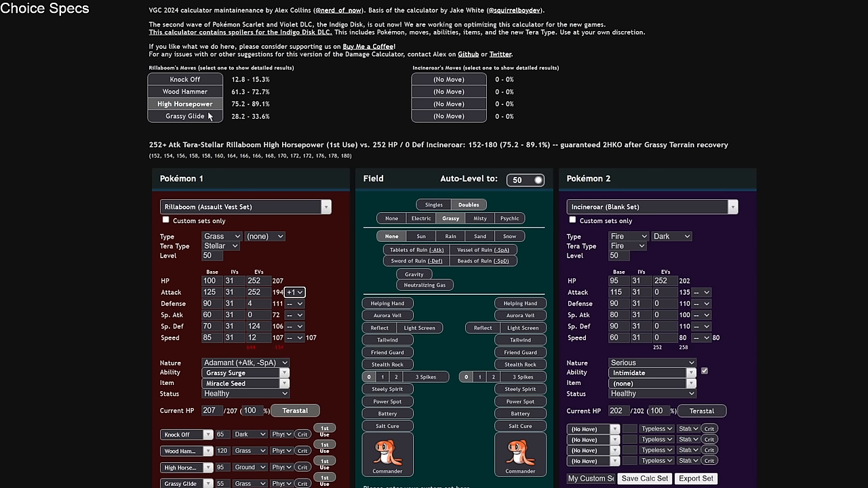
mouse_move(429, 167)
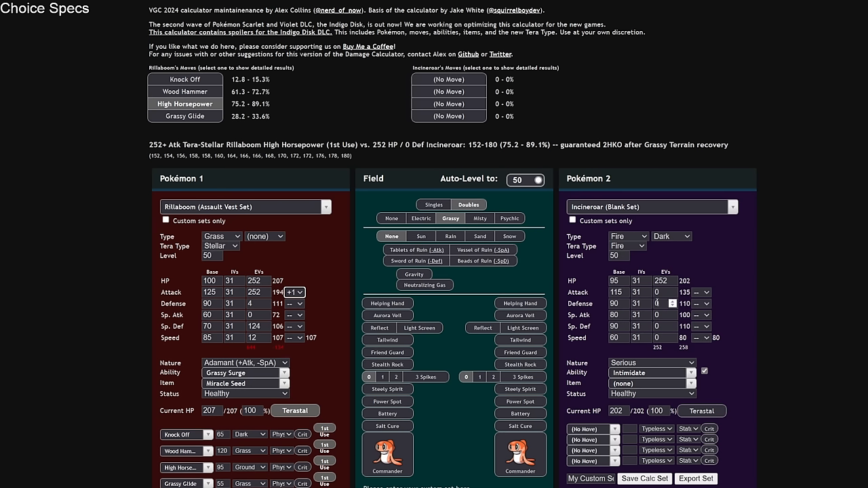
left_click(662, 304)
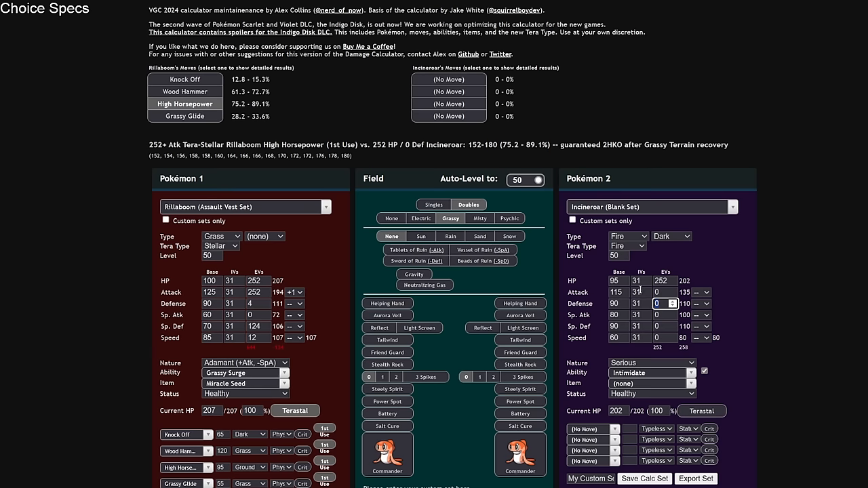
type("36")
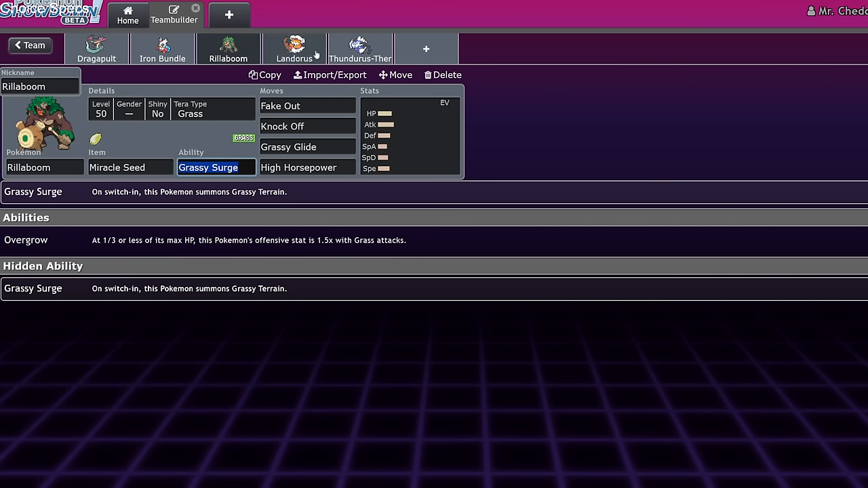
Step: Review Landorus's Sand Force set in the teambuilder
left_click(294, 47)
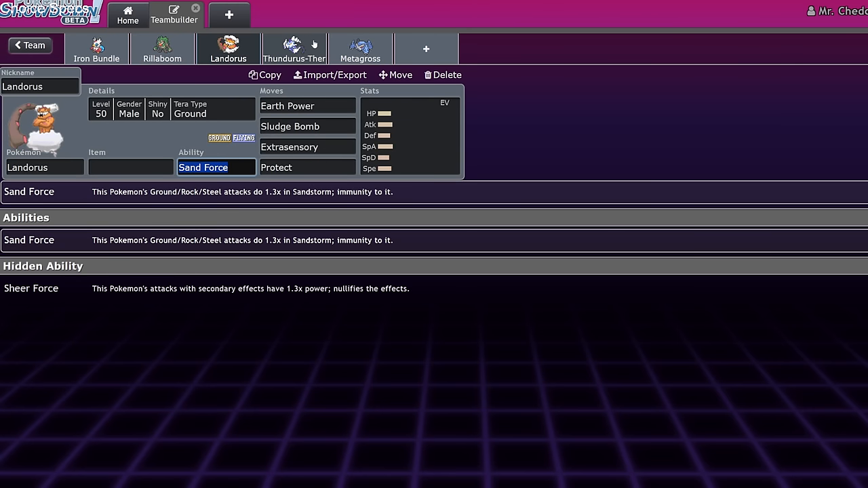
left_click(410, 136)
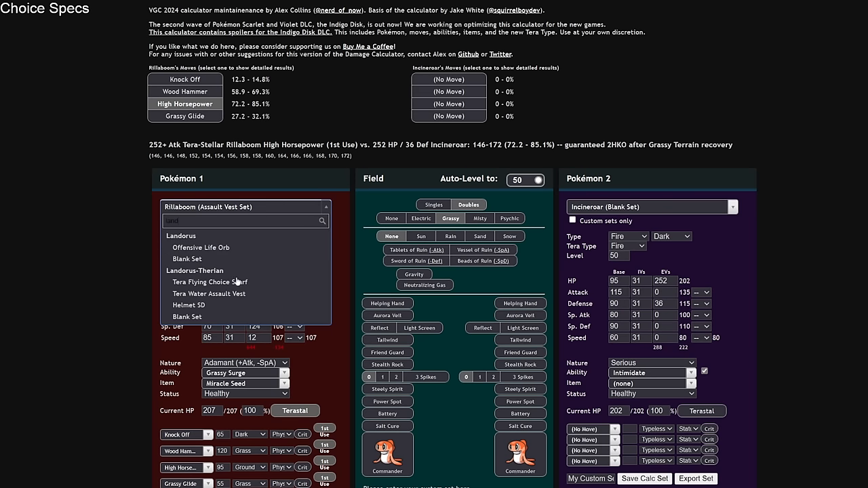
Step: Load Offensive Life Orb Landorus with Extrasensory and Stellar Tera, checking Extrasensory against Incineroar
left_click(200, 247)
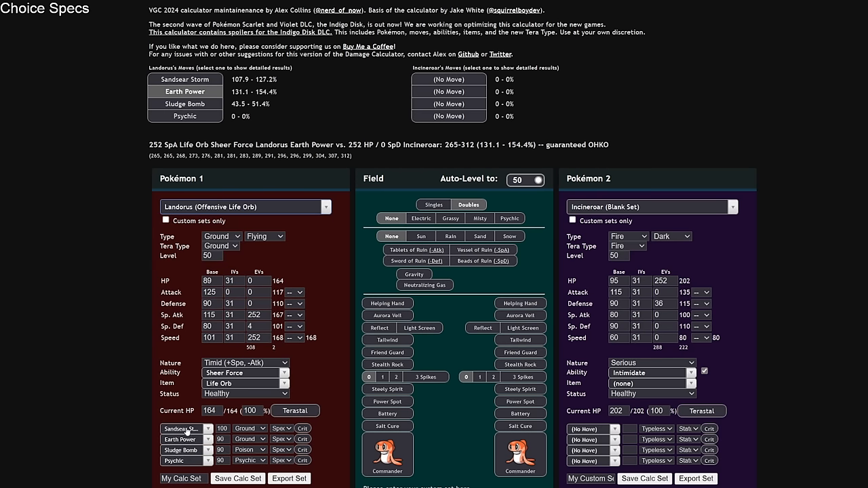
left_click(183, 429)
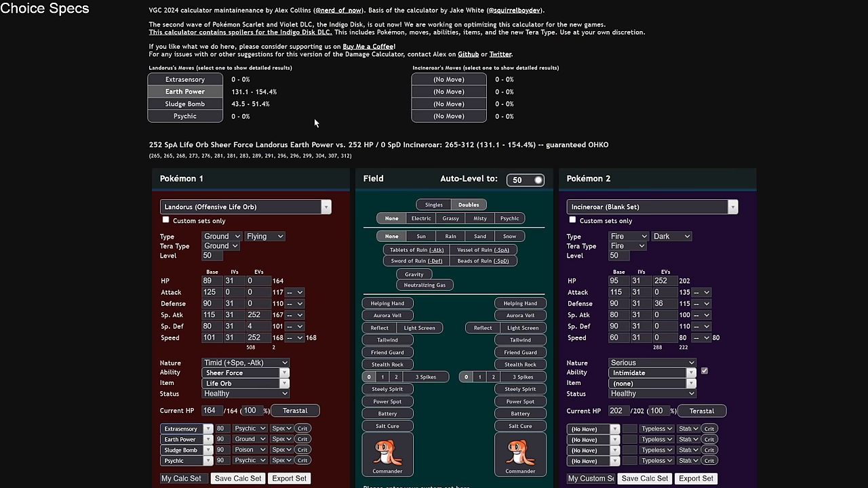
mouse_move(292, 120)
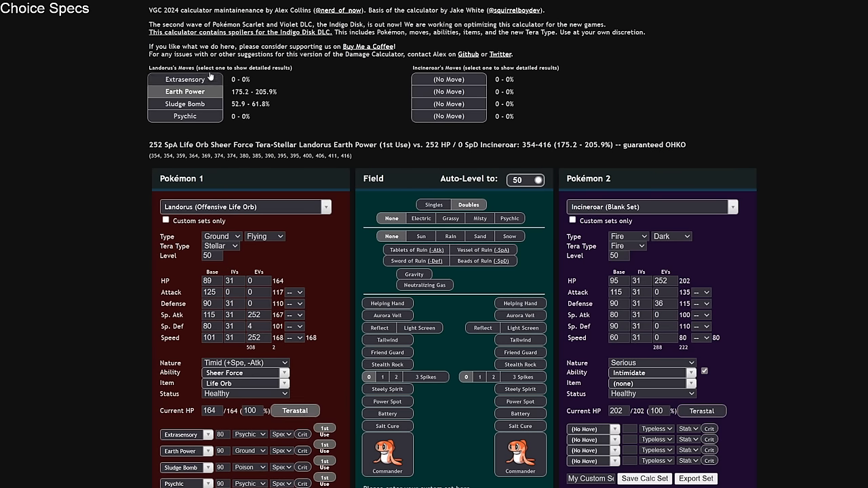
left_click(184, 79)
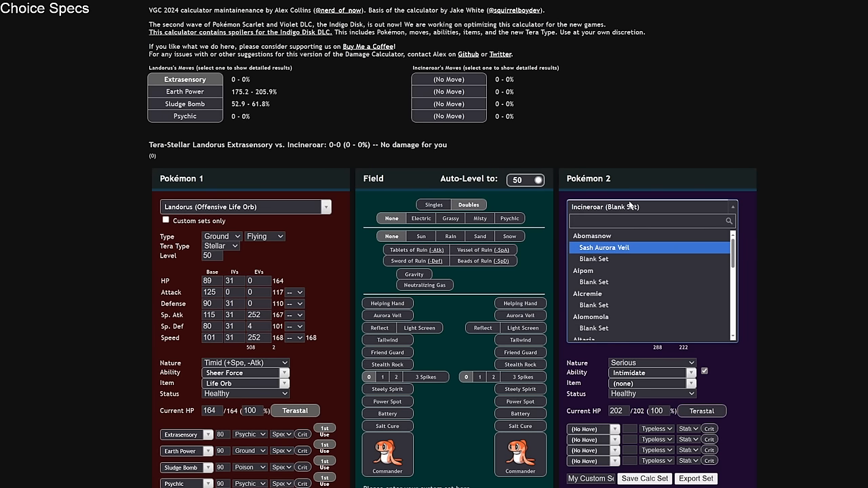
Step: Check Landorus's Extrasensory and Earth Power damage against Urshifu
type("urshi")
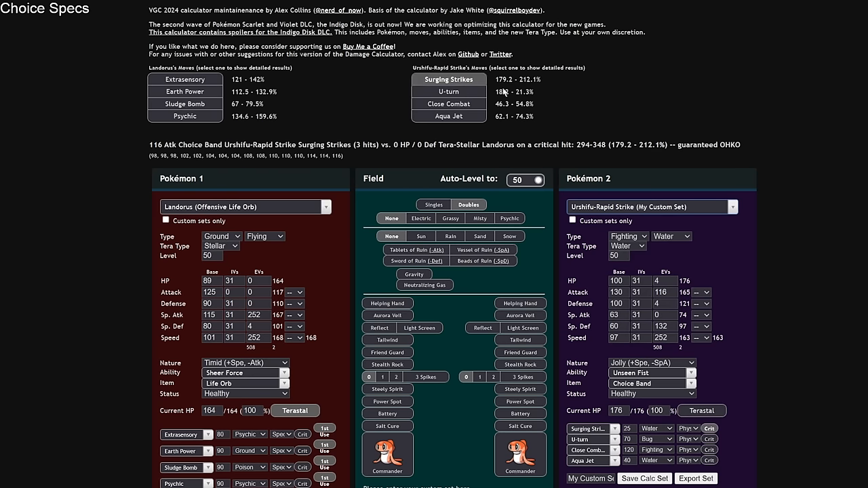
left_click(185, 79)
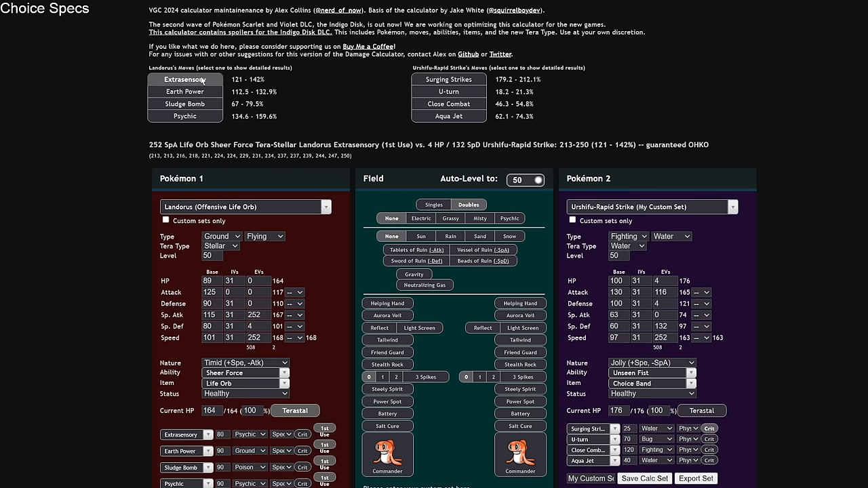
left_click(185, 92)
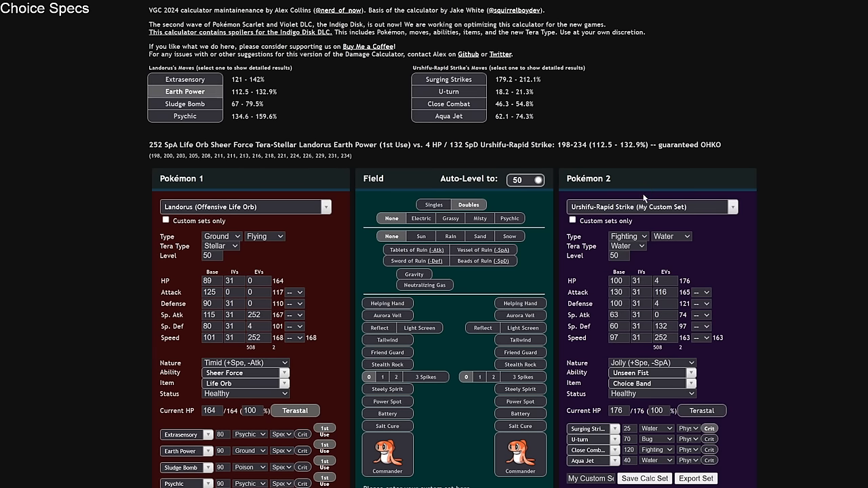
Step: Make Tera Grass Assault Vest Iron Hands the defender; Earth Power does 94.7–113.8%, a 68.8% OHKO chance
left_click(651, 206)
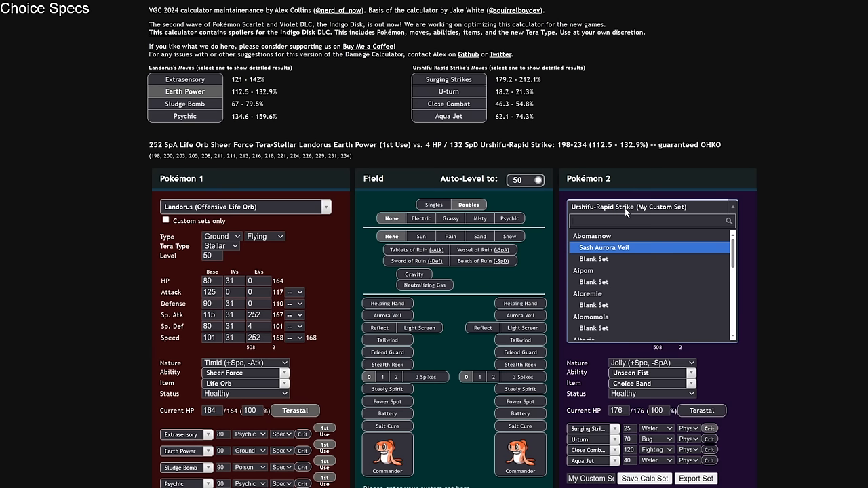
type("iron")
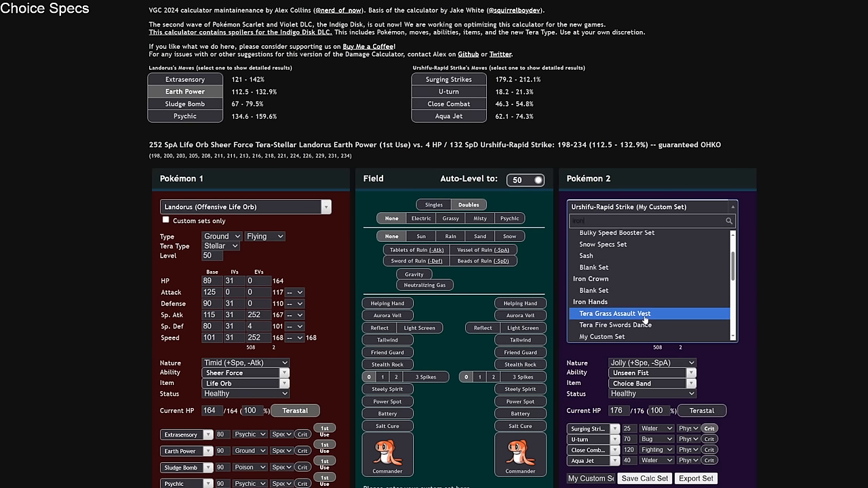
left_click(630, 313)
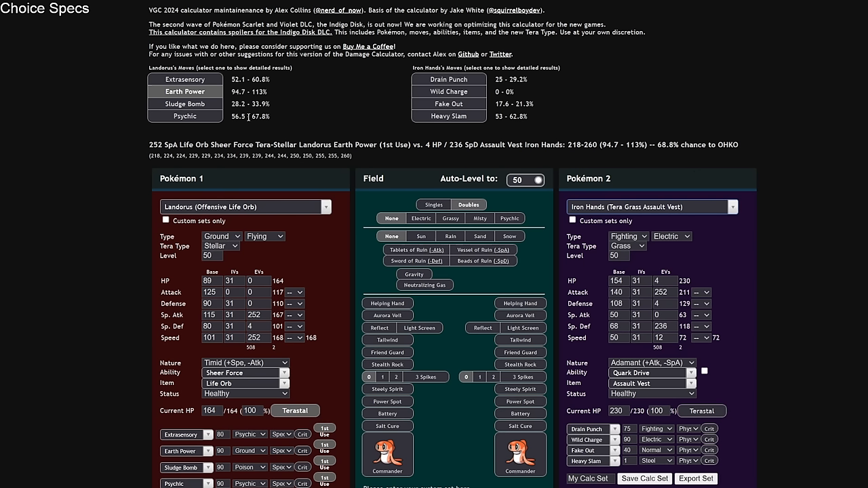
mouse_move(325, 366)
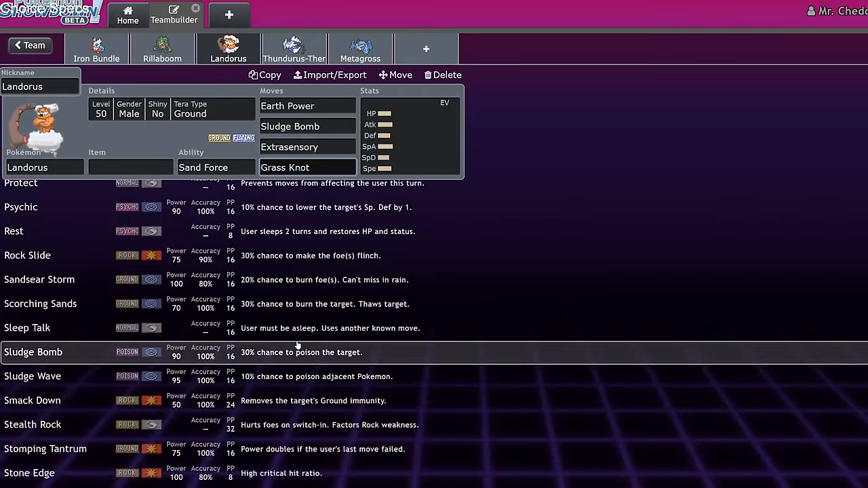
Step: Give Thundurus-Therian Wildbolt Storm, Dark Pulse, Psychic and Protect, then return to the team overview
scroll("down", 3)
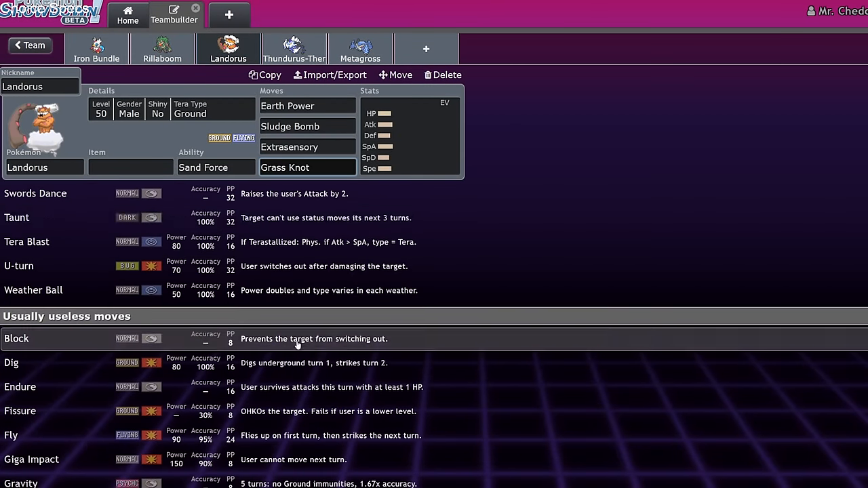
scroll("down", 3)
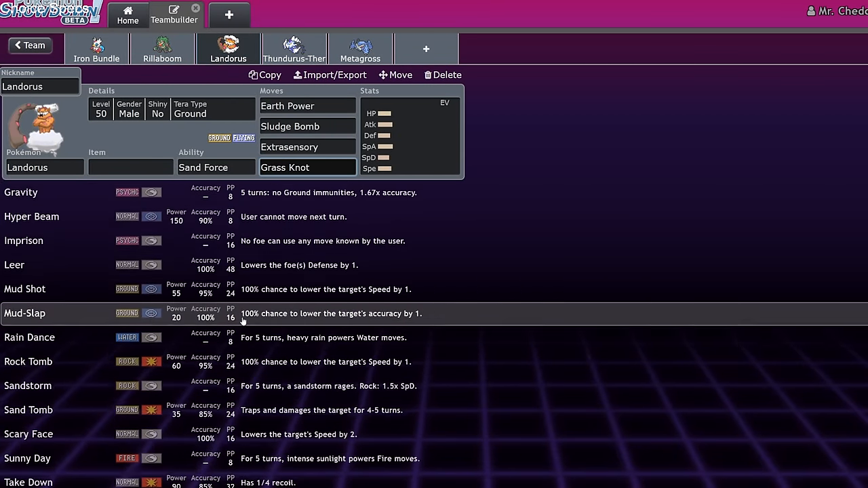
left_click(306, 168)
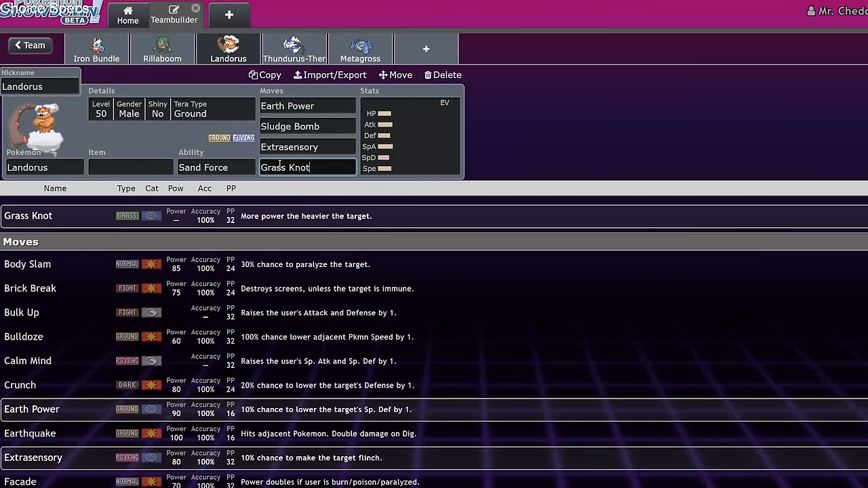
left_click(228, 49)
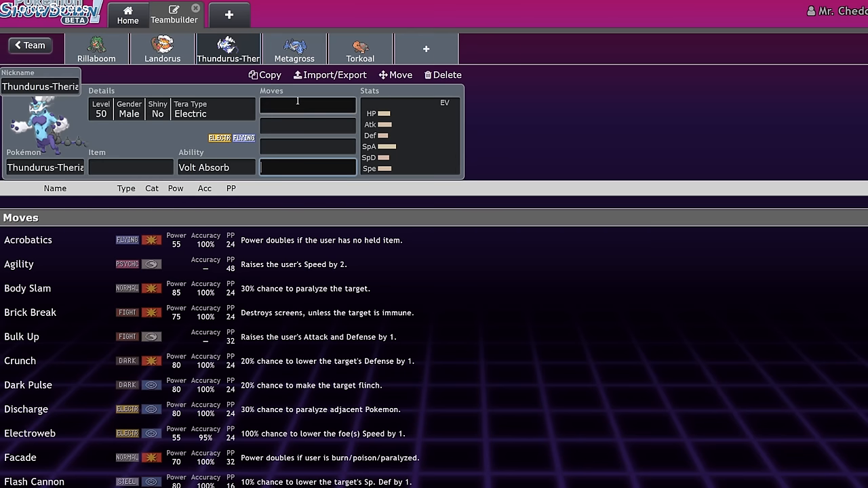
type("wild")
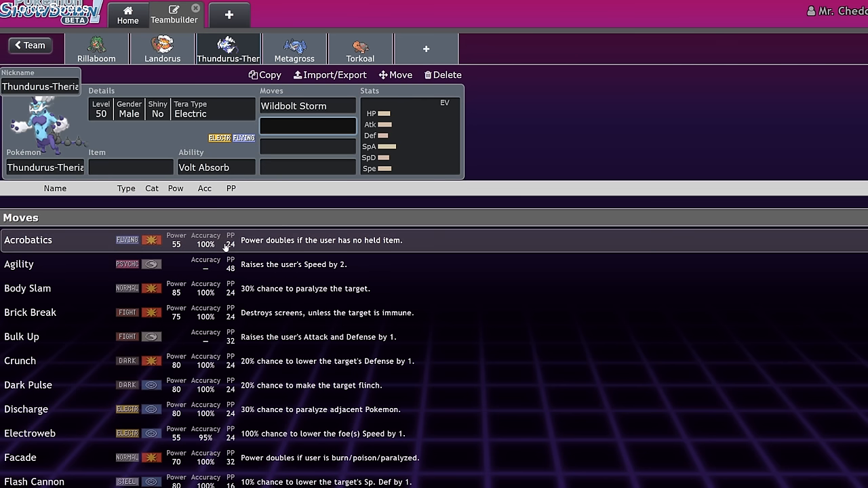
type("dark")
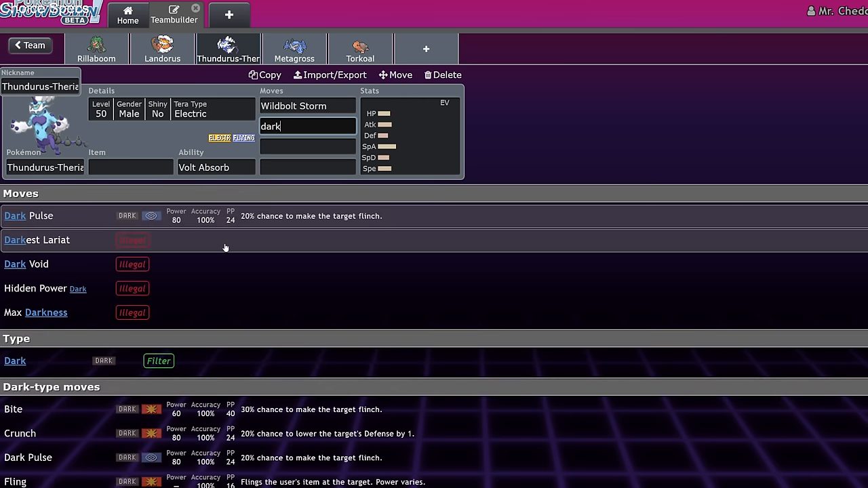
type("ps")
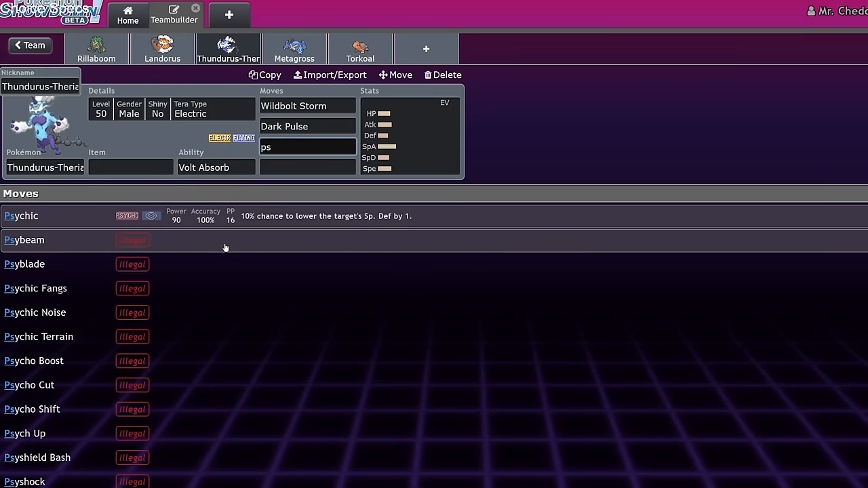
left_click(22, 216)
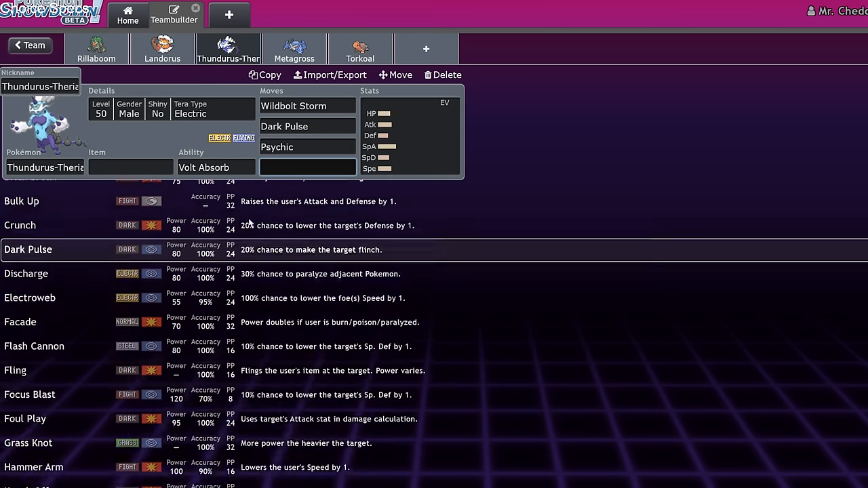
scroll("down", 3)
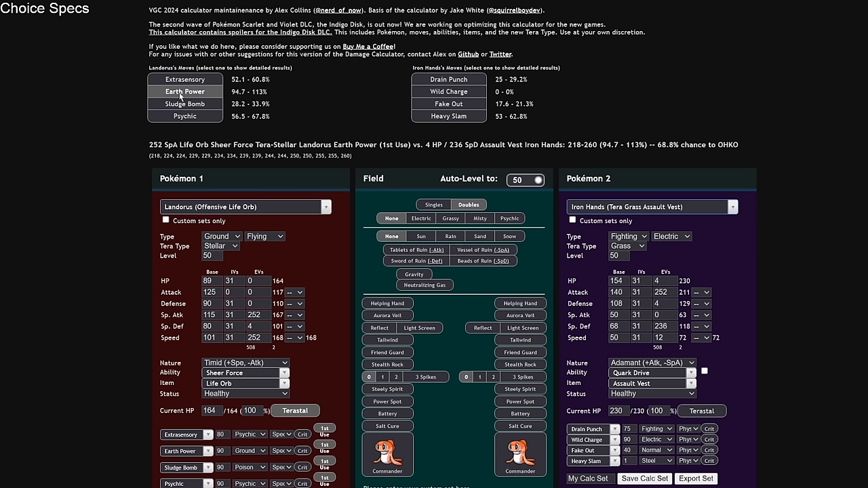
mouse_move(179, 98)
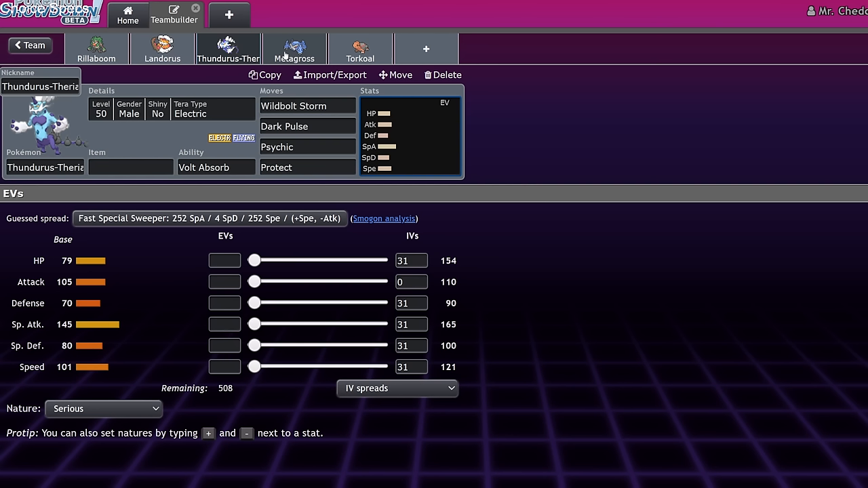
mouse_move(346, 187)
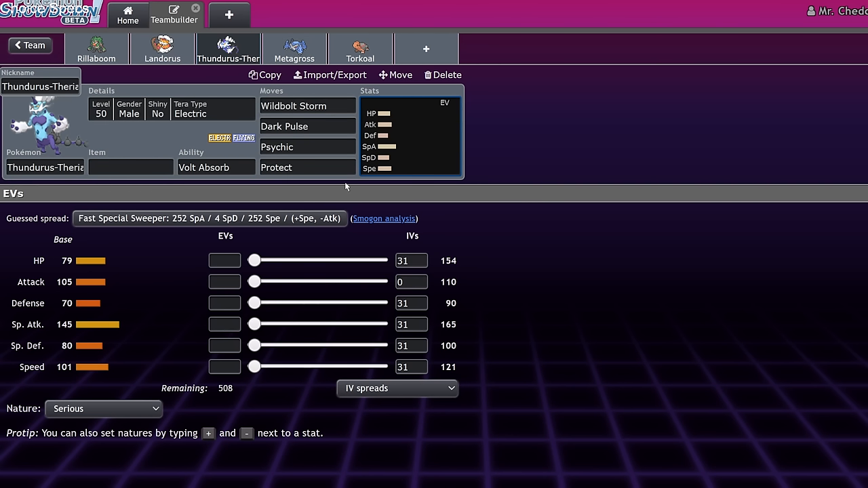
mouse_move(350, 189)
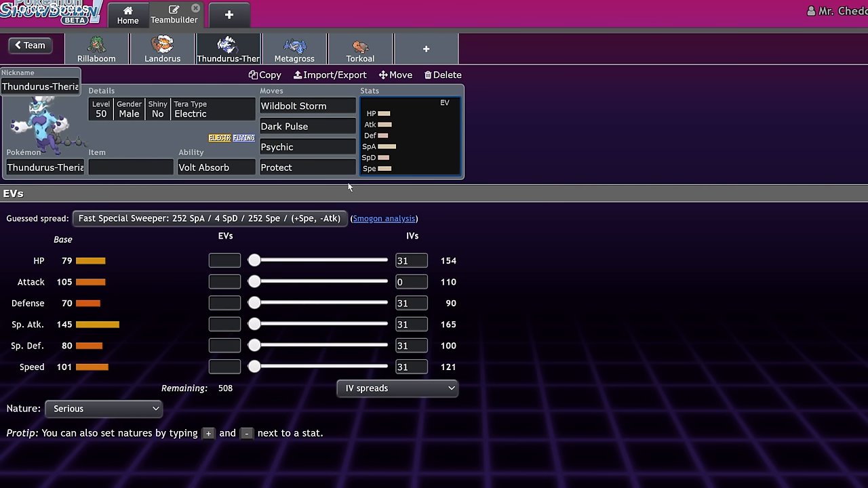
mouse_move(350, 187)
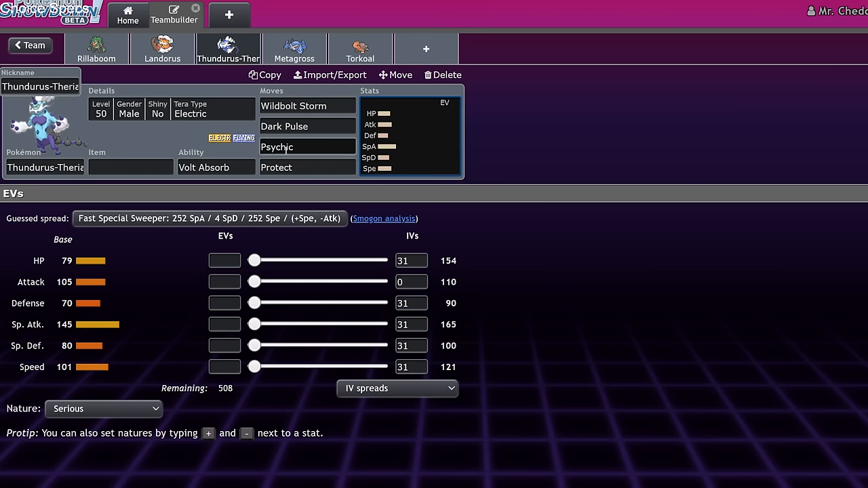
left_click(28, 45)
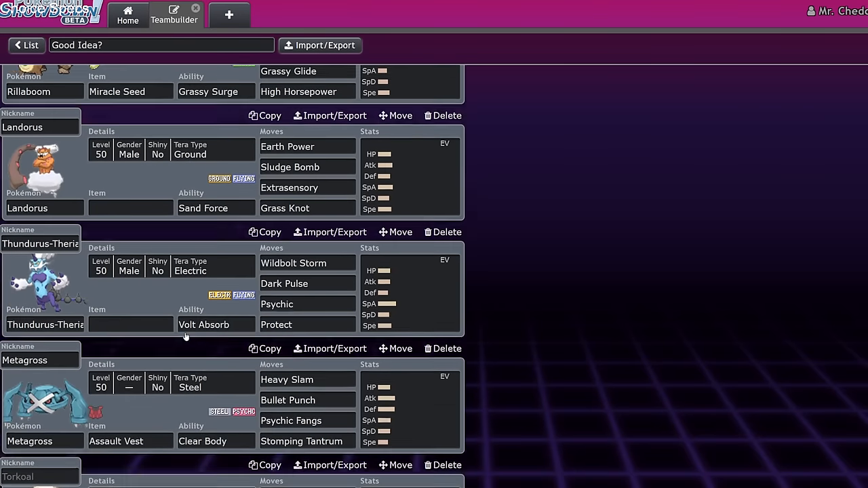
Step: Add Ursaluna to the team in a new slot
scroll("down", 3)
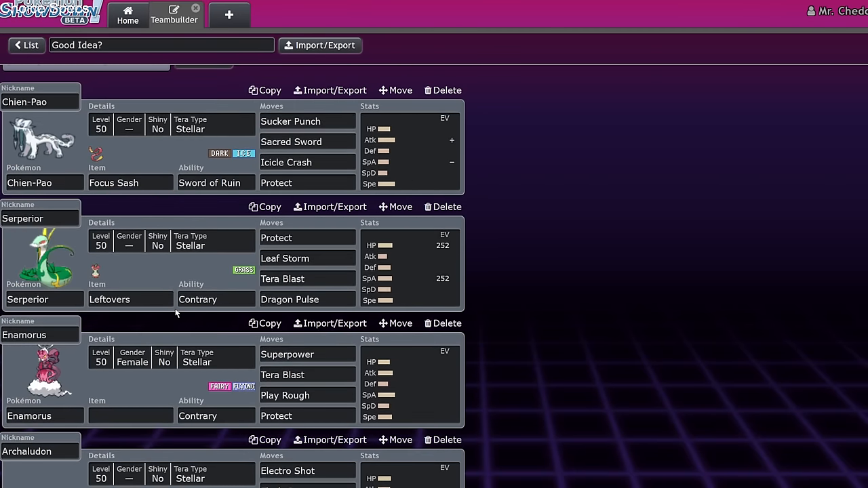
scroll("down", 3)
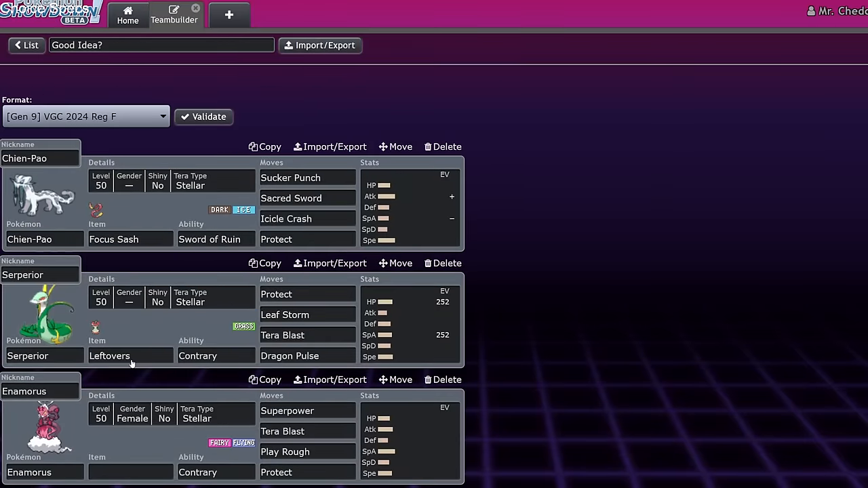
scroll("down", 3)
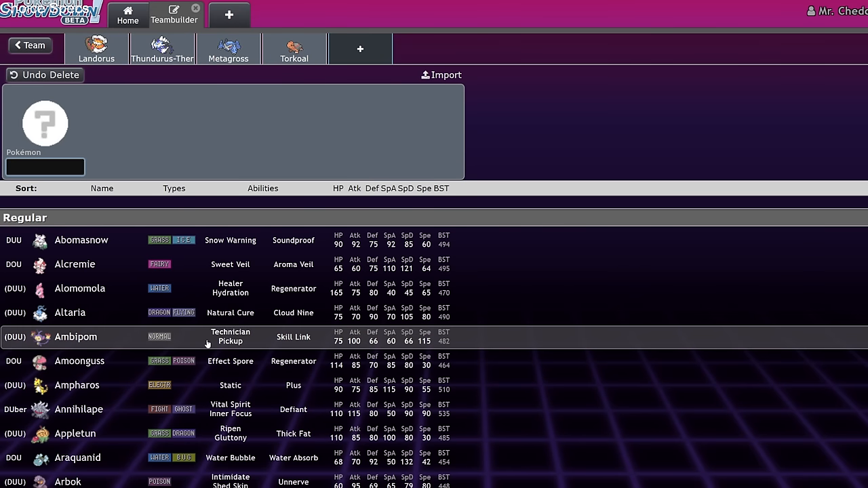
scroll("down", 3)
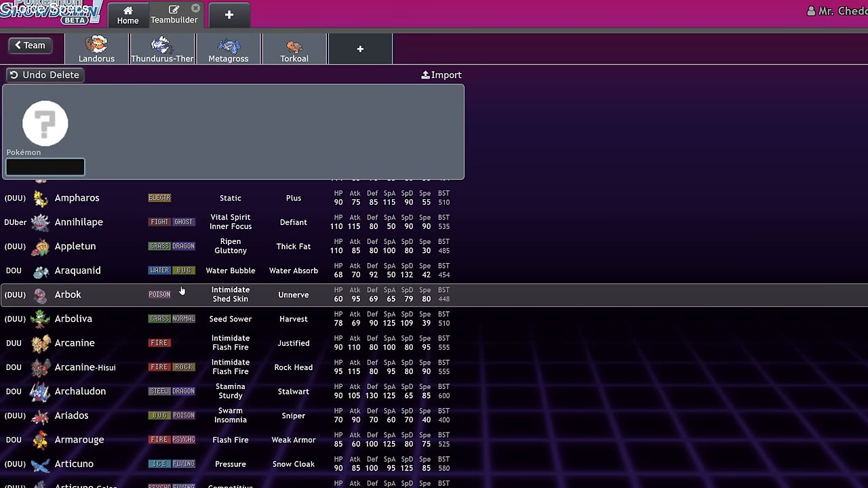
type("ur")
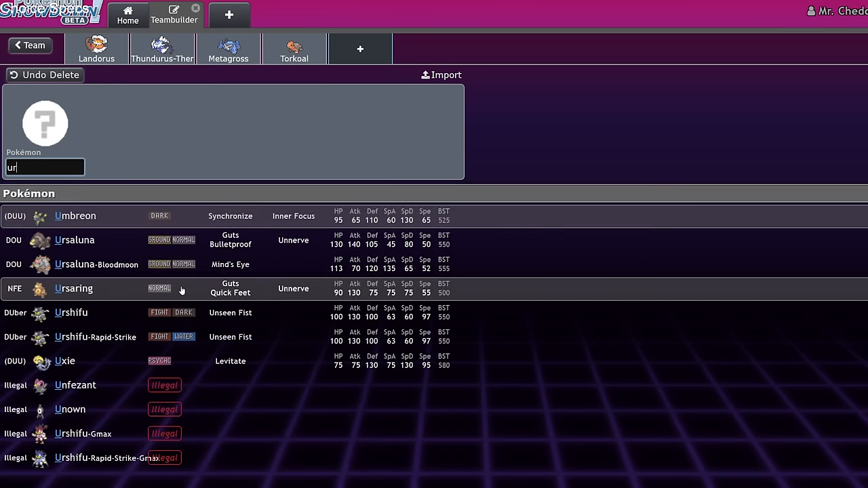
left_click(75, 240)
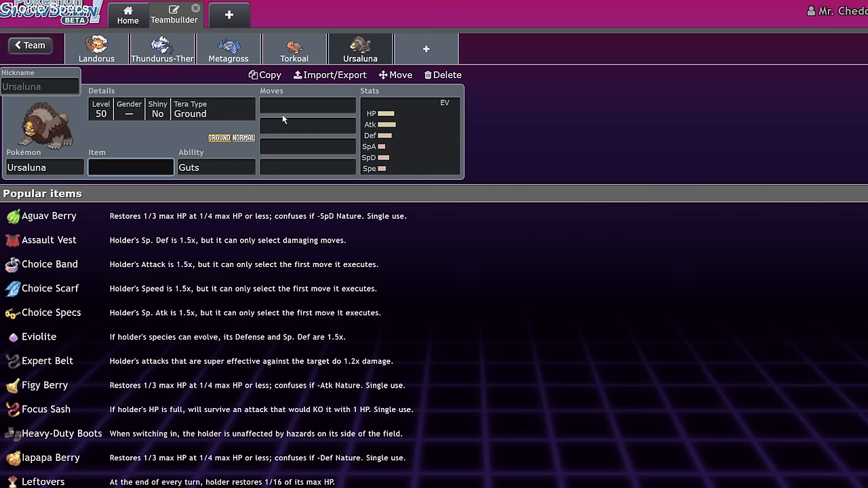
Step: Give Ursaluna Headlong Rush, Facade, Protect and Shadow Claw, searching 'Crunch' as an alternative
left_click(307, 106)
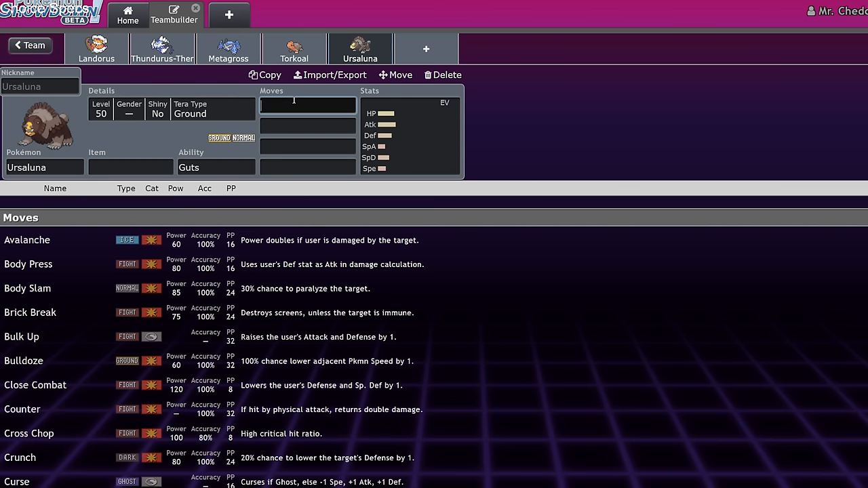
type("Headlong Rush")
left_click(308, 126)
type("Facade")
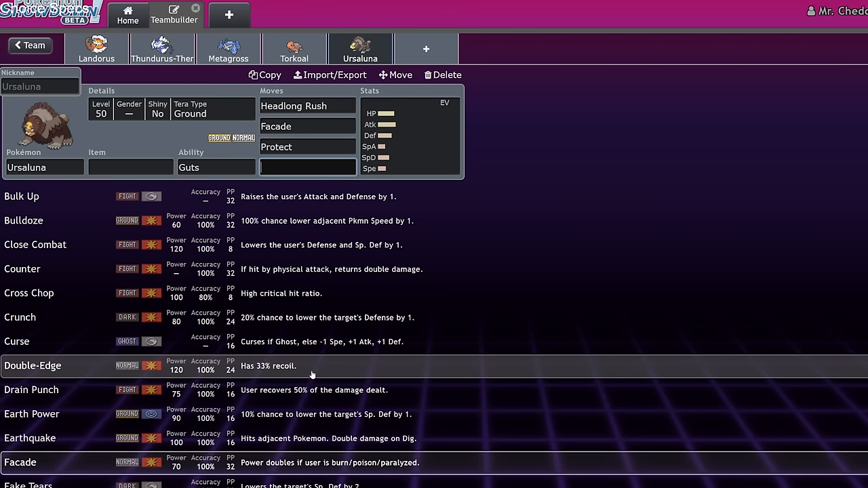
scroll("down", 3)
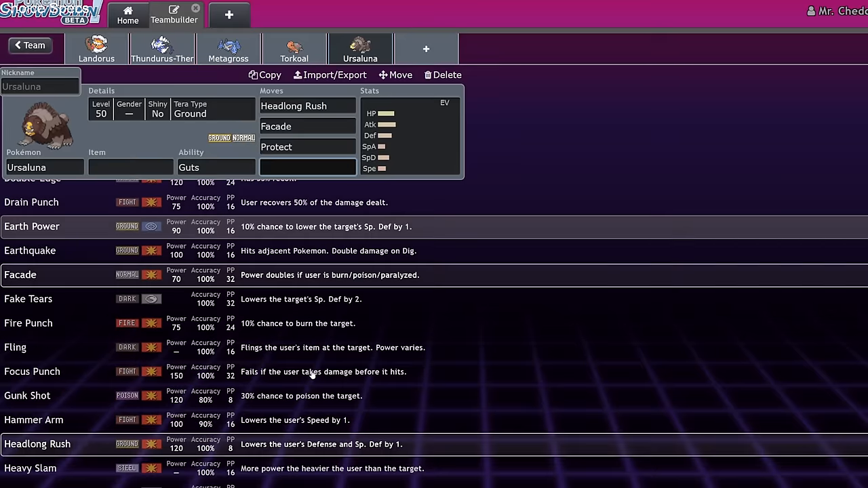
type("shad")
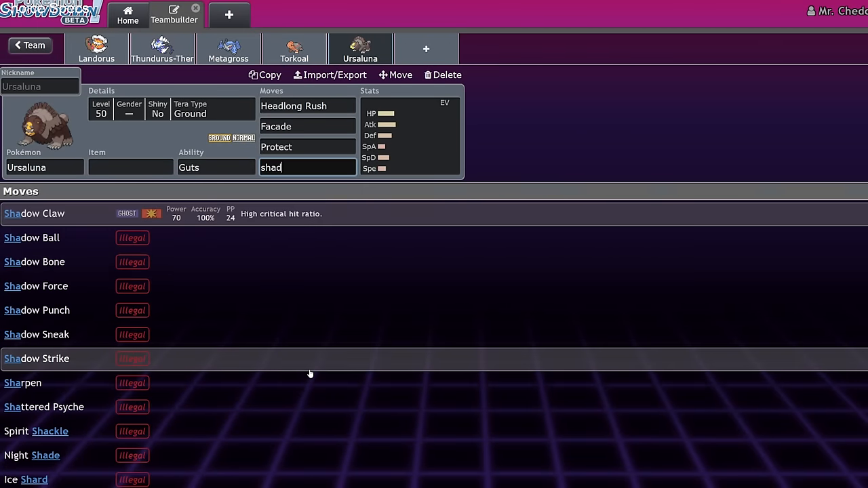
left_click(34, 213)
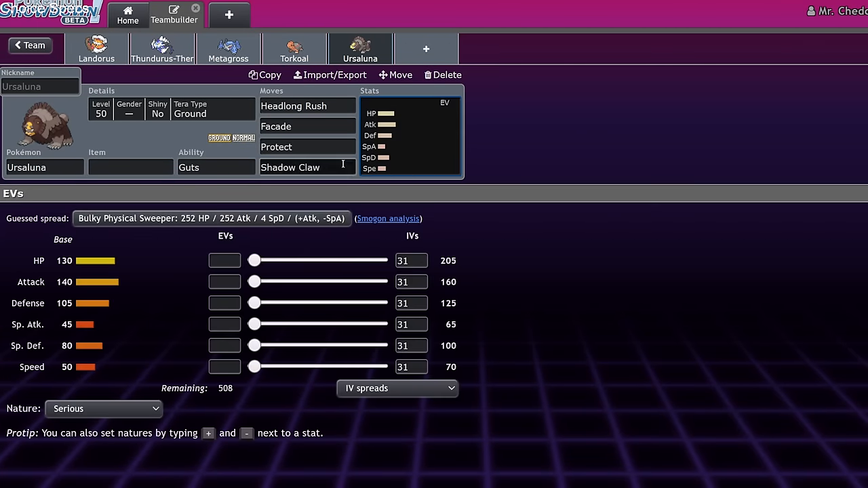
type("Crunch")
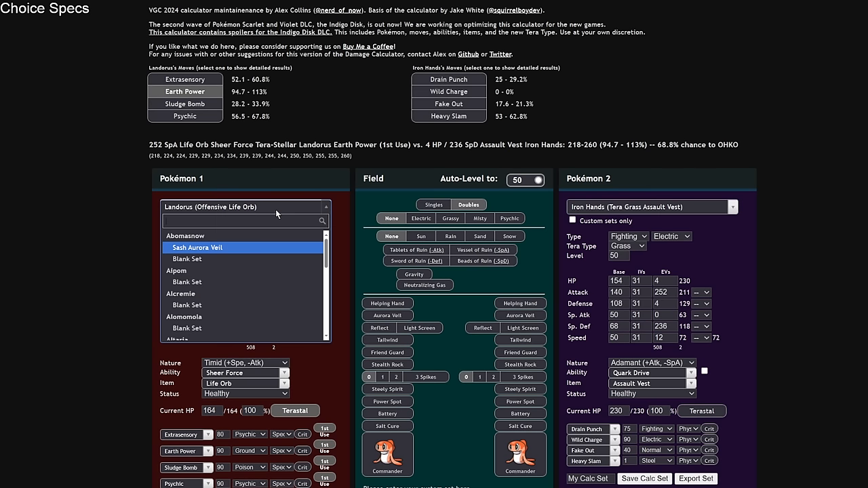
Step: Load Ursaluna's Trick Room Guts set as attacker with Crunch over Ice Punch and Tera Type Stellar
type("ursal")
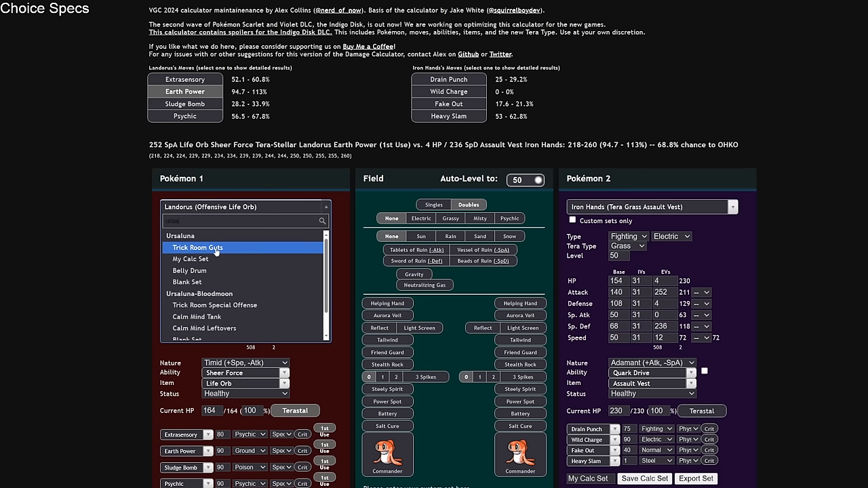
left_click(196, 247)
type("cr")
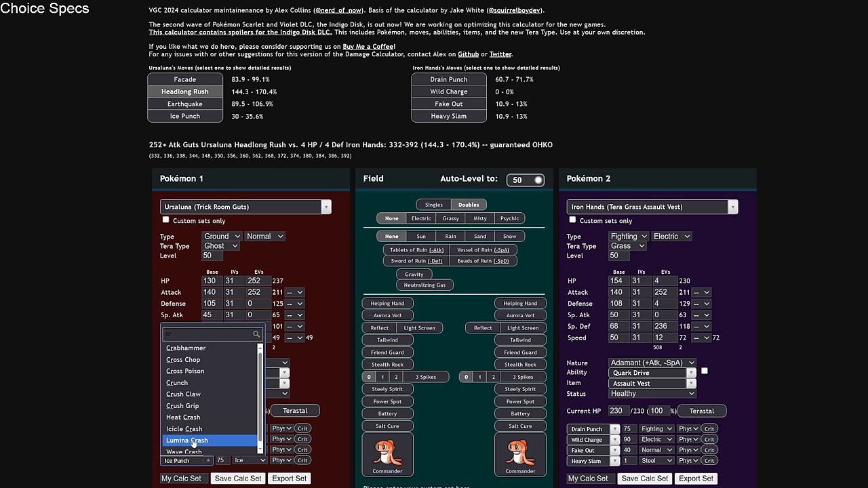
left_click(179, 451)
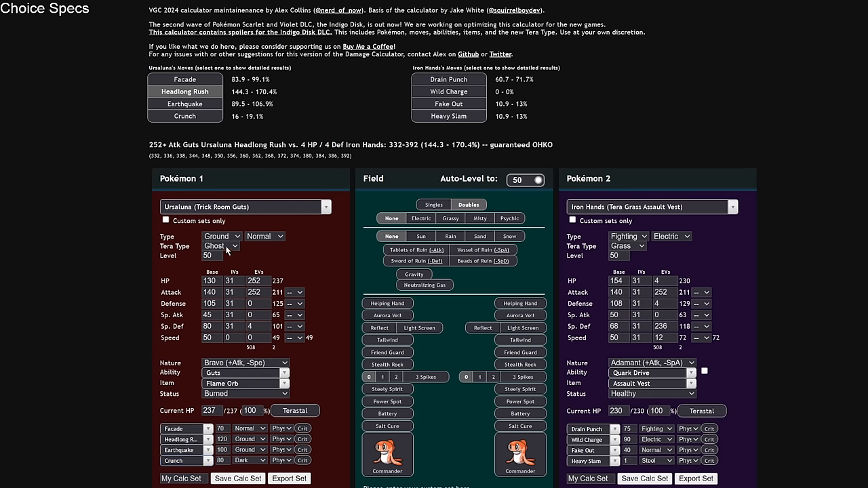
left_click(221, 247)
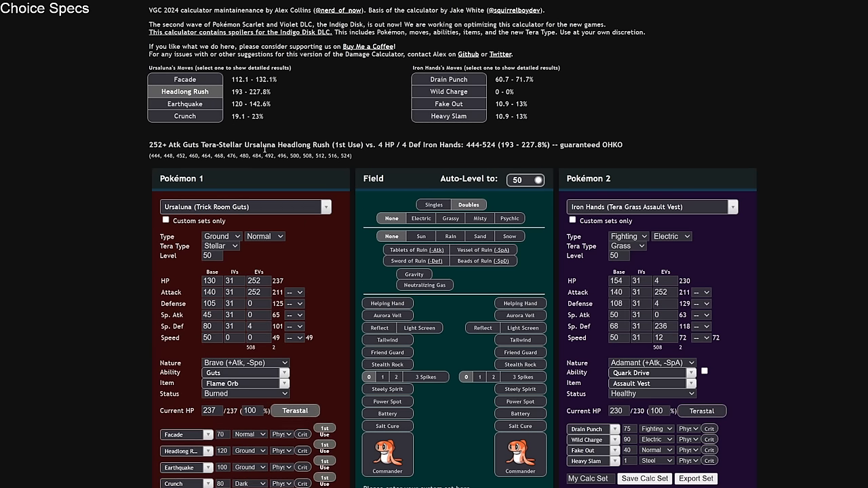
Step: Set Dusclops Trick Room Support as defender and compare Crunch and Headlong Rush damage
left_click(651, 206)
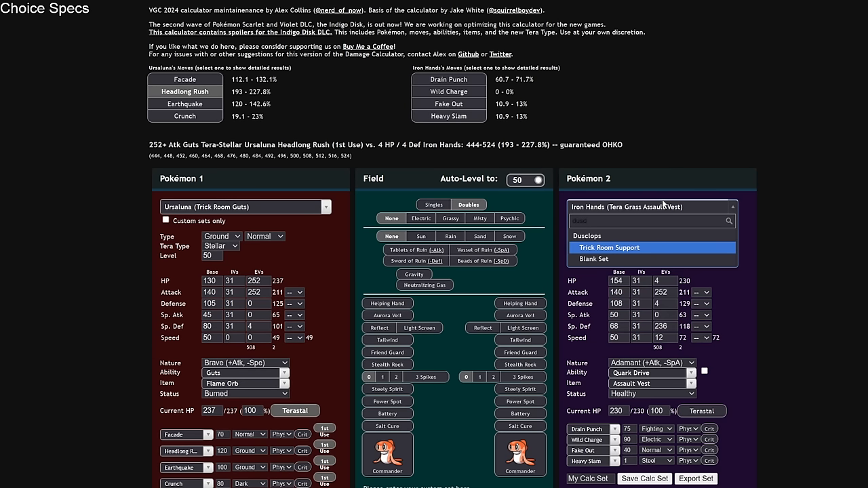
left_click(609, 247)
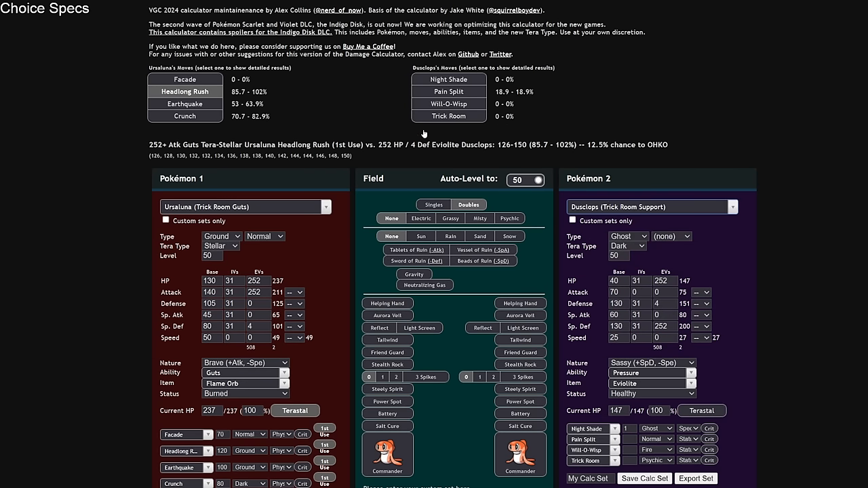
left_click(185, 117)
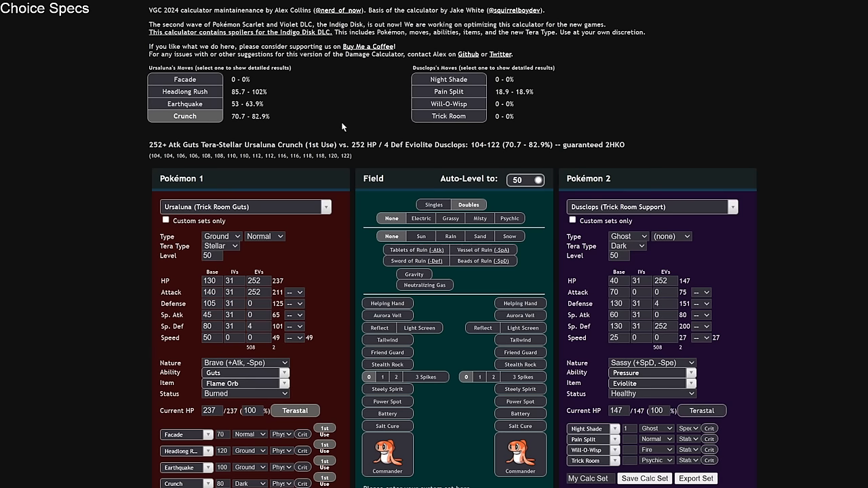
left_click(184, 92)
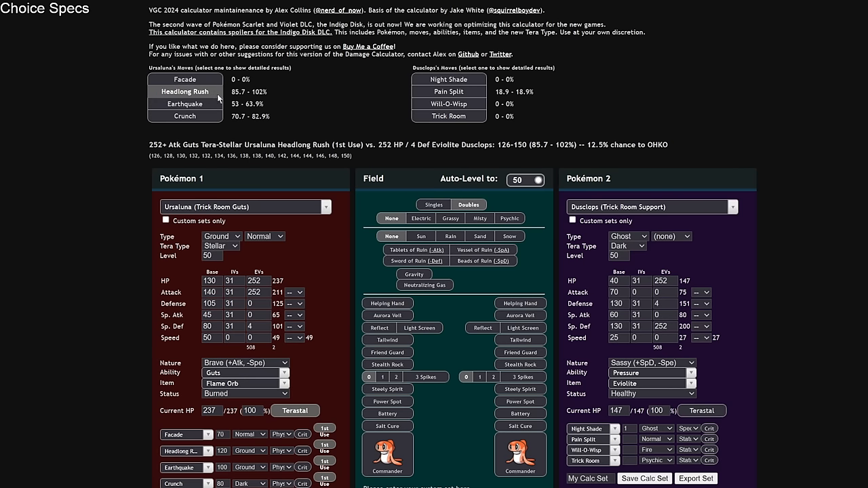
left_click(185, 117)
type("por")
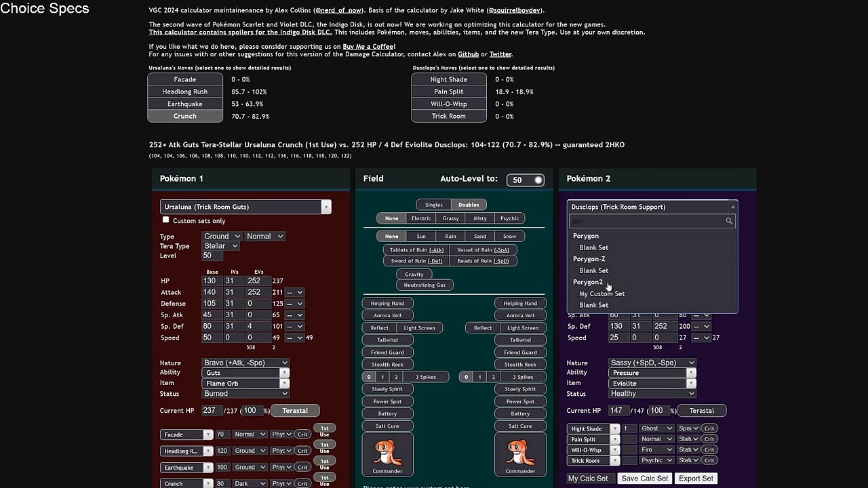
left_click(601, 293)
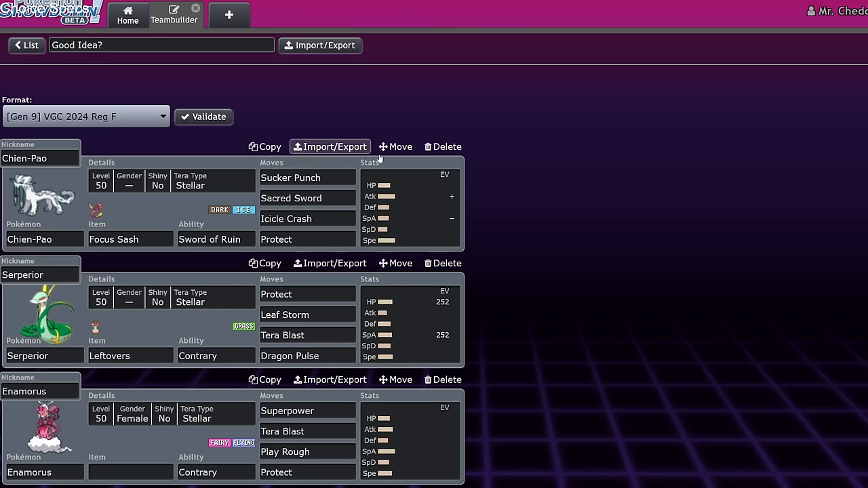
mouse_move(602, 183)
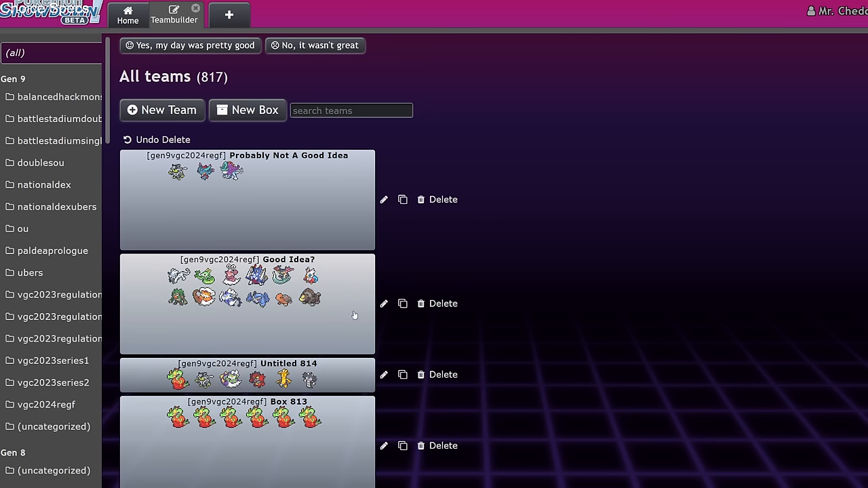
mouse_move(546, 324)
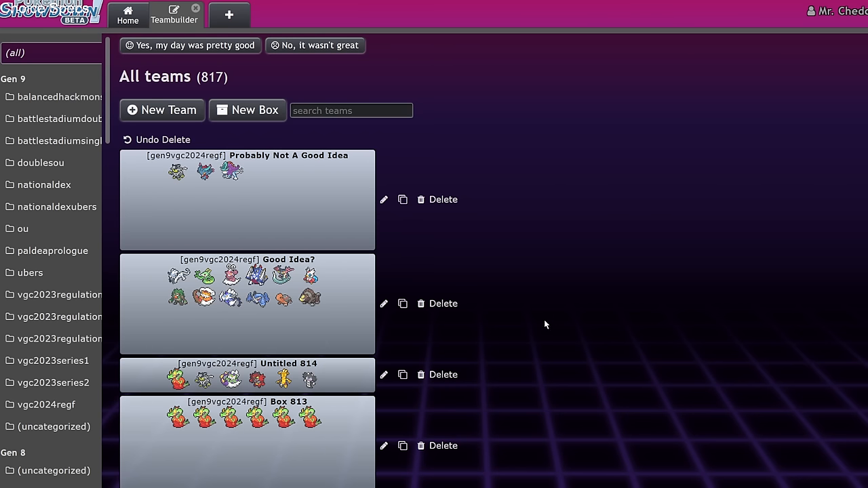
mouse_move(282, 316)
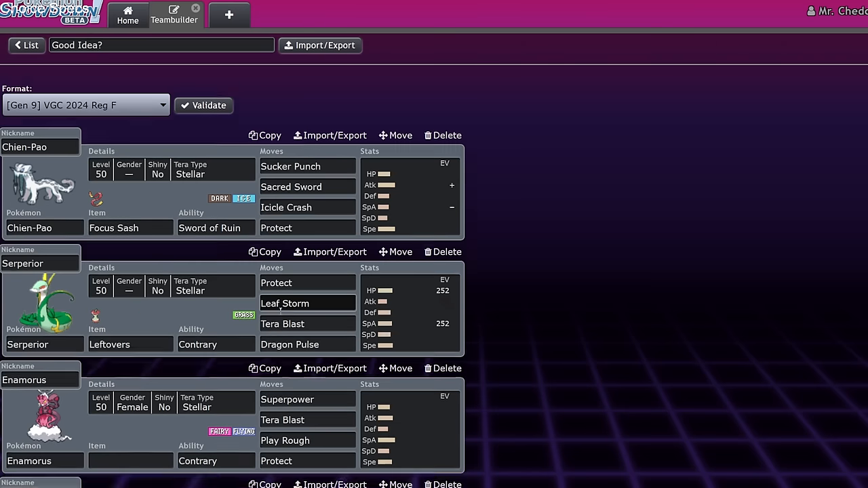
Step: Open the saved team holding Urshifu, Flutter Mane and Walking Wake
scroll("down", 3)
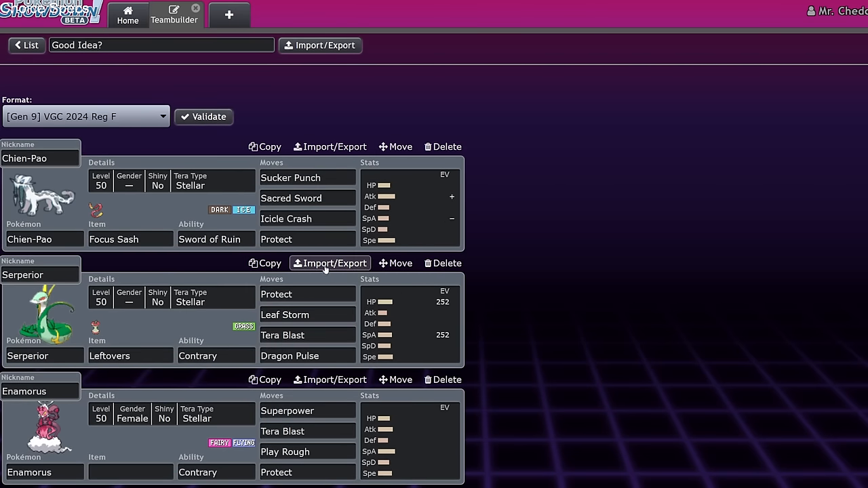
mouse_move(30, 26)
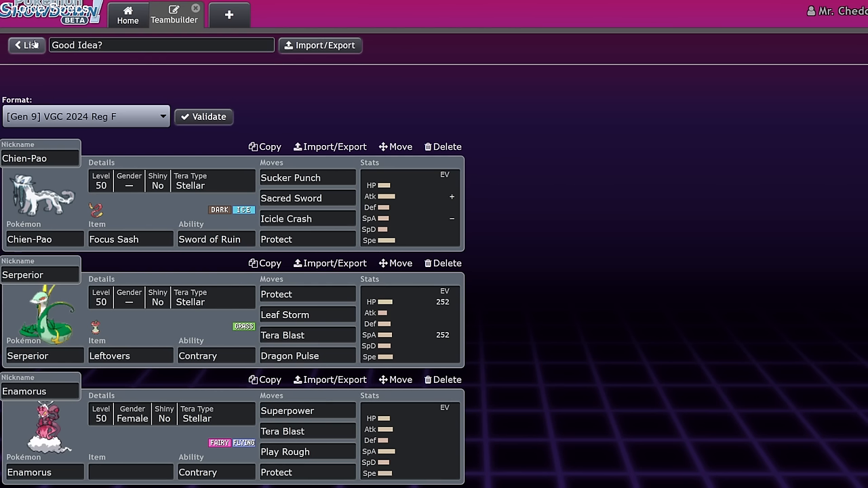
left_click(27, 45)
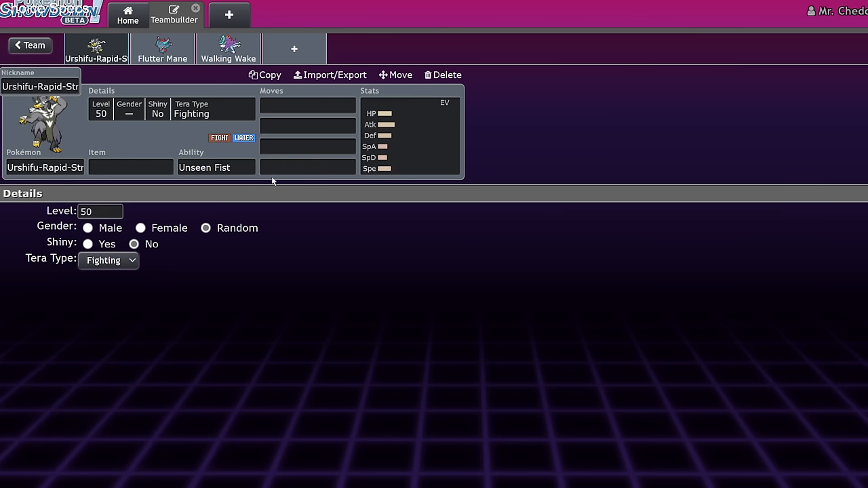
Step: Give Urshifu Surging Strikes, Close Combat, Aqua Jet, U-turn and Mystic Water with 252 Atk EVs
left_click(307, 105)
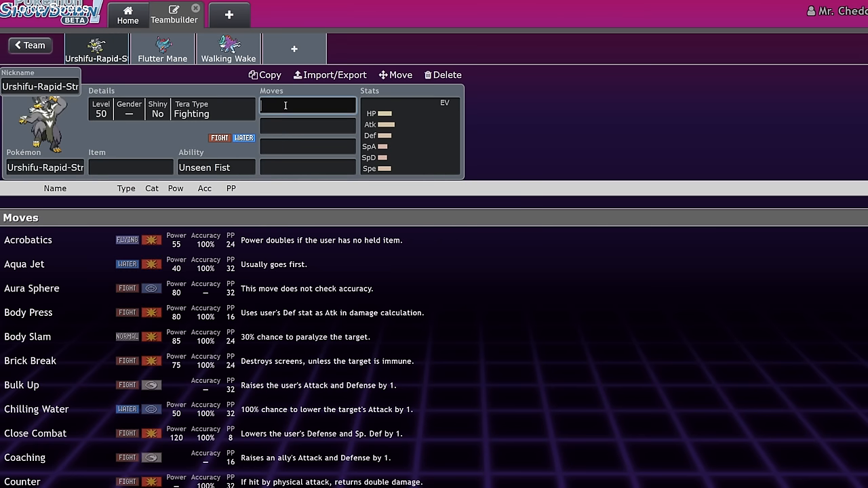
left_click(130, 168)
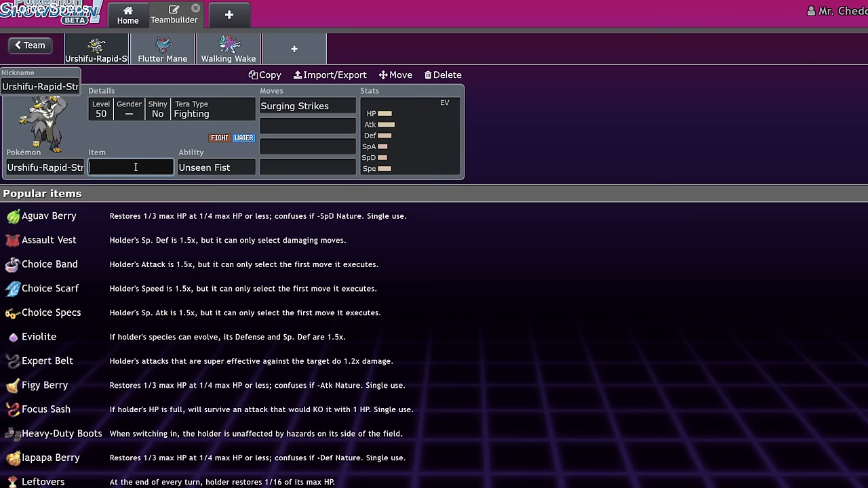
type("mys")
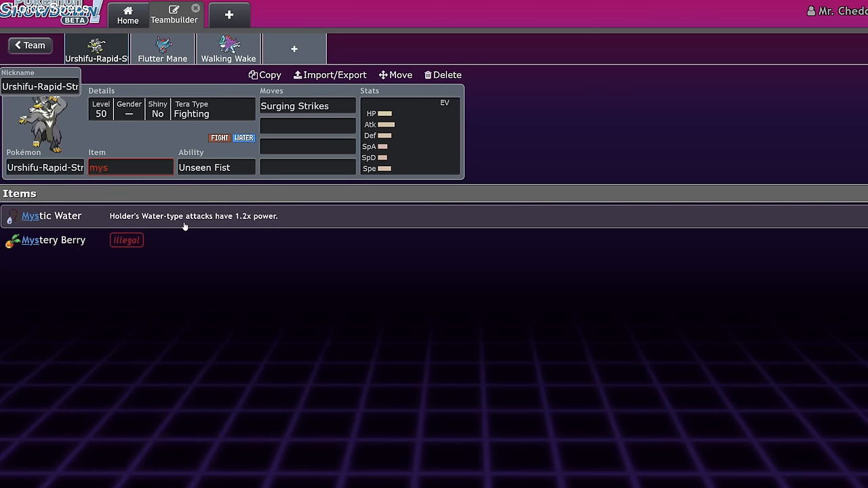
left_click(306, 126)
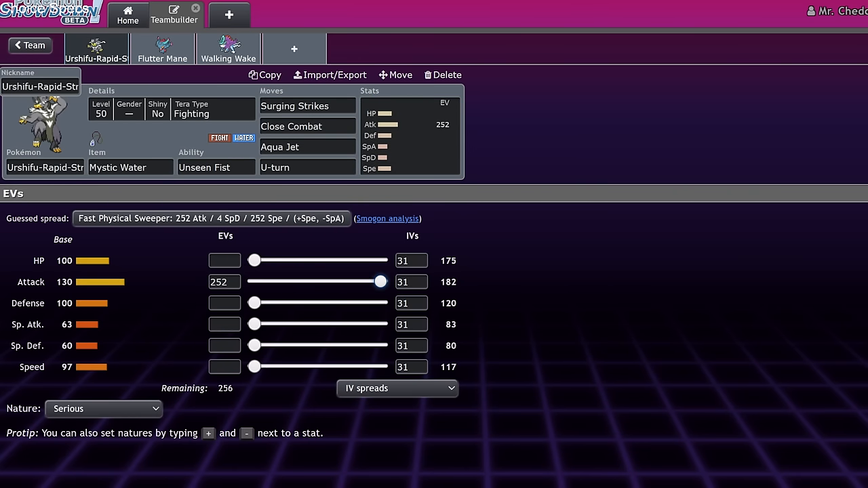
mouse_move(190, 98)
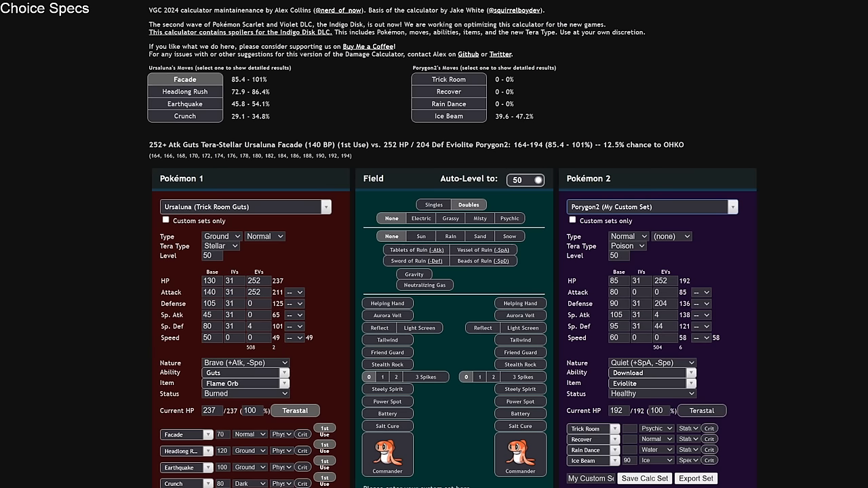
Step: Load Urshifu-Rapid-Strike's Mystic Water set against Flutter Mane with Dazzling Gleam over Protect
left_click(244, 206)
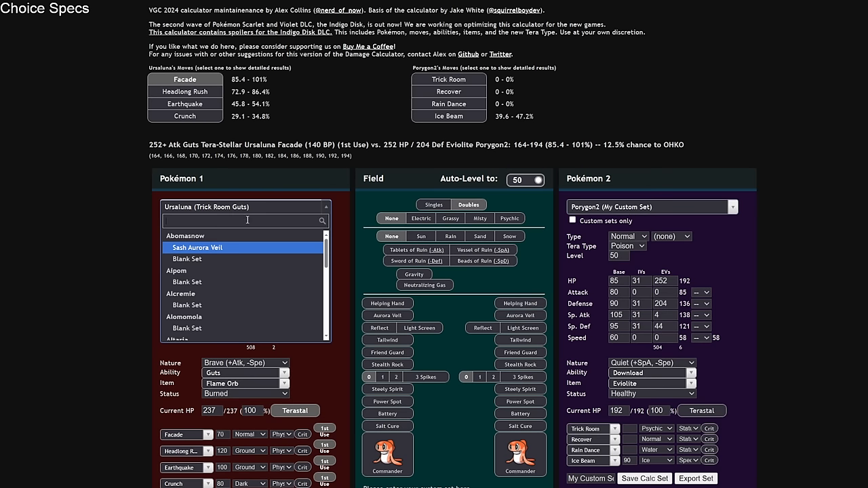
type("ursh")
type("flutt")
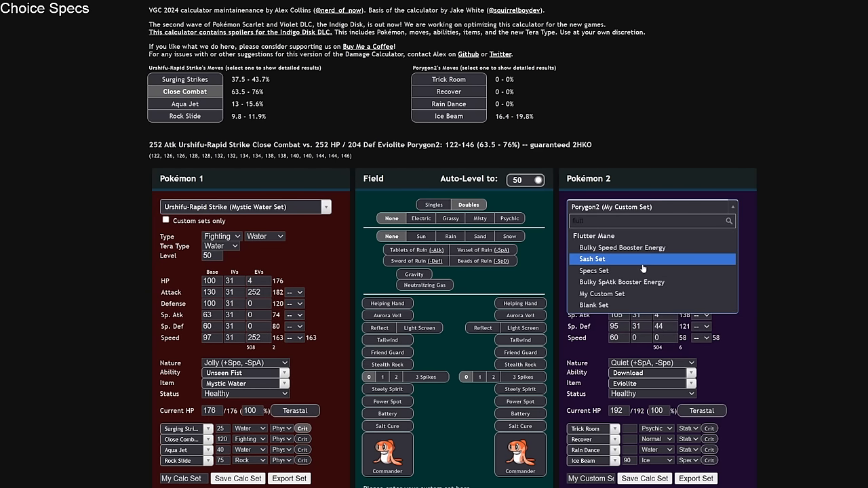
mouse_move(650, 281)
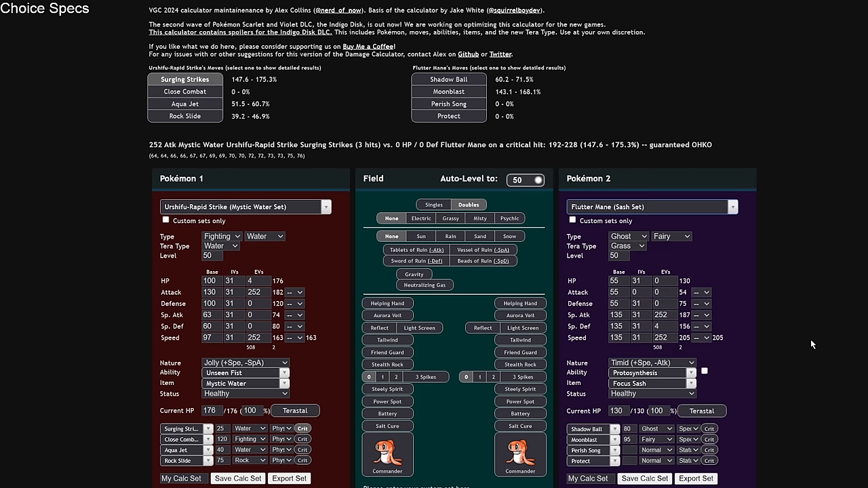
mouse_move(335, 333)
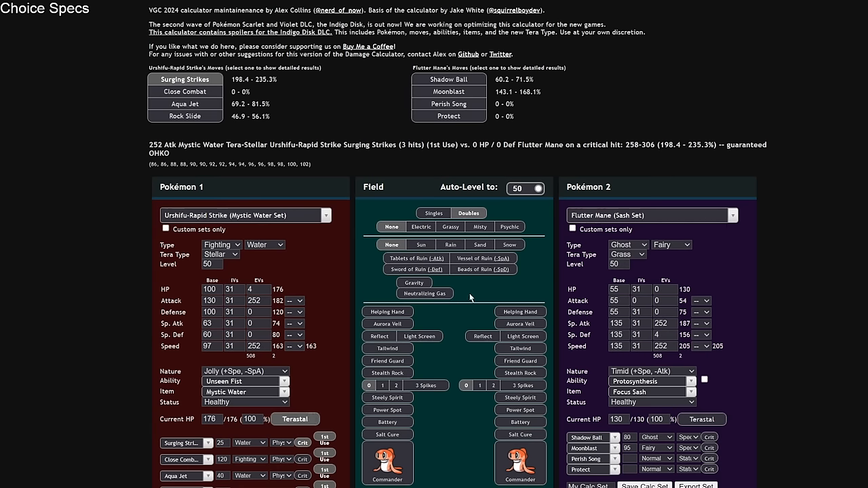
left_click(447, 92)
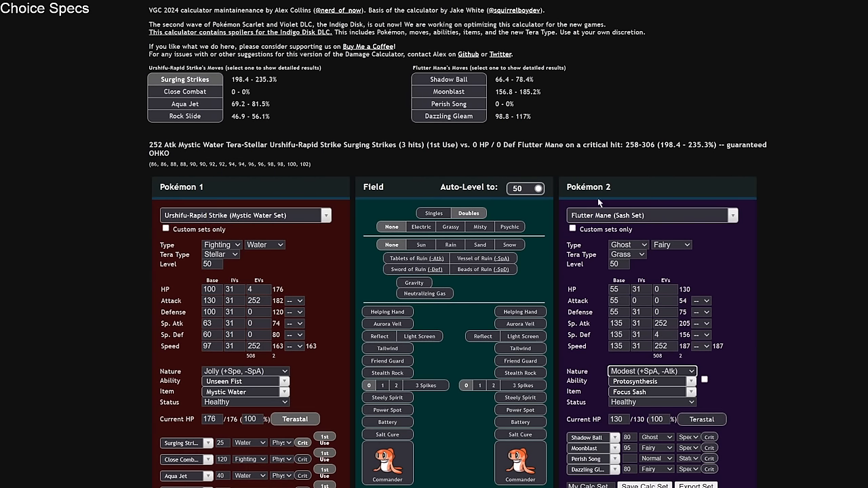
left_click(255, 323)
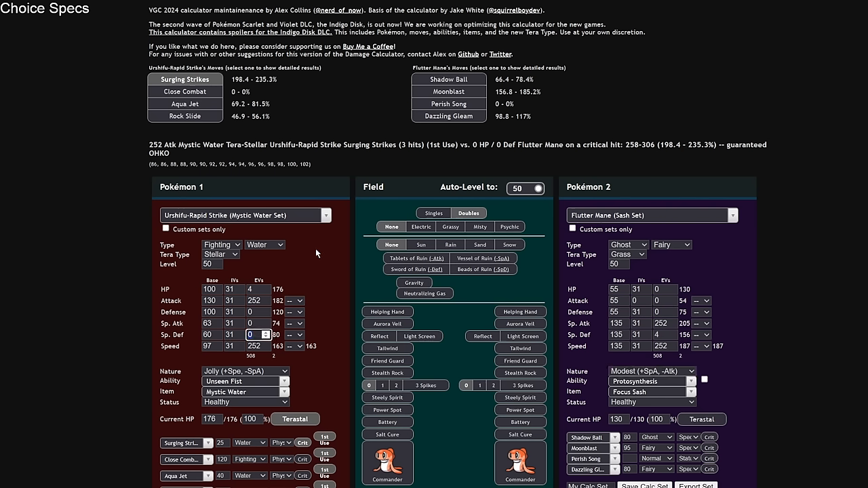
mouse_move(562, 165)
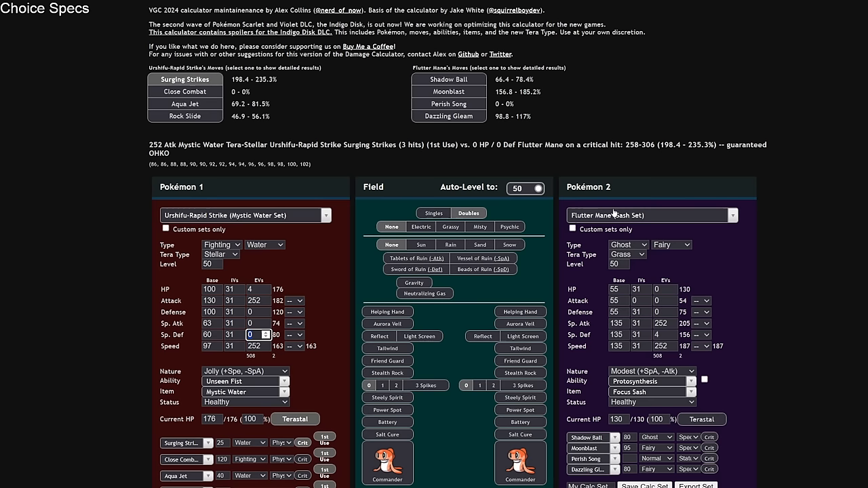
Step: Check Choice Specs Flutter Mane's Dazzling Gleam against Tera-Water Urshifu (73.8–87.5%)
left_click(649, 392)
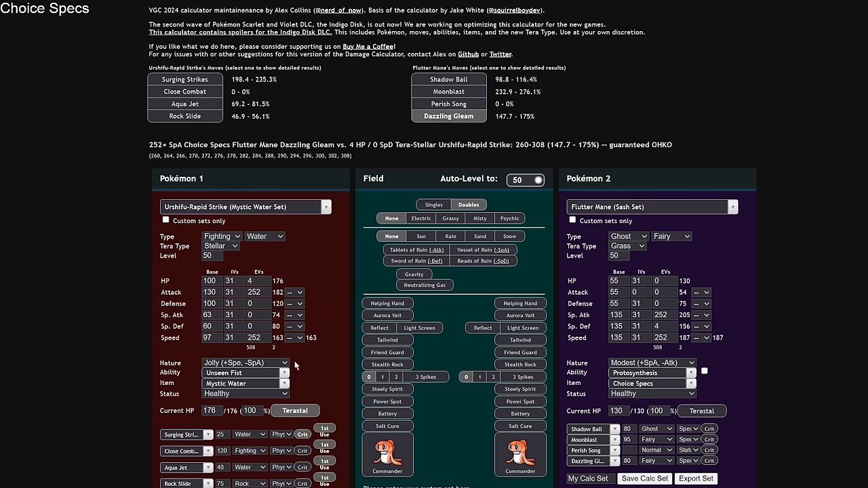
mouse_move(228, 274)
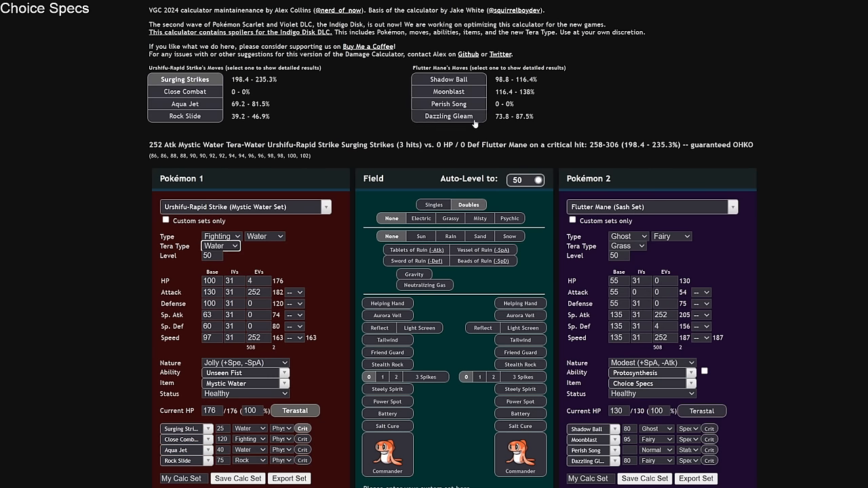
left_click(448, 117)
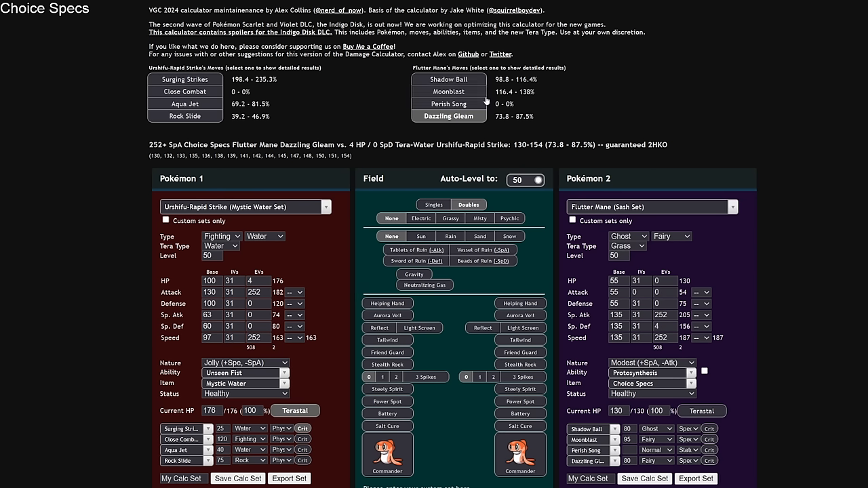
mouse_move(184, 103)
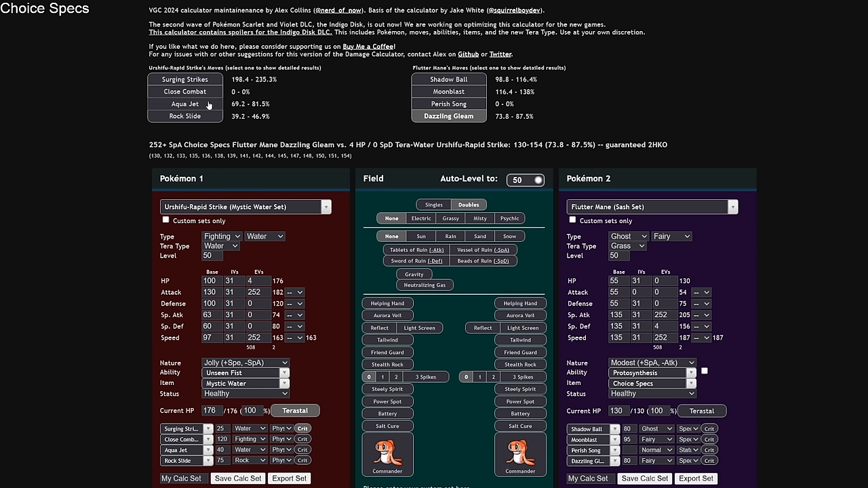
mouse_move(306, 423)
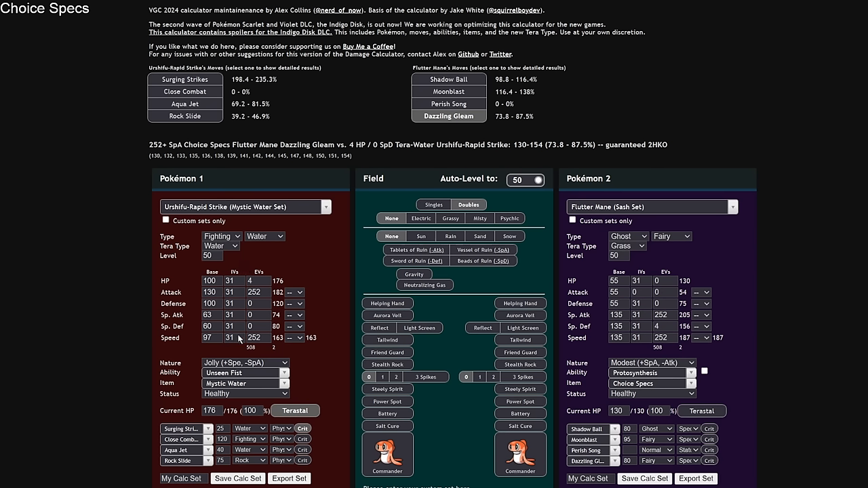
mouse_move(256, 361)
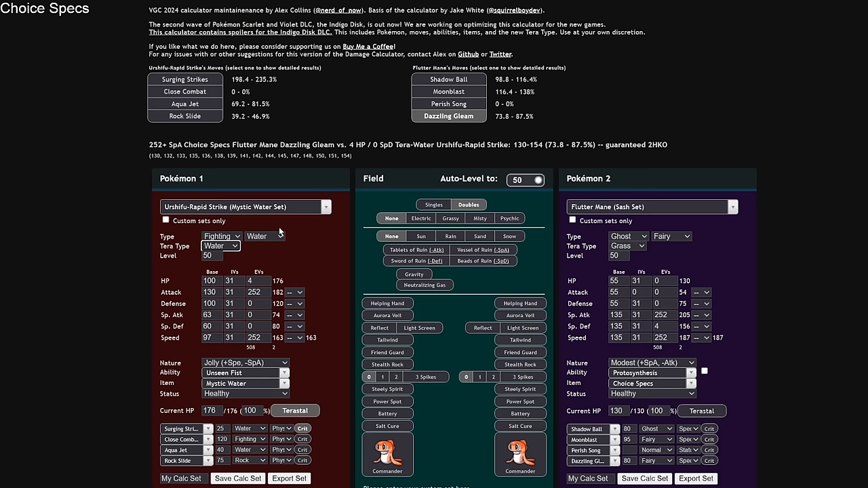
left_click(244, 206)
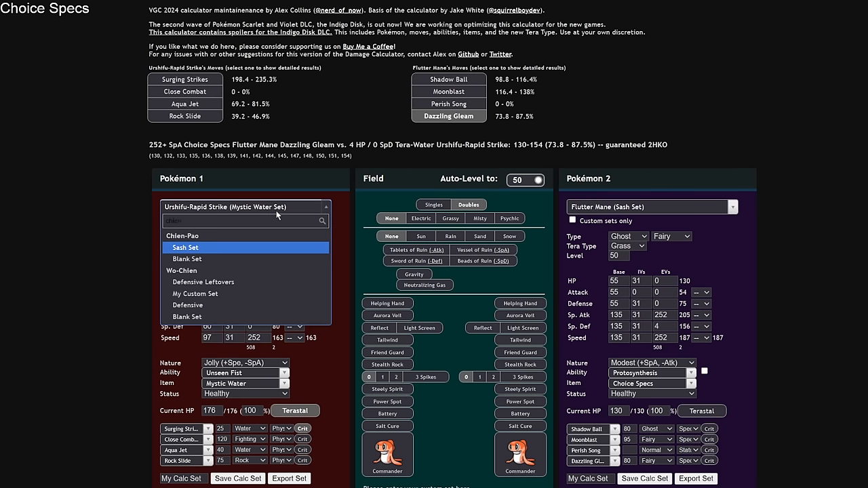
Step: Check Adamant Chien-Pao's Sucker Punch against Tera-Fairy Flutter Mane
left_click(186, 247)
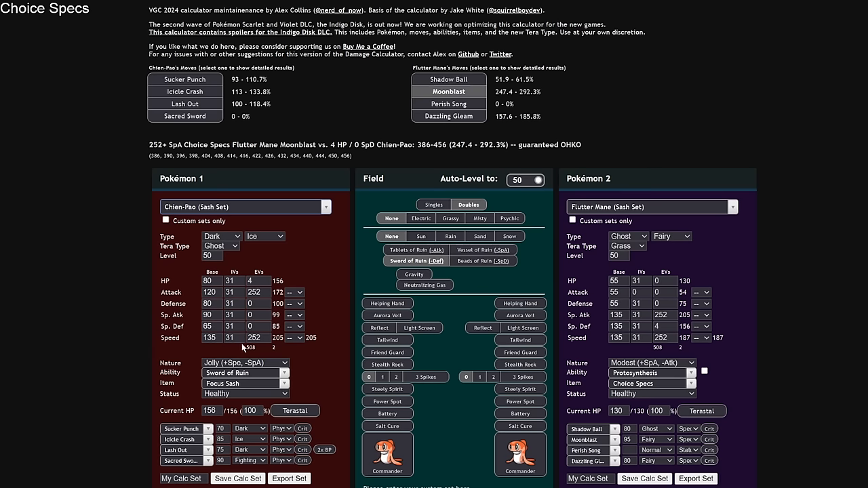
left_click(246, 362)
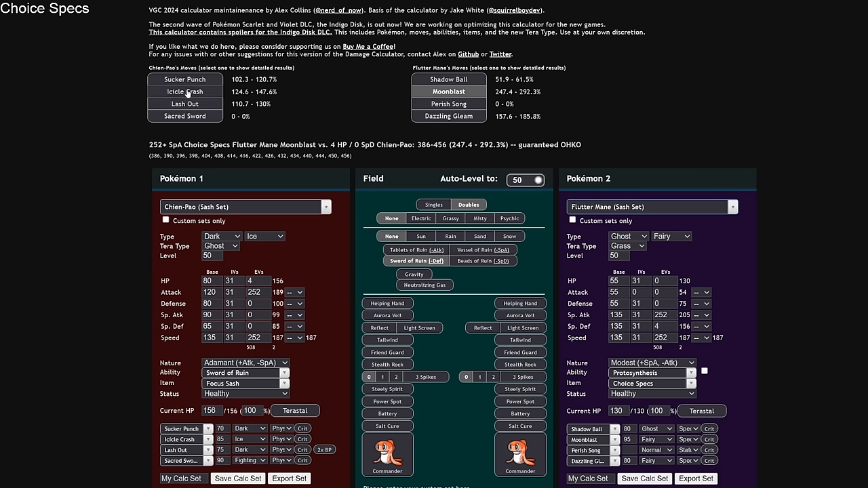
left_click(185, 78)
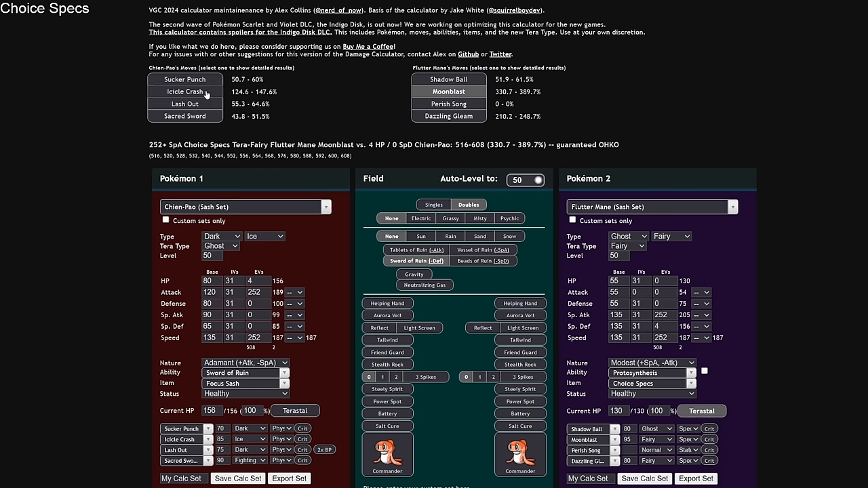
left_click(184, 79)
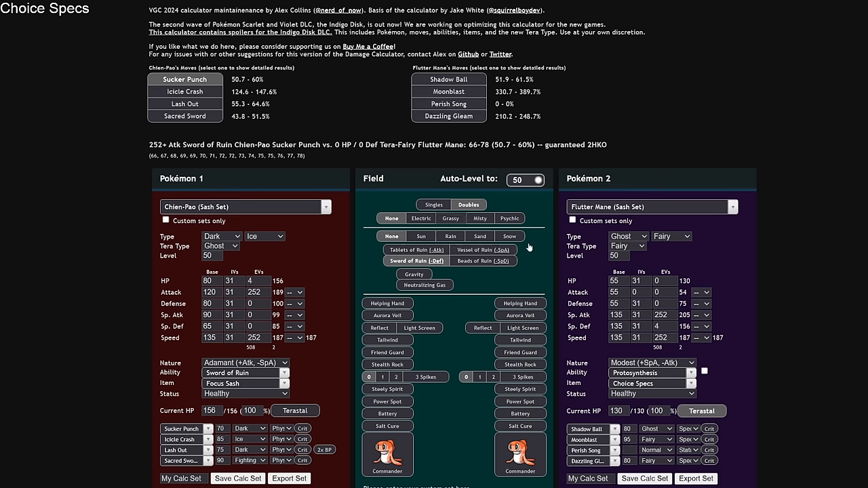
Step: Load Flutter Mane's bulky Booster Energy set (34.3–40.7%) and return to build Walking Wake
left_click(651, 206)
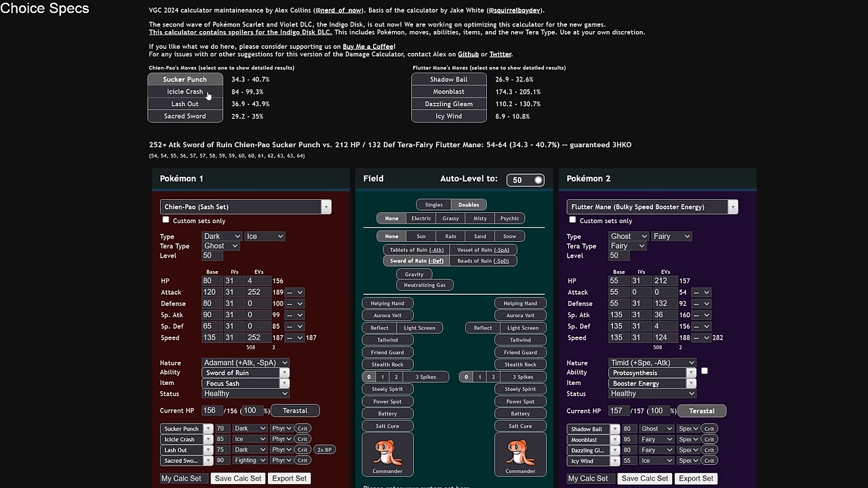
left_click(184, 92)
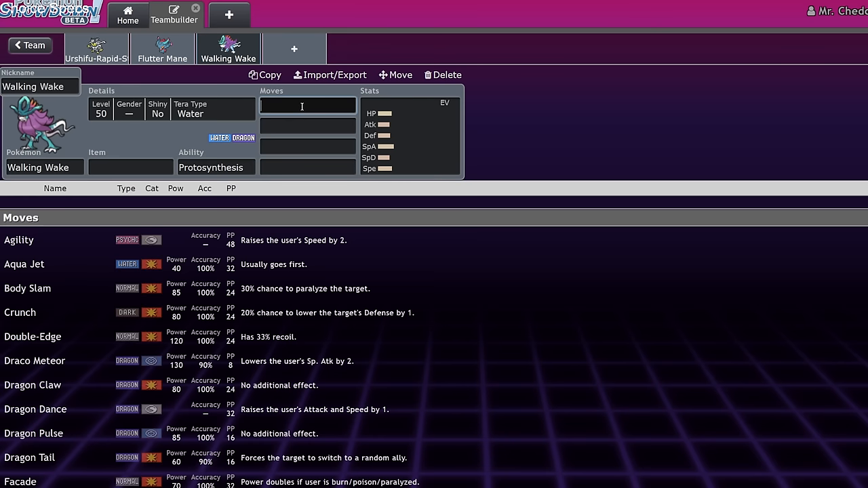
Step: Give Walking Wake Draco Meteor, Hydro Steam, Flamethrower and Protect and return to the team overview
type("dra")
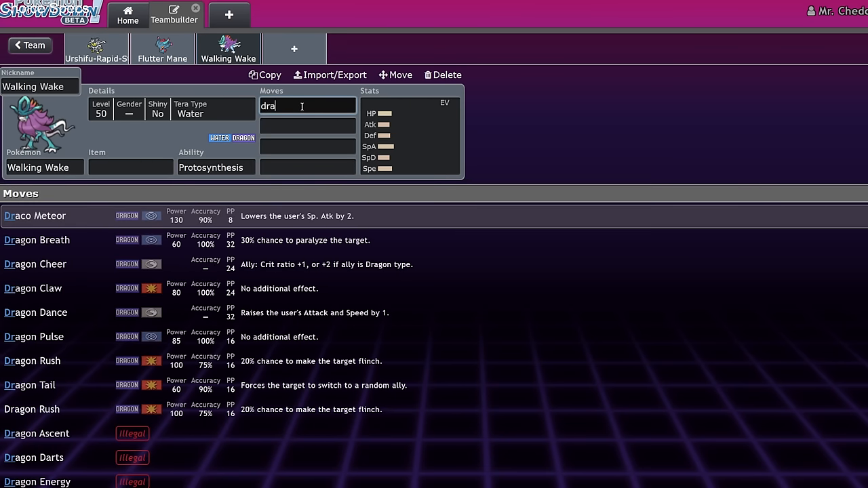
left_click(38, 216)
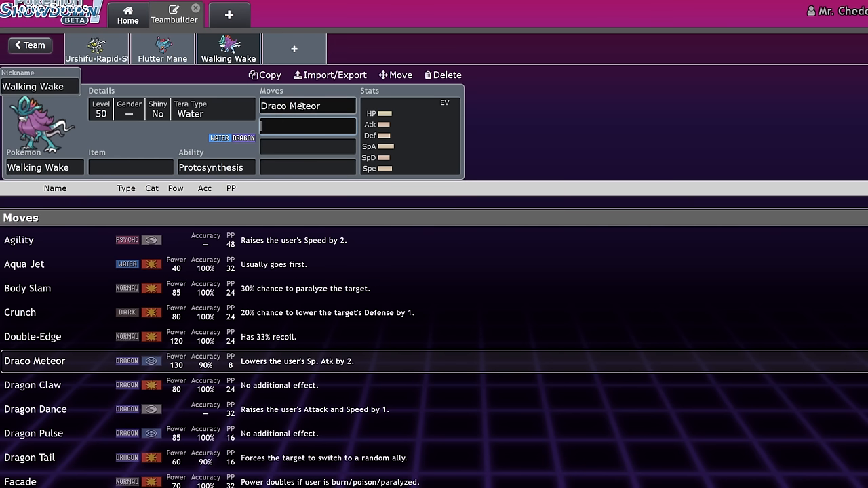
type("hyd")
left_click(307, 147)
type("Flamethrower")
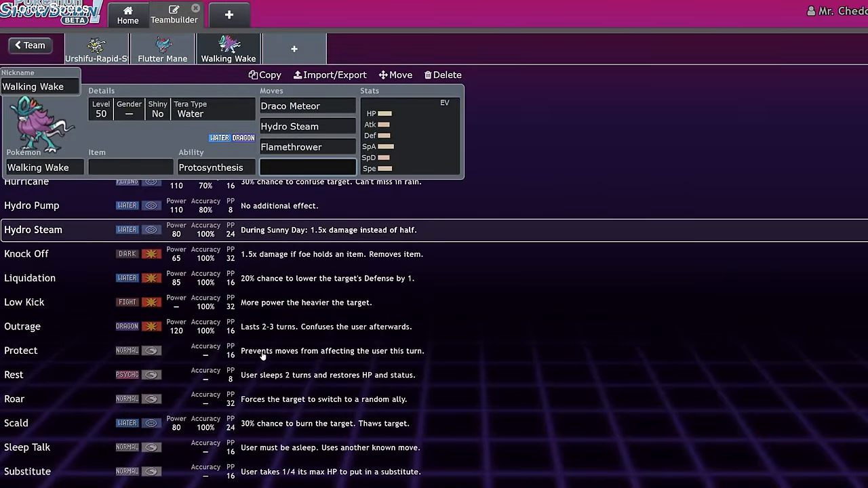
scroll("down", 3)
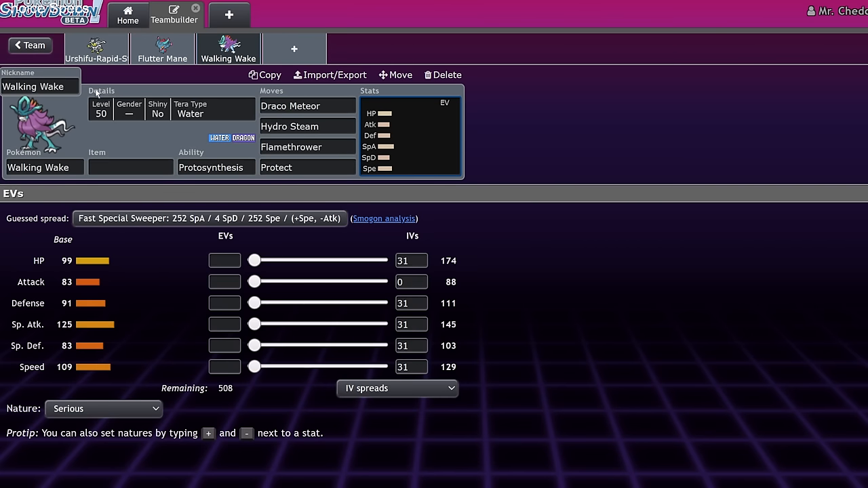
left_click(95, 49)
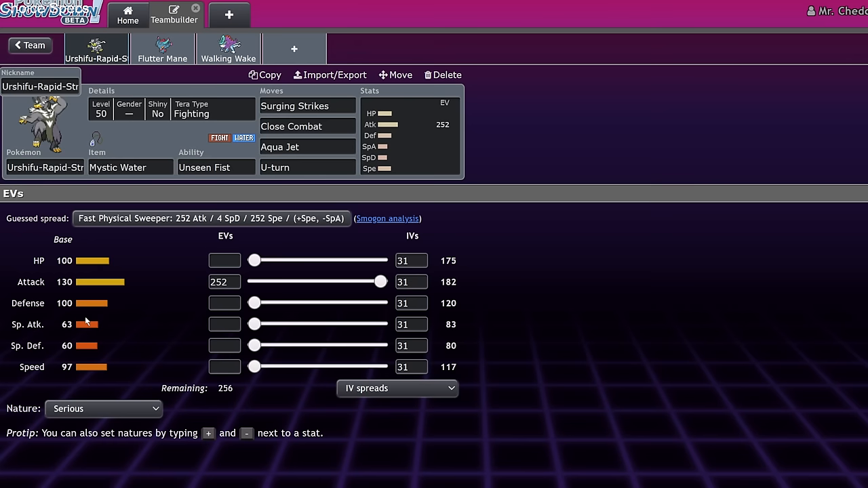
left_click(227, 49)
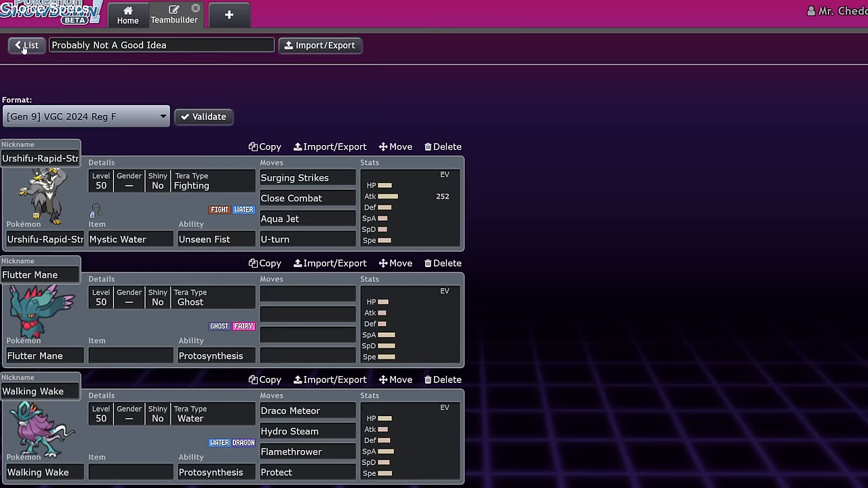
Step: Open the Thundurus team from the saved list and add Dondozo to it
scroll("down", 3)
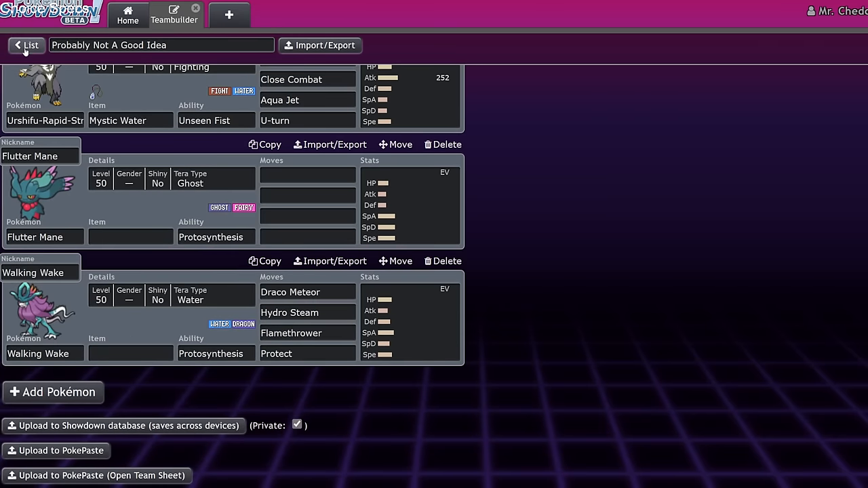
left_click(26, 47)
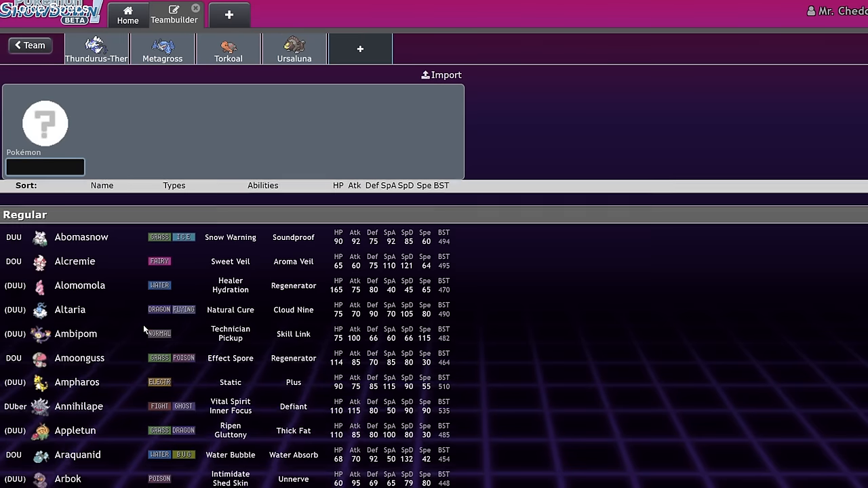
scroll("down", 3)
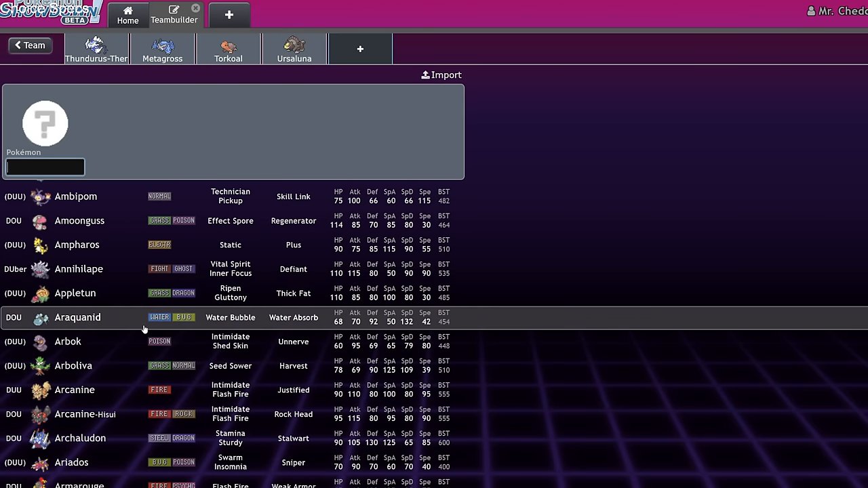
type("dozo")
type("ea")
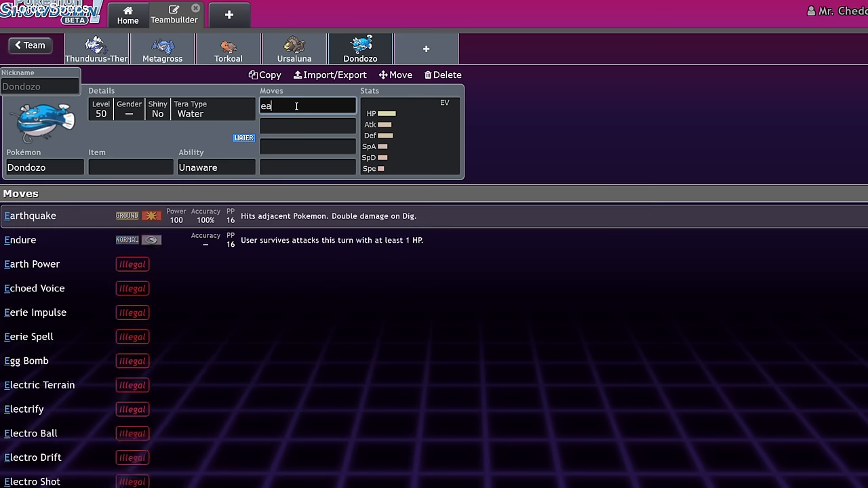
Step: Give Dondozo Earthquake, Order Up and Wave Crash
left_click(29, 215)
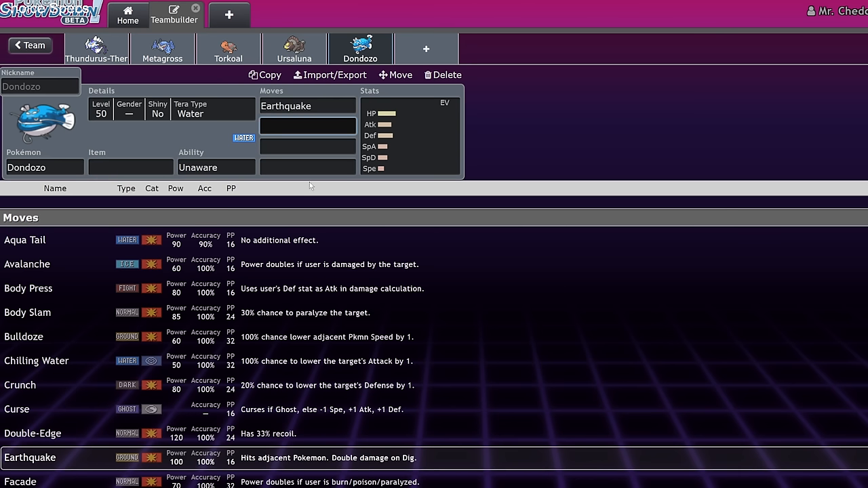
type("wav")
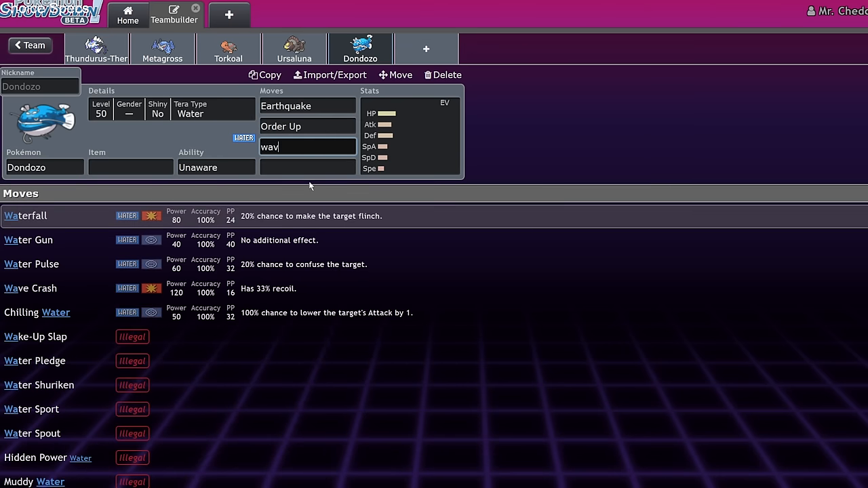
left_click(30, 288)
type("rag")
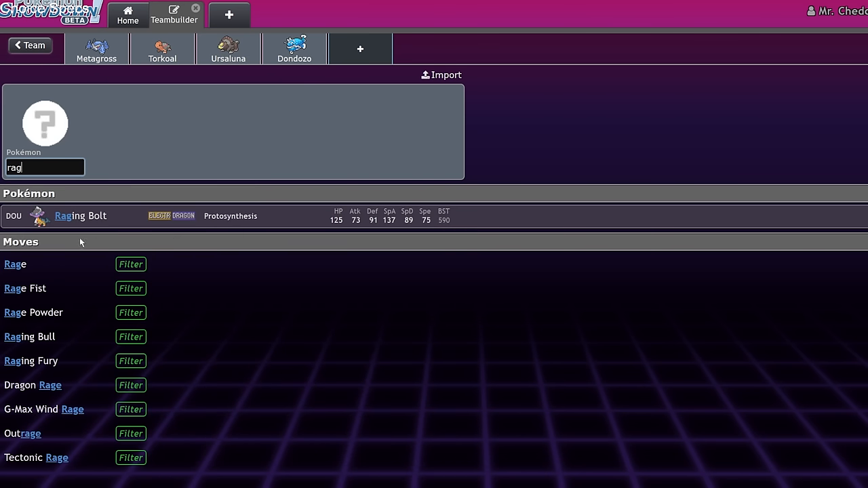
Step: Add Raging Bolt to the team, check Dondozo's item field and return to the Good Idea? overview
left_click(80, 216)
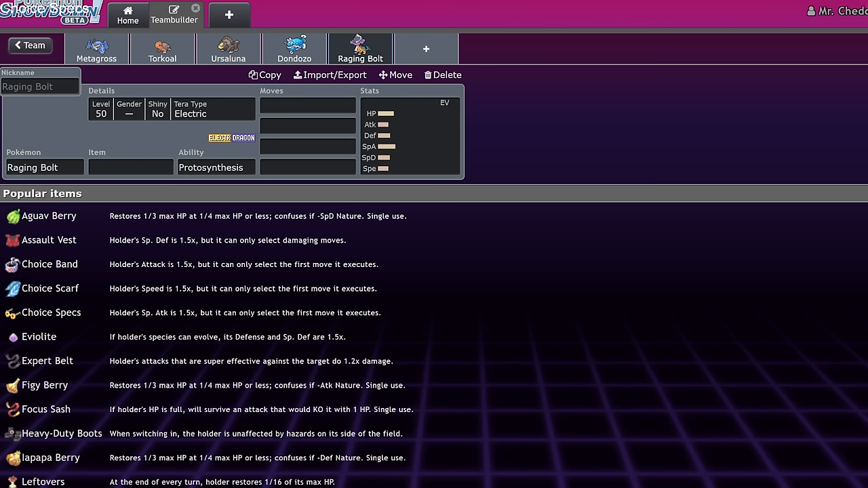
left_click(295, 49)
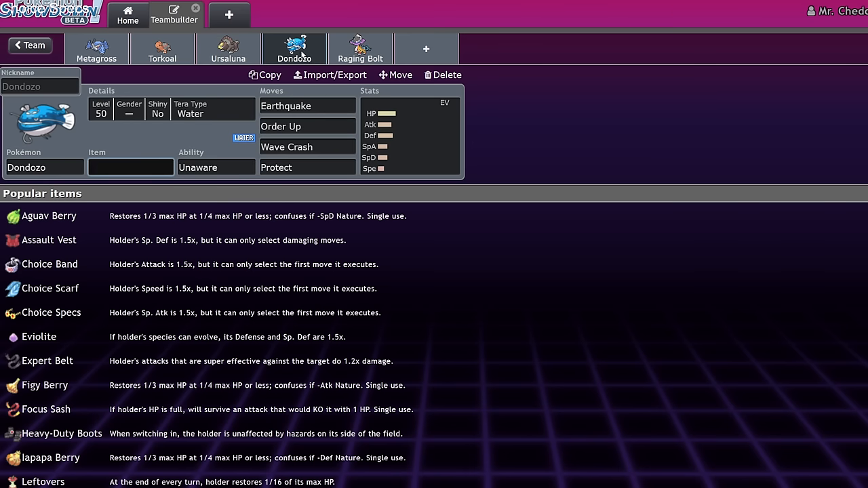
left_click(130, 168)
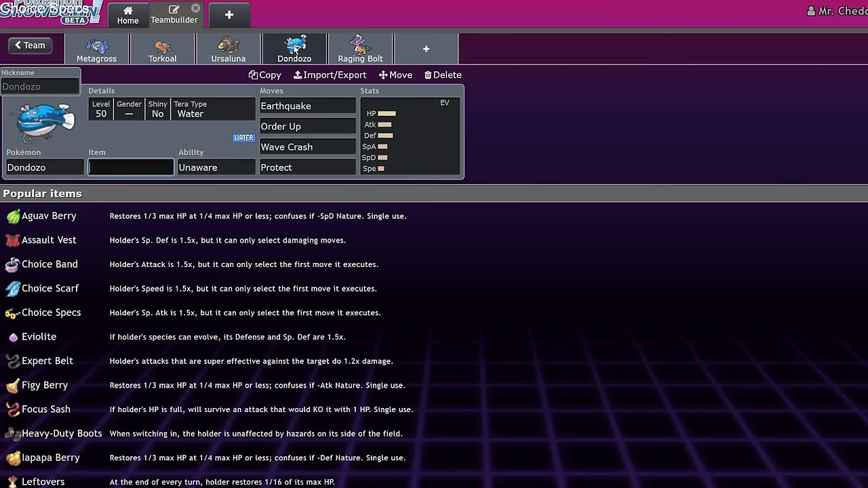
mouse_move(43, 59)
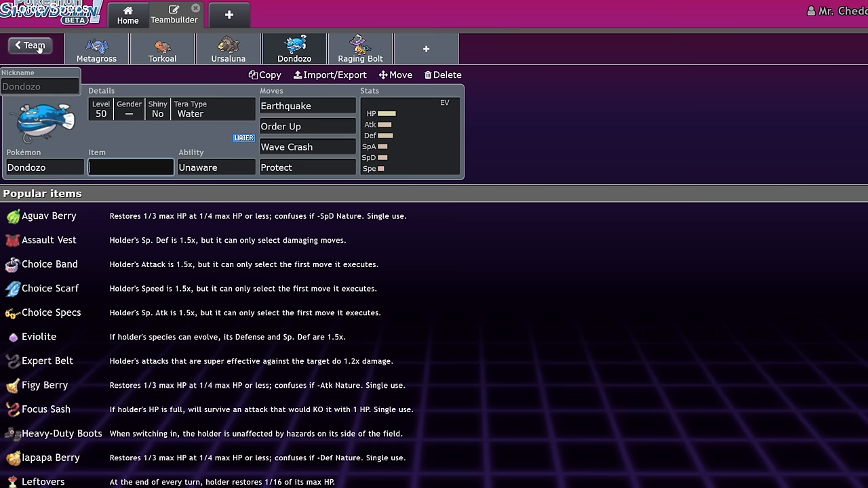
left_click(29, 45)
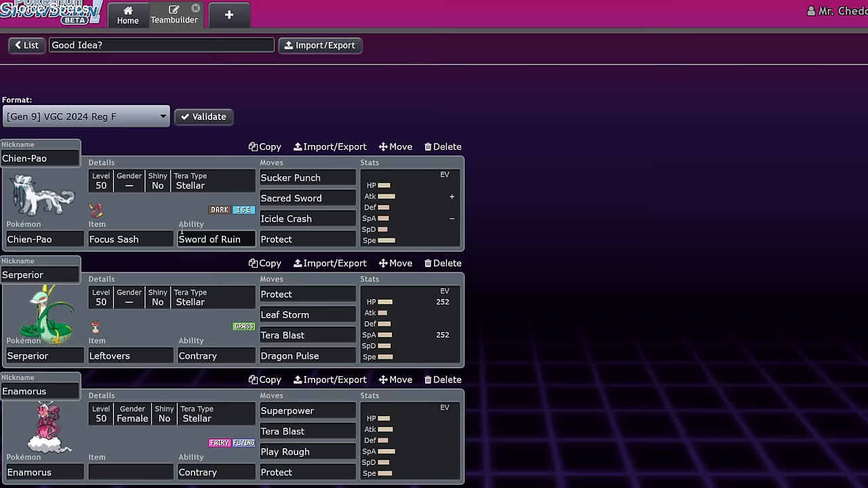
Step: Reopen Raging Bolt's slot and search the species box for Zacian
scroll("down", 3)
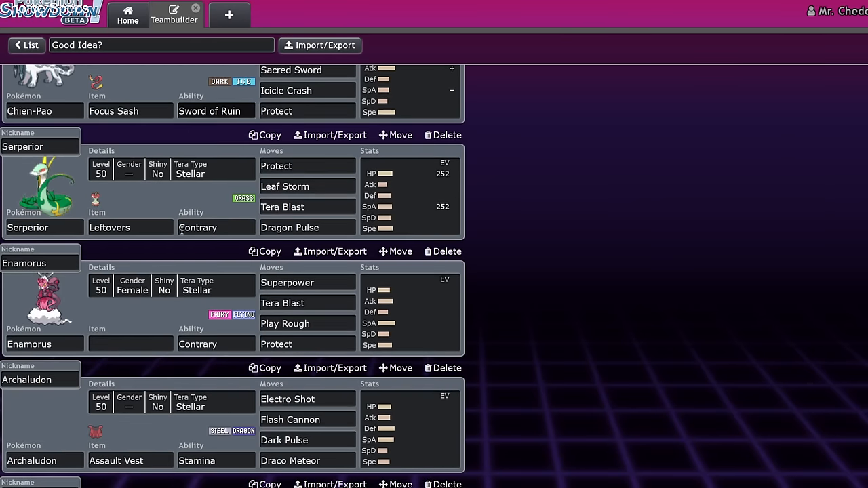
scroll("down", 3)
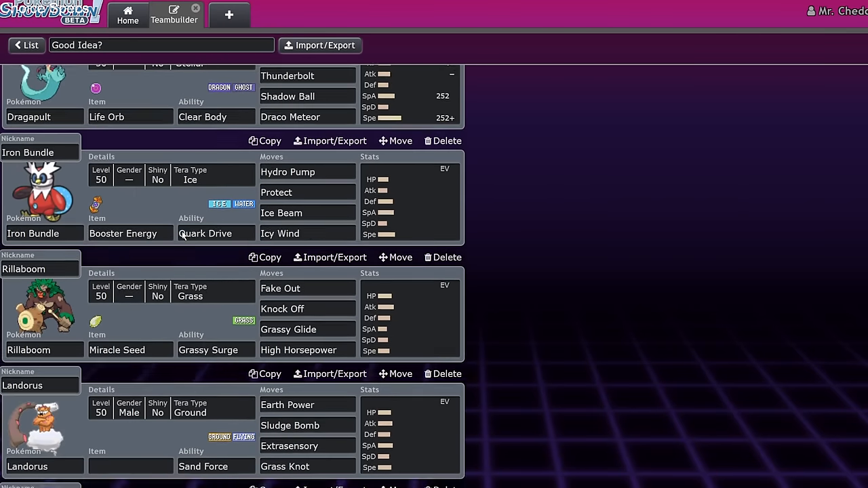
scroll("down", 3)
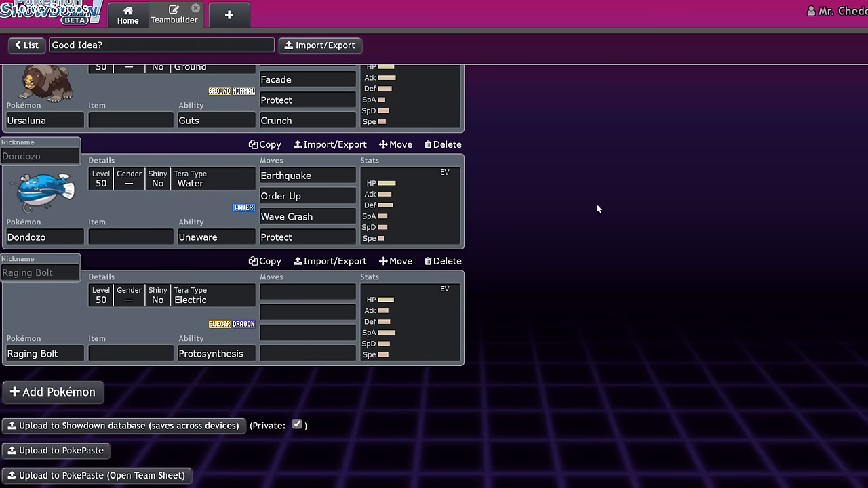
mouse_move(624, 247)
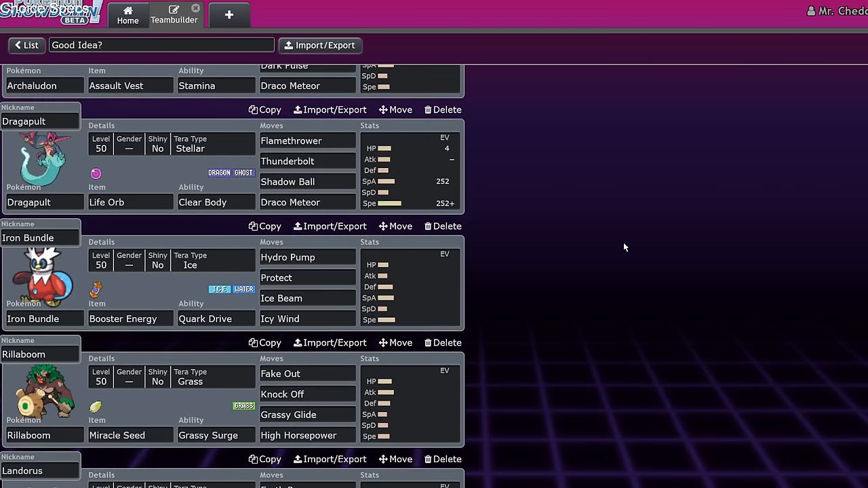
scroll("down", 3)
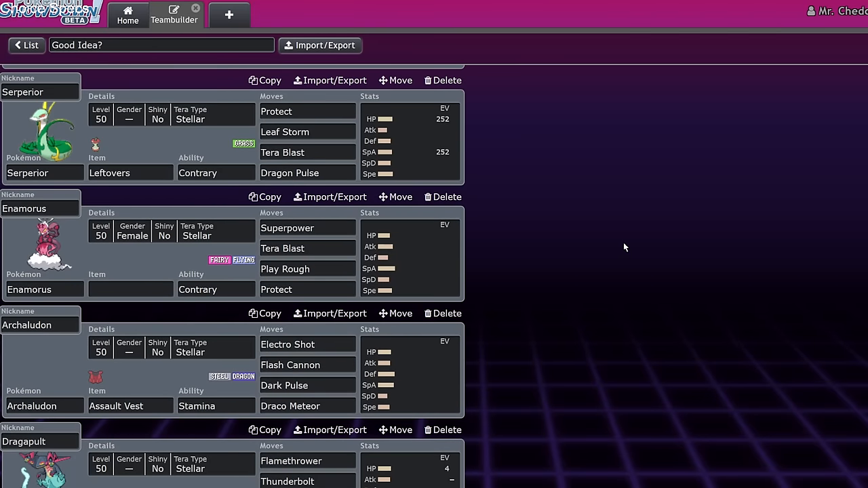
mouse_move(15, 347)
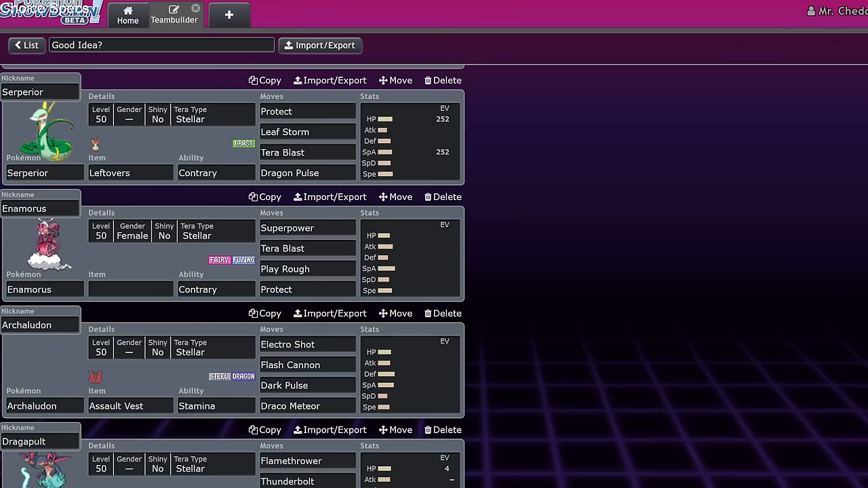
scroll("down", 3)
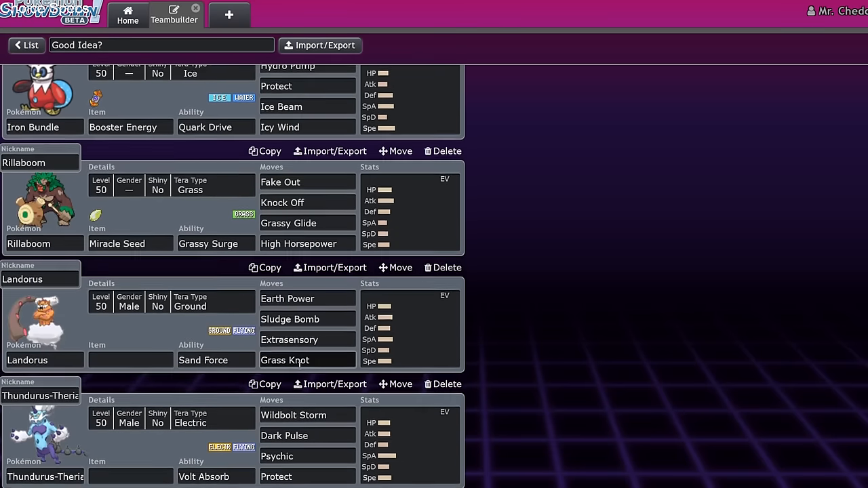
scroll("down", 3)
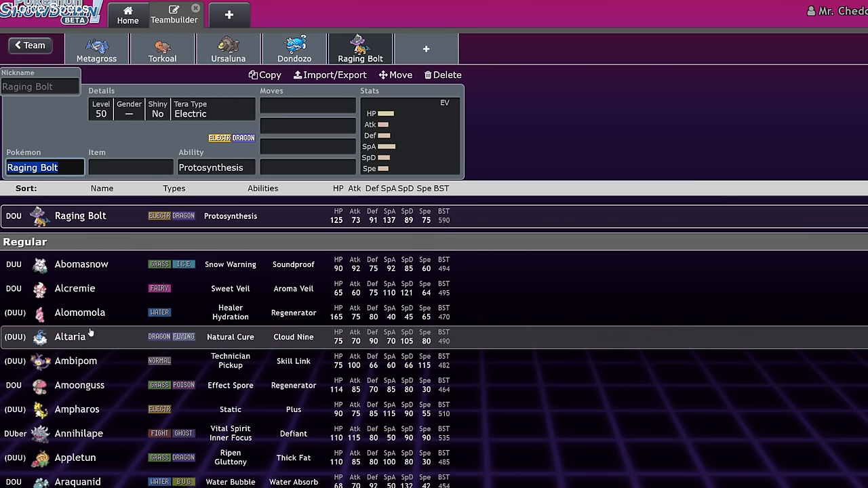
type("zac")
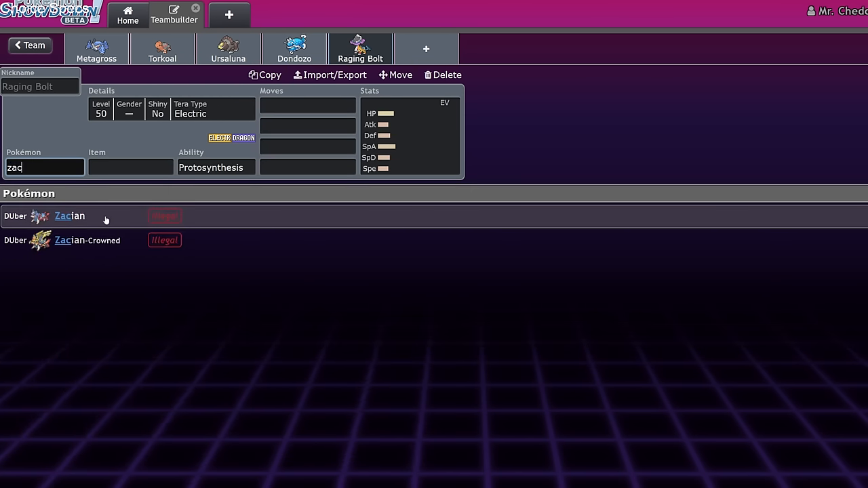
Step: Replace Raging Bolt with Zacian-Crowned holding Rusted Sword with Sacred Sword
left_click(87, 240)
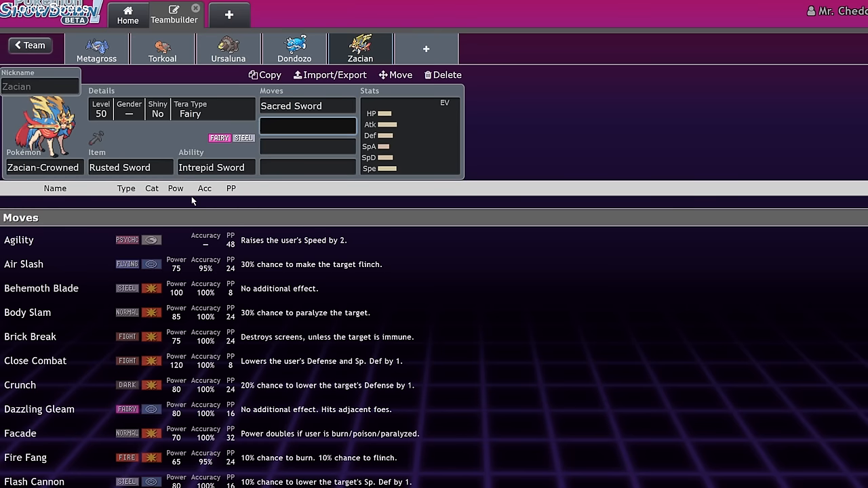
left_click(41, 288)
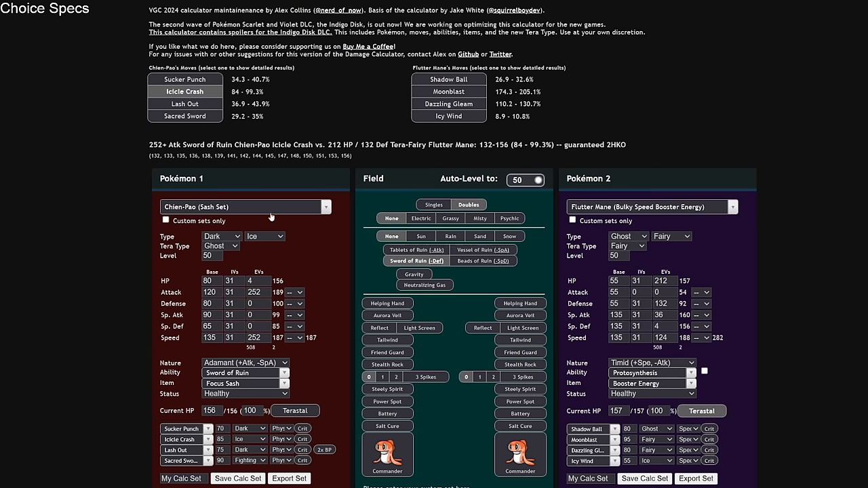
Step: Load a blank Zacian as attacker versus a blank Incineroar, with Zacian's Tera Type set to Stellar
left_click(245, 206)
type("incin")
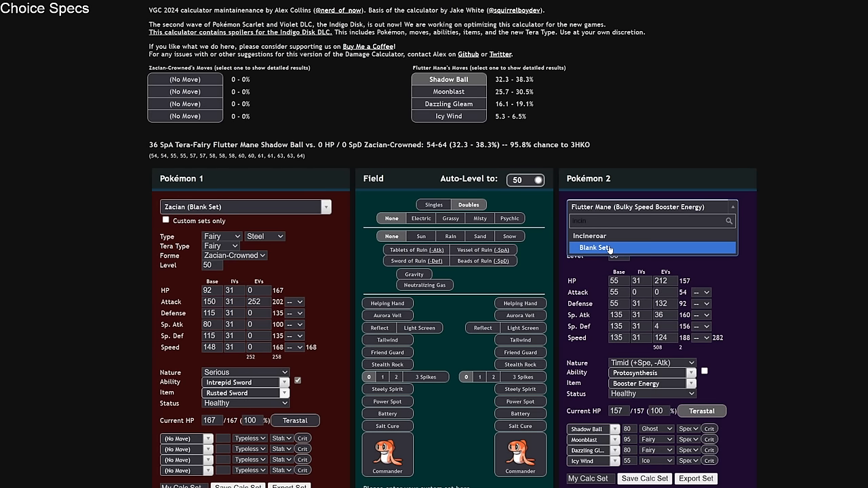
left_click(595, 247)
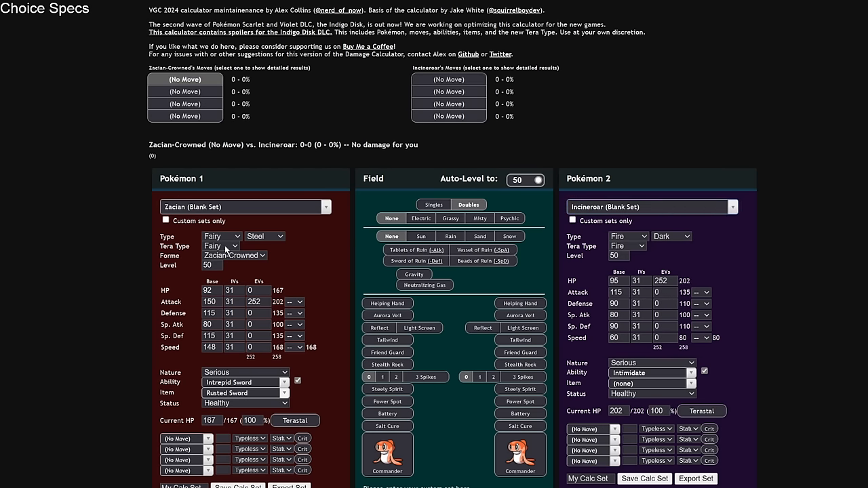
scroll("down", 3)
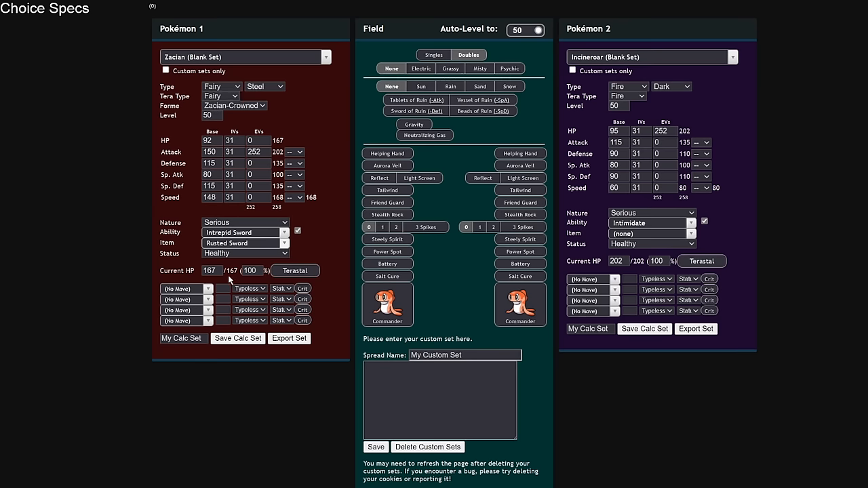
left_click(220, 95)
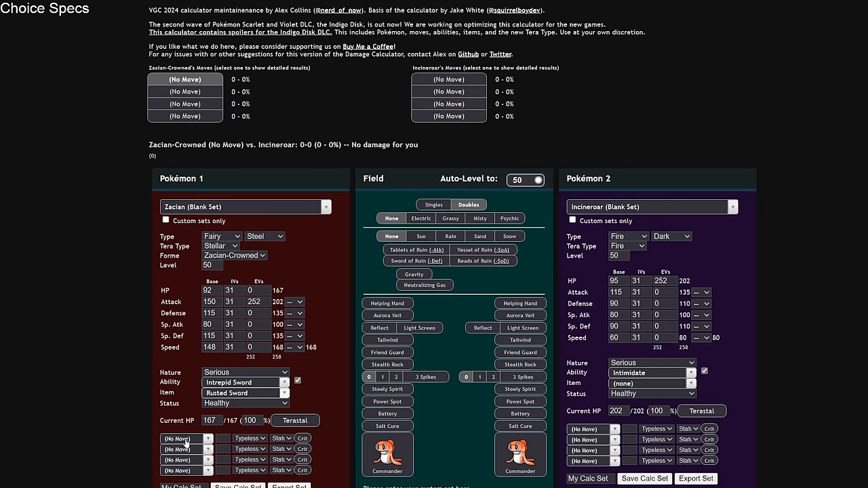
Step: Make Sacred Sword Zacian's first move, Terastallize it, and select the 73.2–88.1% 2HKO result
left_click(183, 438)
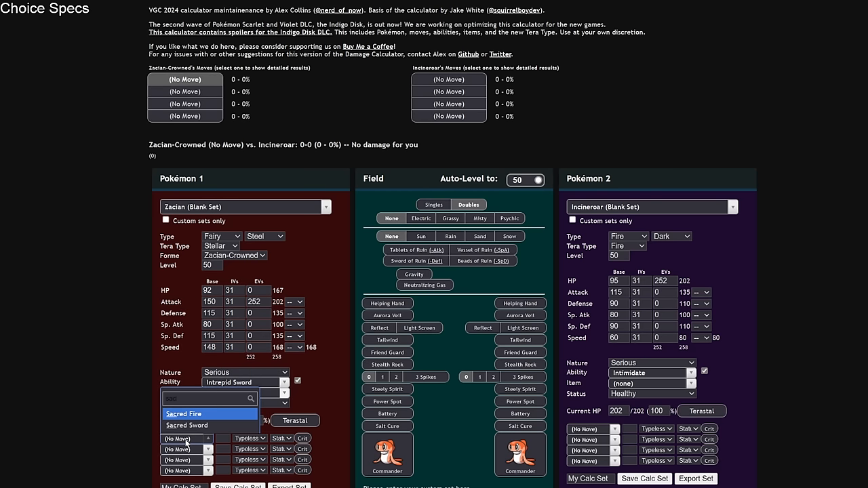
left_click(182, 413)
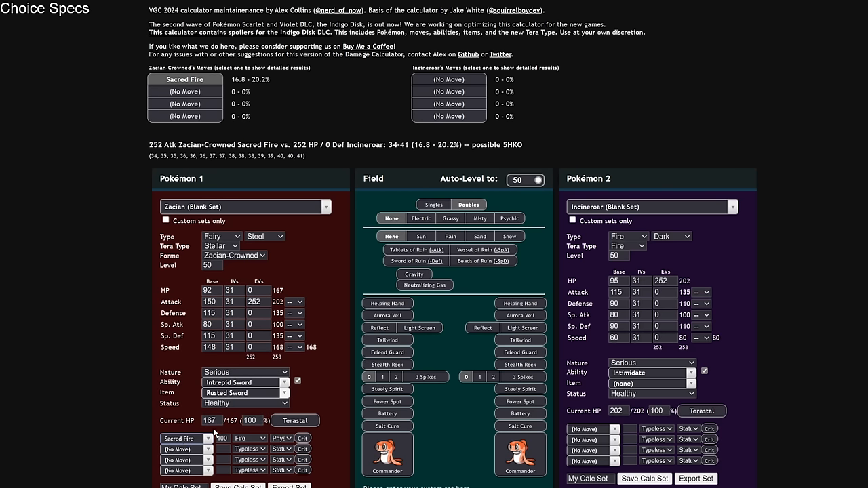
left_click(244, 393)
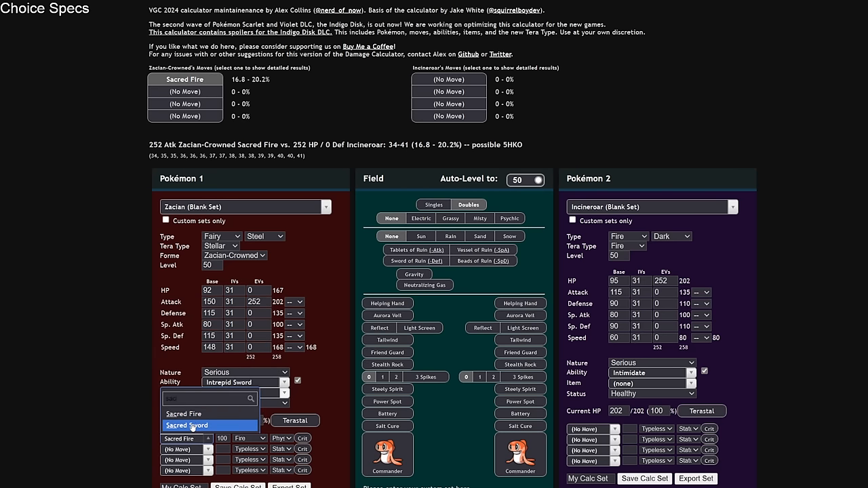
left_click(193, 426)
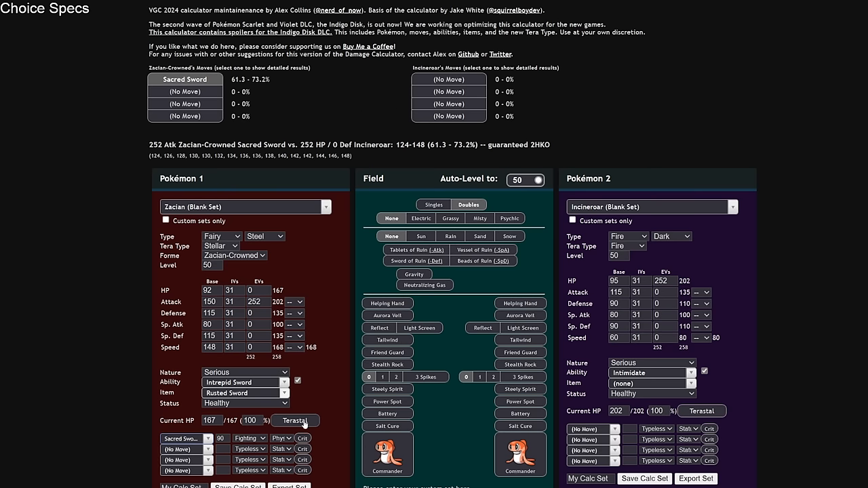
left_click(296, 421)
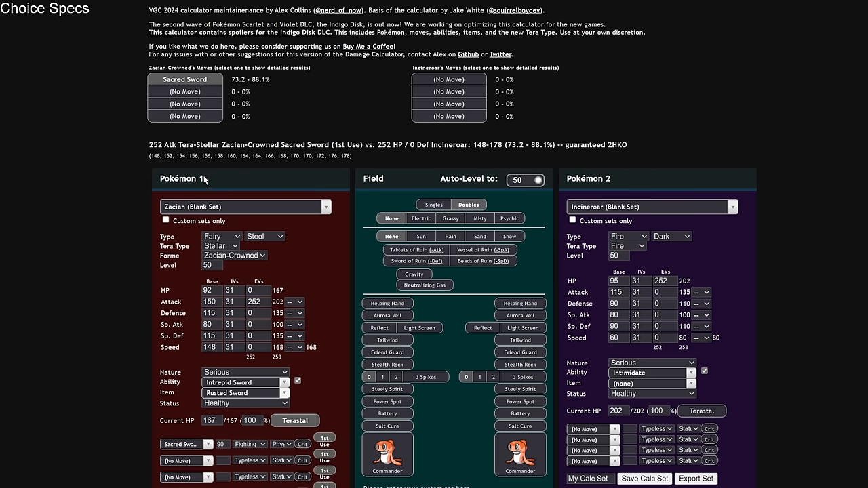
mouse_move(149, 148)
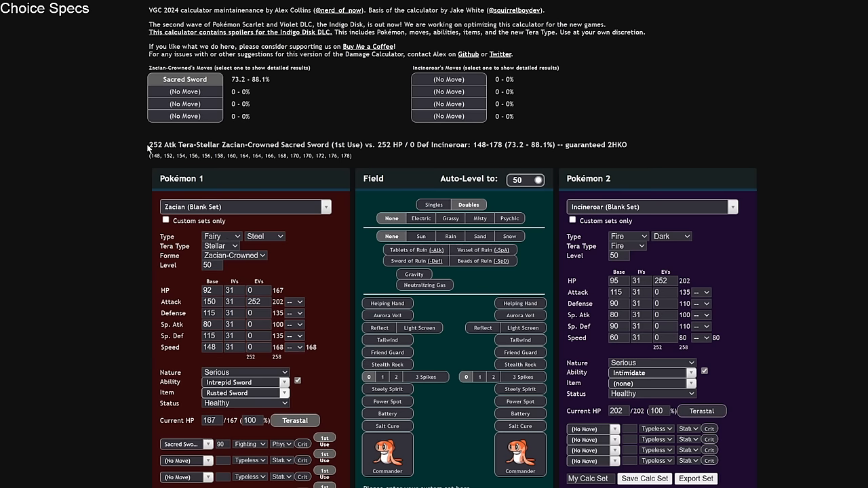
triple_click(387, 144)
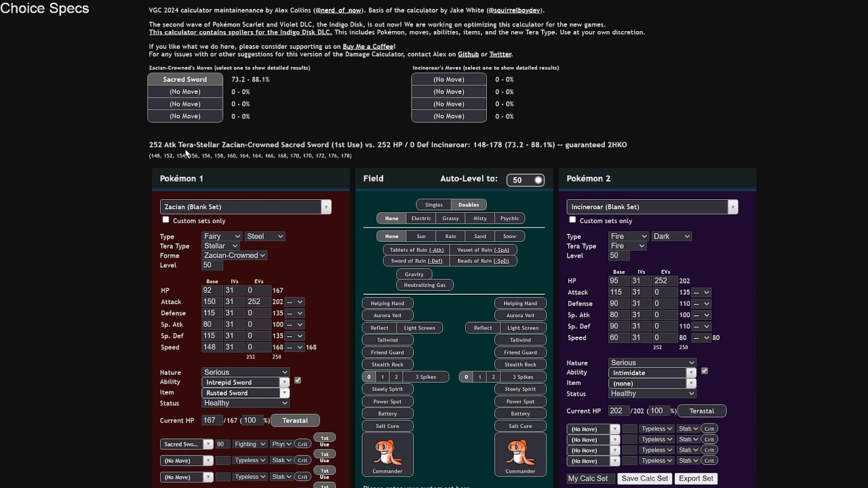
mouse_move(327, 152)
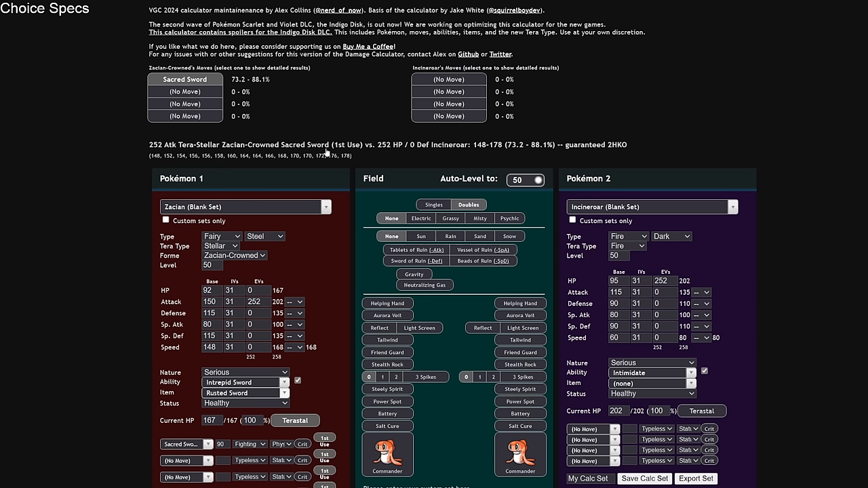
mouse_move(435, 147)
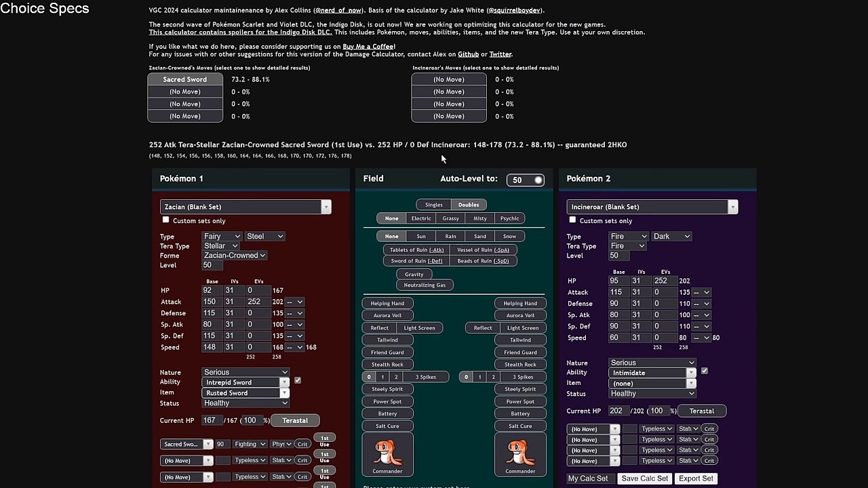
mouse_move(231, 83)
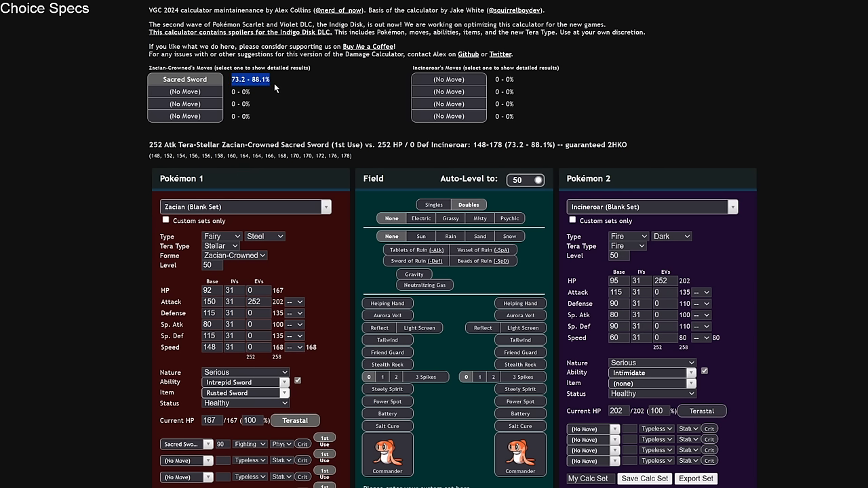
mouse_move(326, 251)
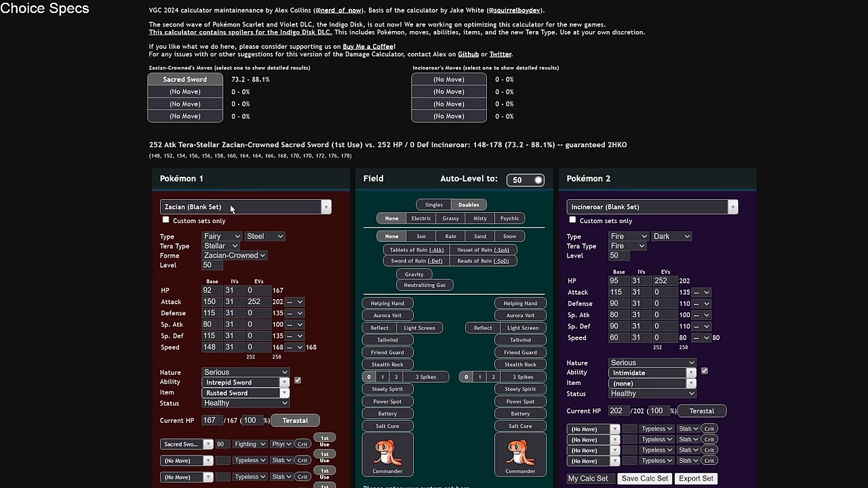
Step: Give Zacian an Adamant nature and +1 Attack so Sacred Sword OHKOs Incineroar (100.9–119.8%)
left_click(245, 371)
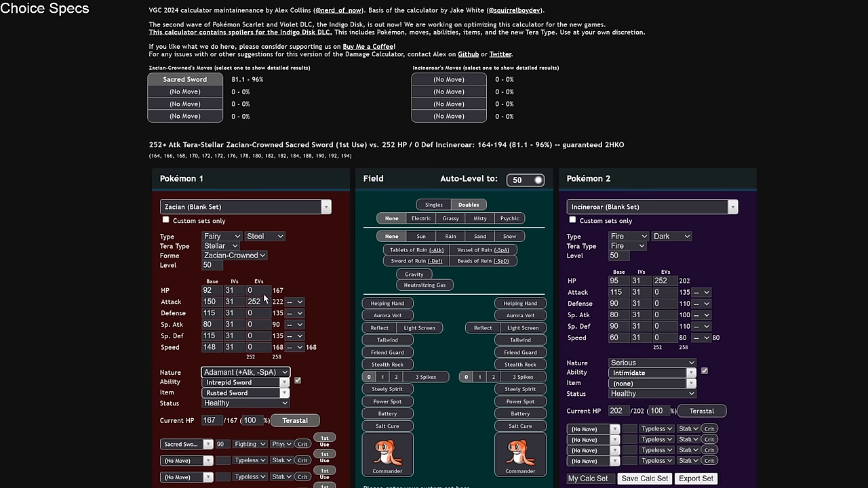
mouse_move(297, 306)
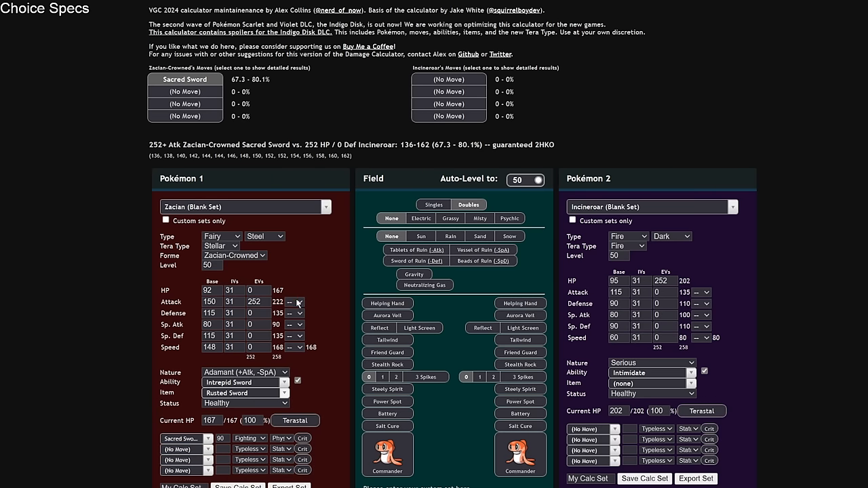
left_click(291, 302)
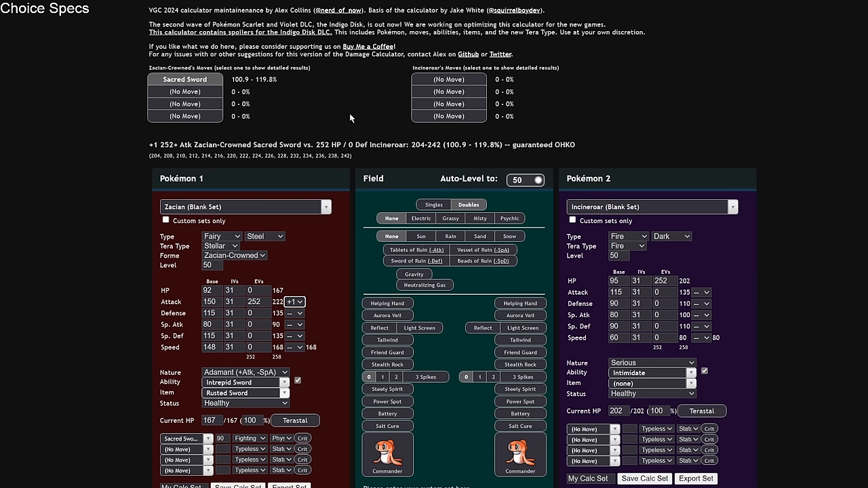
mouse_move(309, 332)
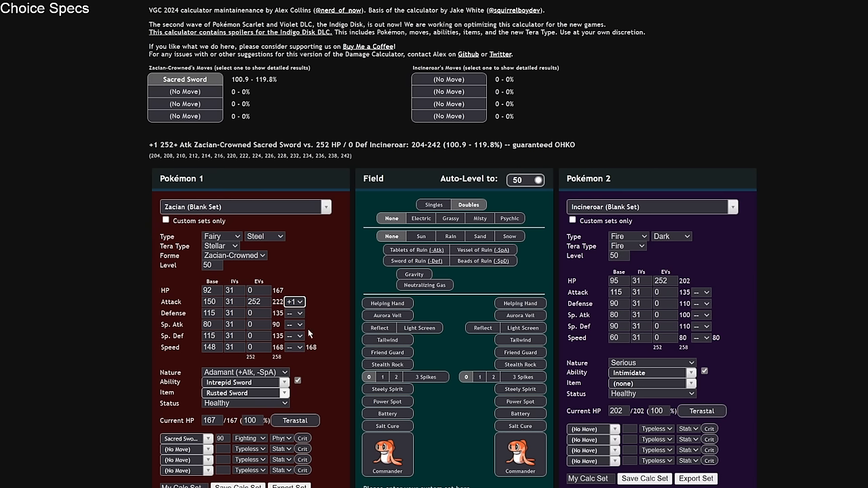
mouse_move(298, 274)
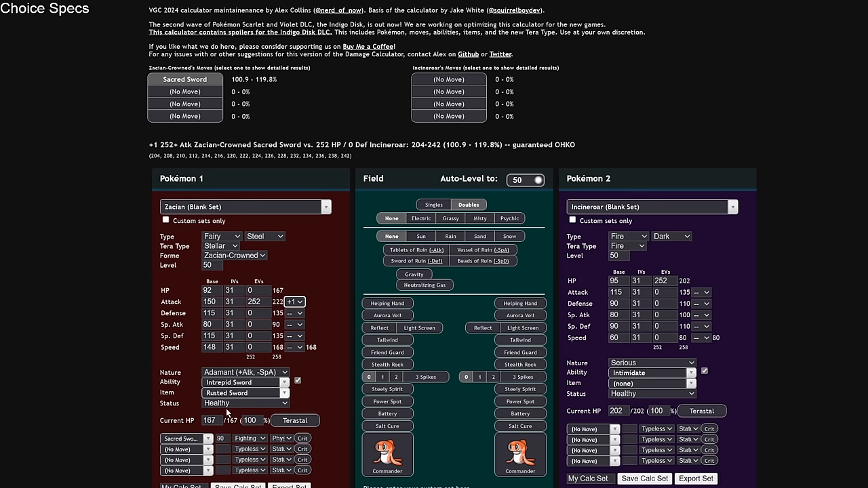
left_click(183, 438)
type("kyo")
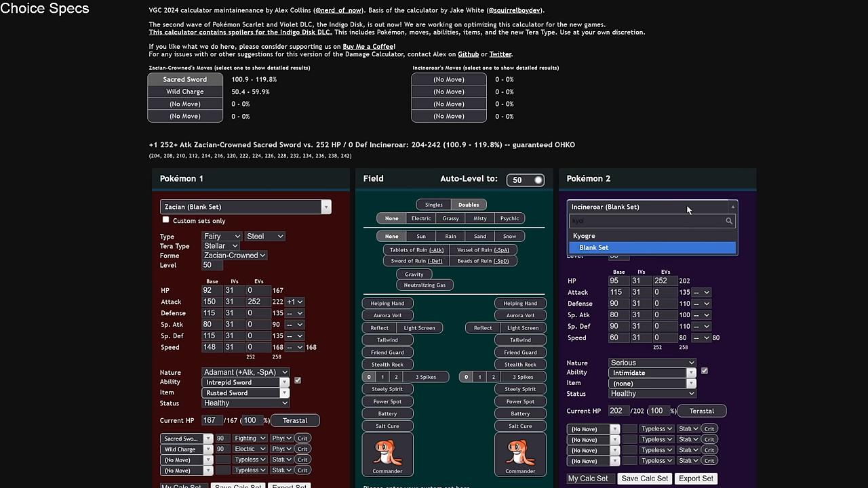
Step: Make the defender Kyogre with 252 HP and 156 Def EVs
left_click(584, 236)
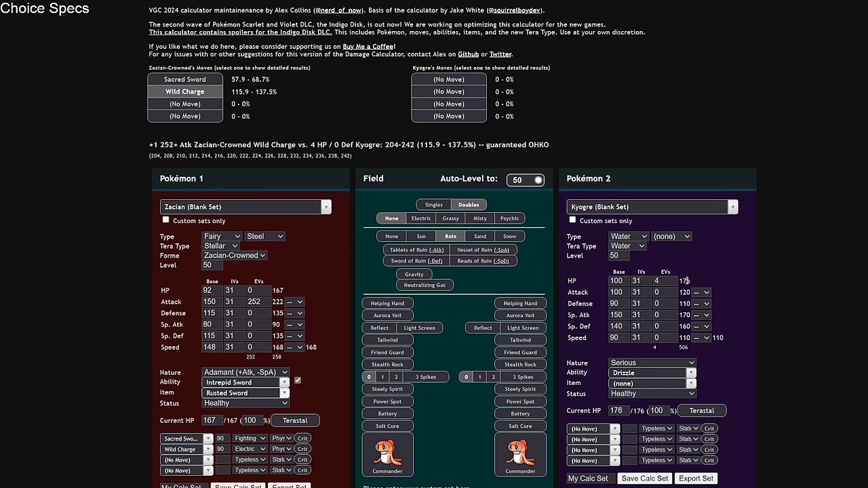
type("252")
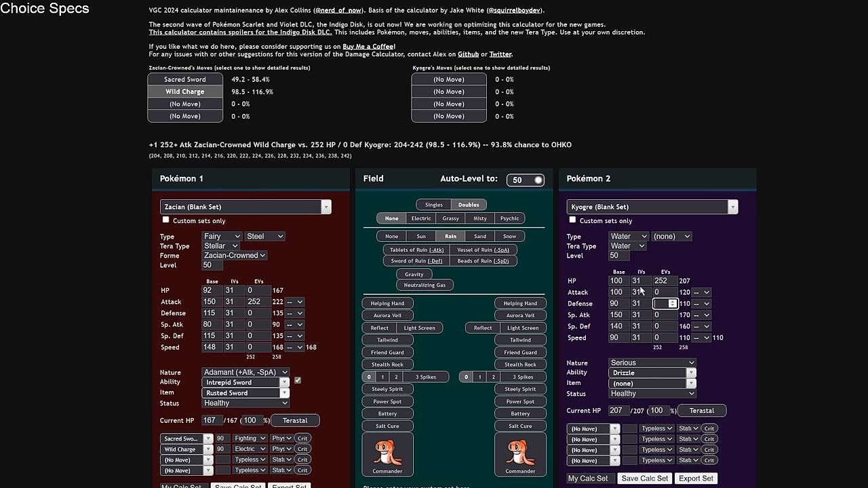
type("100")
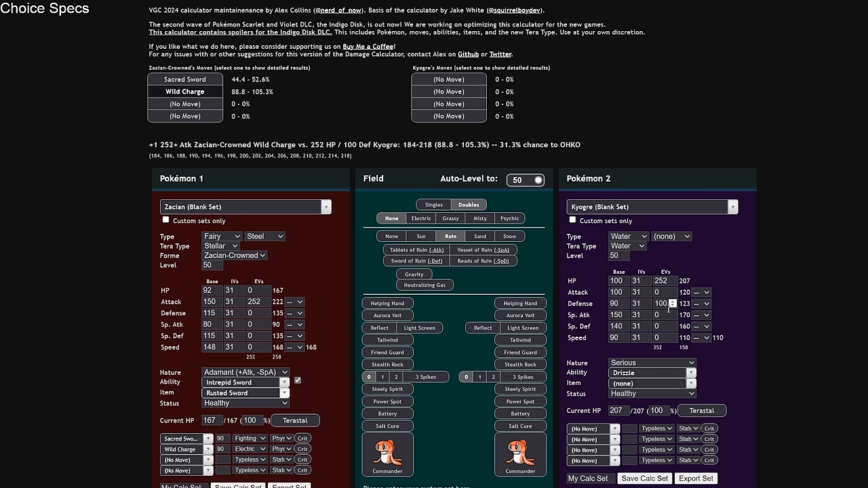
type("156")
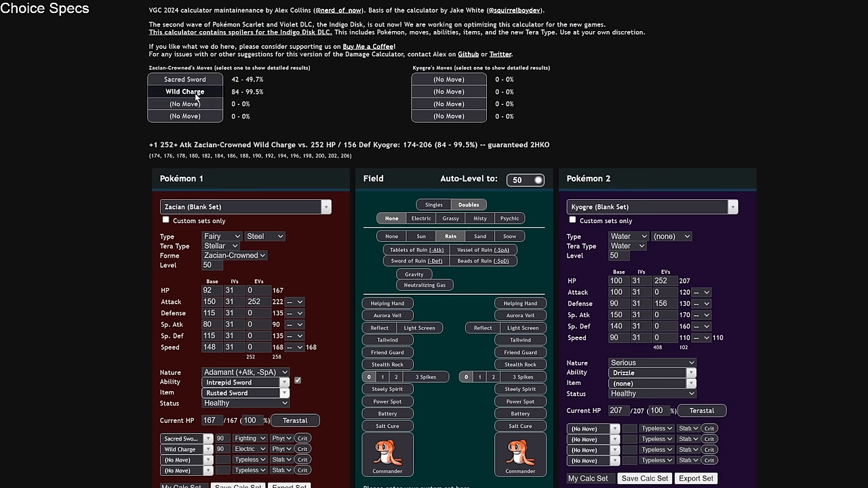
Step: Check Wild Charge on Kyogre with Stellar Tera on and off, then return to the team overview
left_click(294, 420)
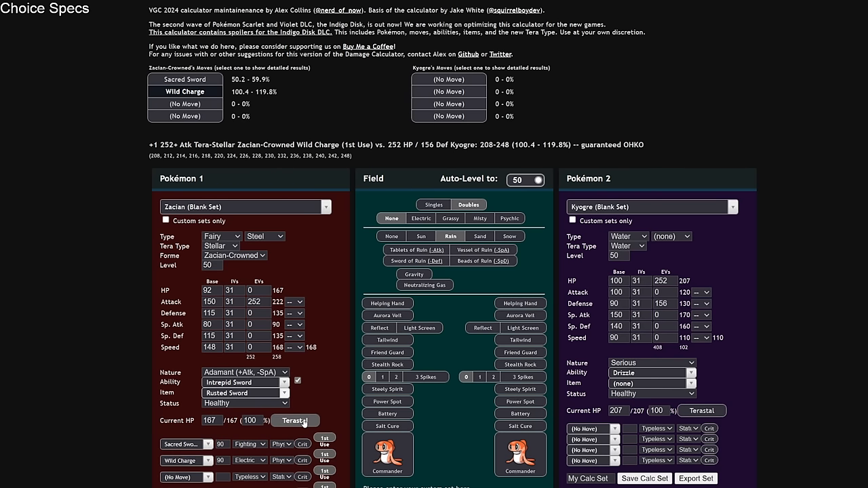
mouse_move(305, 428)
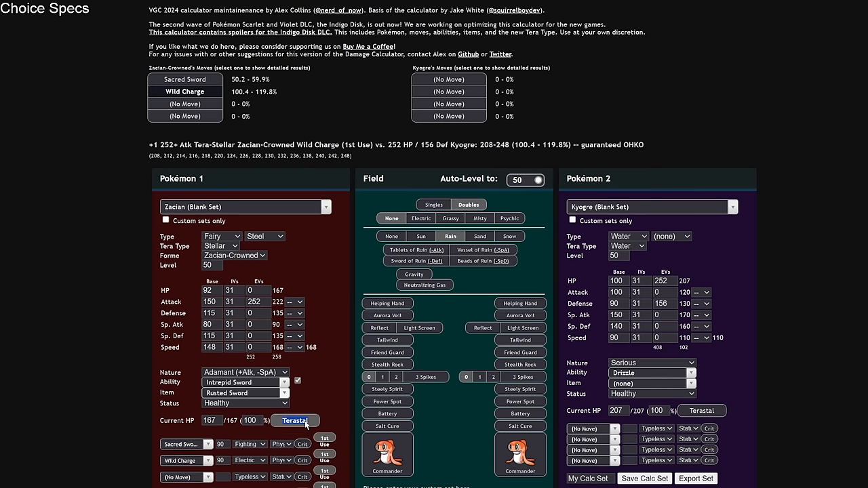
mouse_move(295, 420)
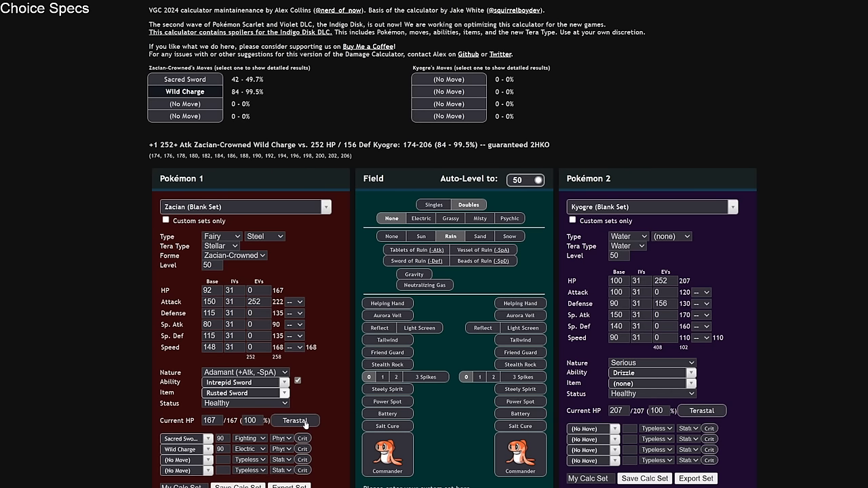
left_click(296, 421)
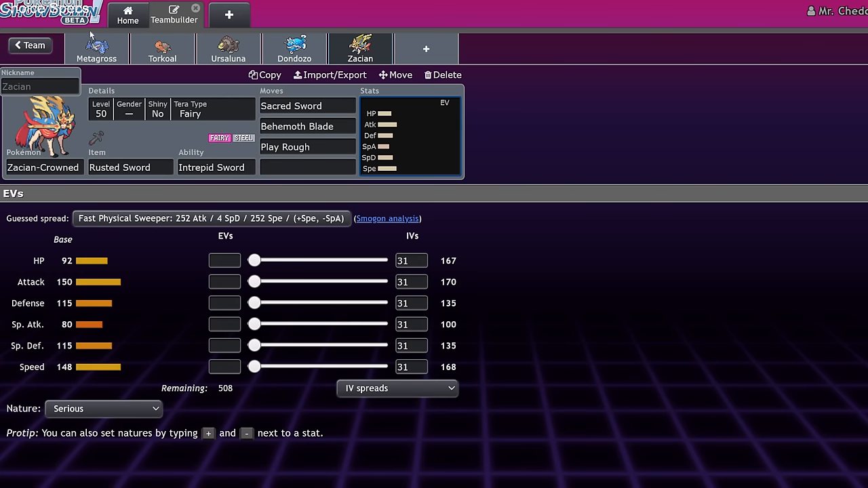
left_click(30, 45)
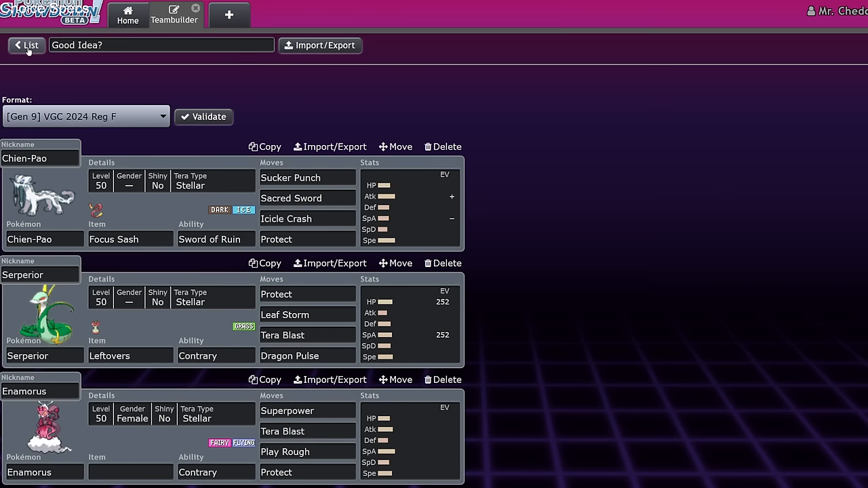
mouse_move(515, 118)
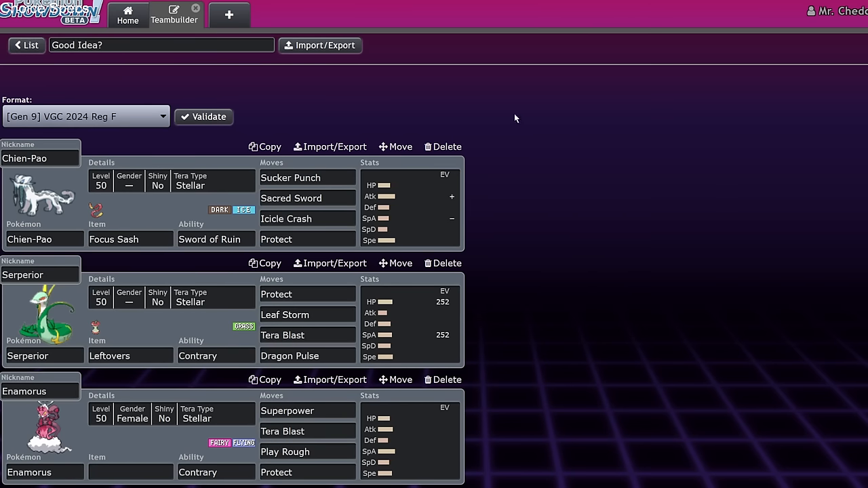
mouse_move(523, 115)
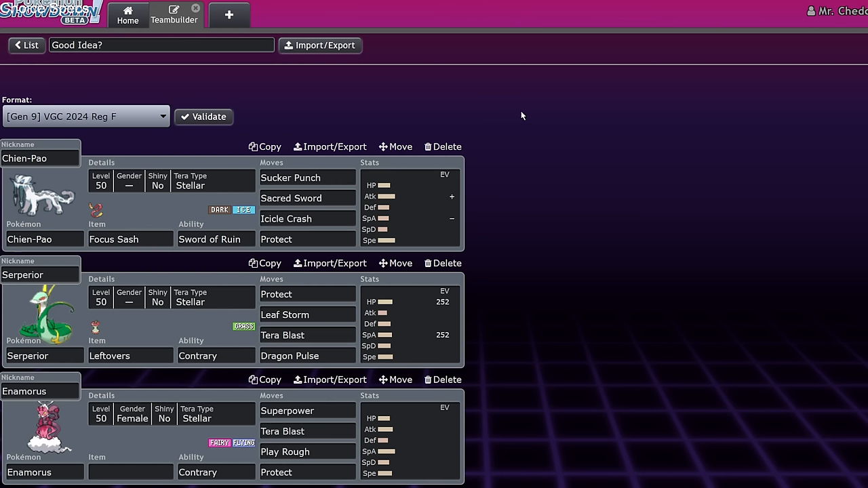
mouse_move(523, 116)
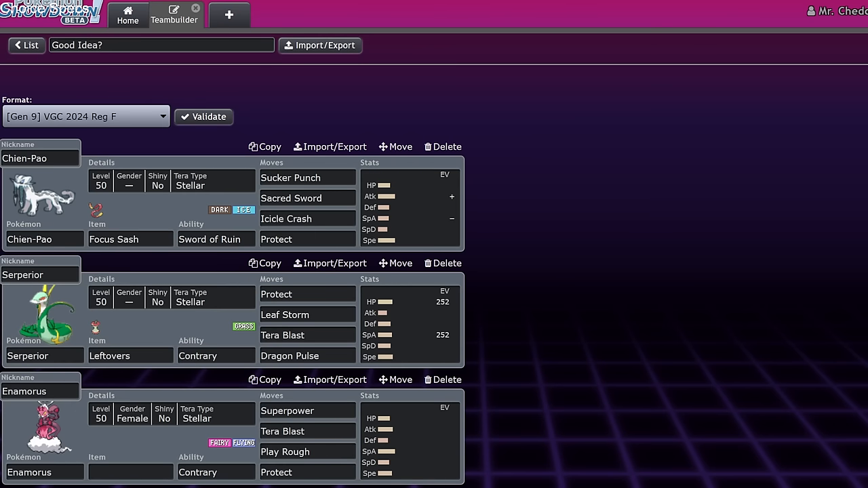
mouse_move(791, 143)
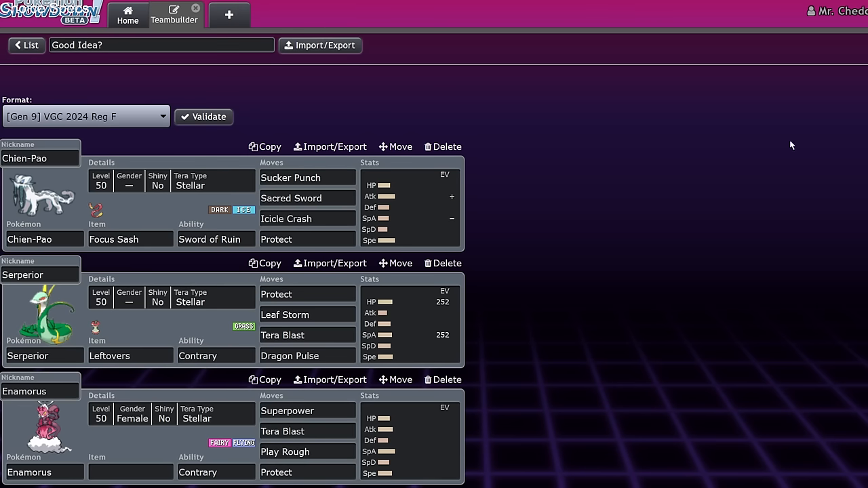